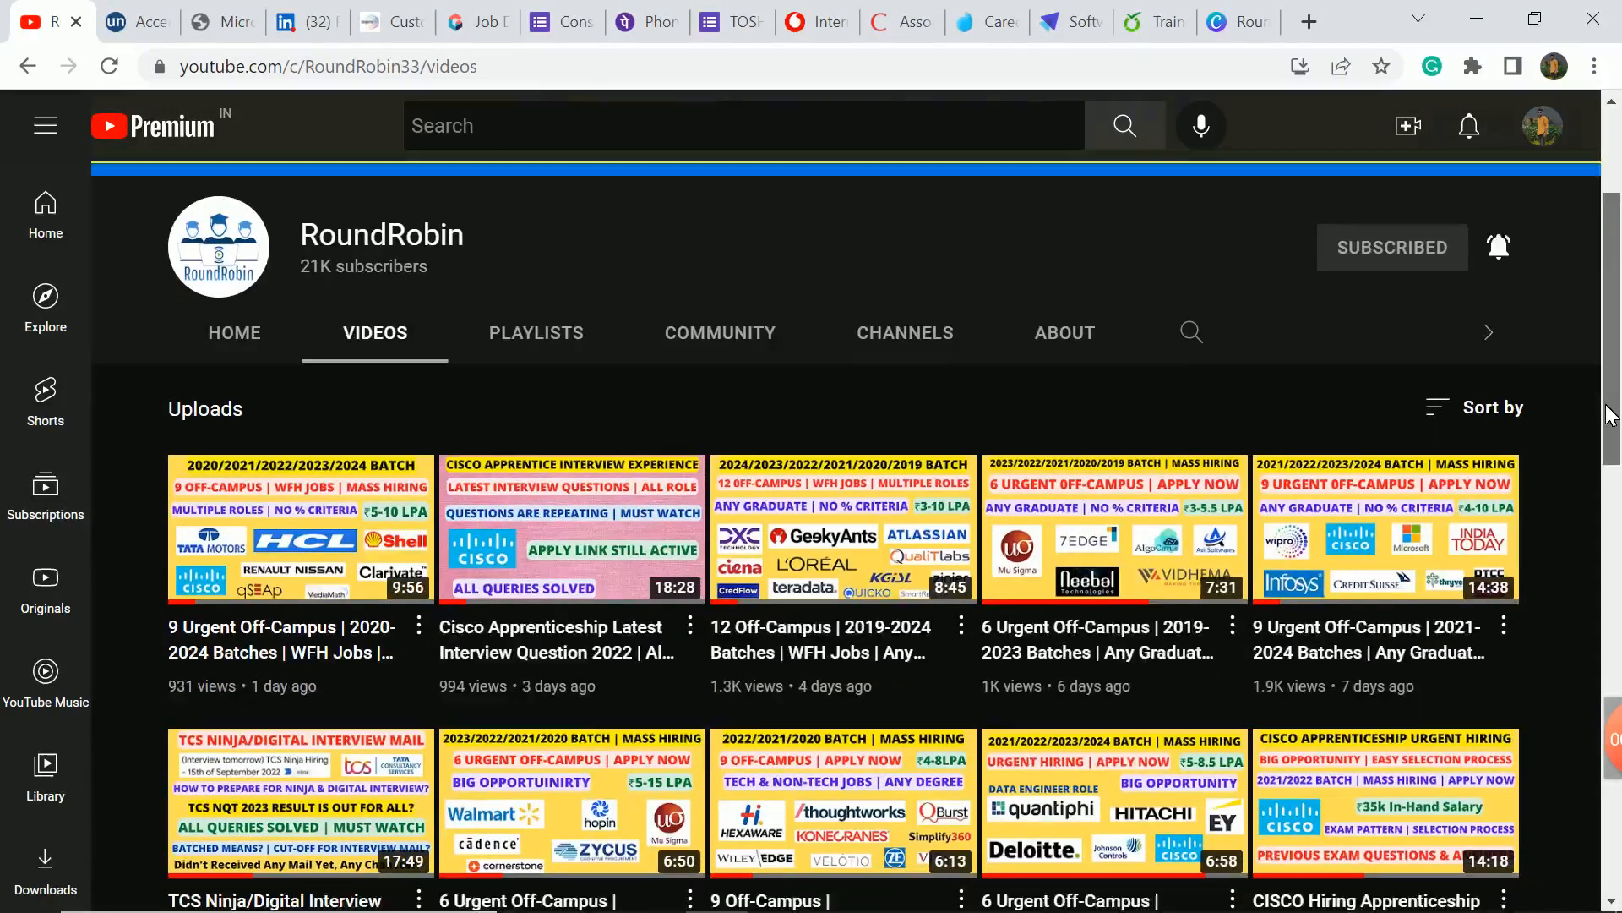
Step: Scroll to the System and Application Services Associate role and highlight its first Eligibility bullet
scroll("down", 3)
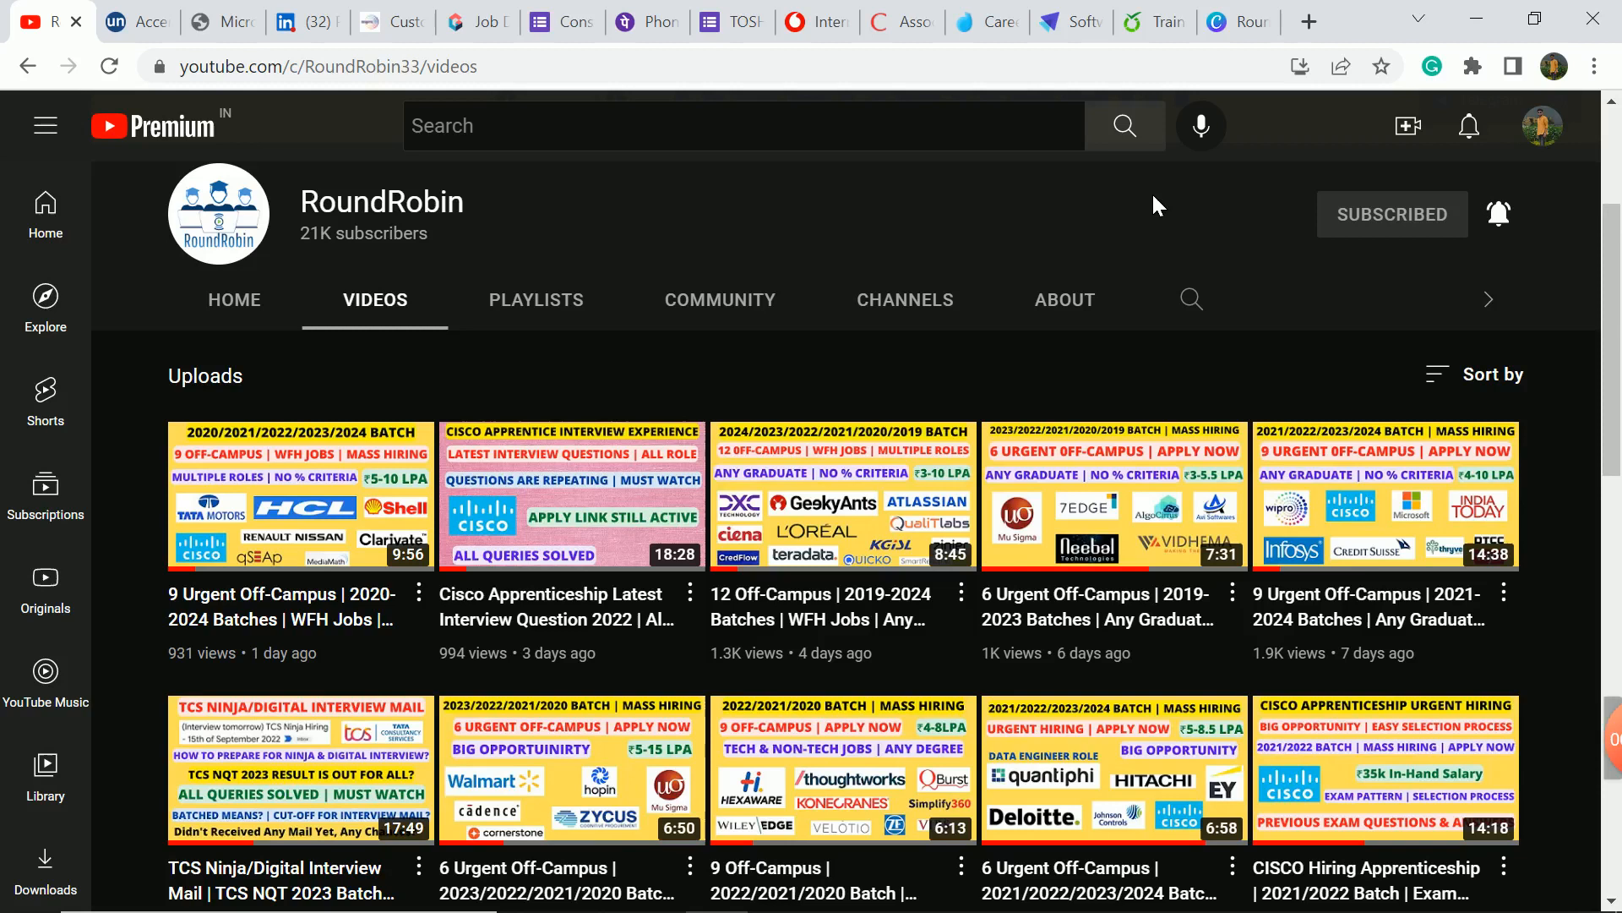
mouse_move(970, 365)
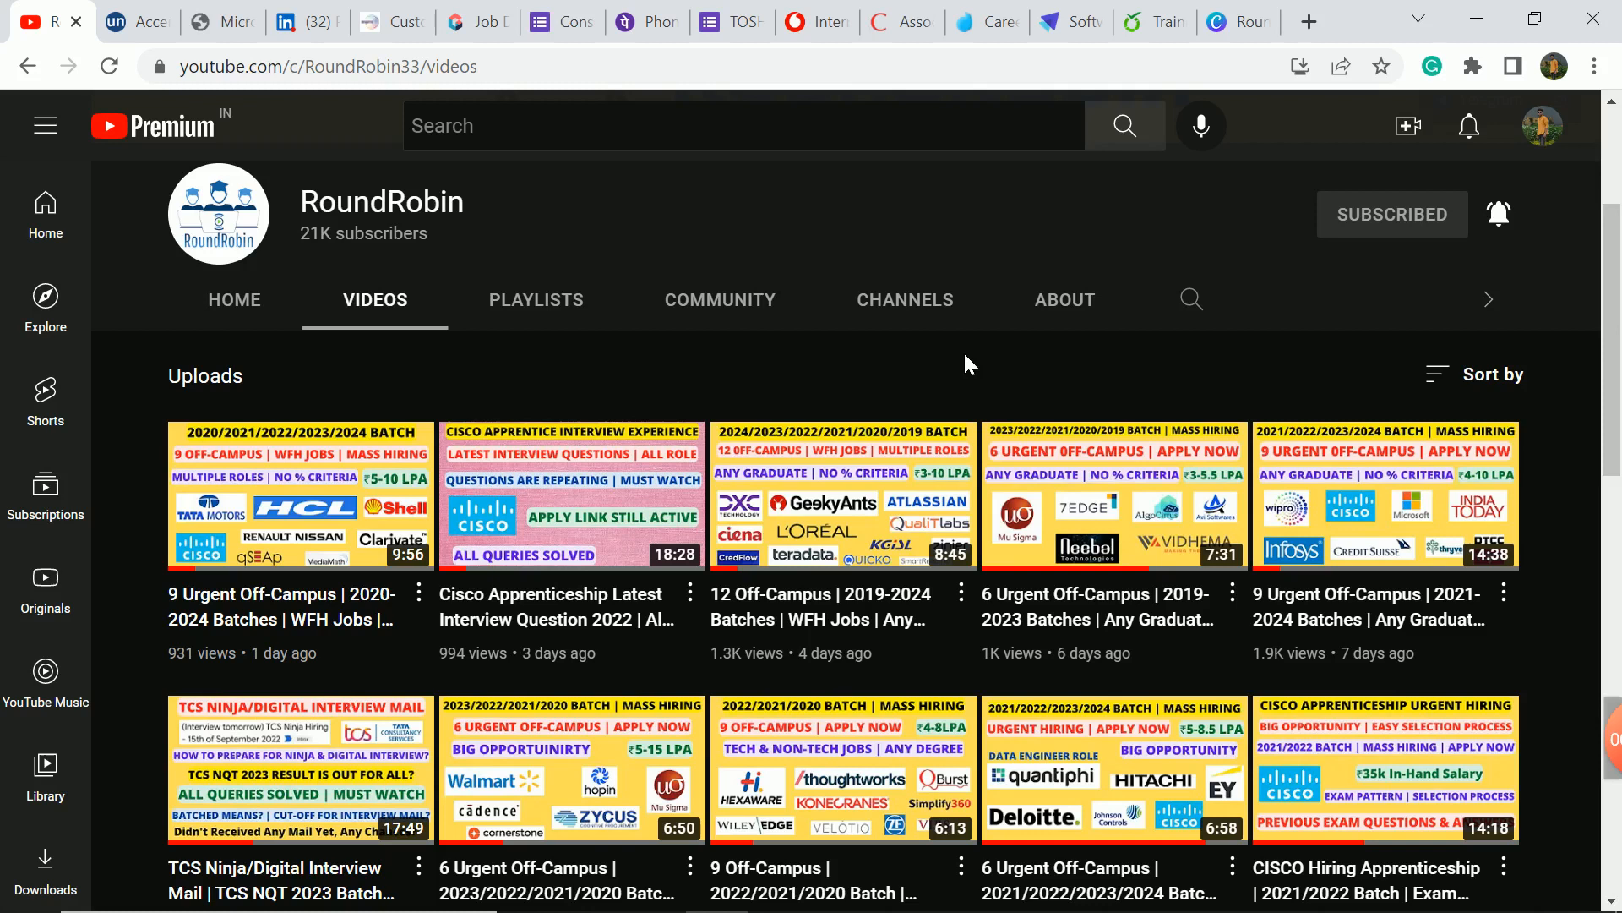
left_click(203, 22)
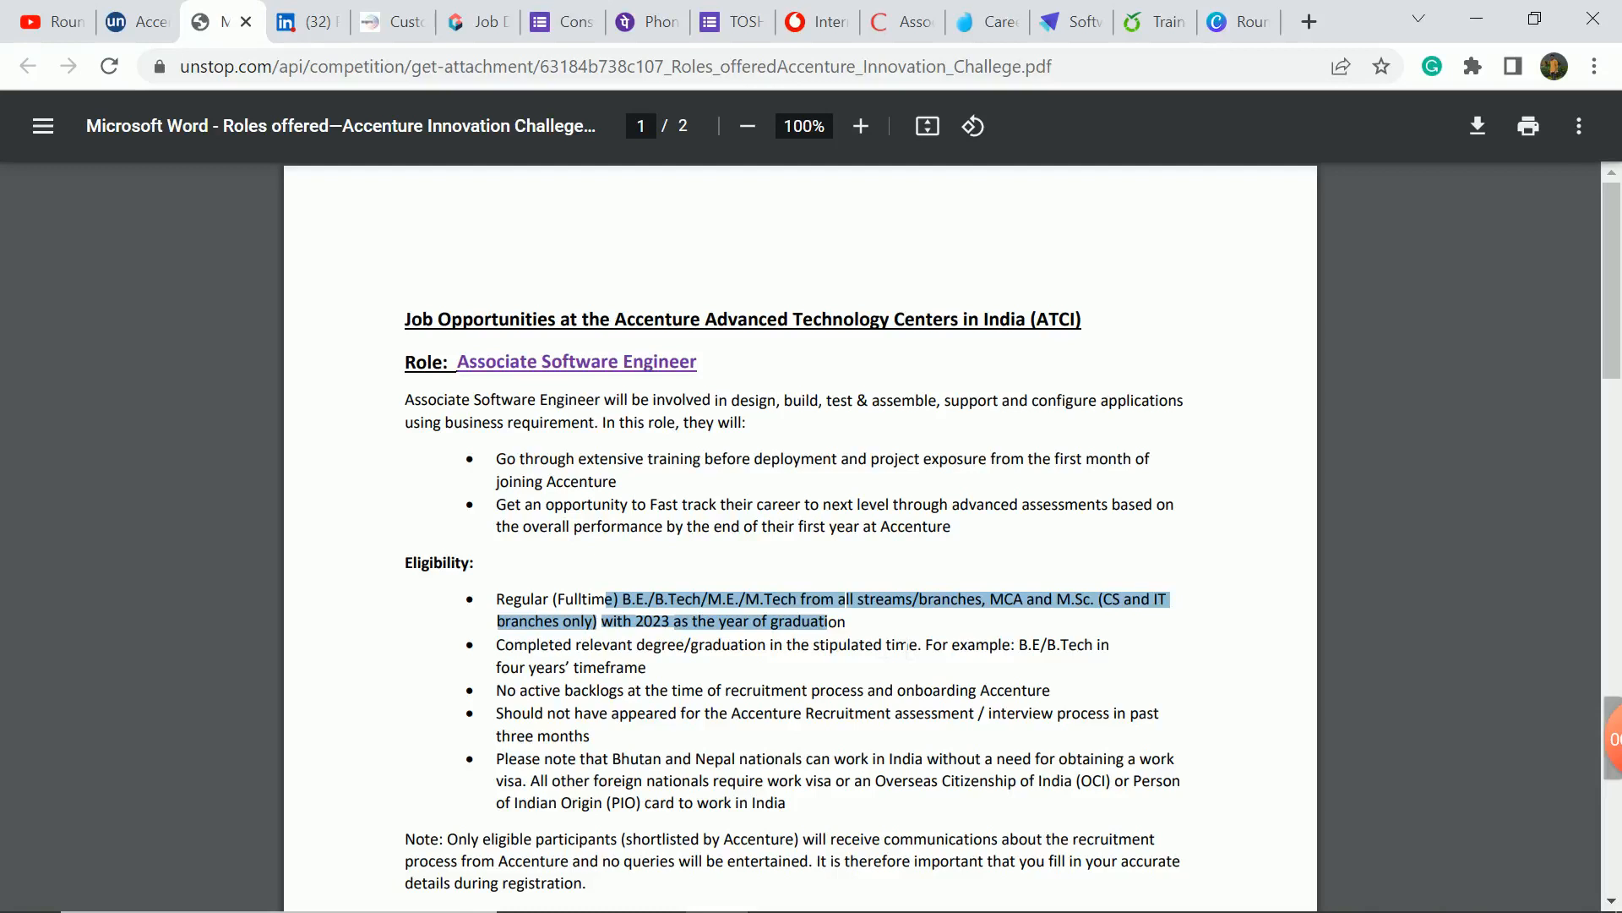
scroll("down", 3)
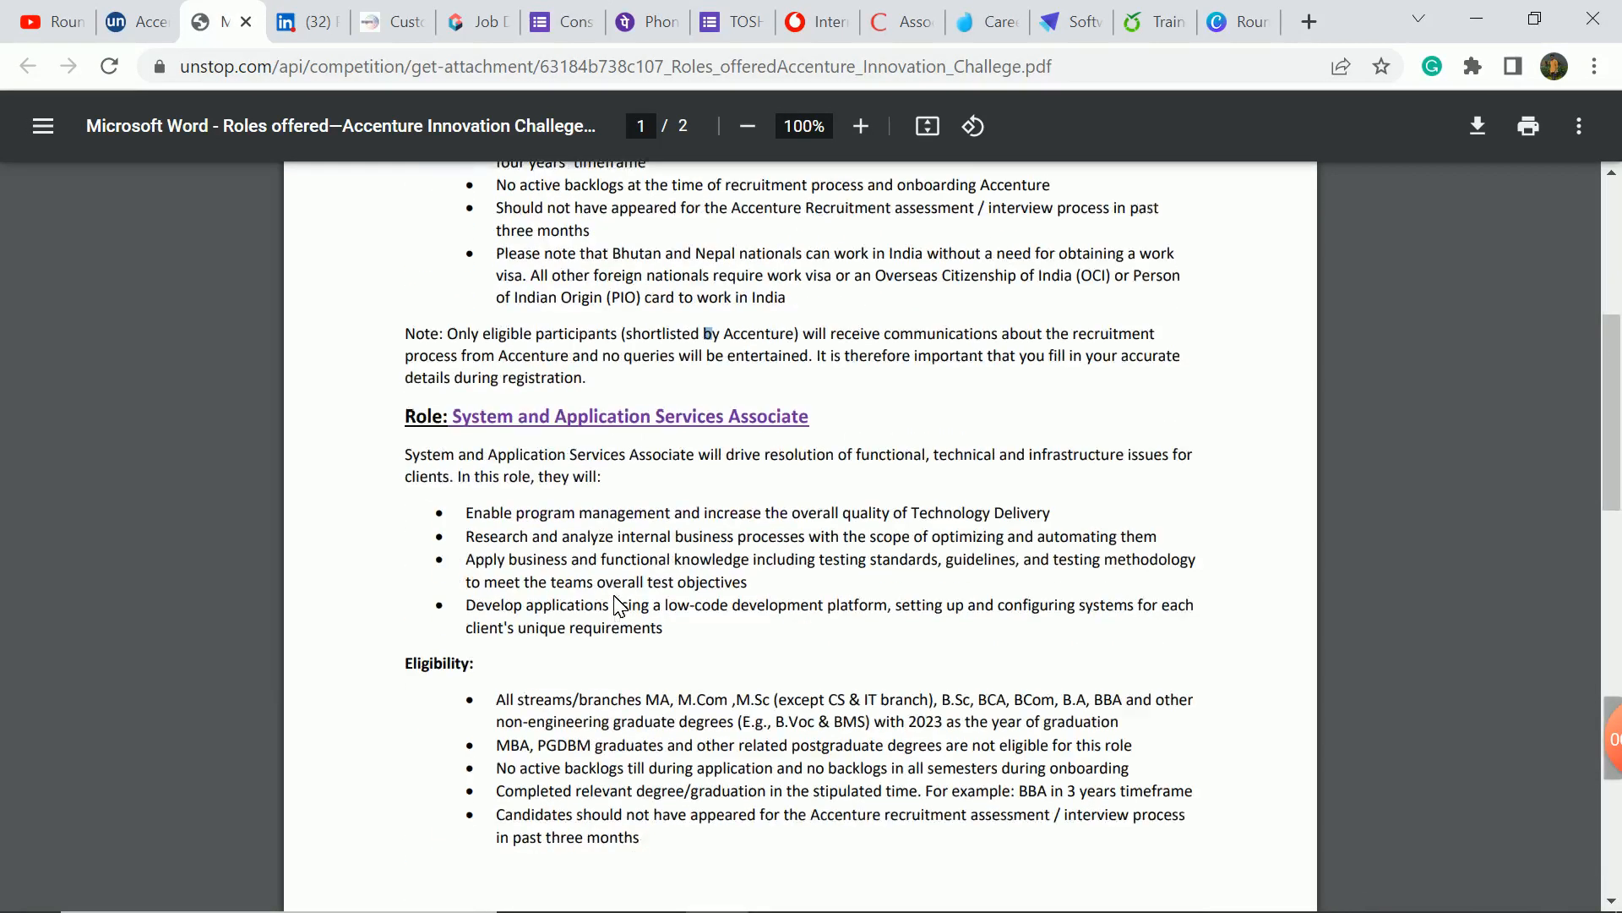
scroll("down", 3)
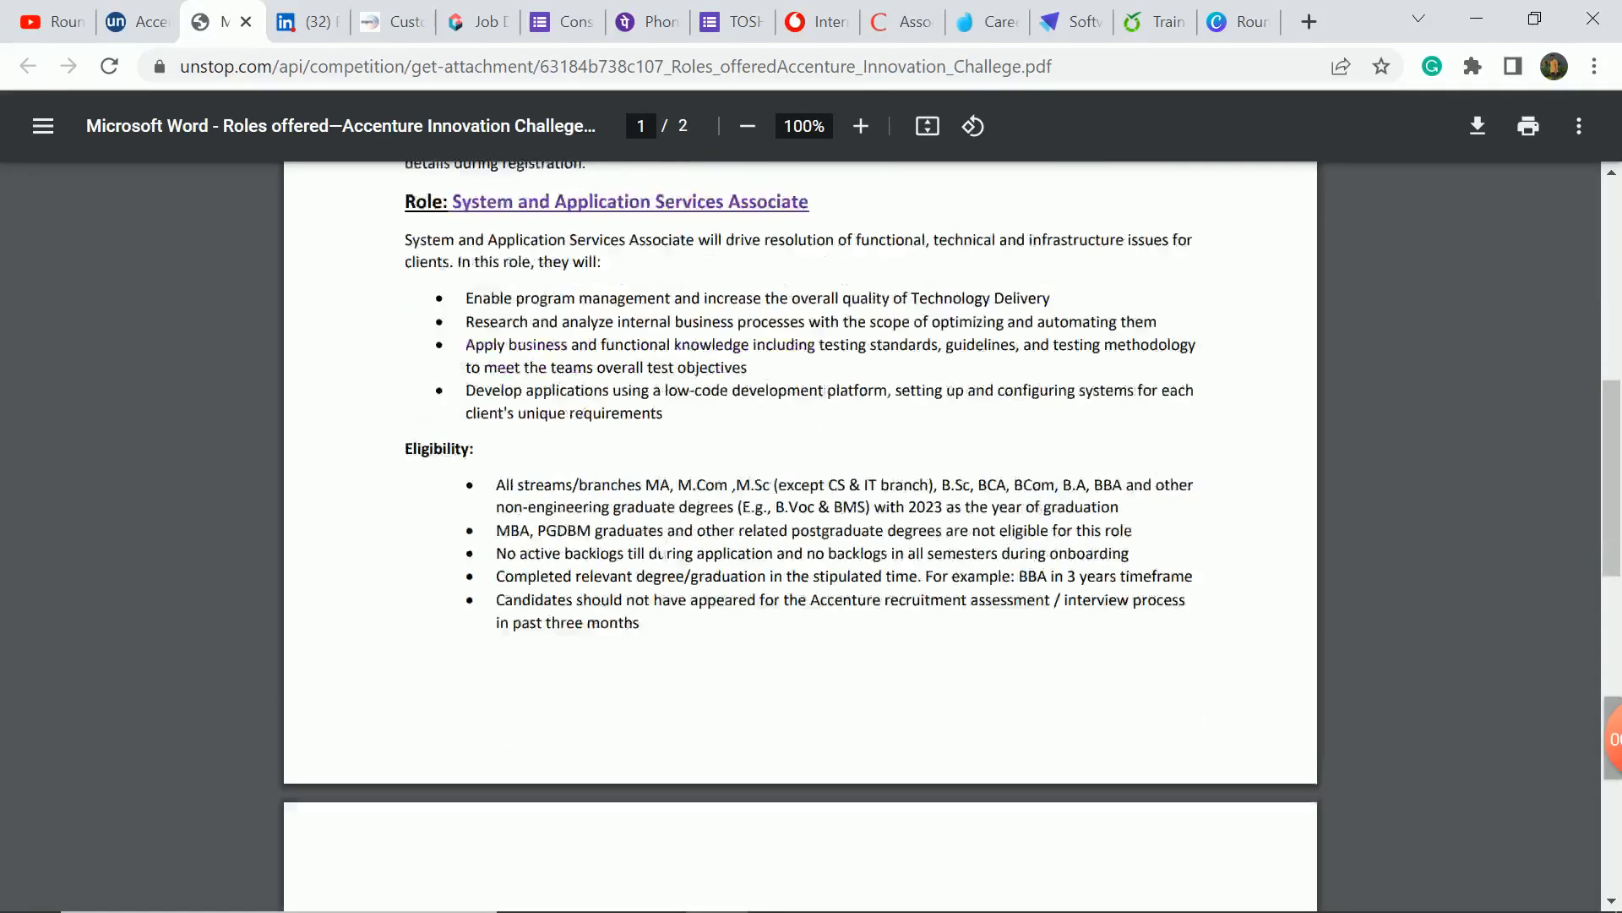
scroll("down", 3)
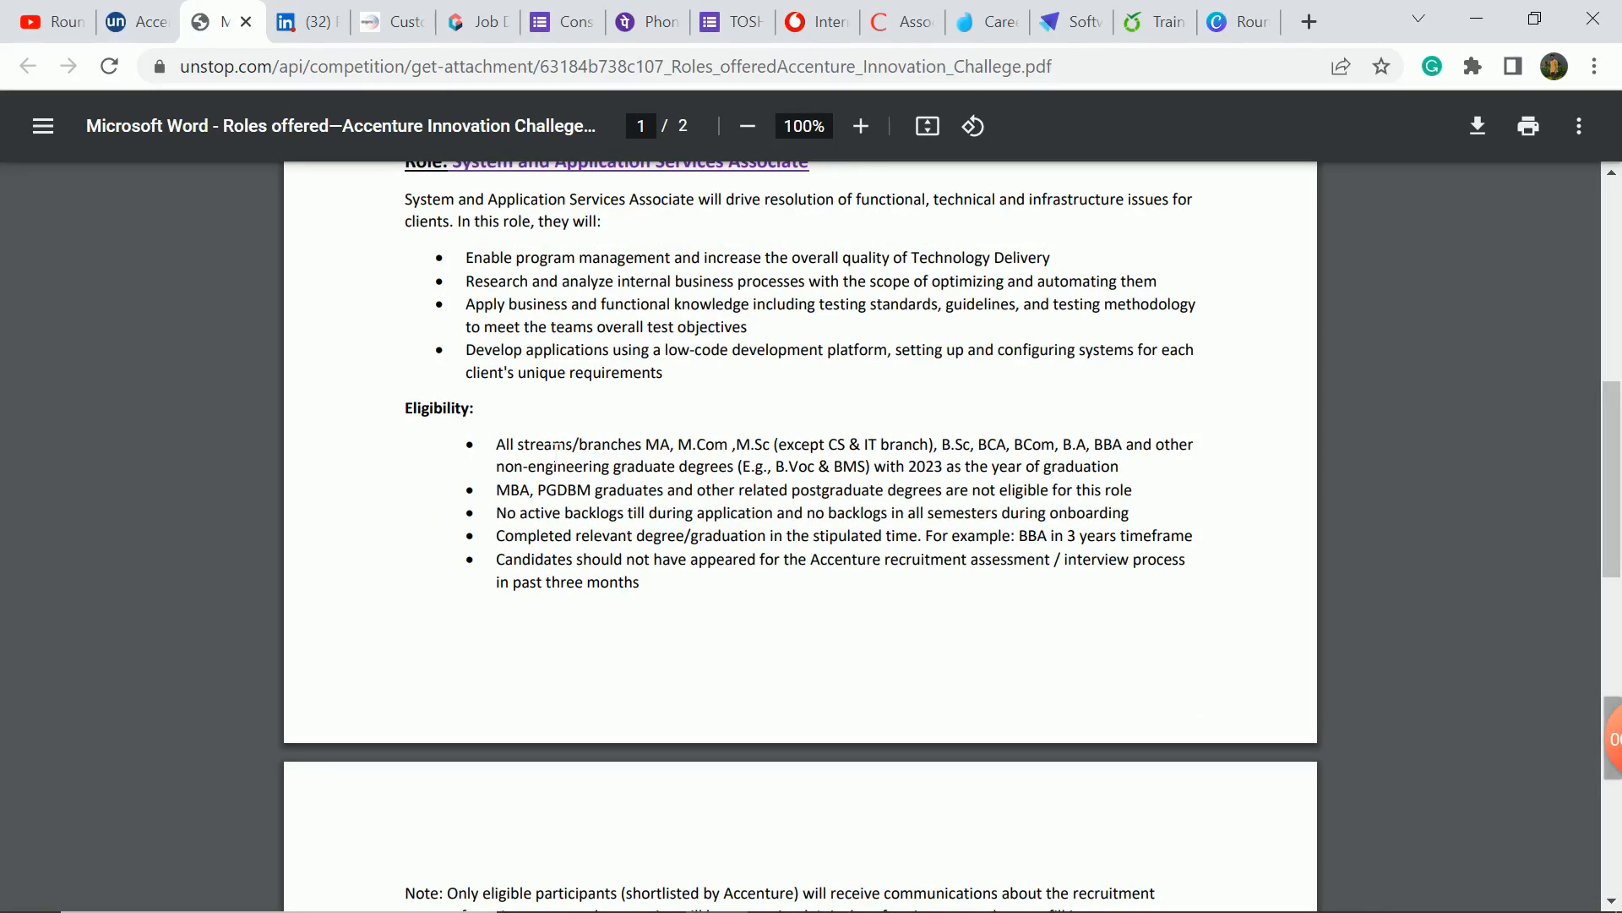
left_click_drag(527, 445, 1118, 467)
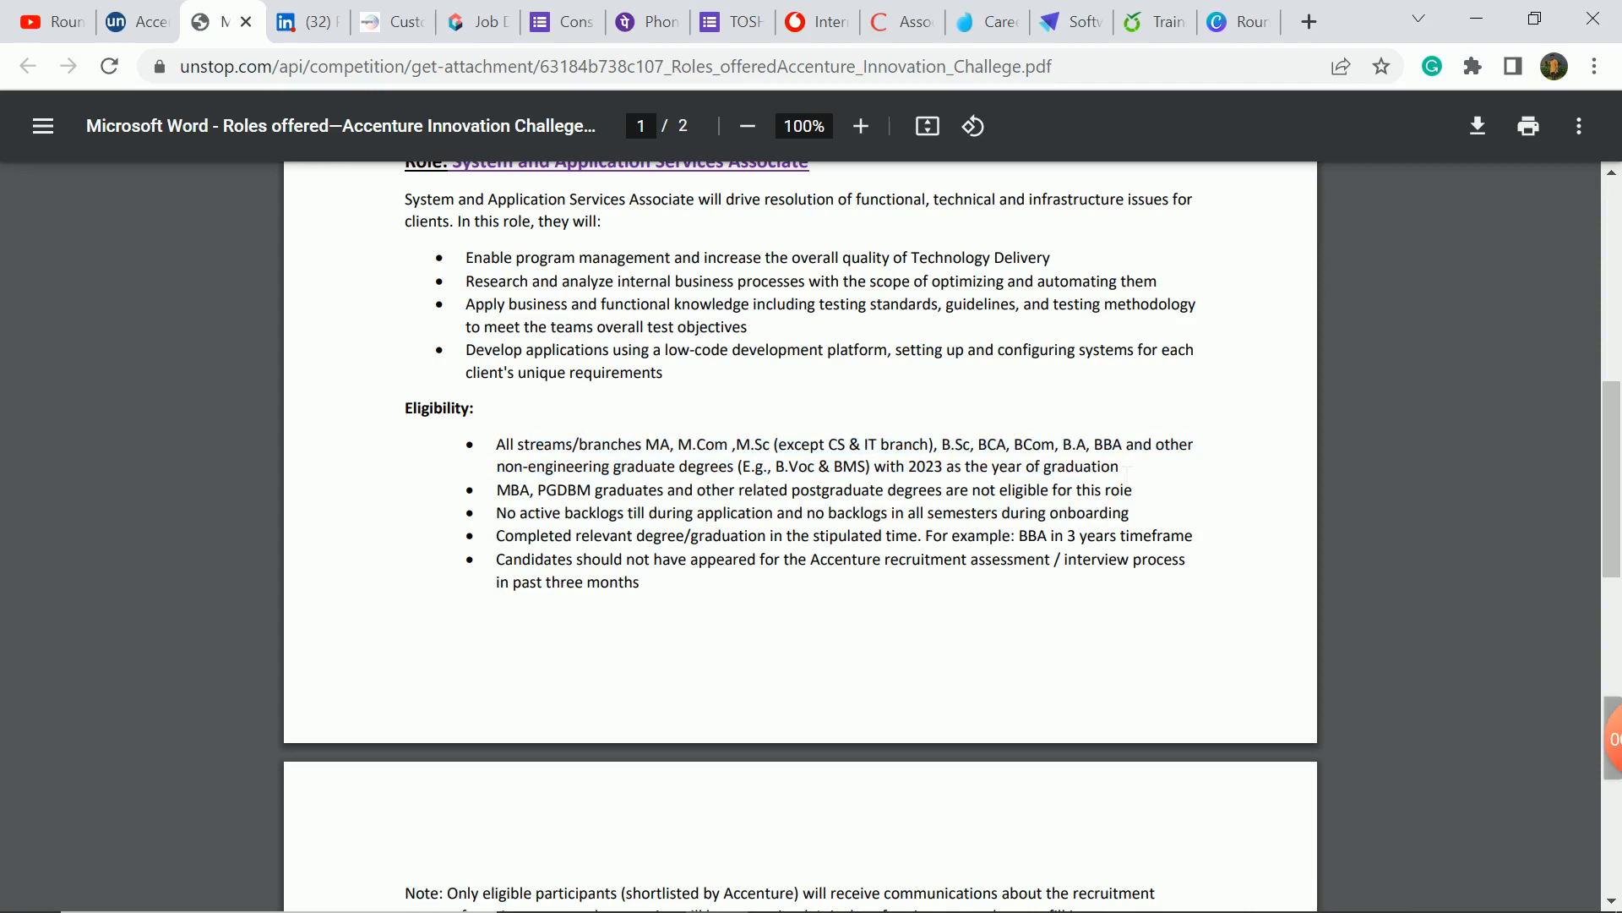
left_click_drag(497, 445, 1119, 466)
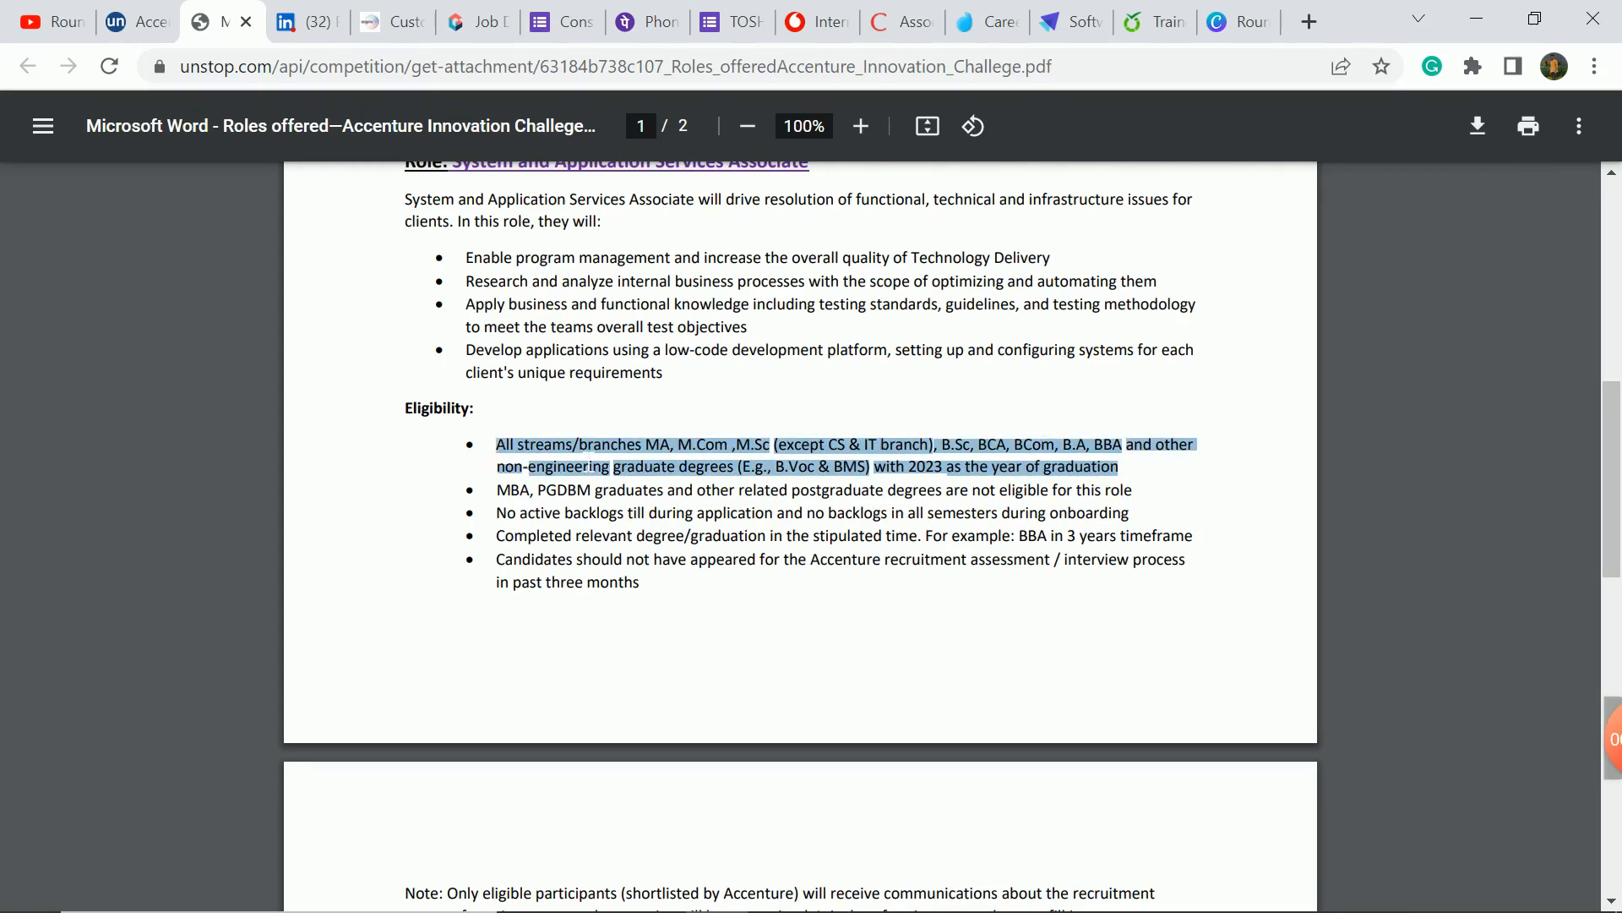
mouse_move(311, 189)
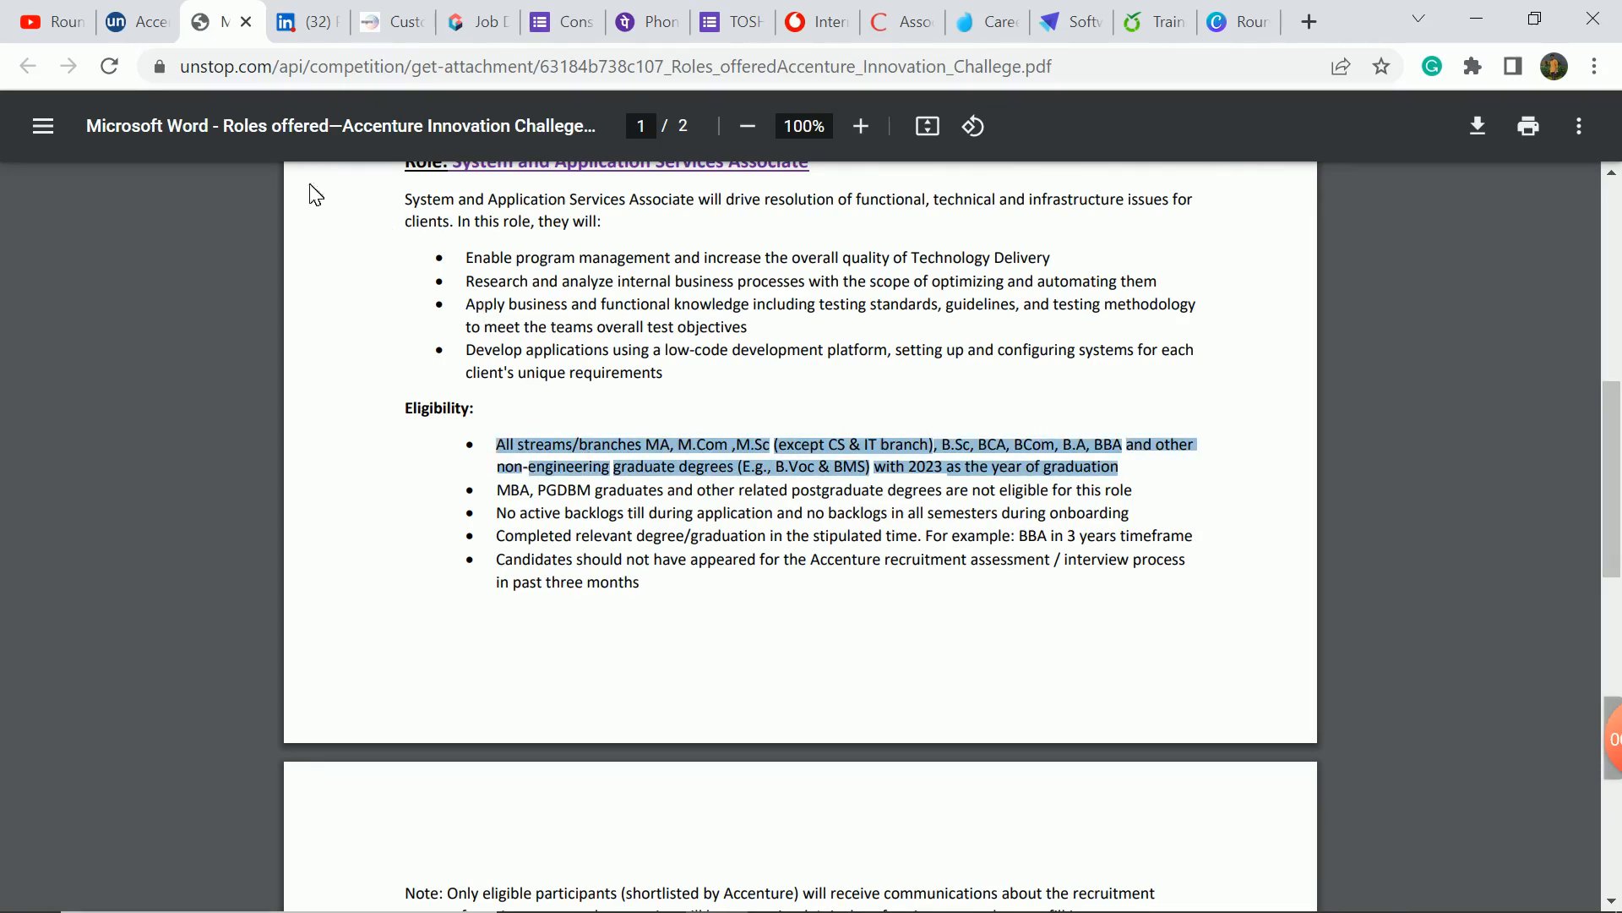
mouse_move(189, 27)
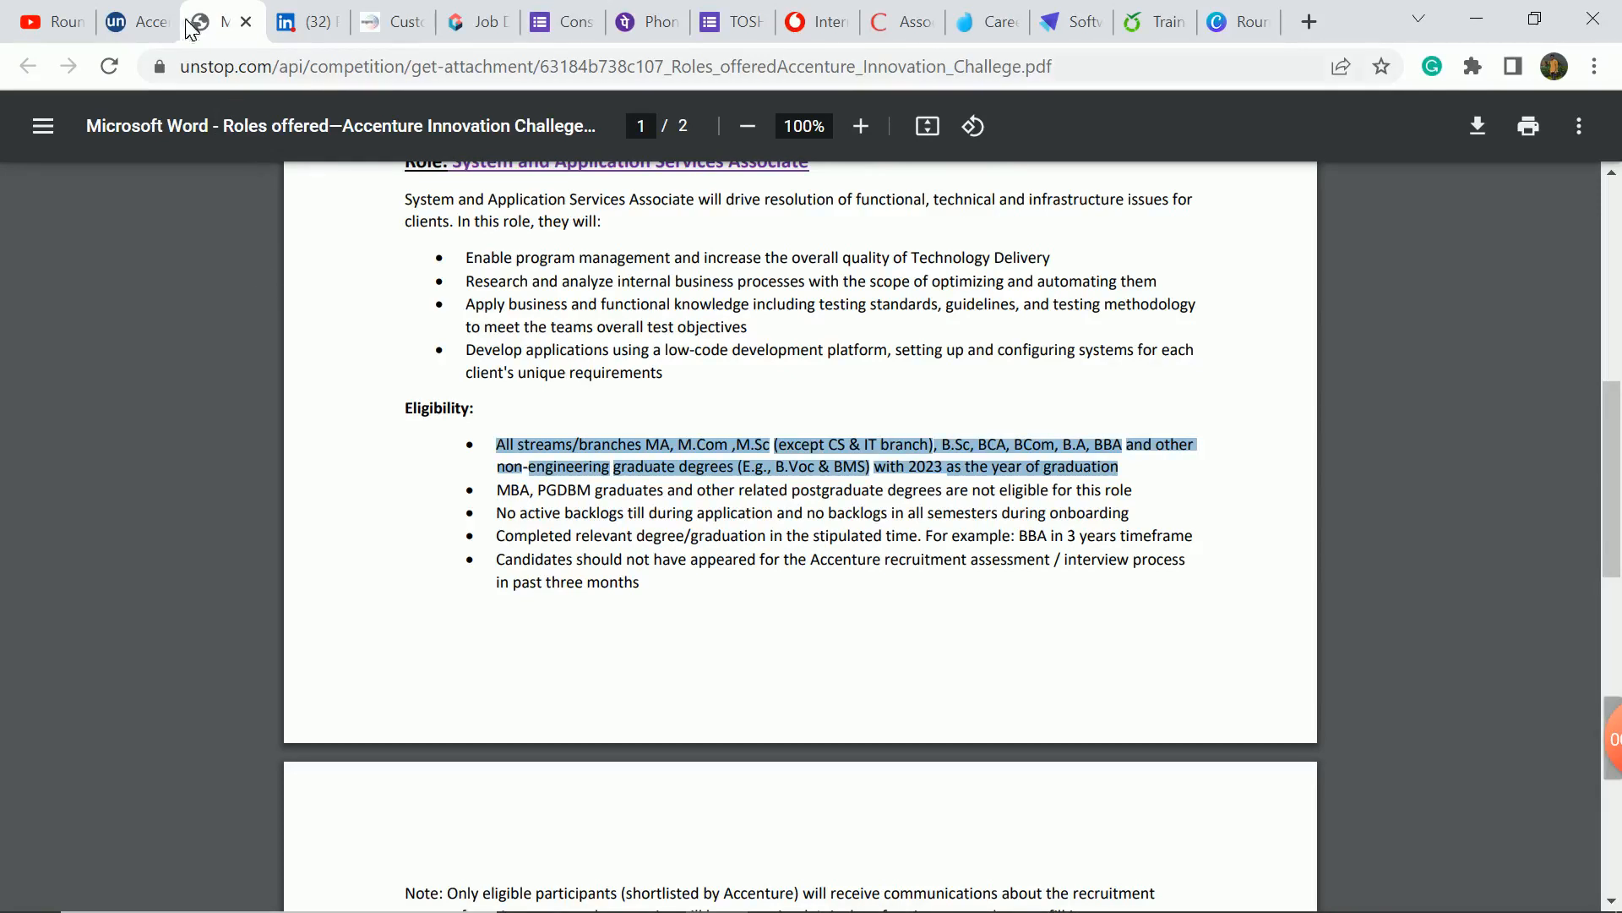
Step: Switch to the Accenture Innovation Challenge 2022 page, jump to Rounds and highlight the fast-track interview sentence
left_click(130, 22)
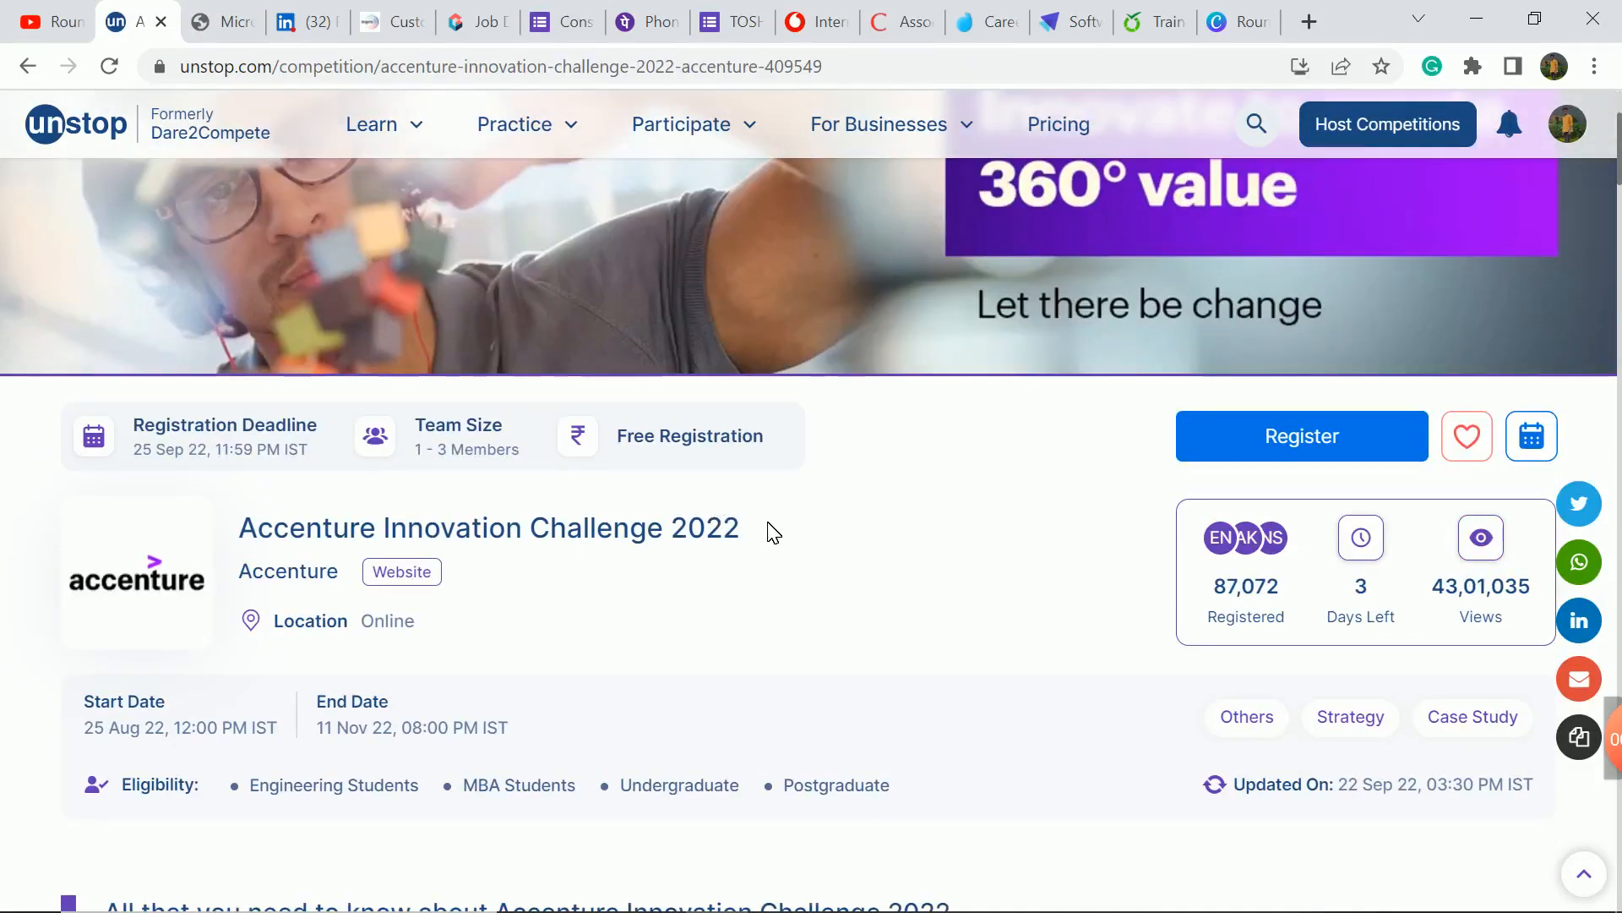
scroll("down", 3)
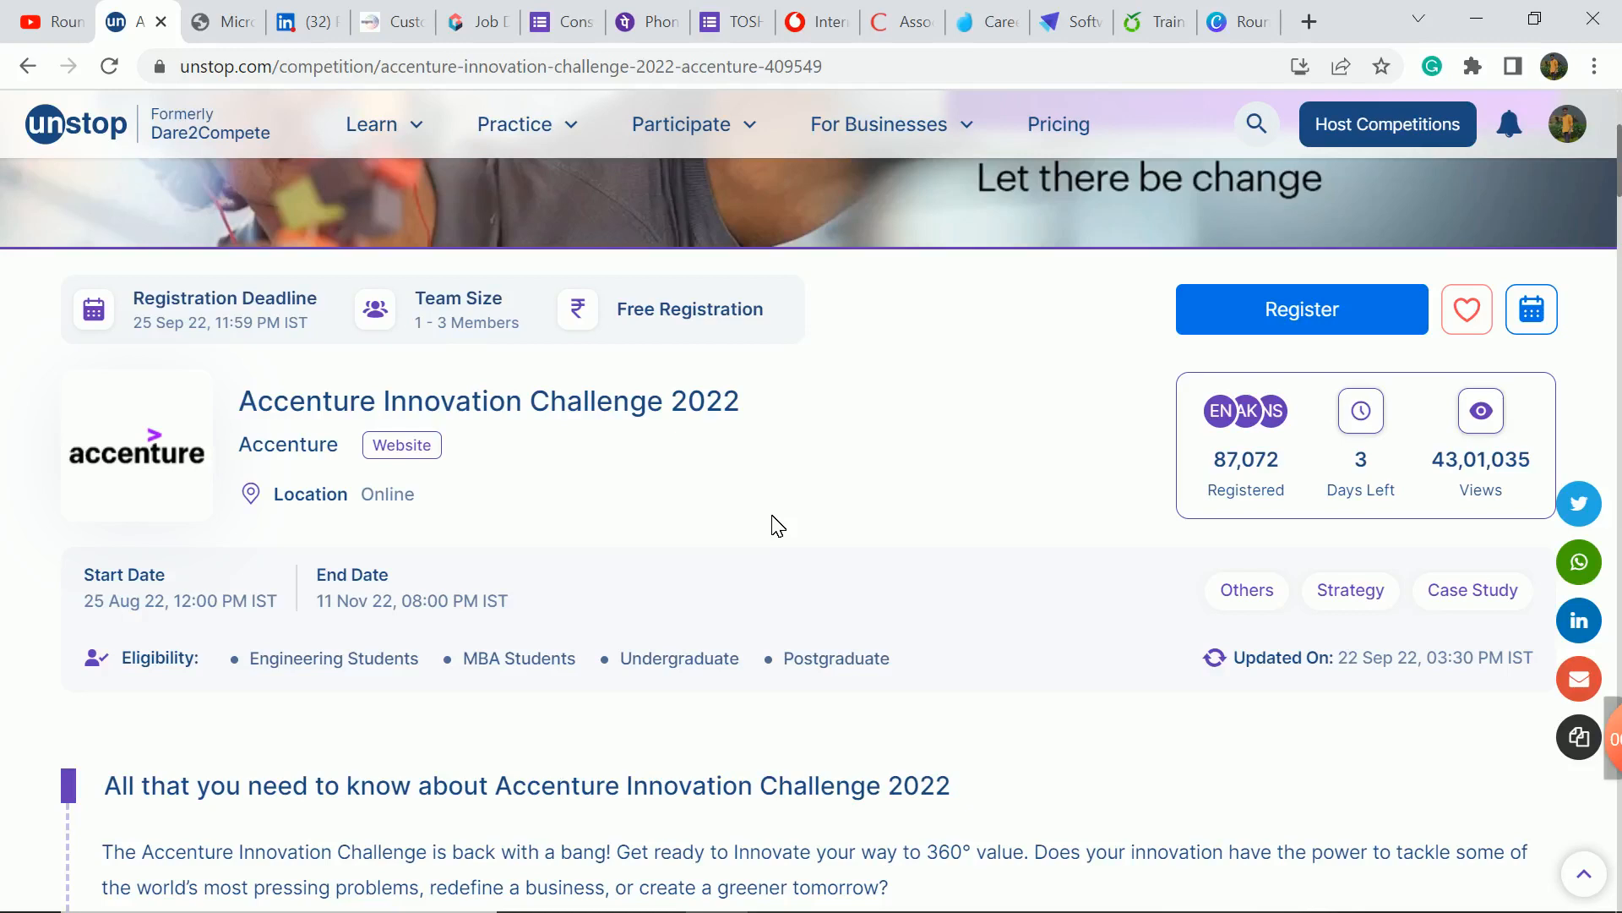
scroll("down", 3)
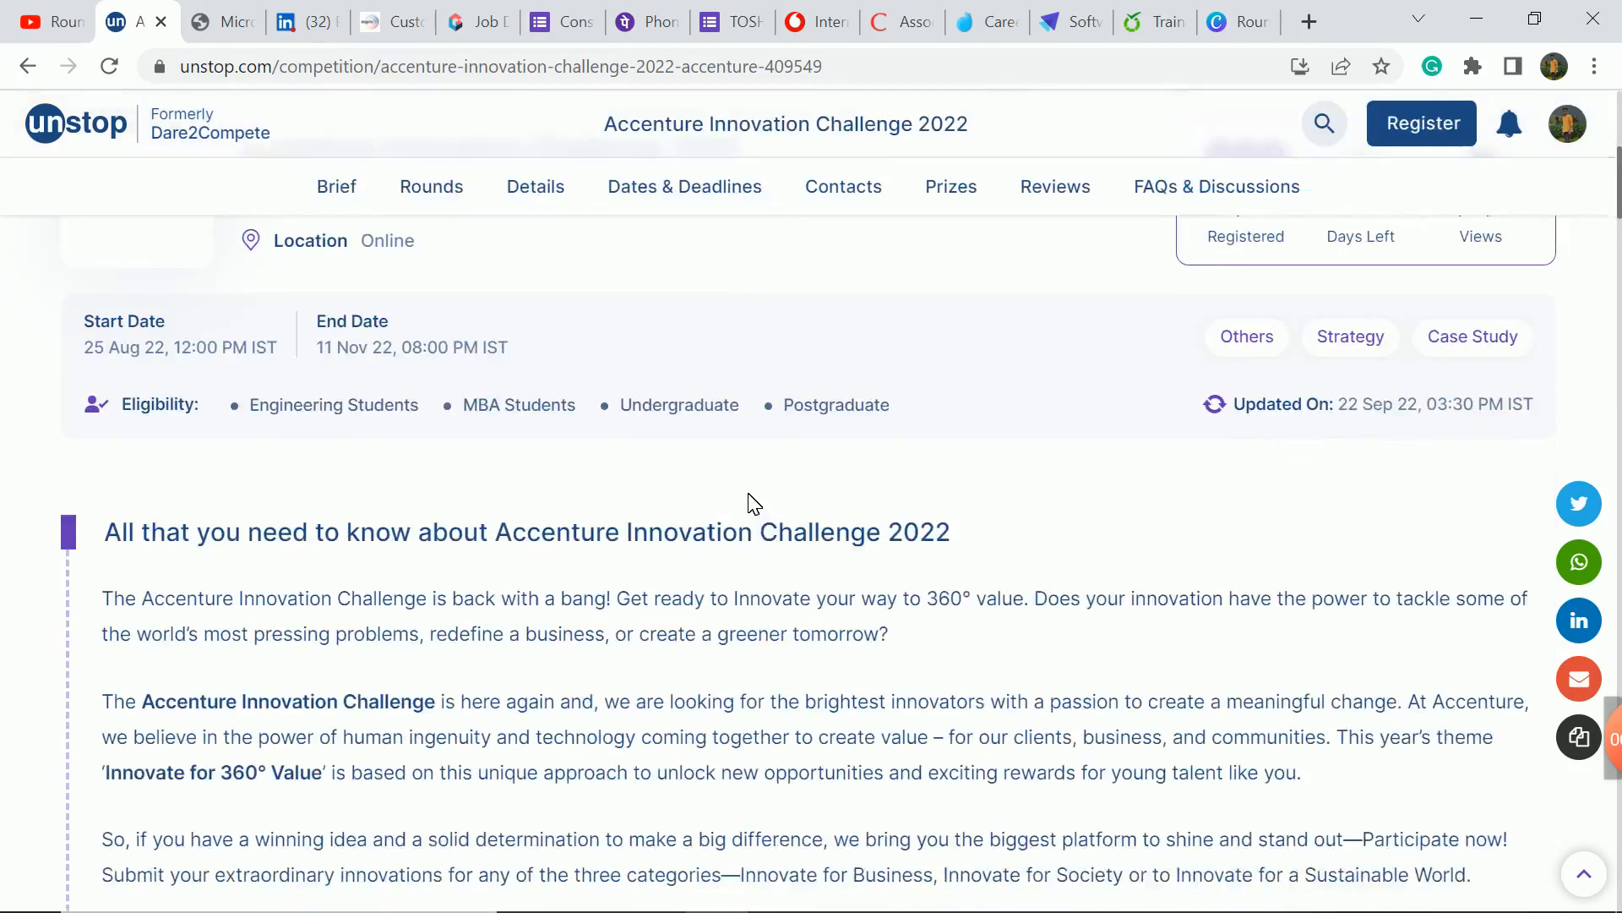
left_click(535, 185)
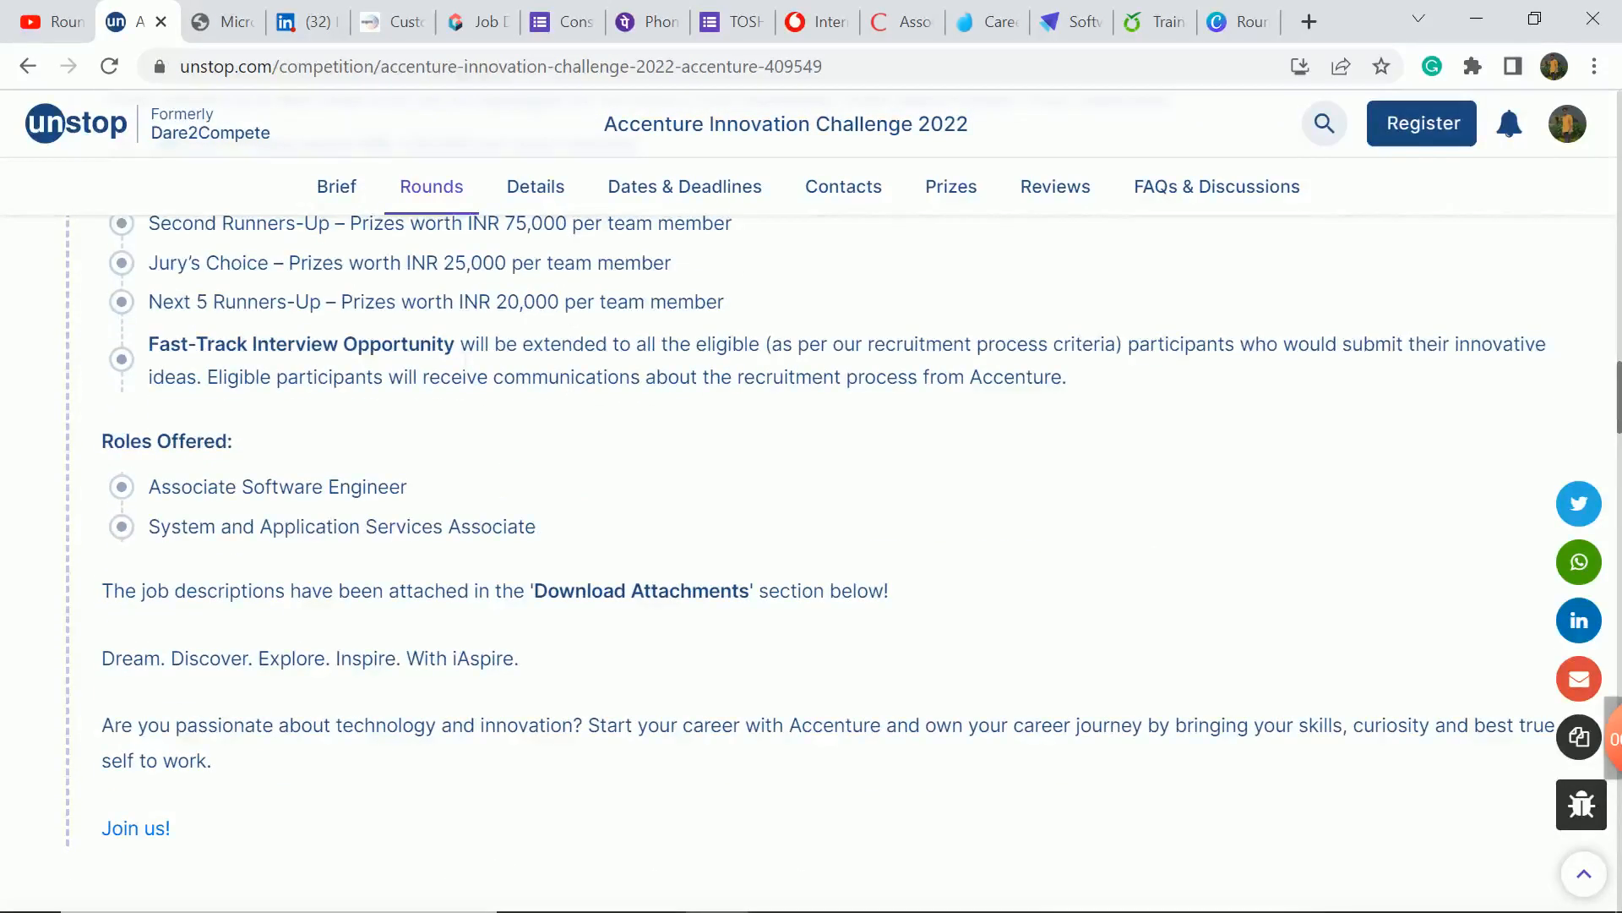
left_click_drag(455, 343, 747, 343)
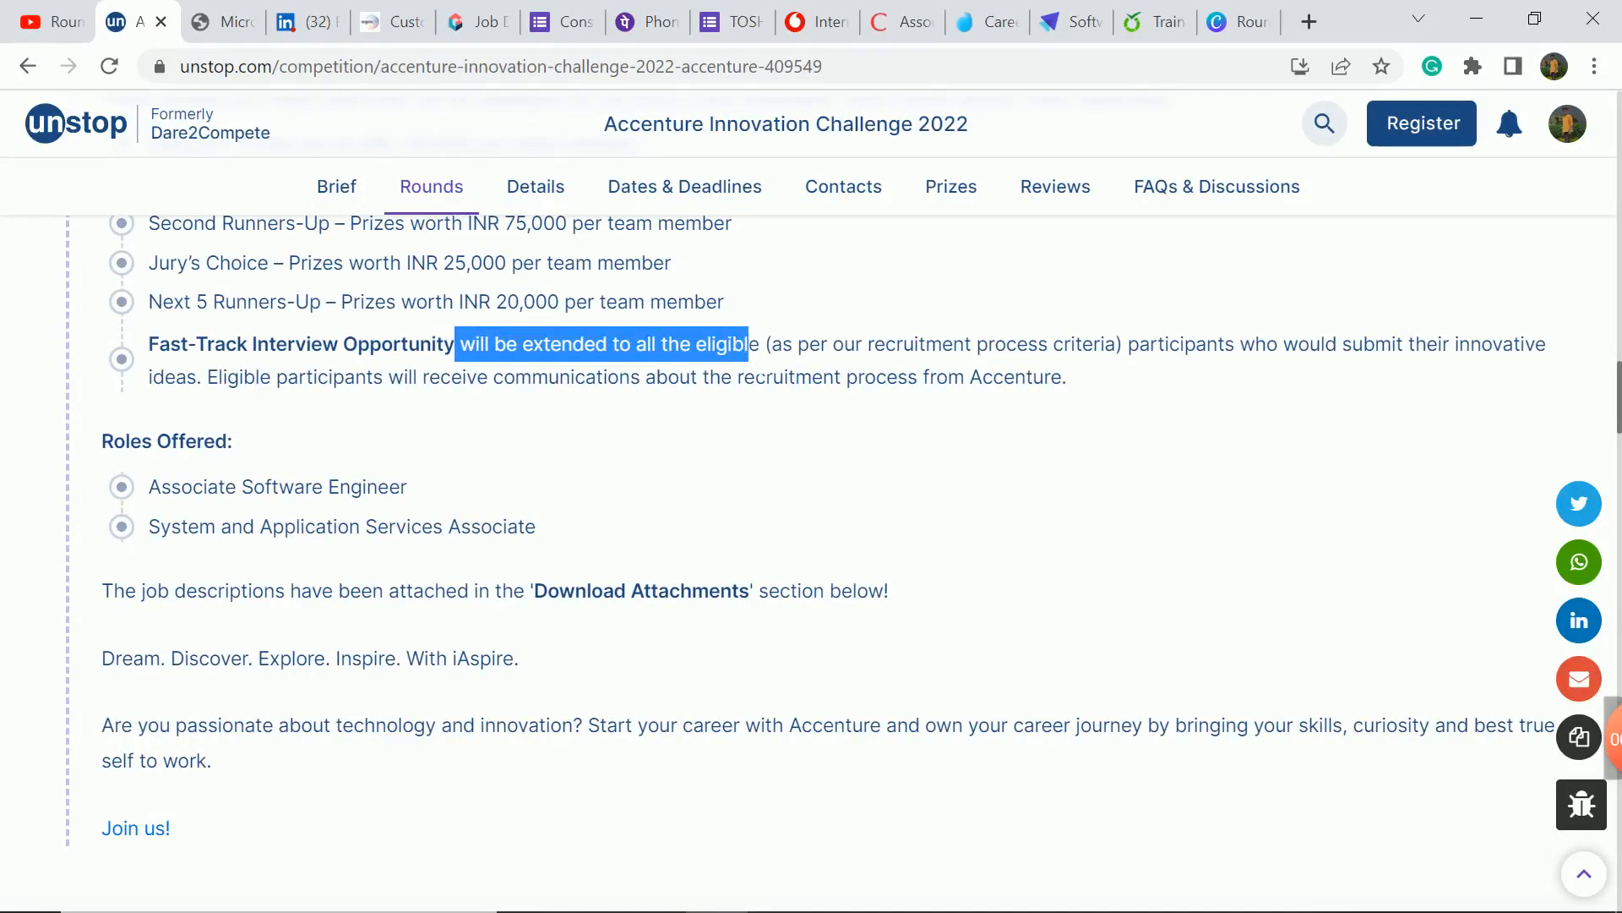
Step: Review the Rewards and Prizes section, then return to Stages and Timelines
scroll("down", 3)
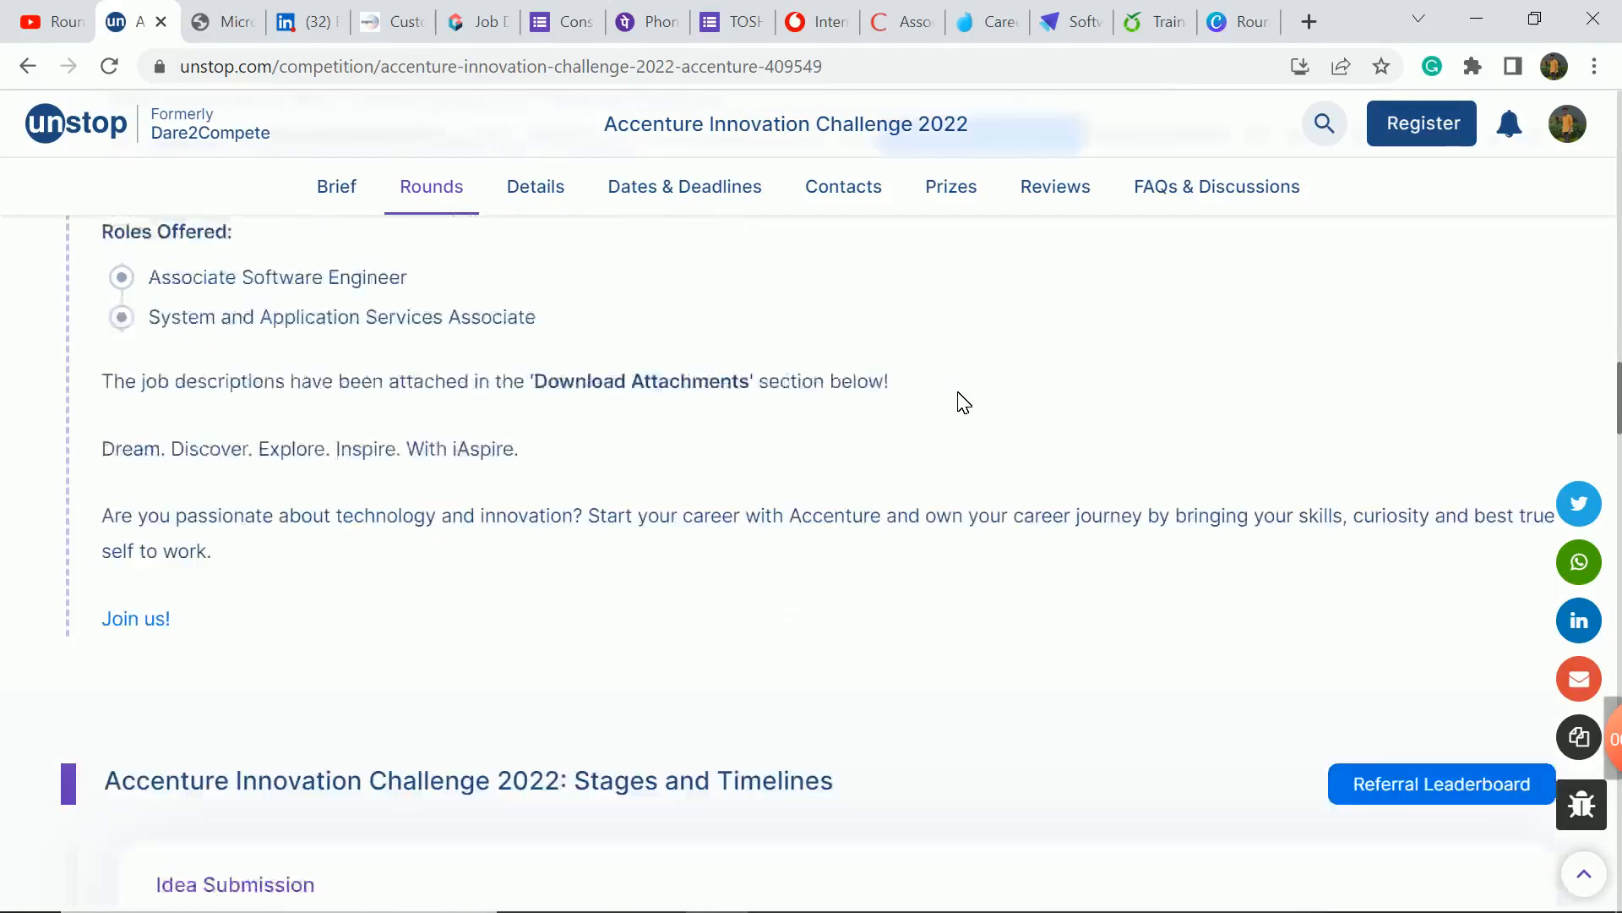
scroll("down", 3)
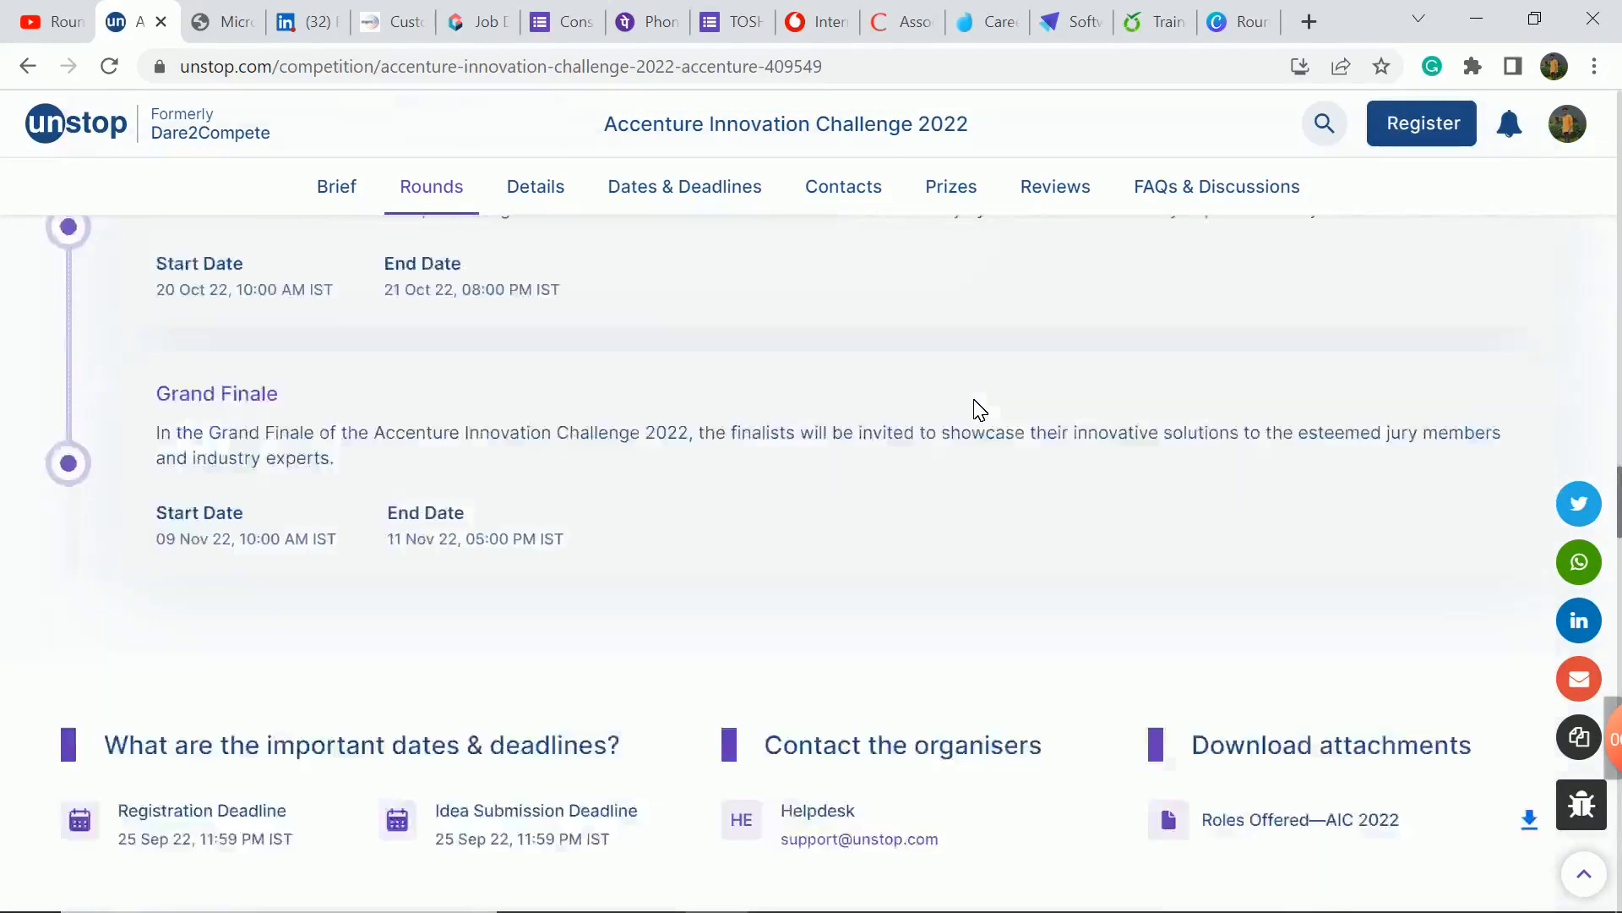
left_click(1302, 819)
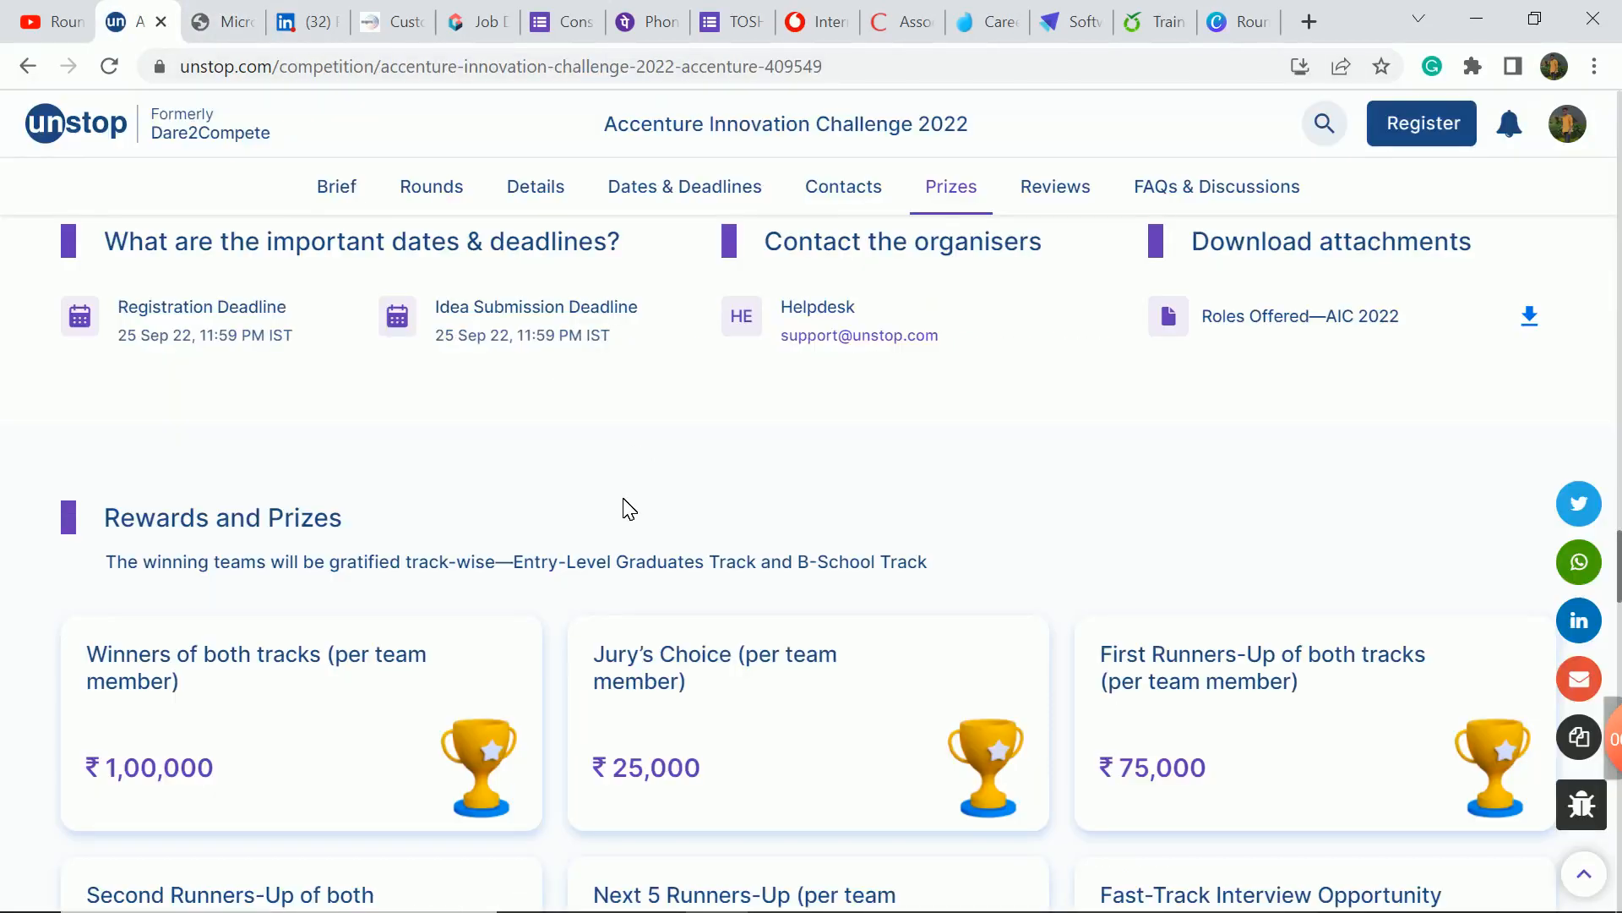
left_click(431, 185)
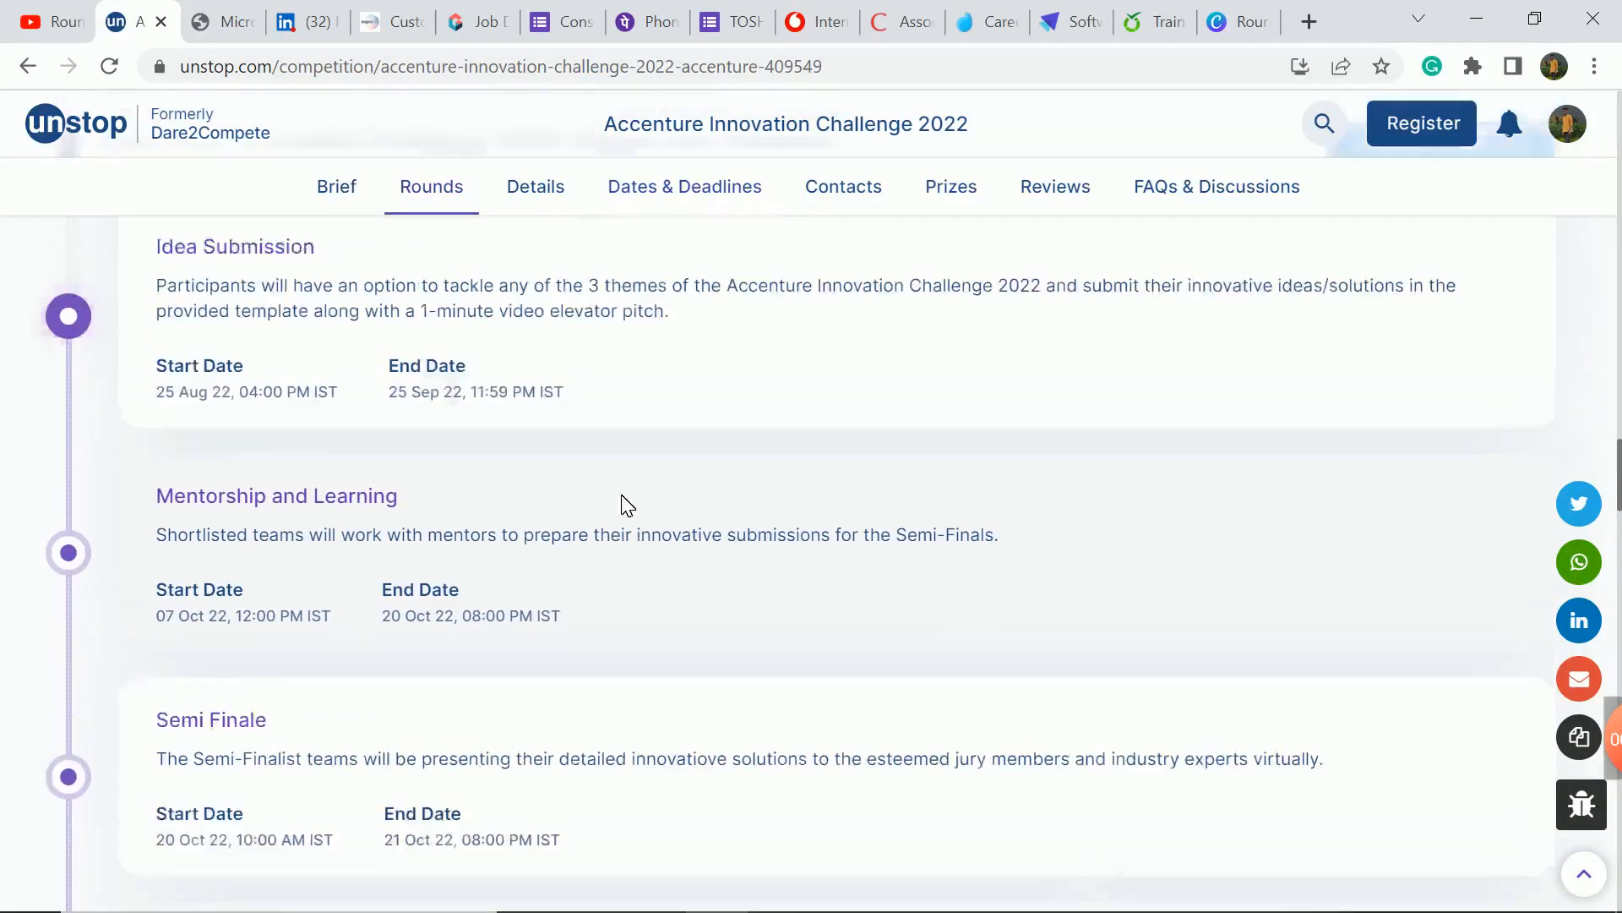
scroll("up", 3)
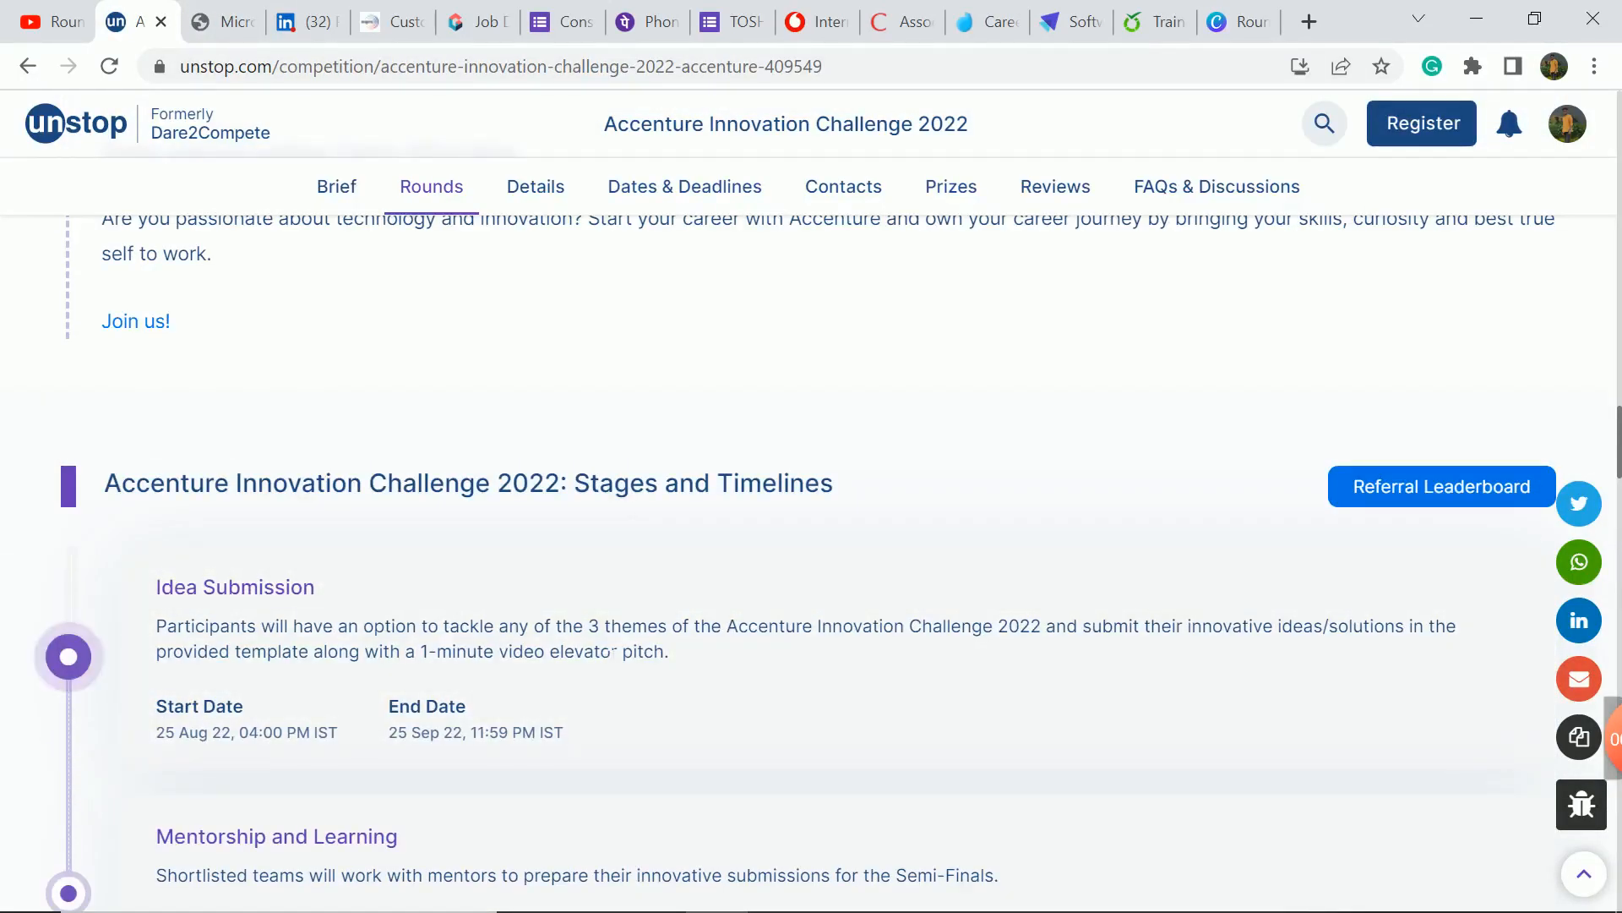
scroll("down", 3)
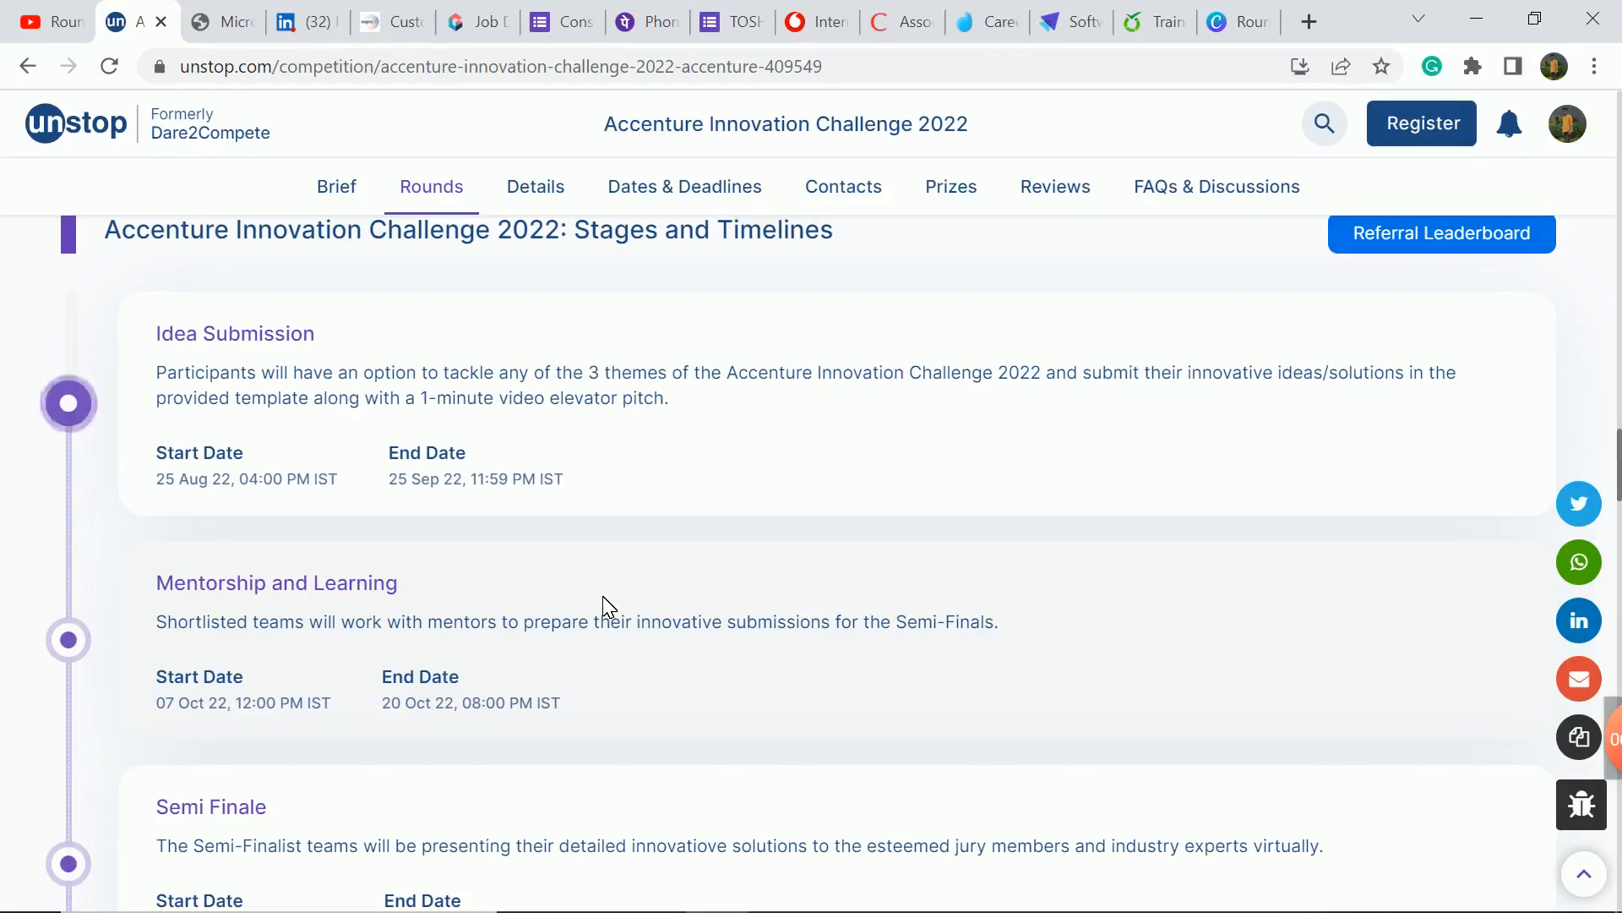
Step: Scroll through the round timeline and finale dates, then move on to the LinkedIn Cognizant posting
scroll("down", 3)
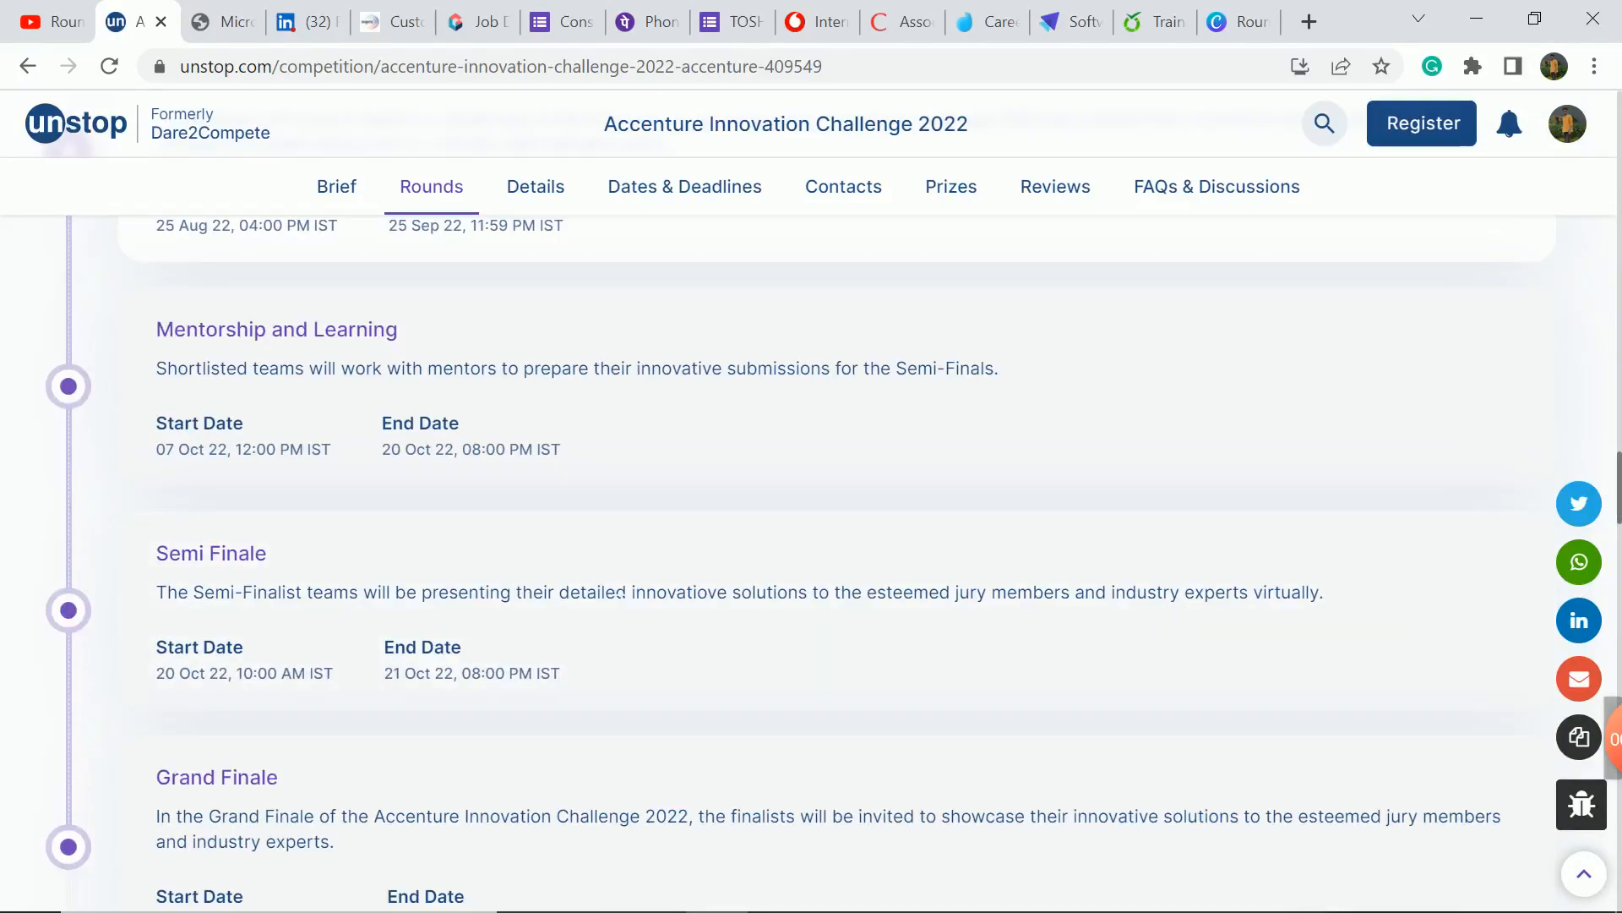
scroll("down", 3)
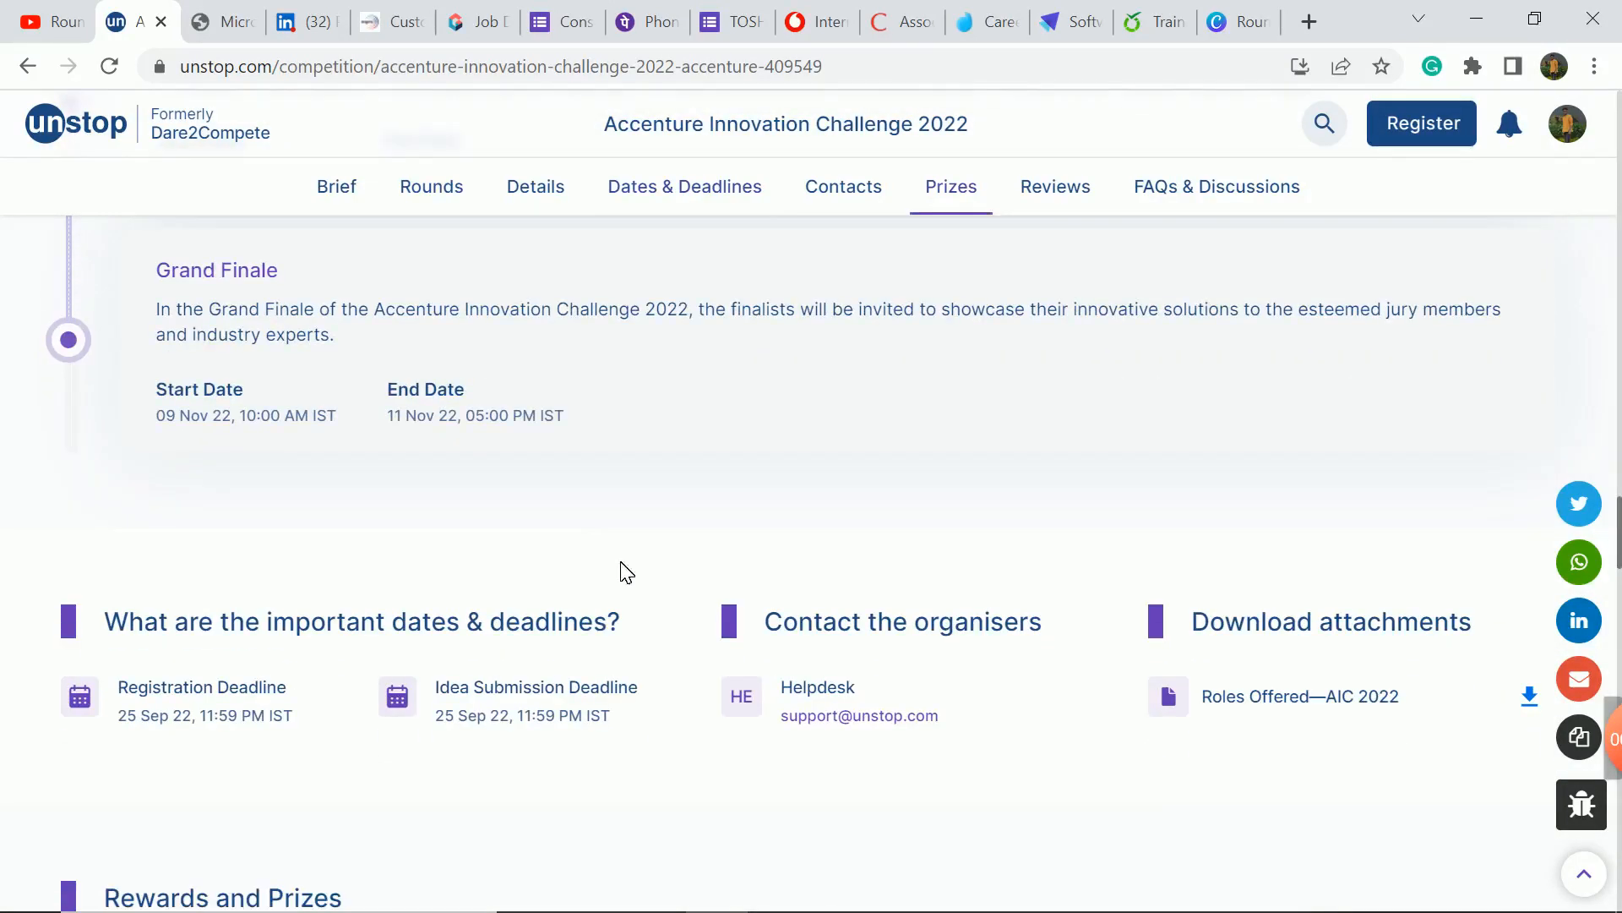
scroll("down", 3)
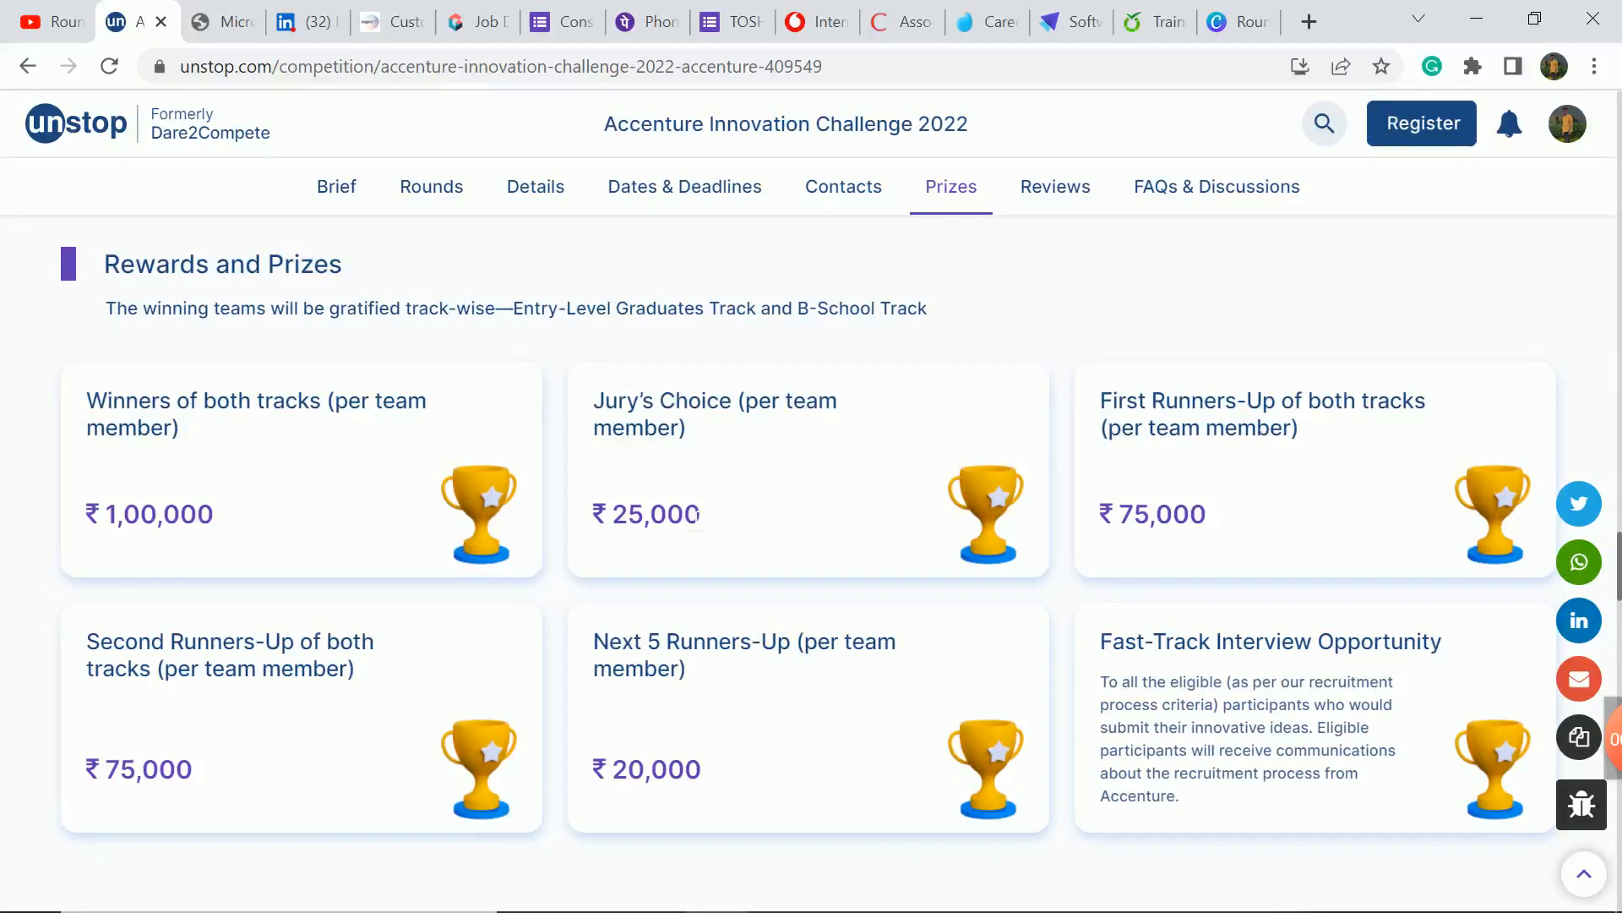
scroll("down", 3)
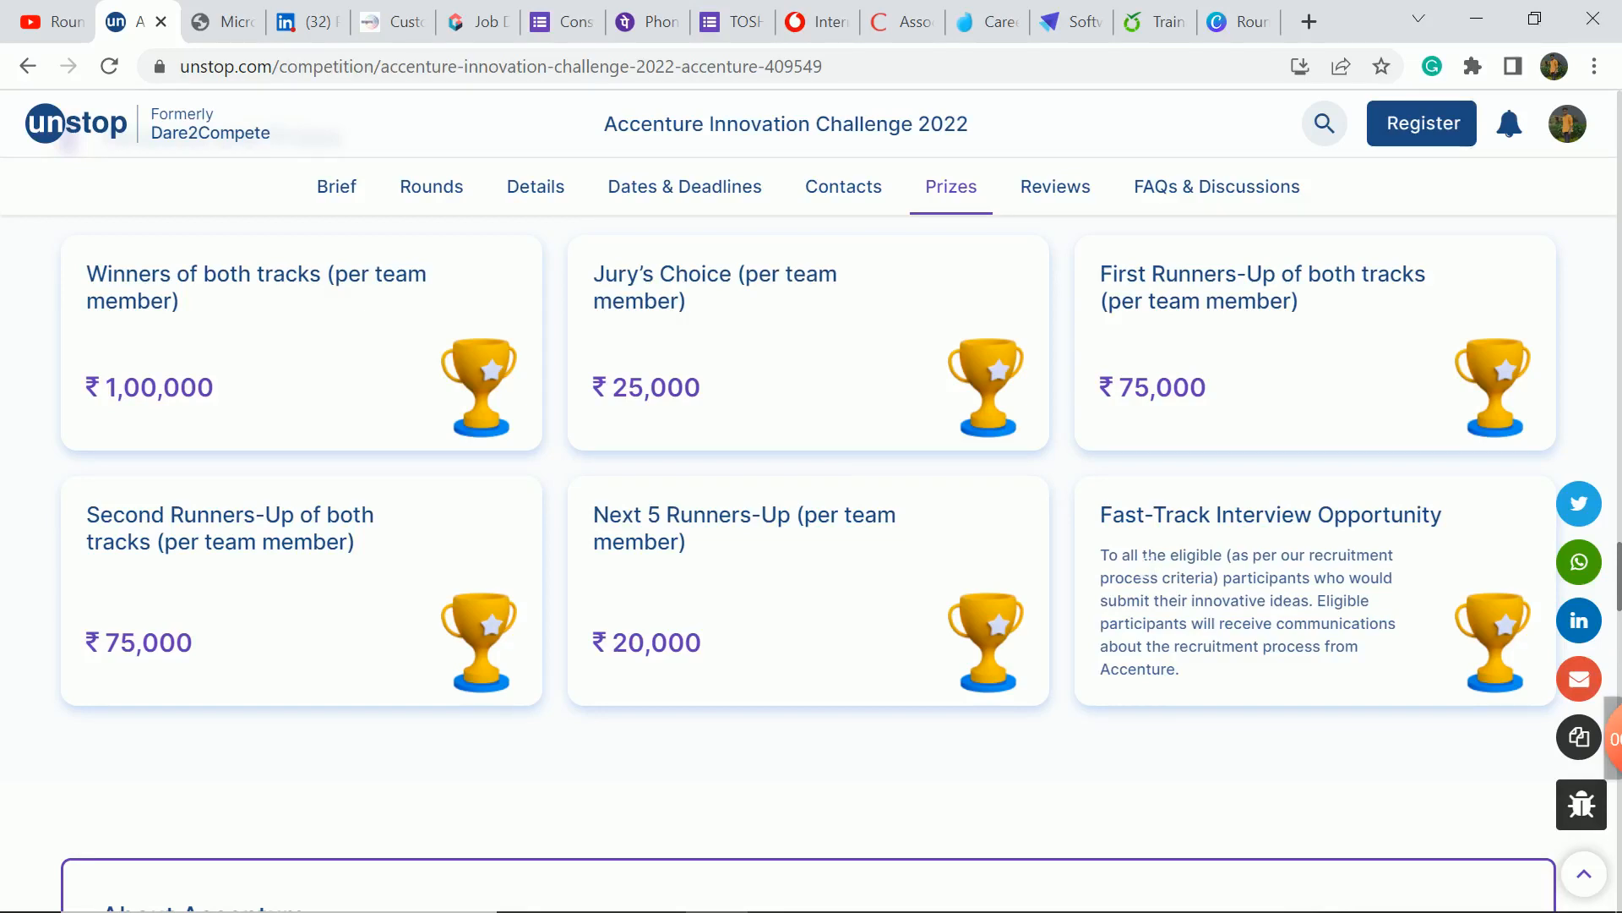
mouse_move(1227, 689)
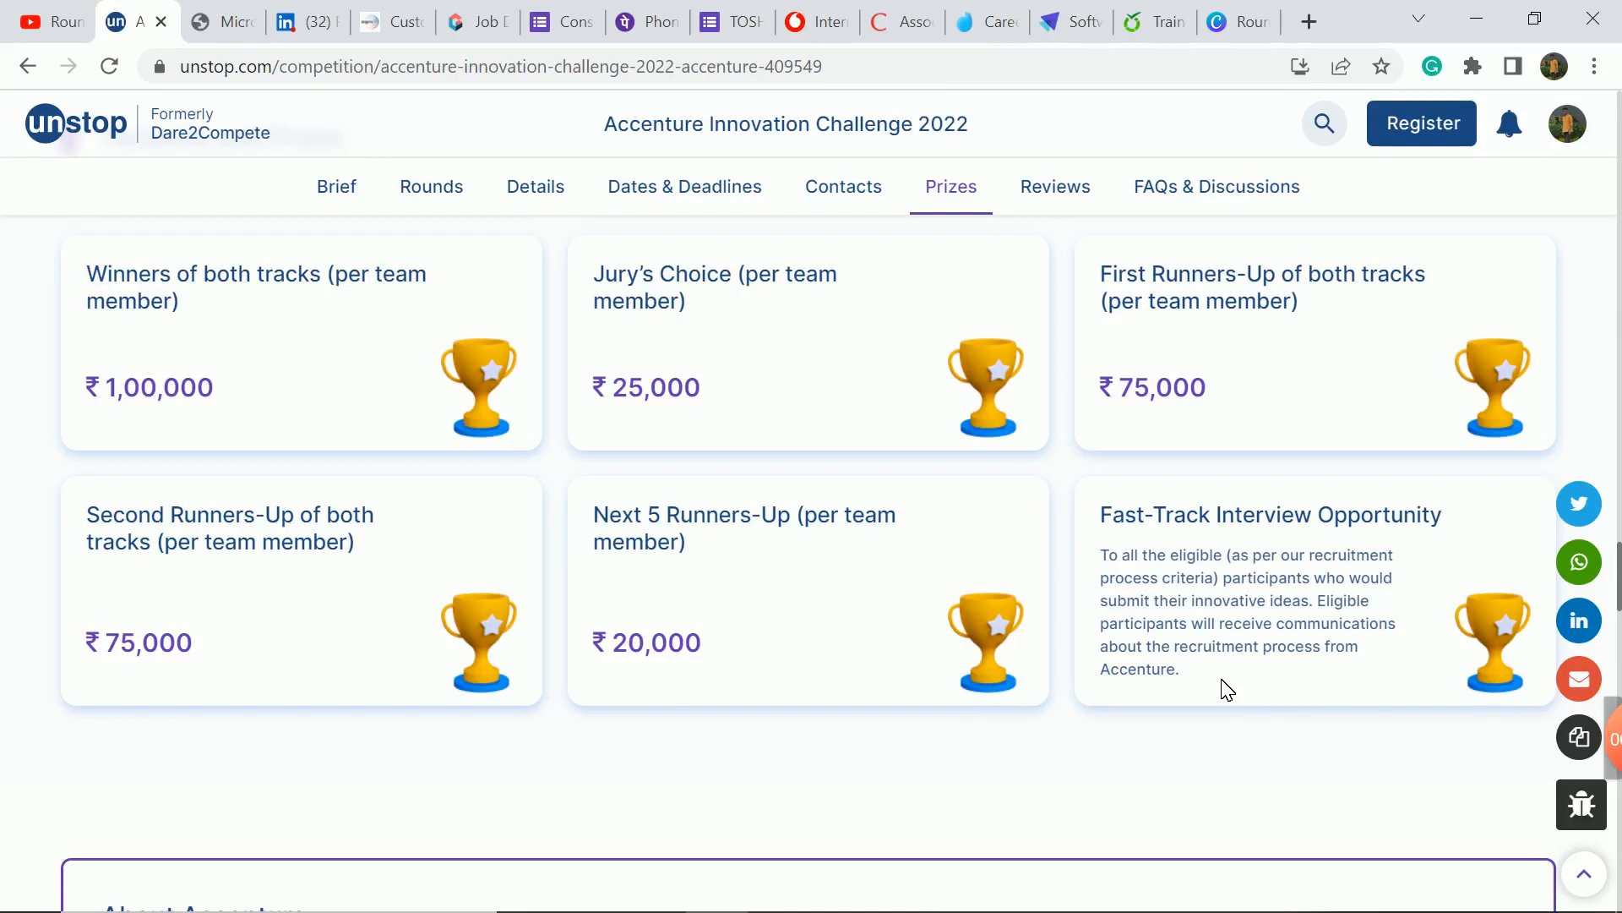
scroll("down", 3)
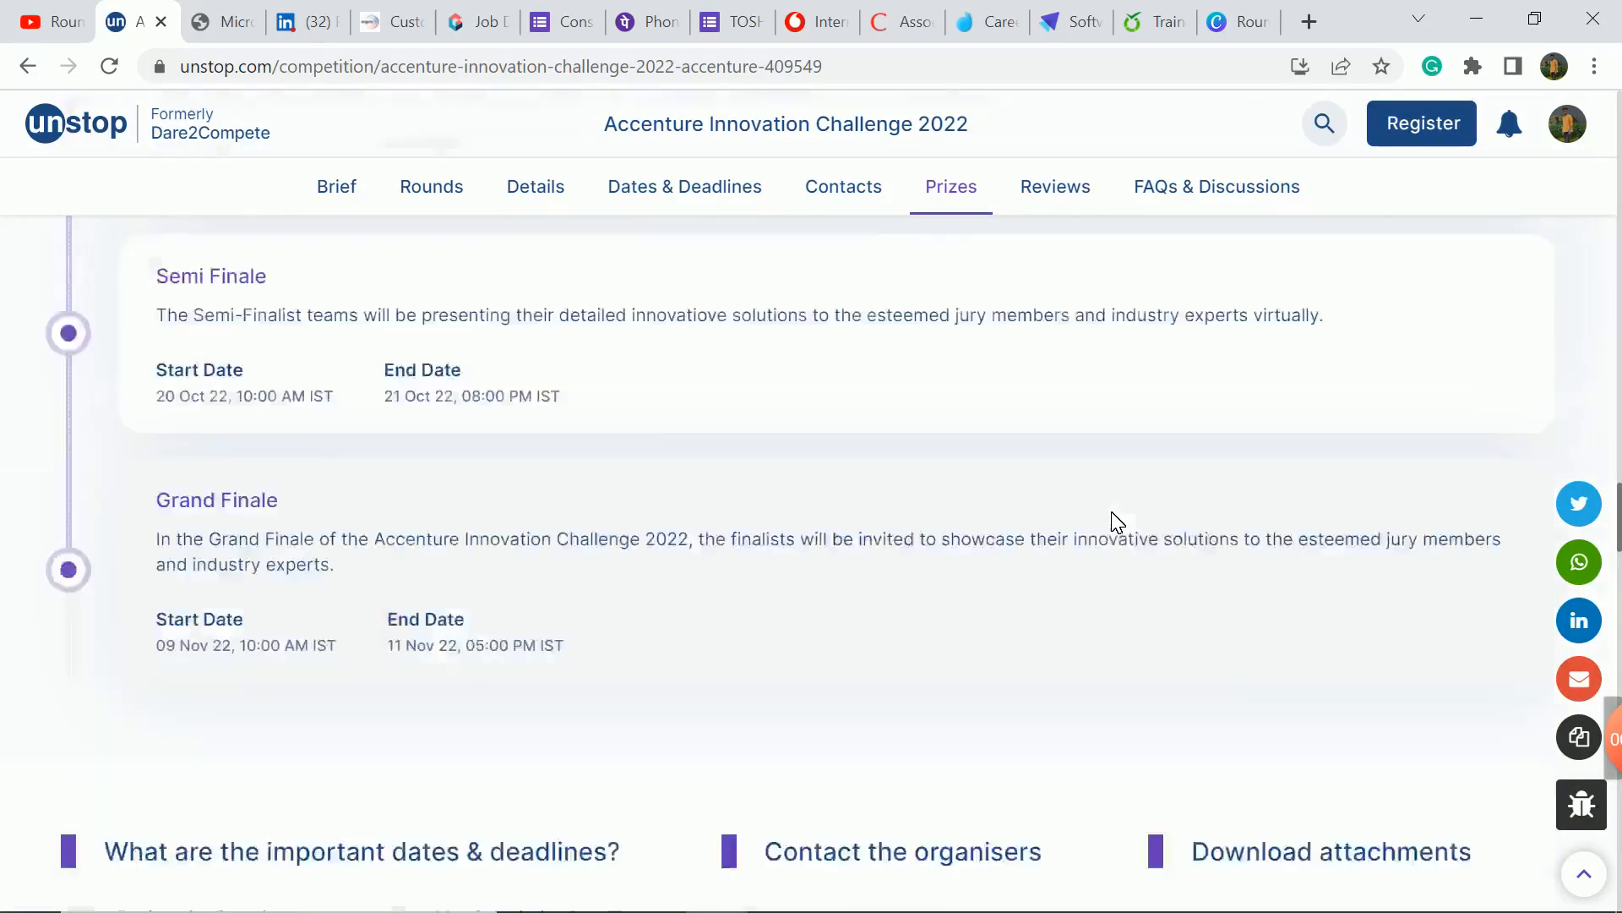
left_click(534, 186)
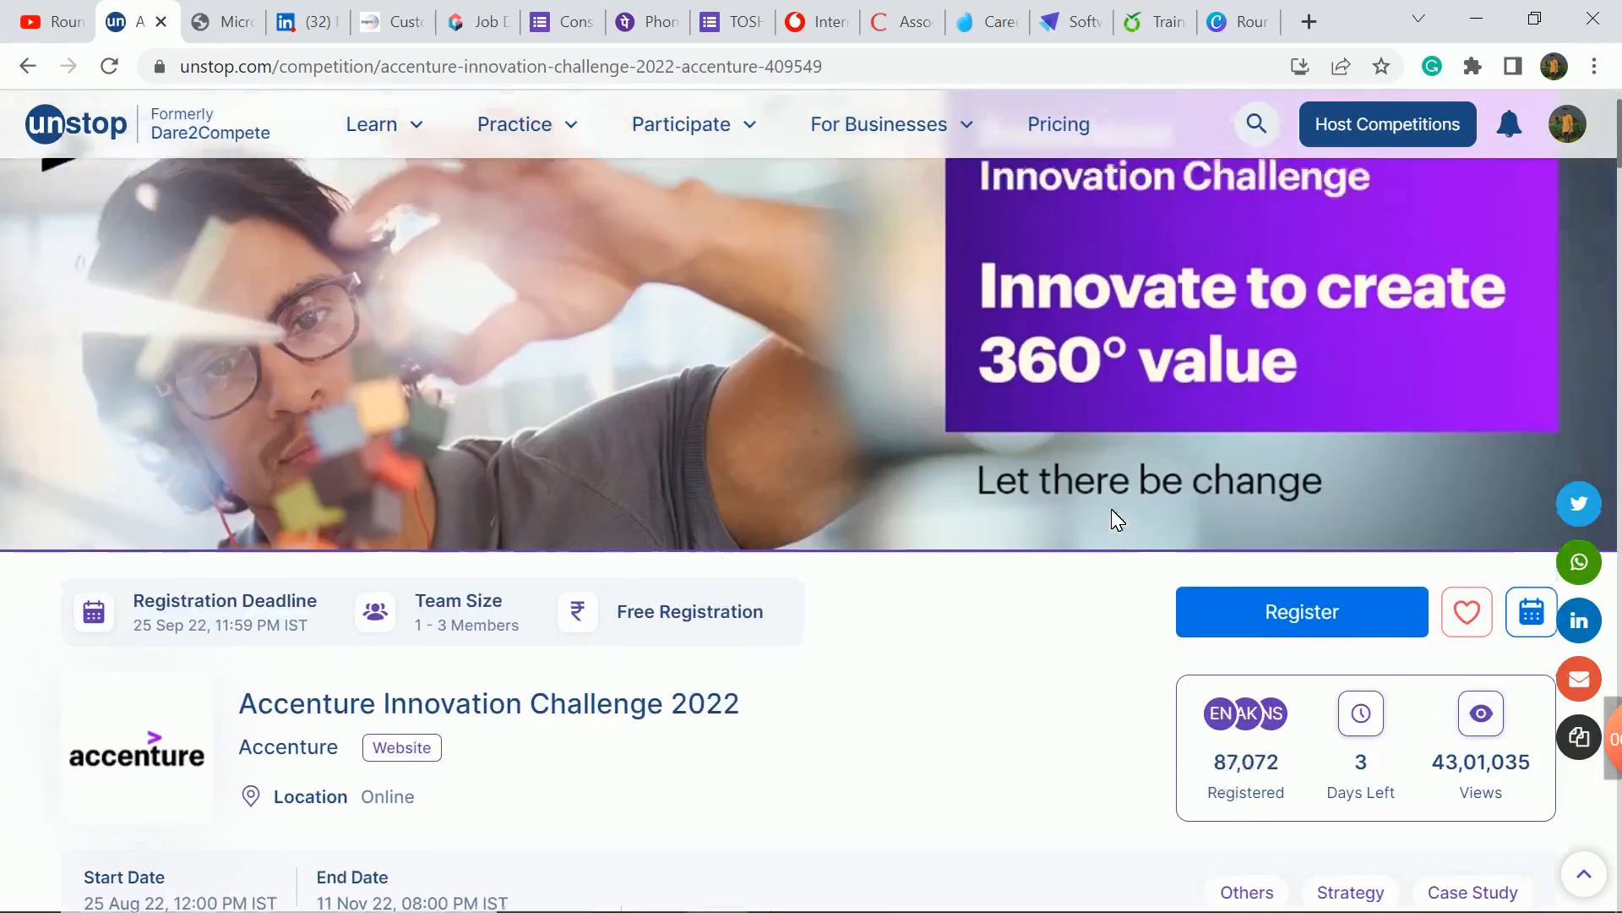
left_click(301, 22)
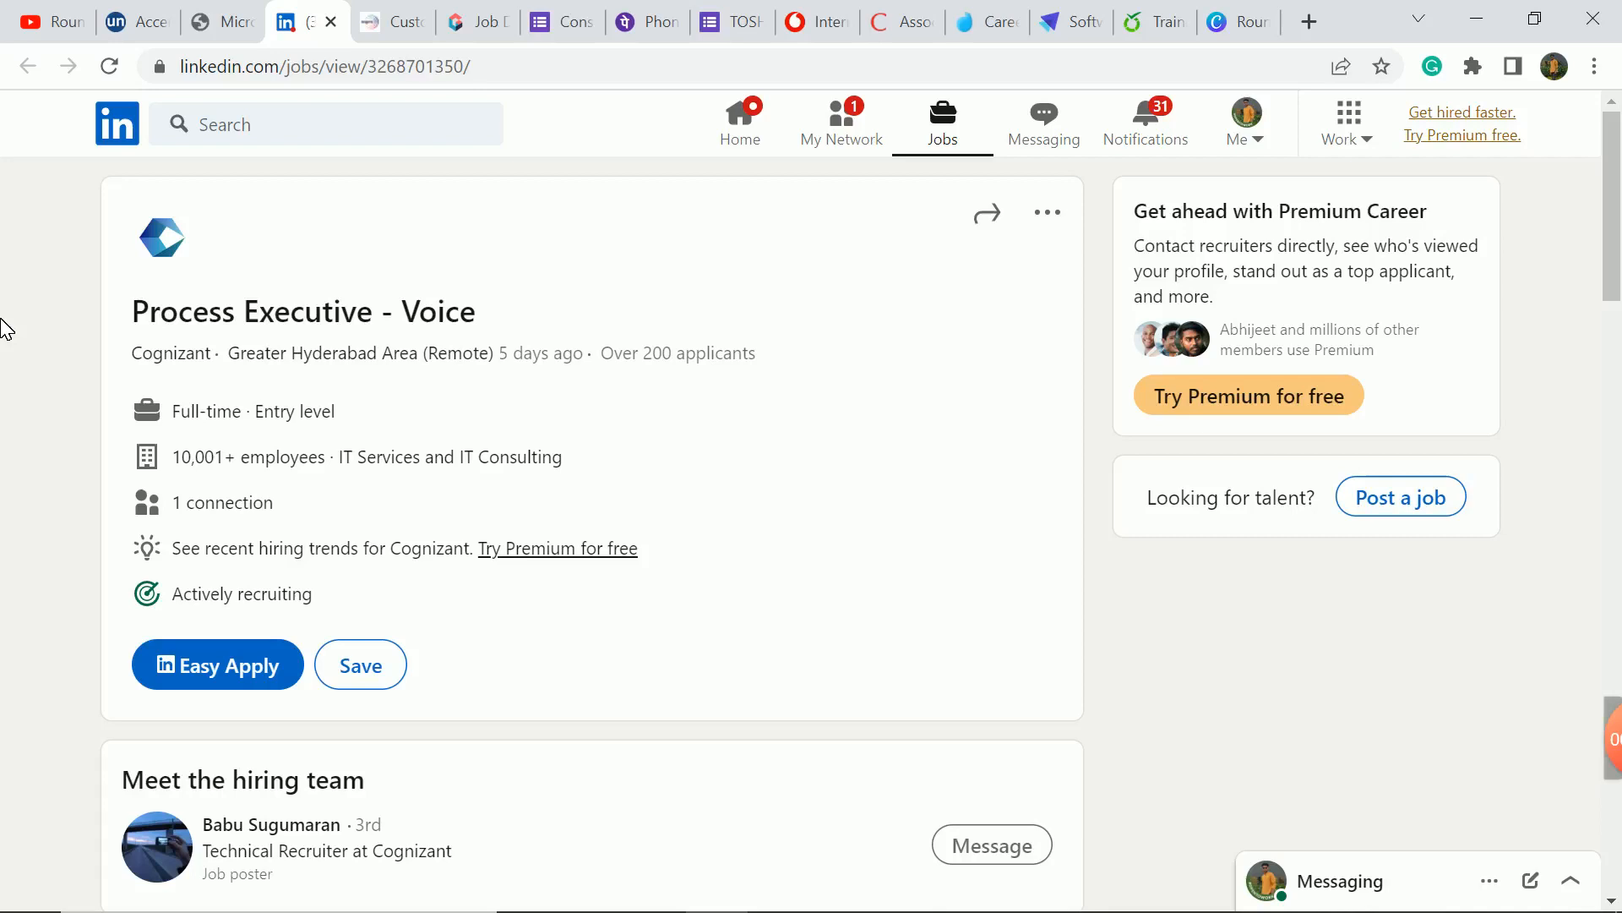
Step: Read About the job, highlight the immediate-joiners-preferred criterion, and return to the posting header
scroll("down", 3)
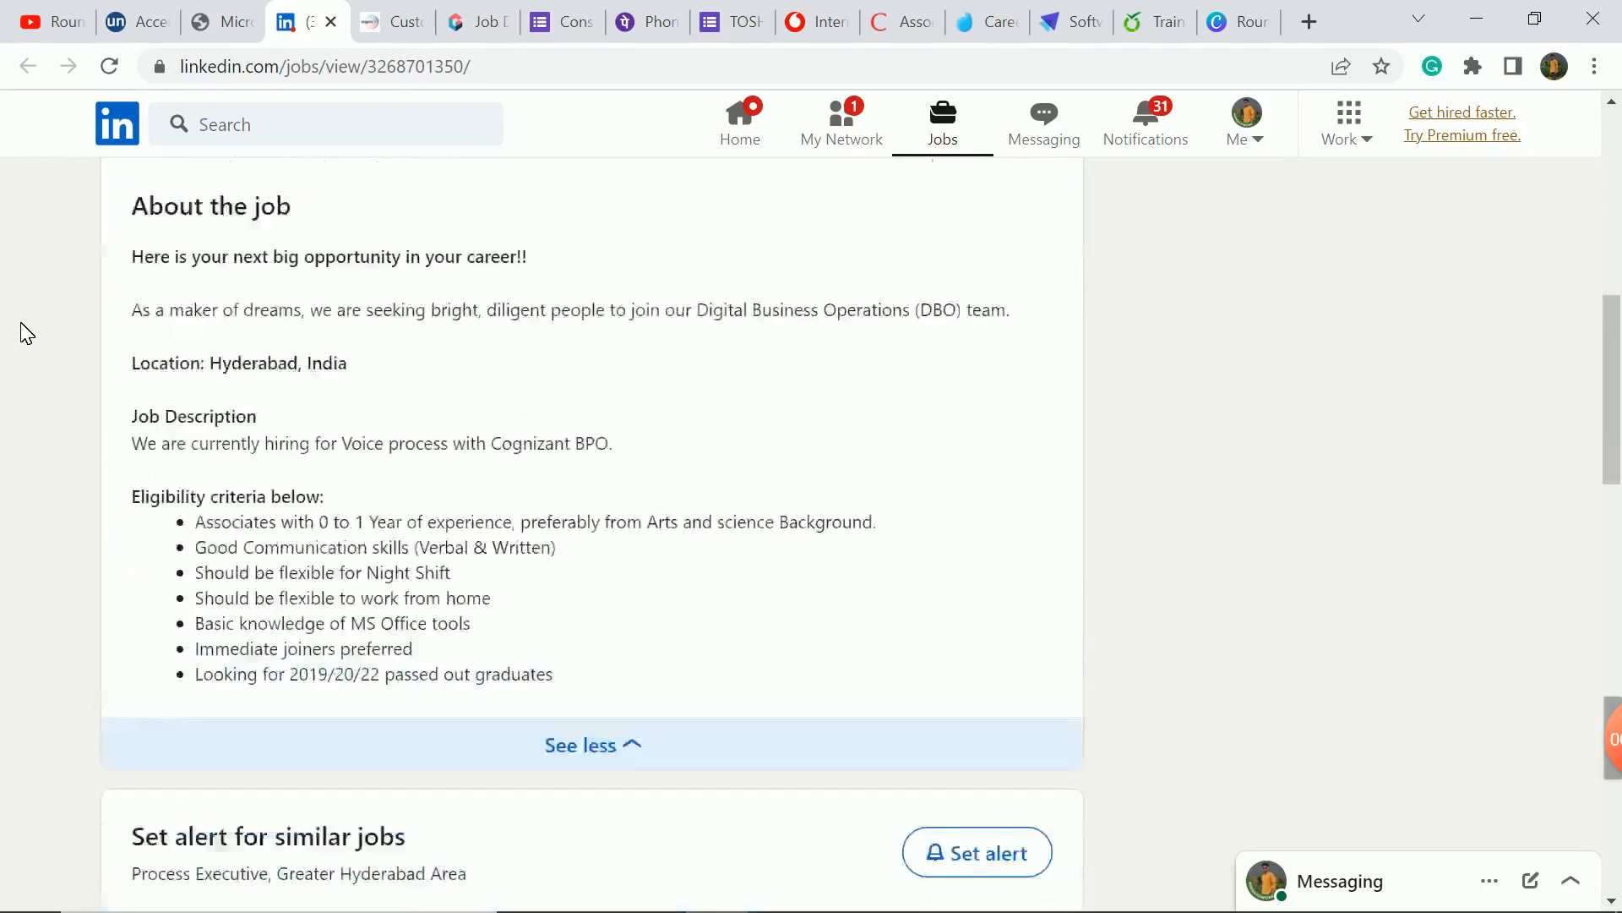
scroll("down", 3)
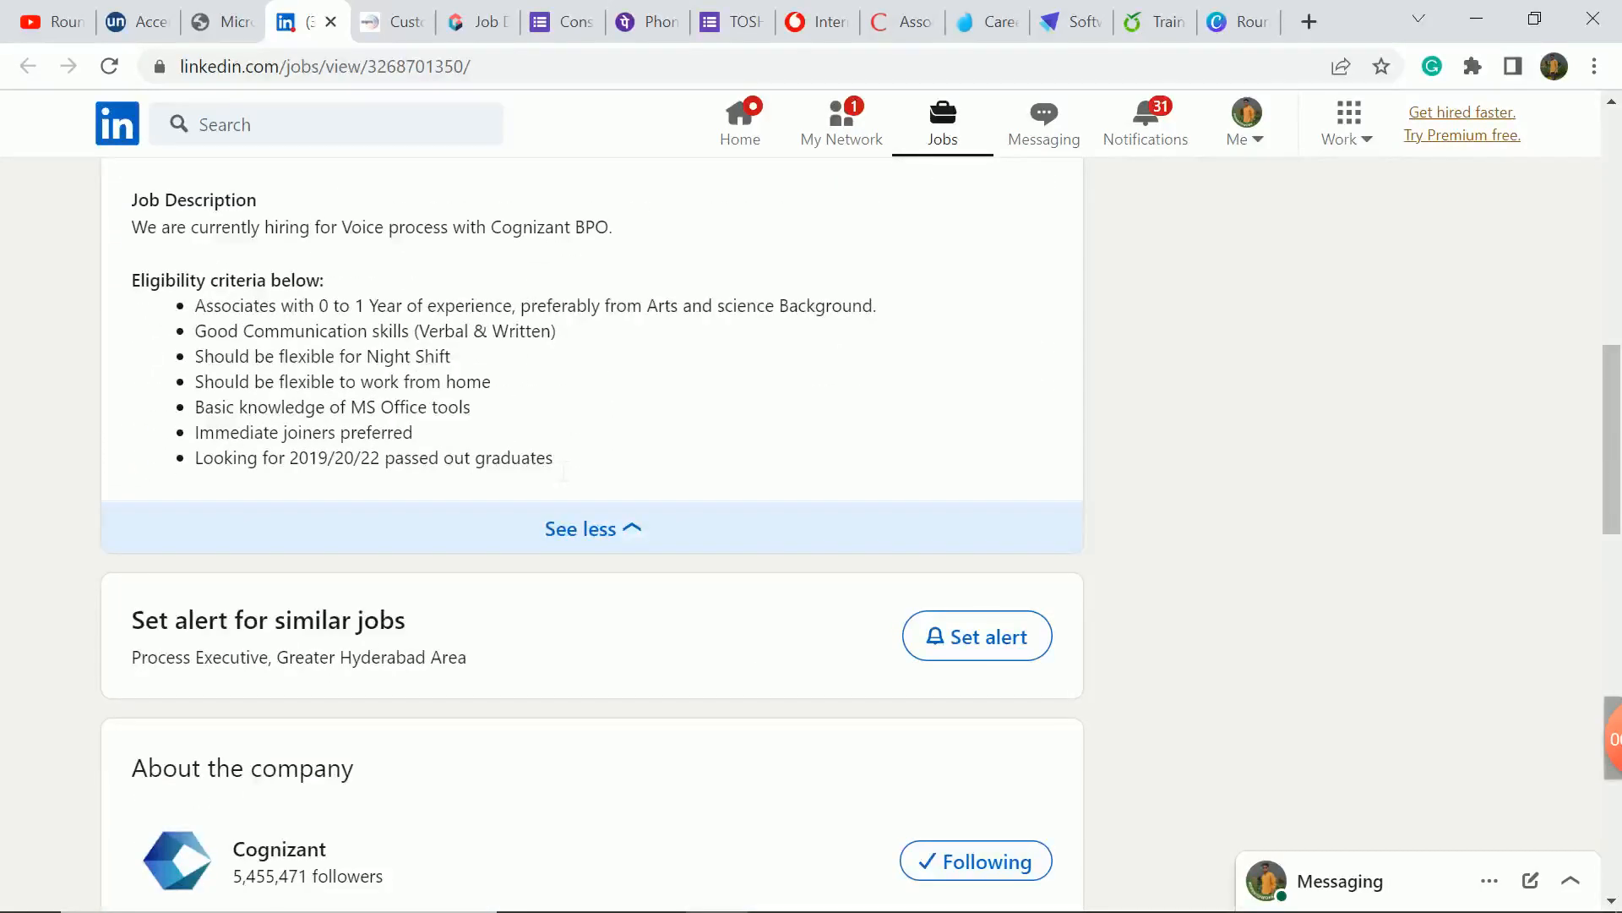
left_click_drag(299, 458, 553, 458)
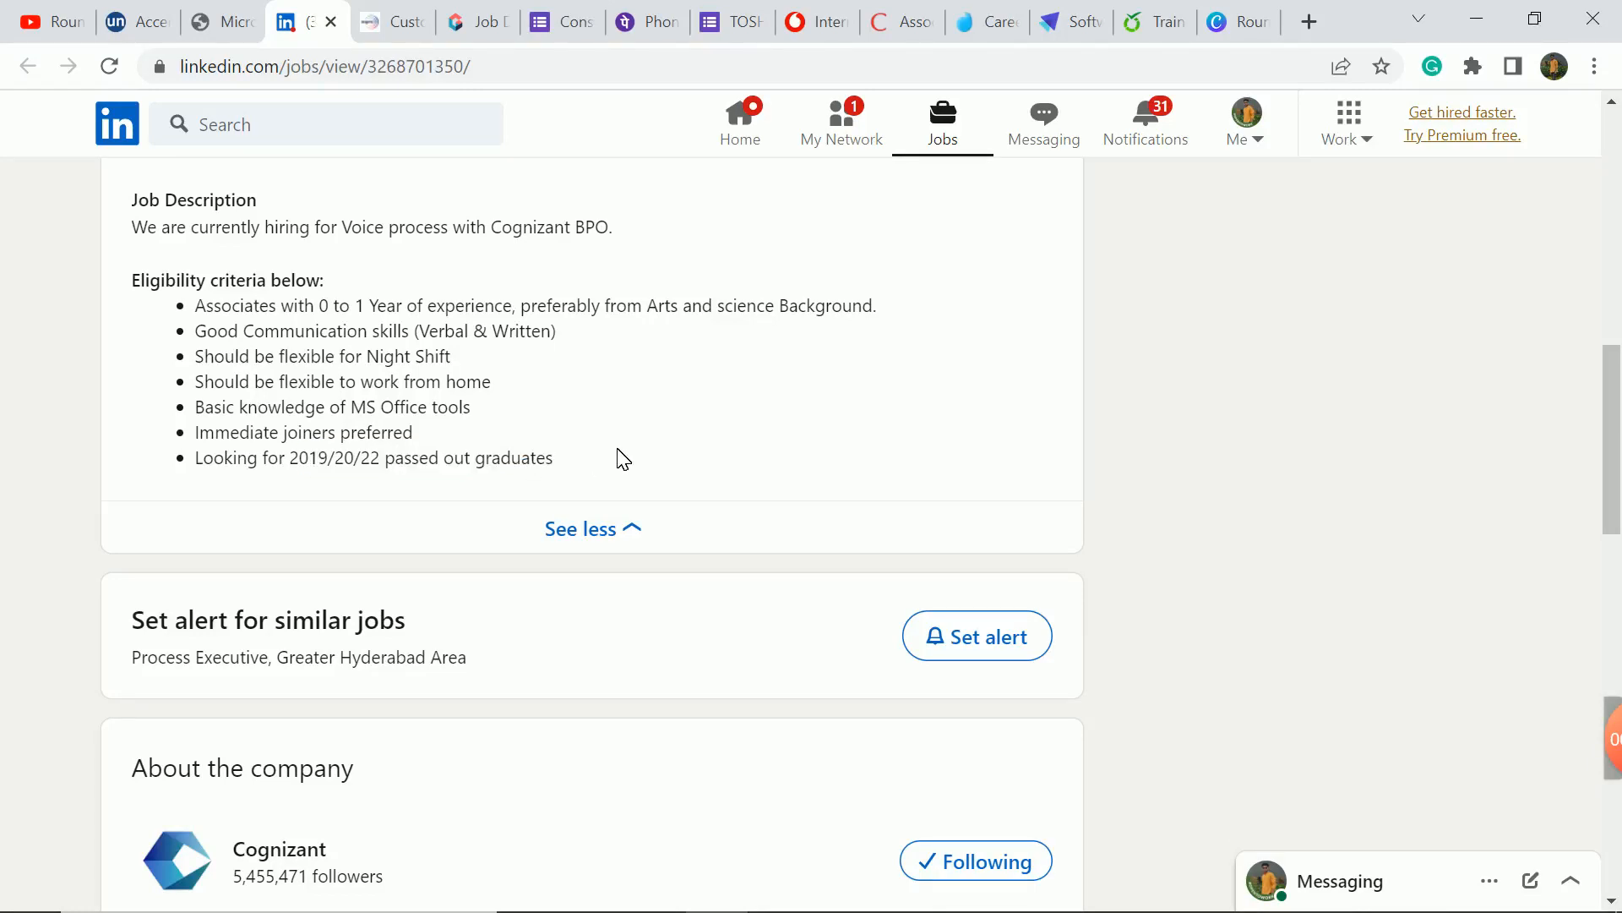
scroll("up", 3)
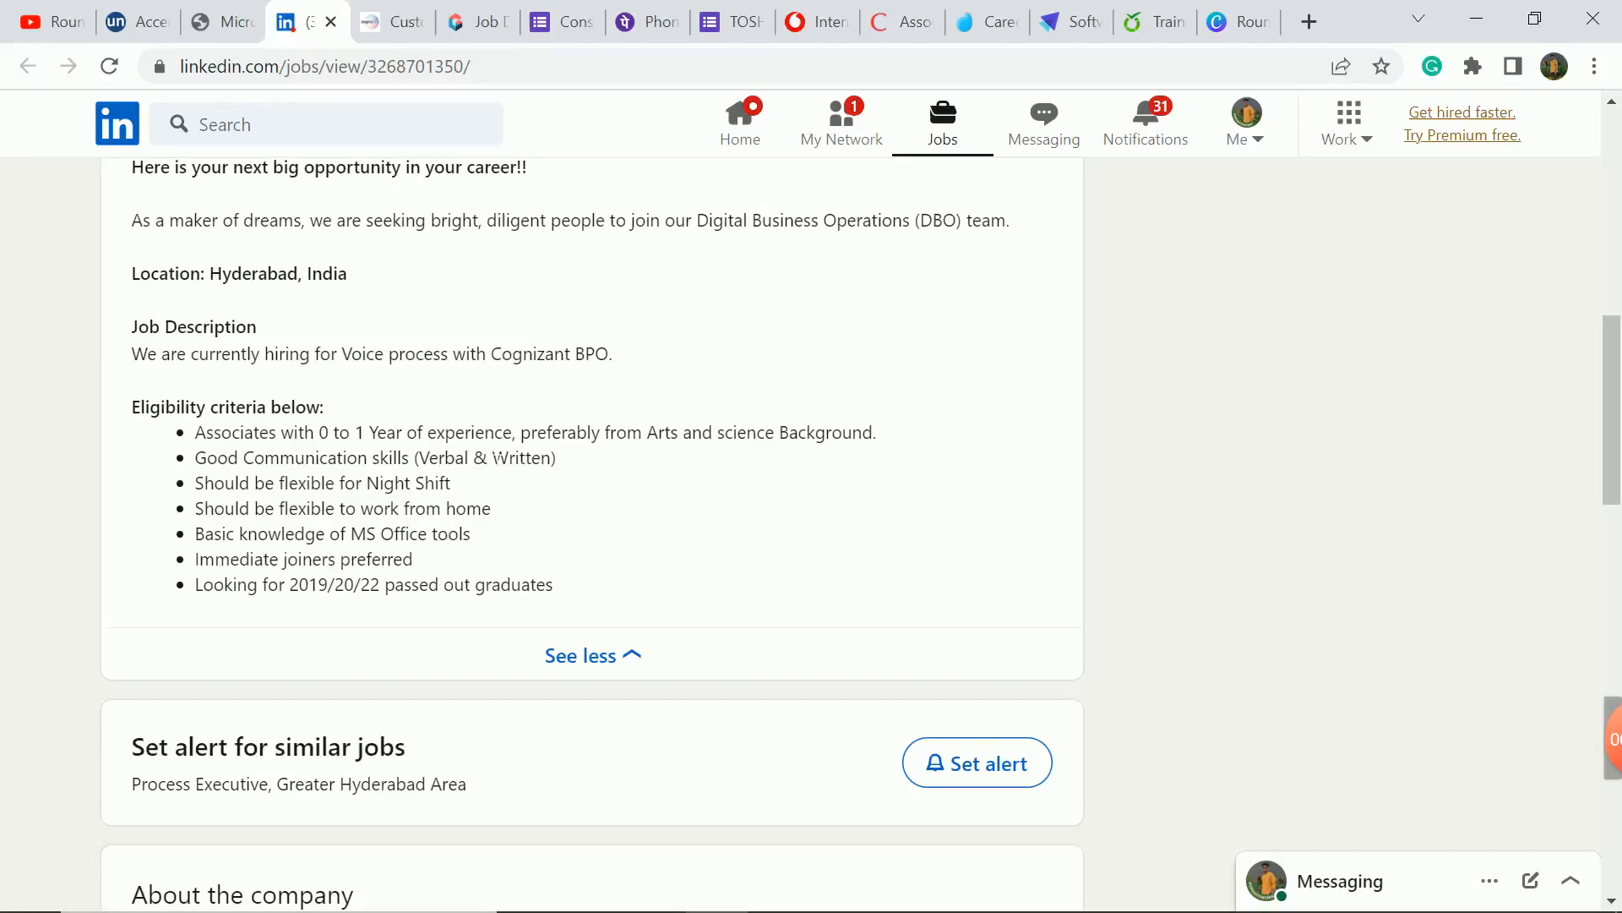
left_click_drag(649, 433, 853, 433)
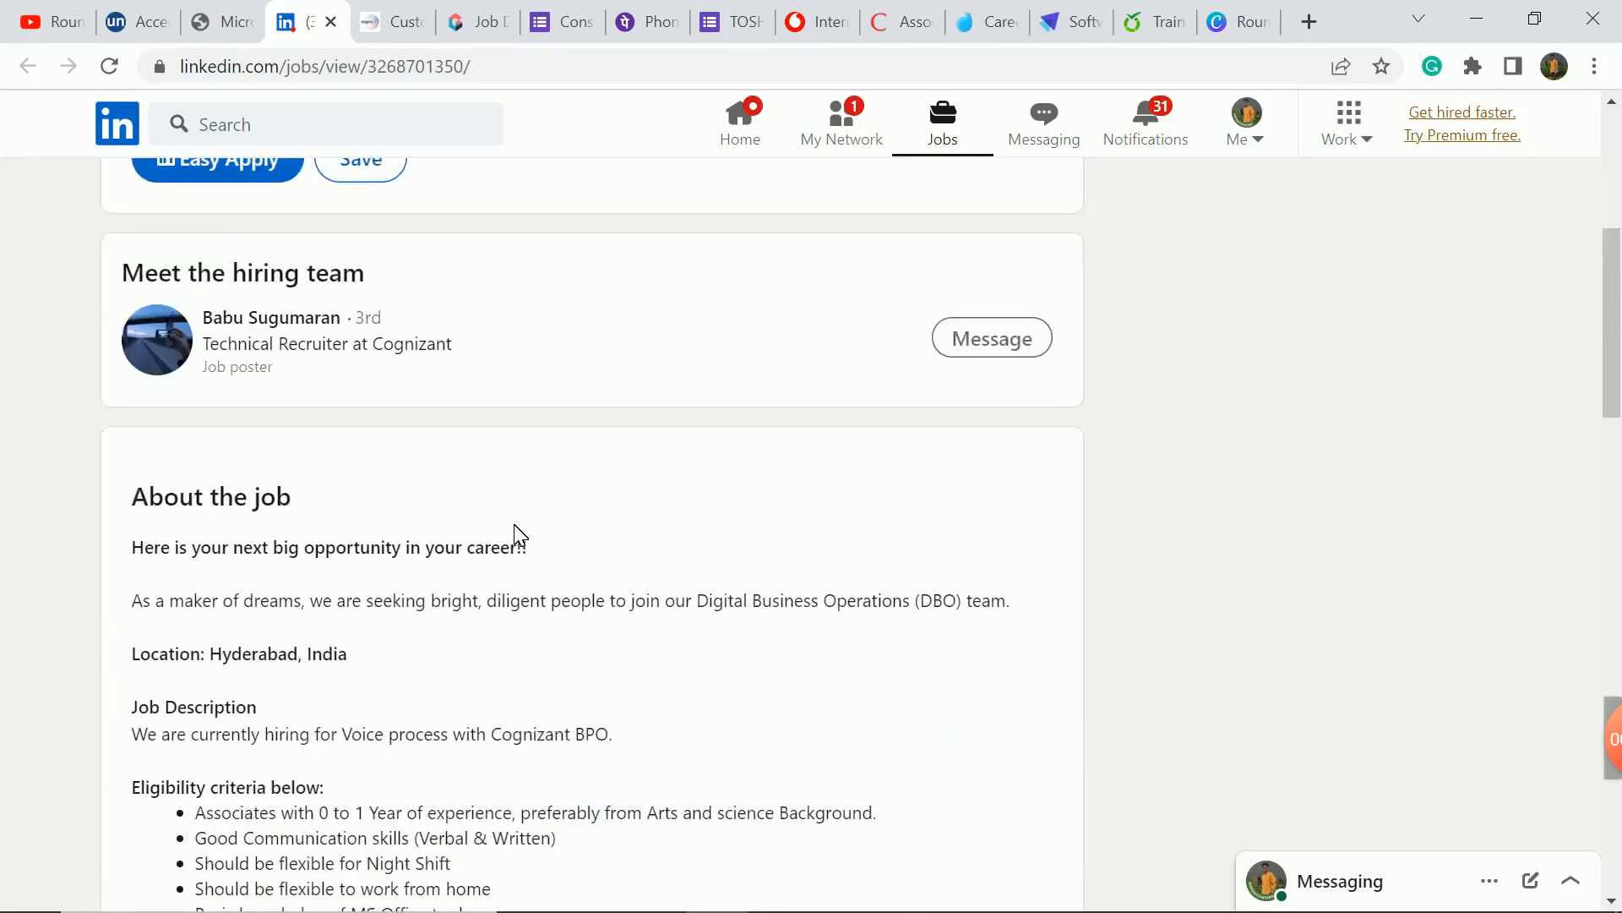
scroll("up", 3)
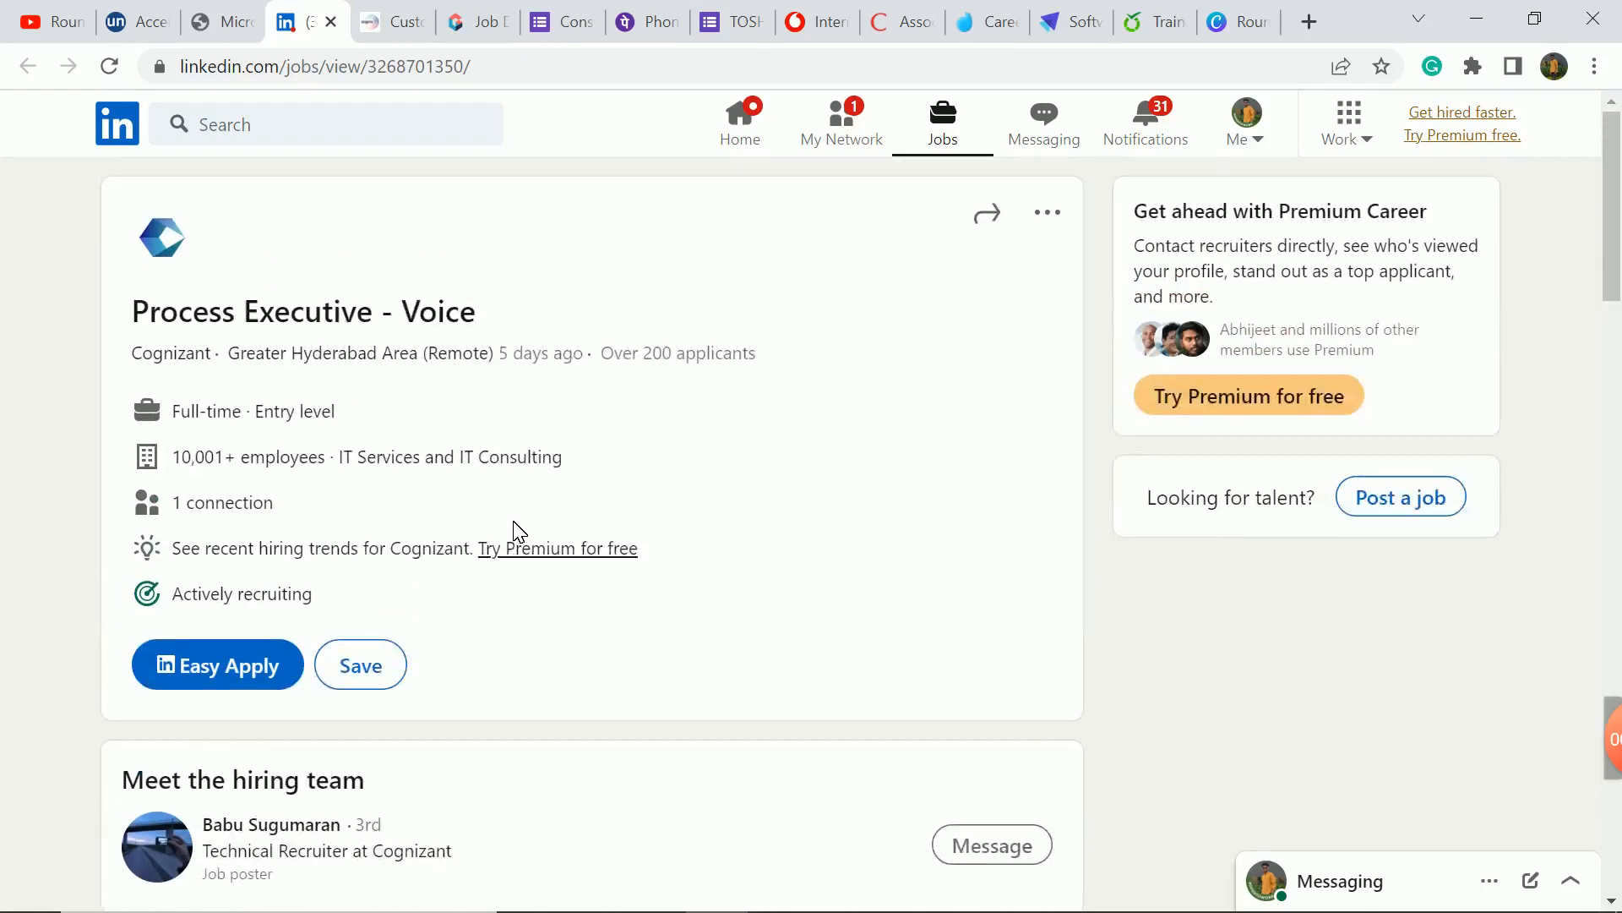
scroll("down", 3)
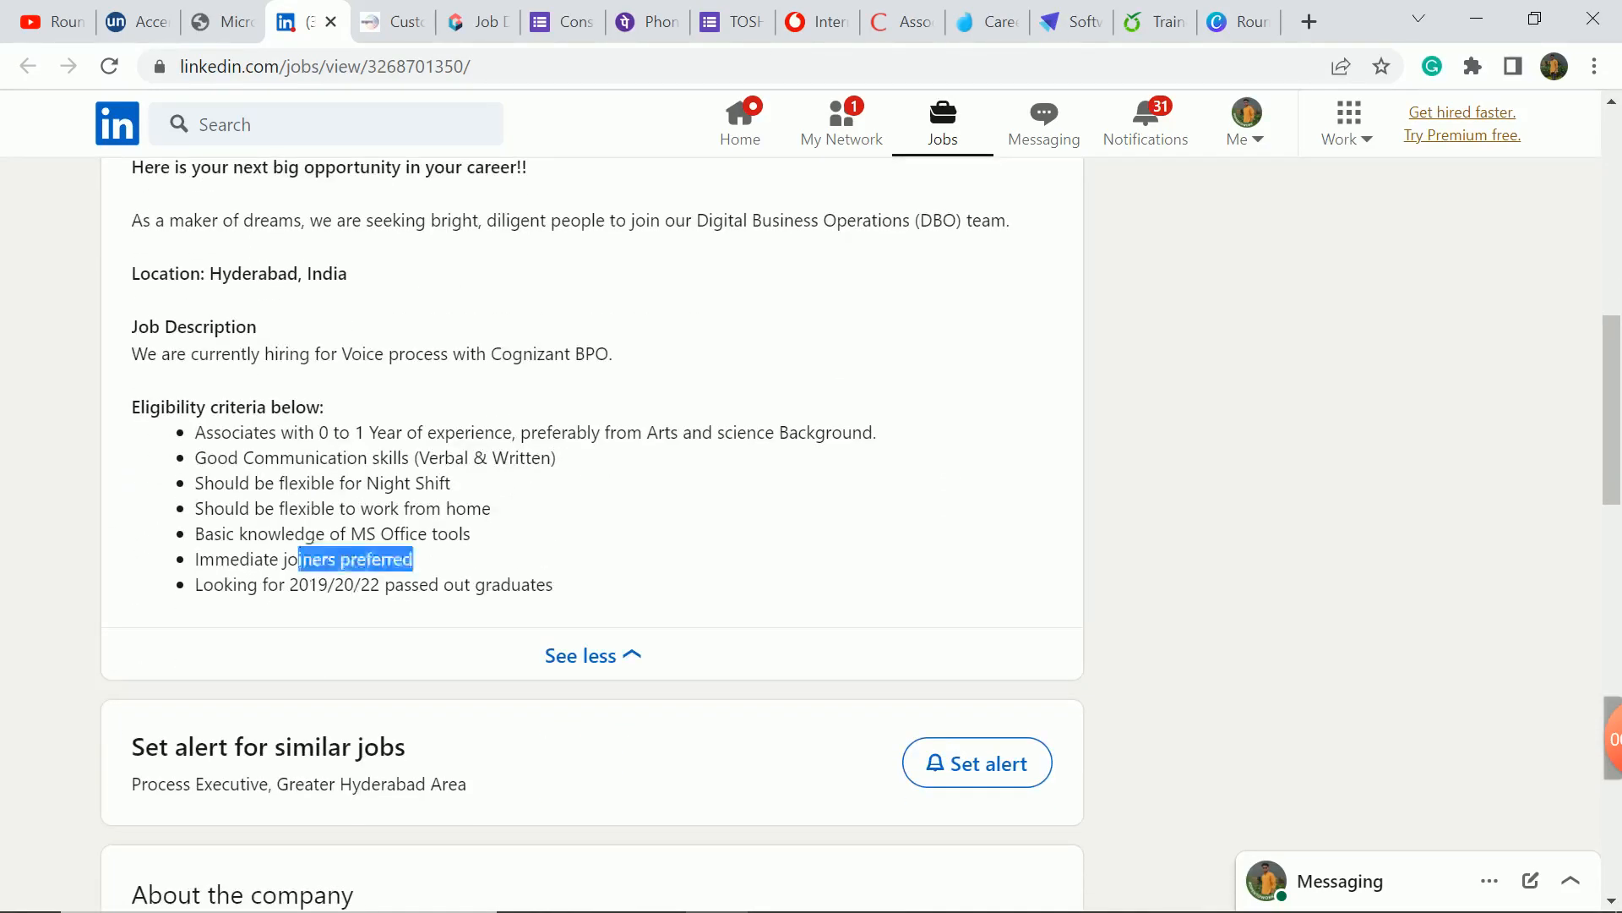
left_click(391, 22)
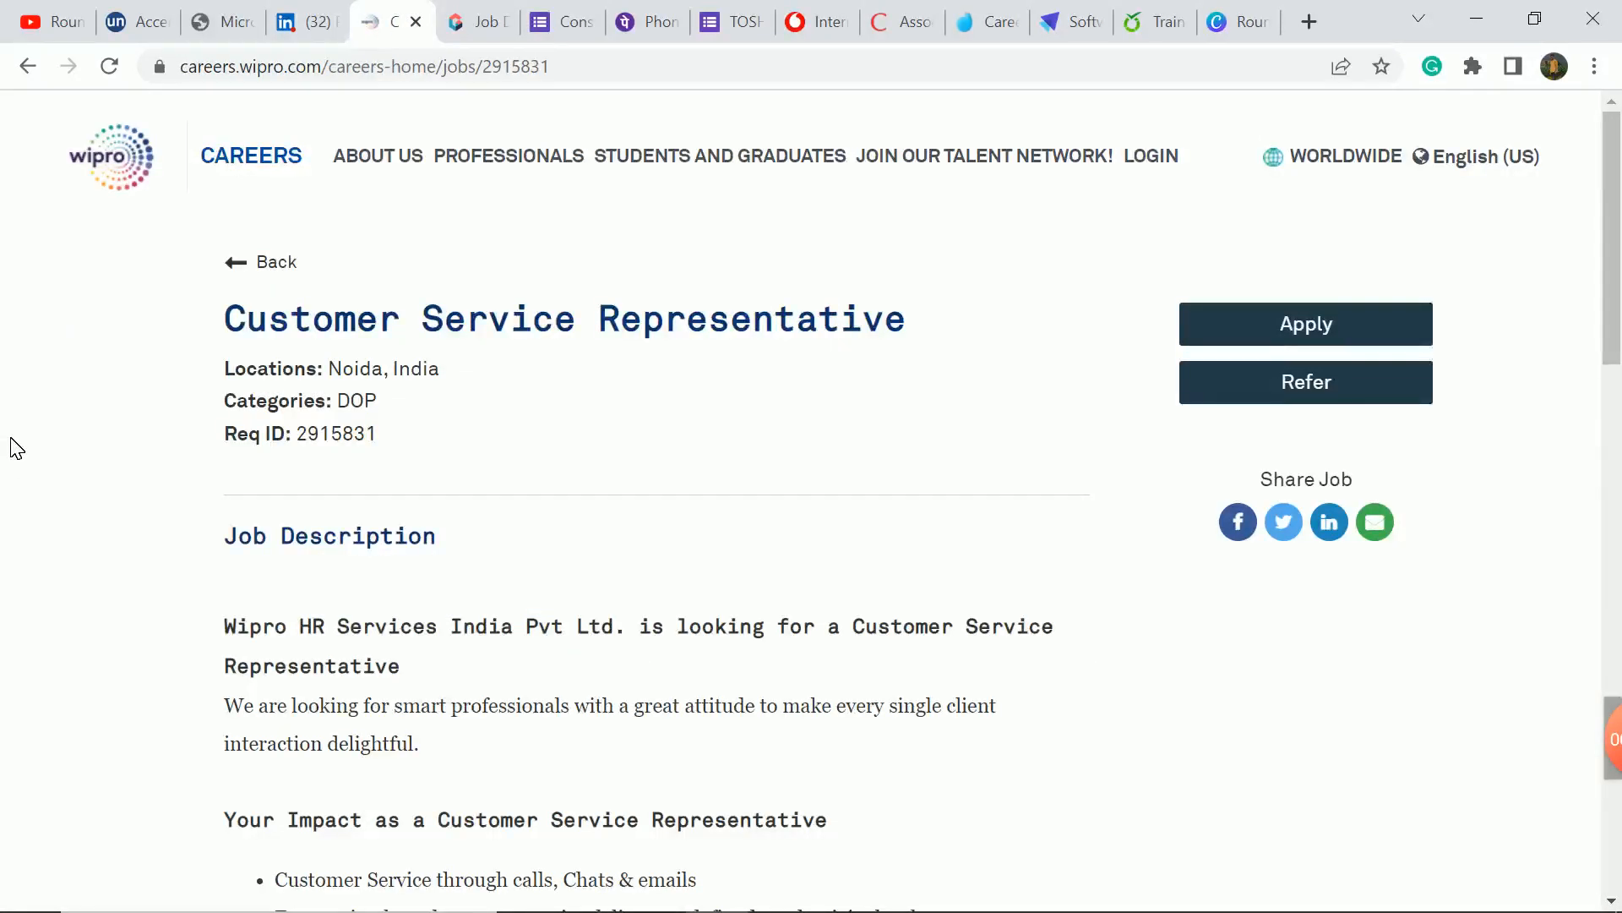
Step: Scroll to Required Experience and Education, highlight the graduate and MBA qualification lines, then return to the job title
scroll("down", 3)
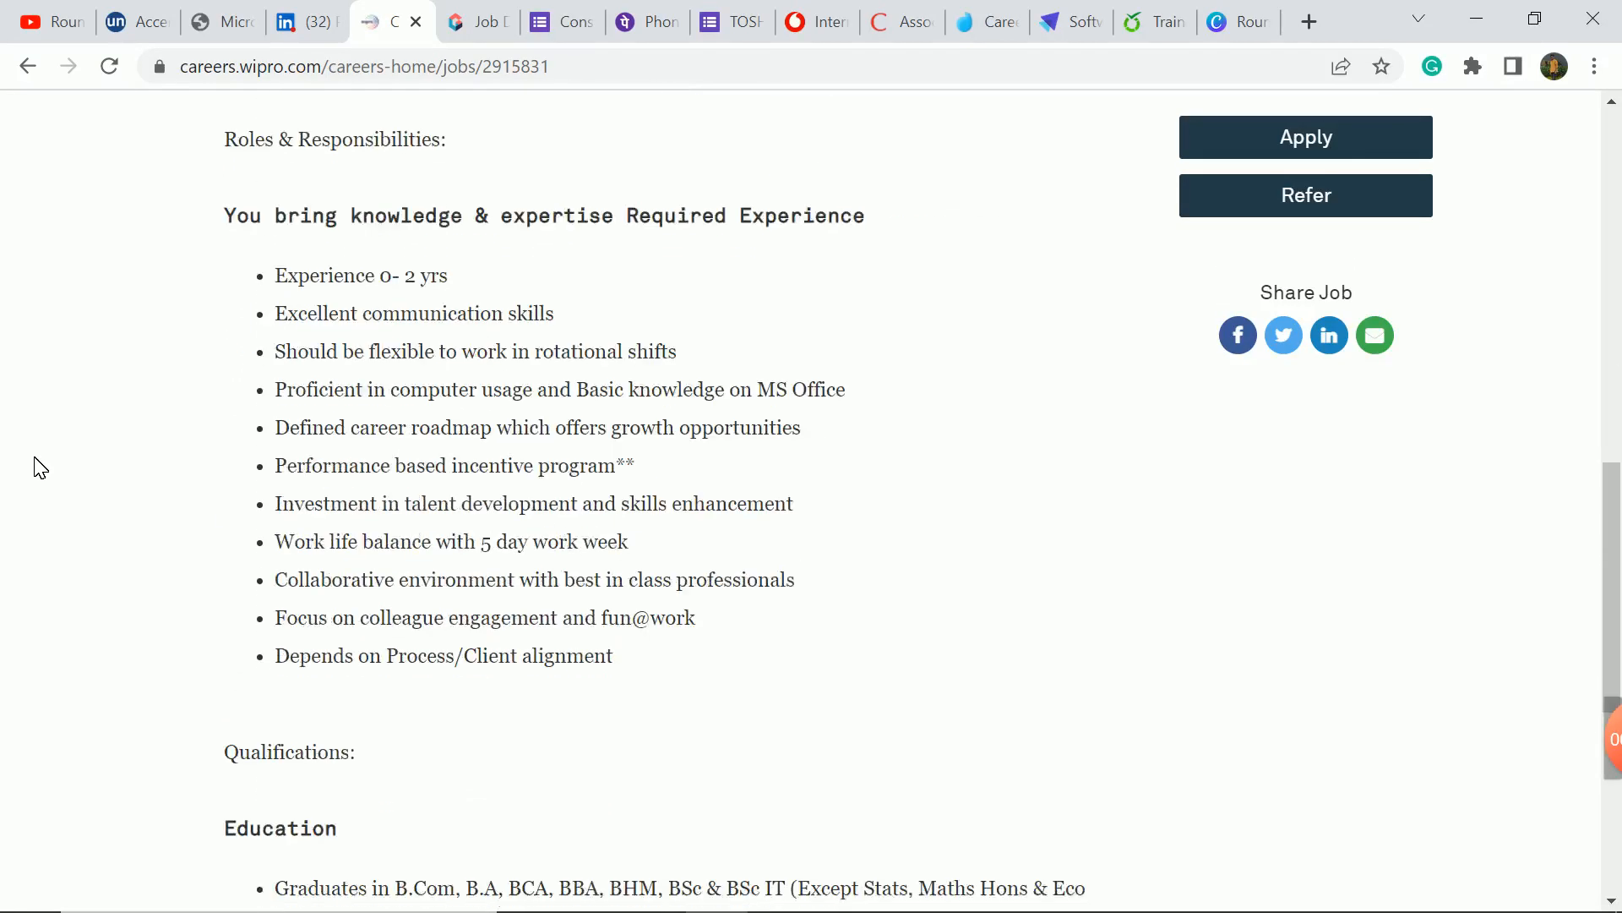
scroll("down", 3)
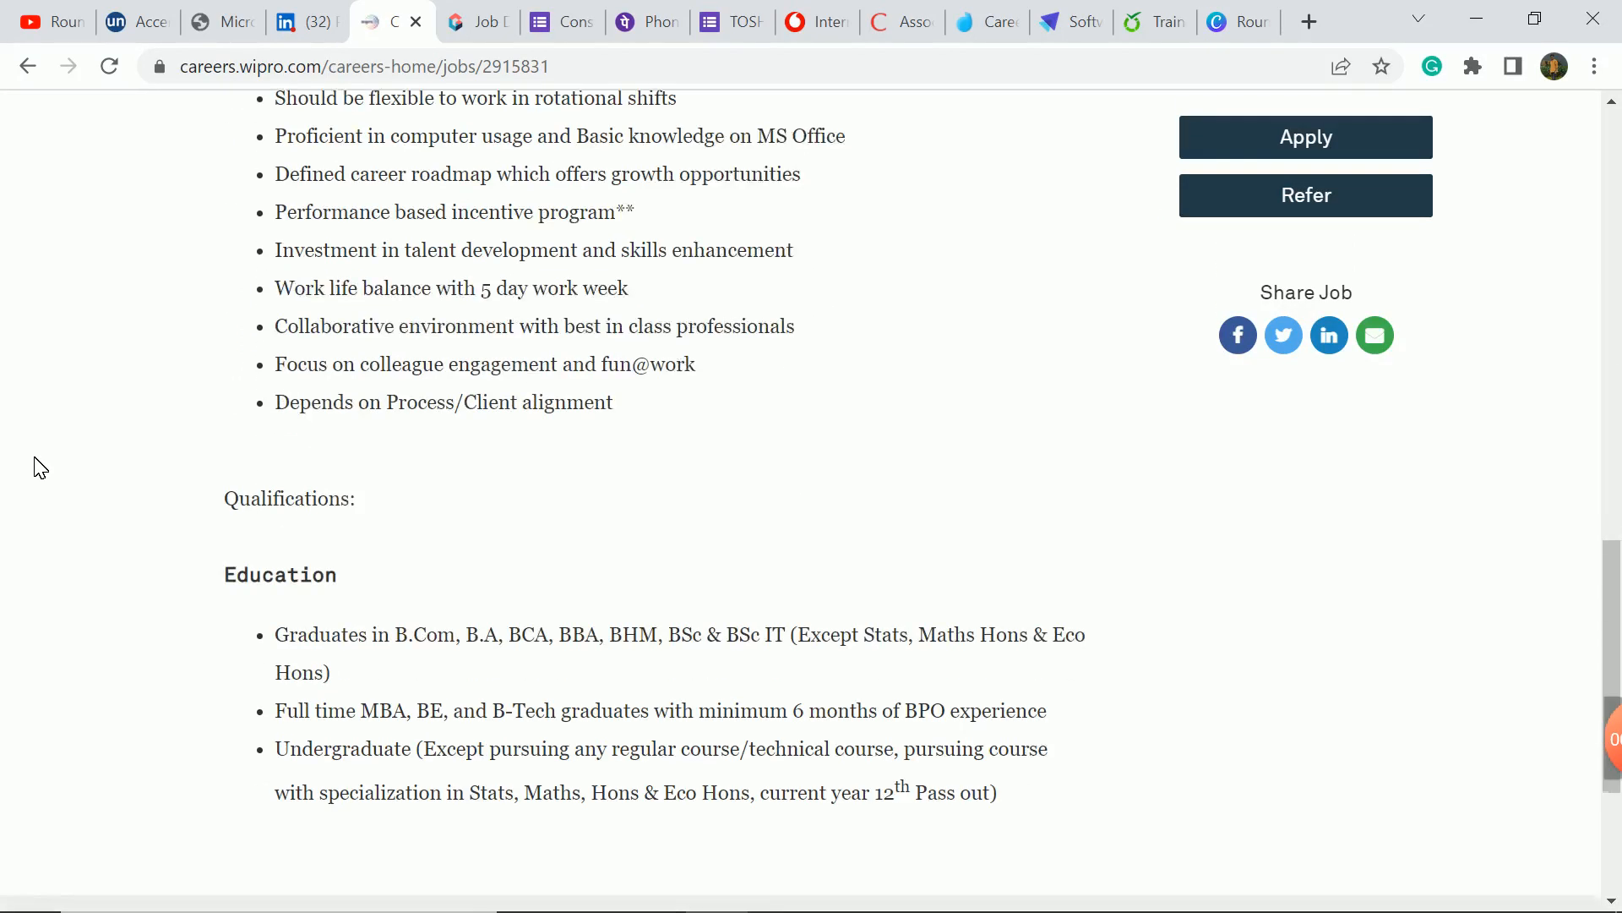
mouse_move(583, 668)
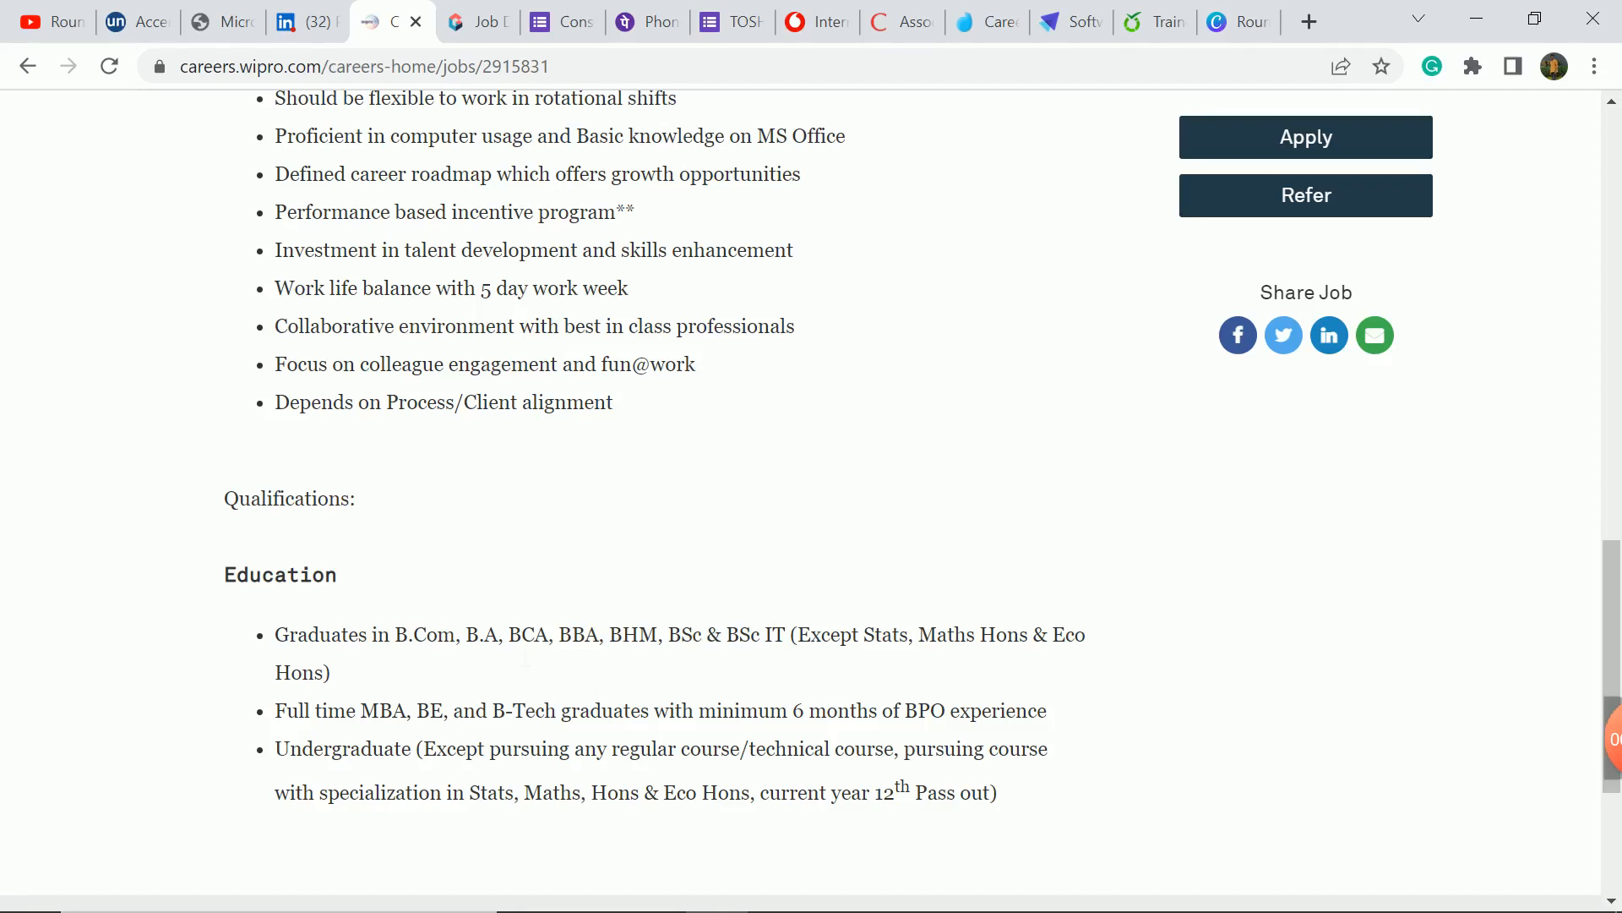
left_click_drag(394, 634, 1047, 749)
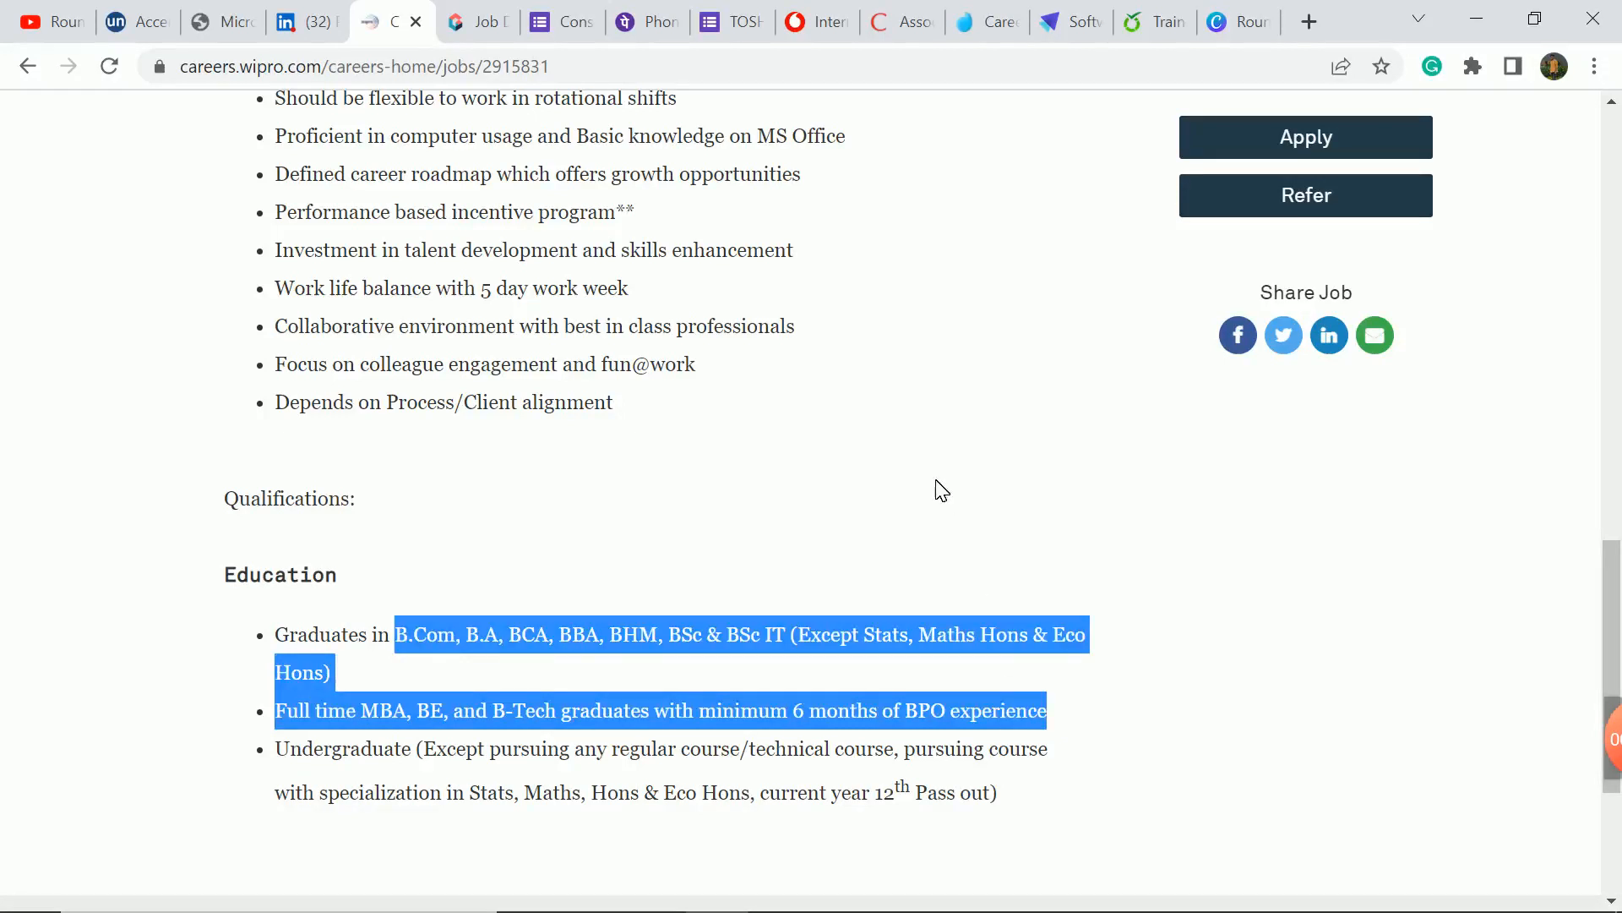
left_click(933, 456)
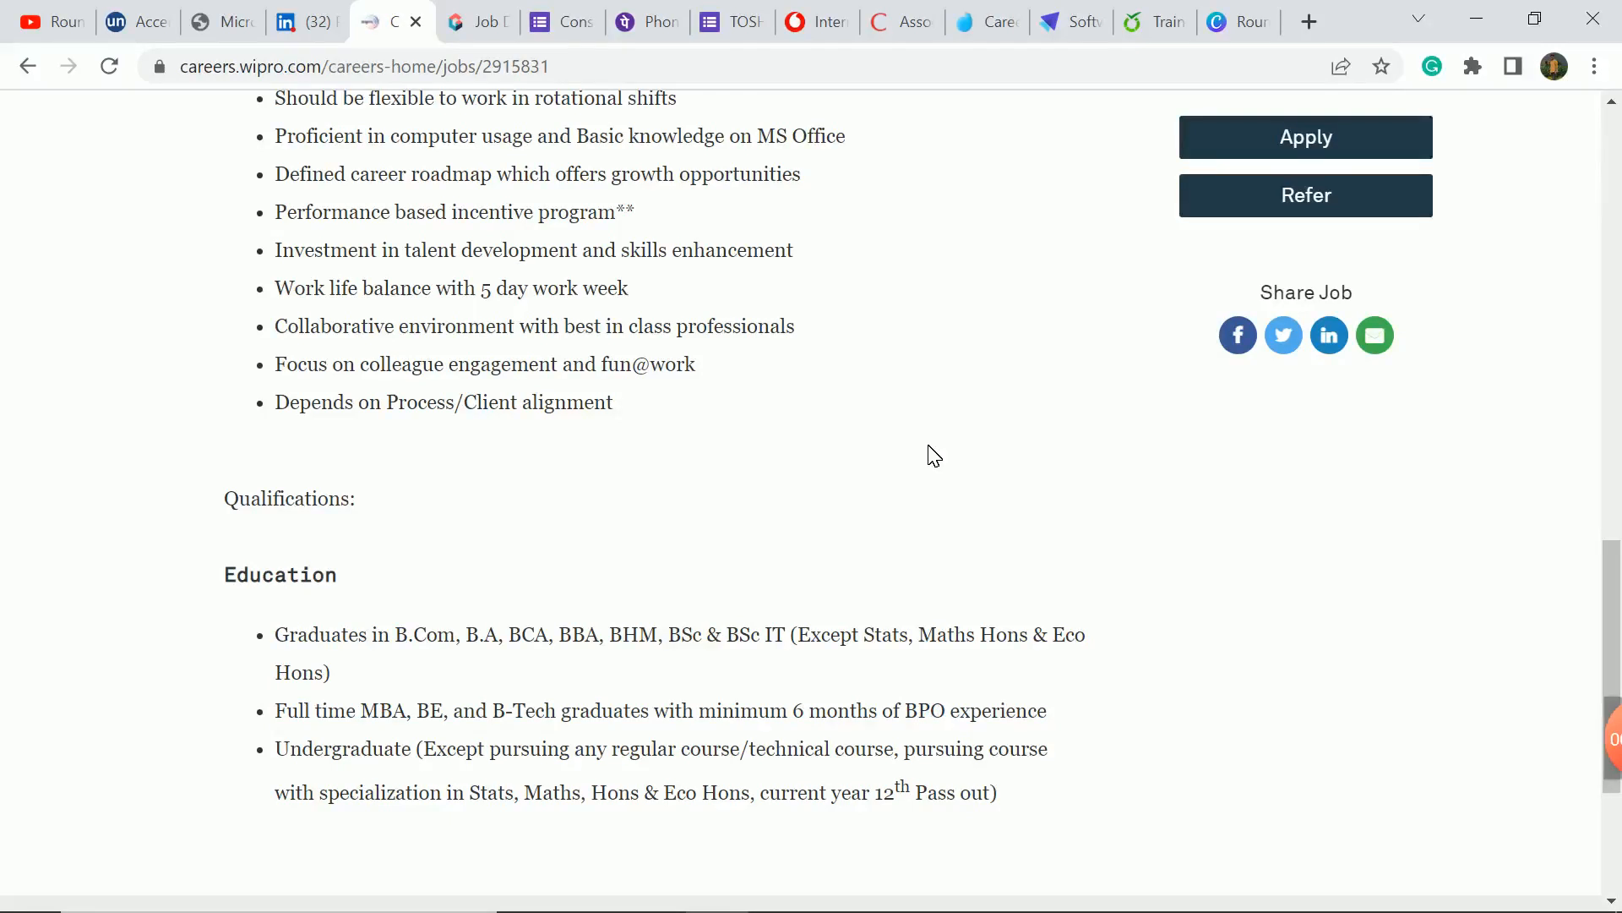
left_click_drag(311, 634, 330, 671)
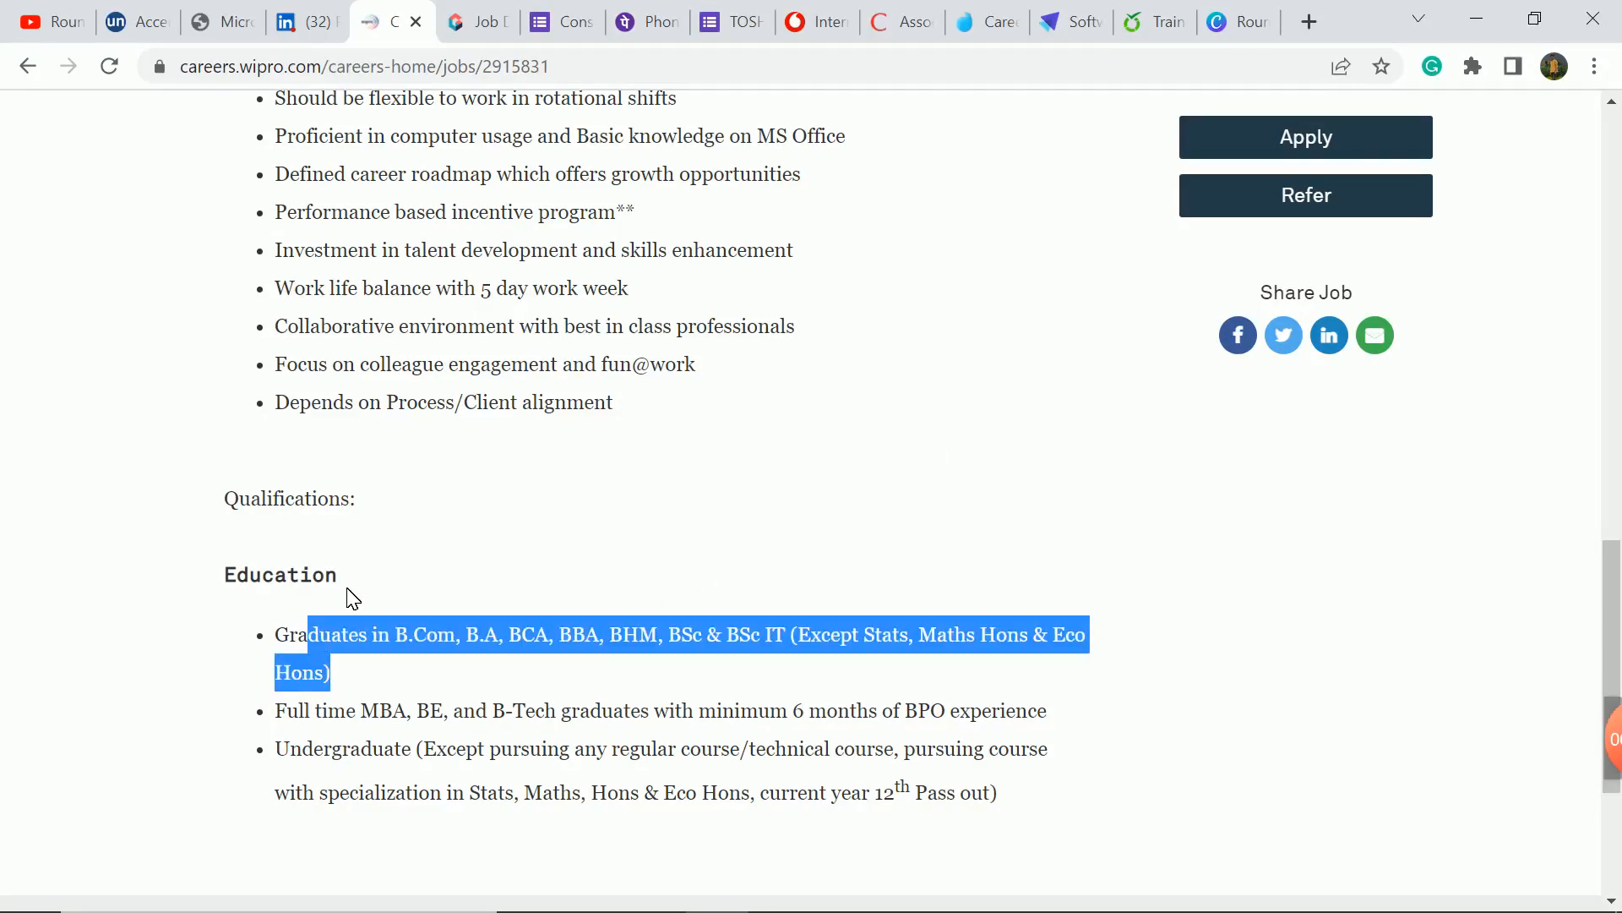
mouse_move(408, 740)
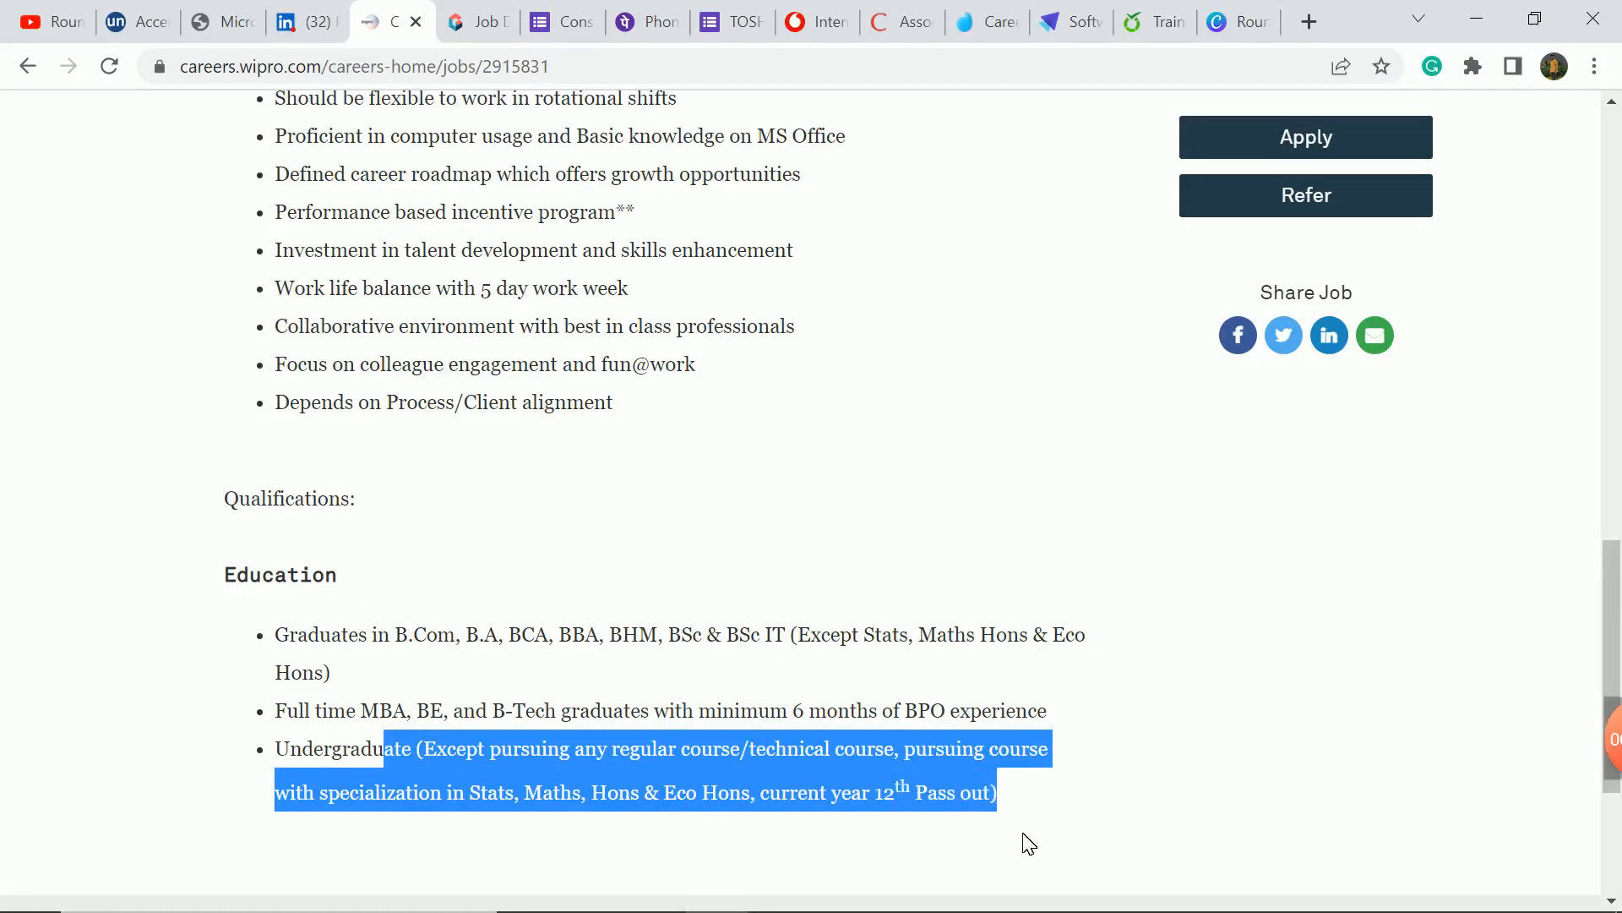
left_click(1098, 696)
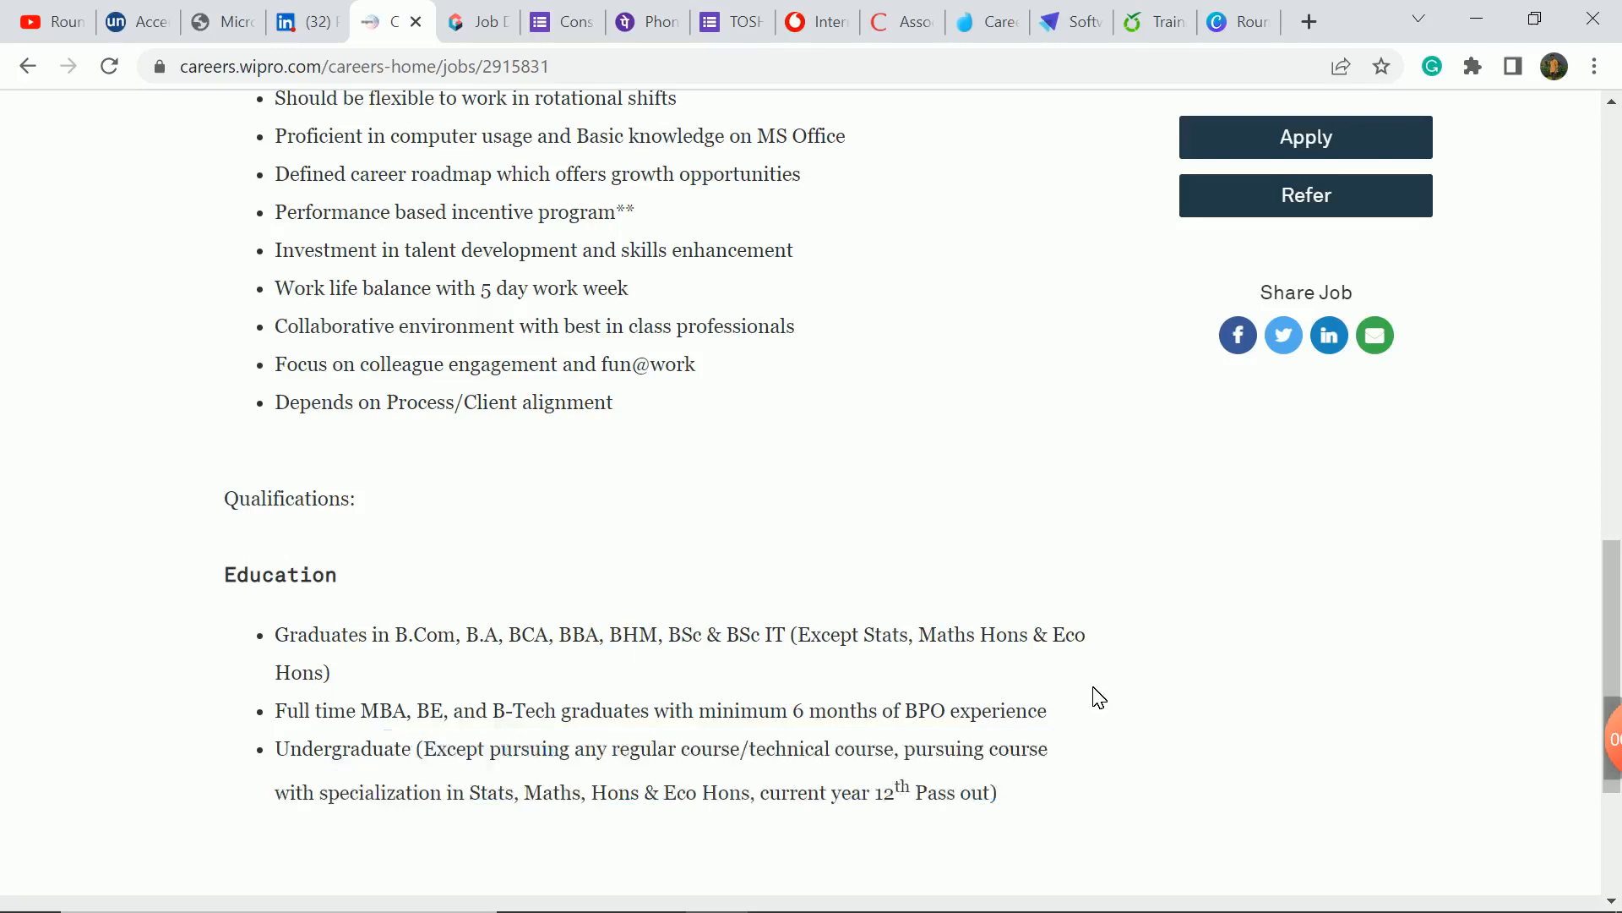
scroll("up", 3)
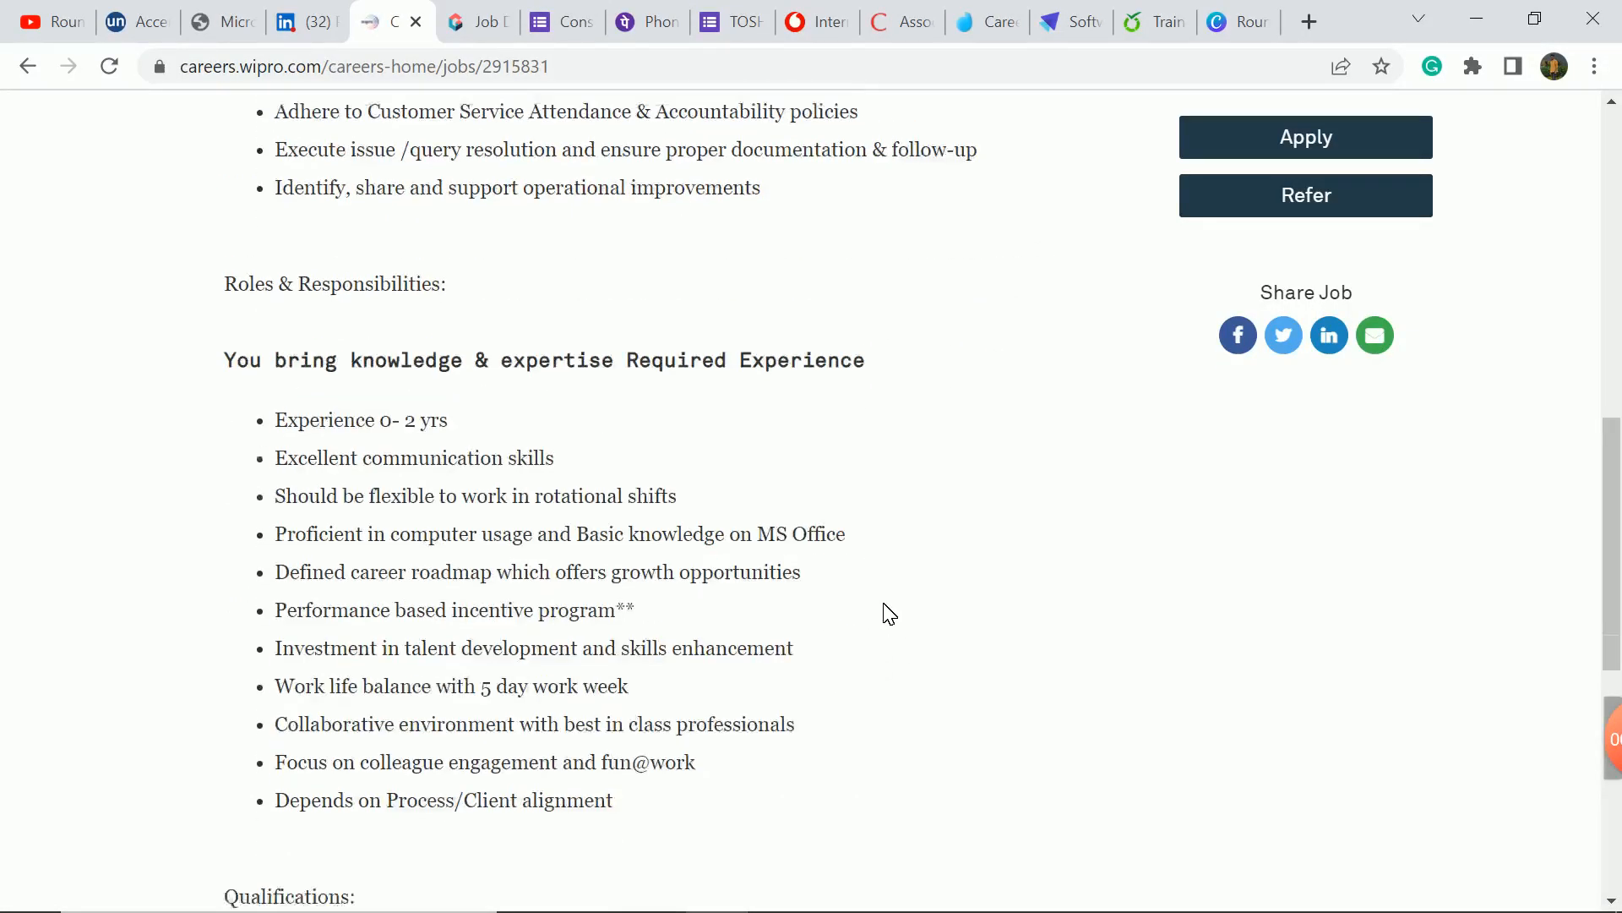
scroll("up", 3)
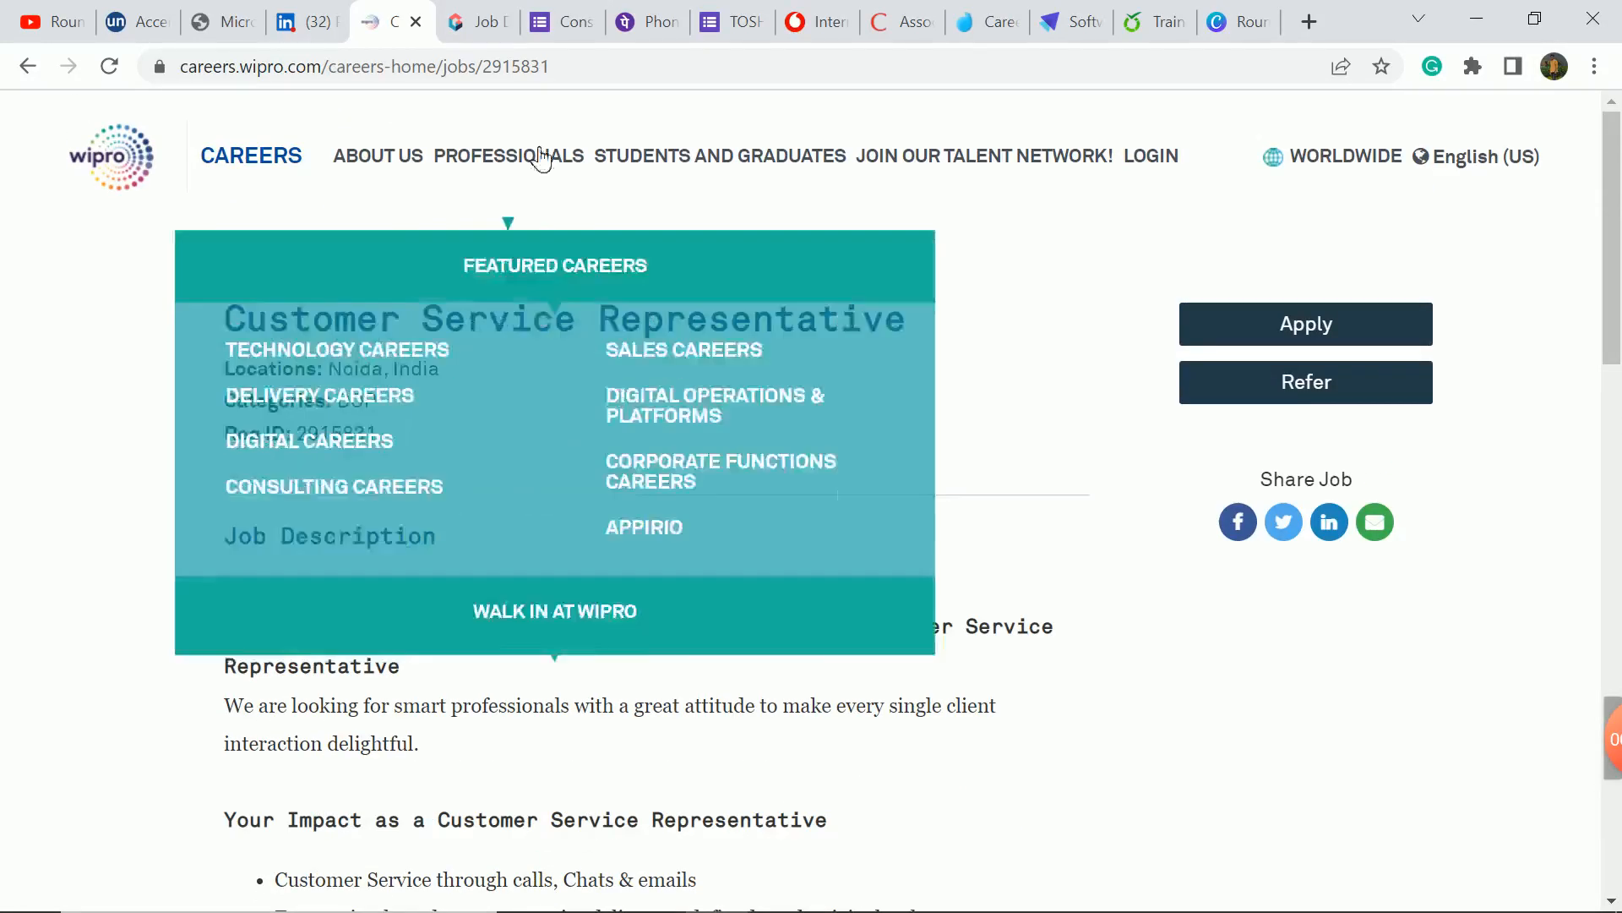
Step: Switch to the Genpact Business Analyst posting and highlight the responsibilities through Minimum Qualifications degrees
left_click(475, 22)
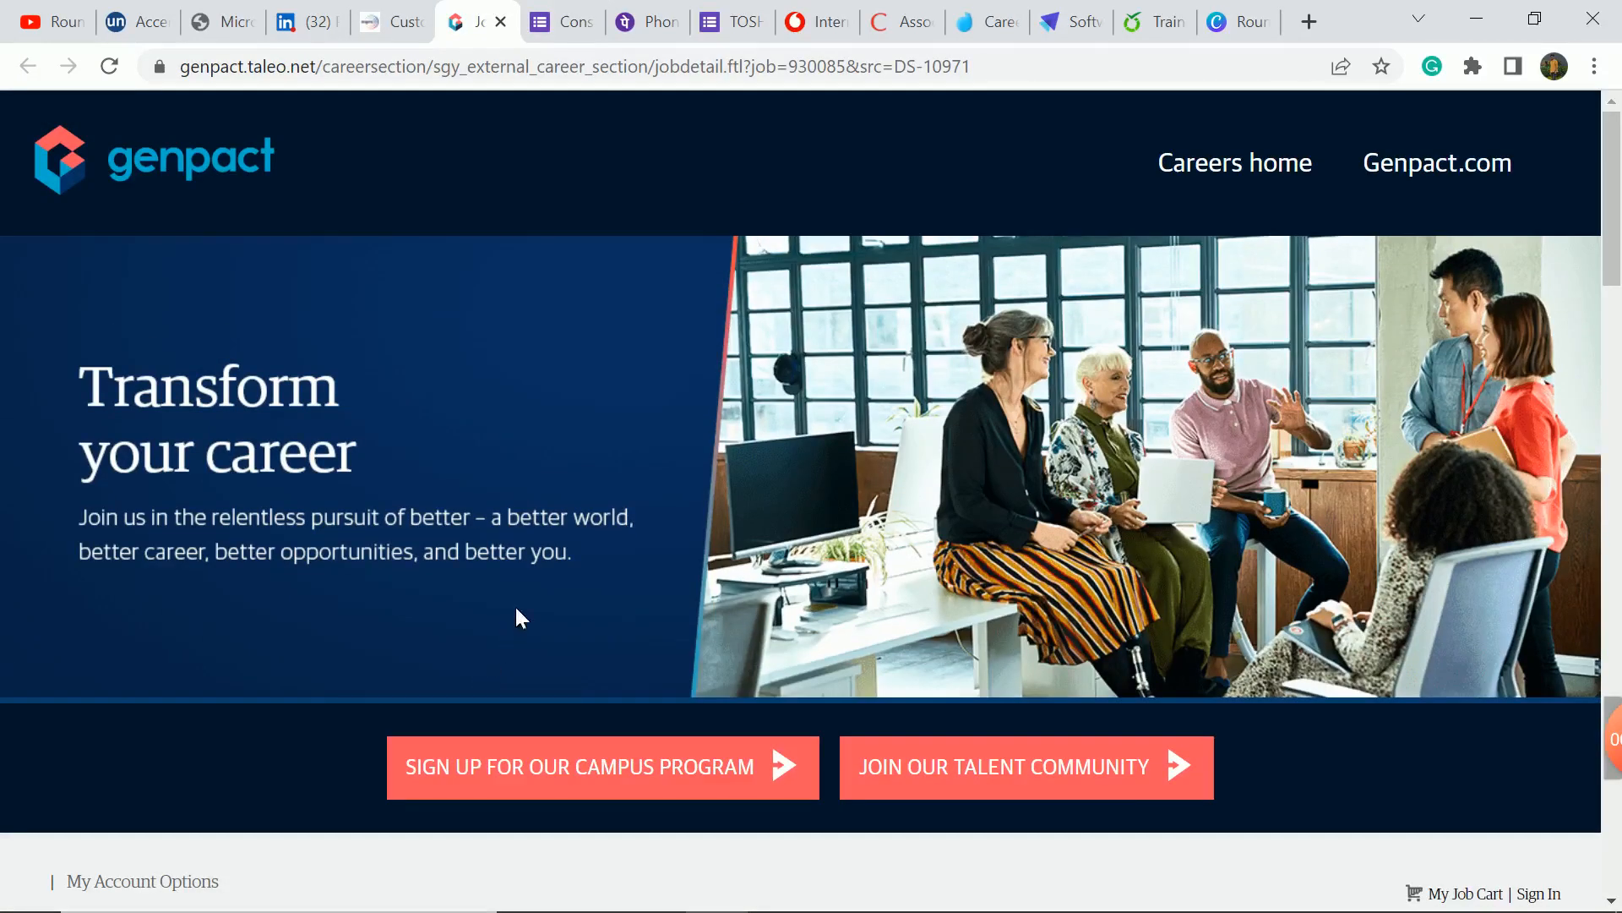
scroll("down", 3)
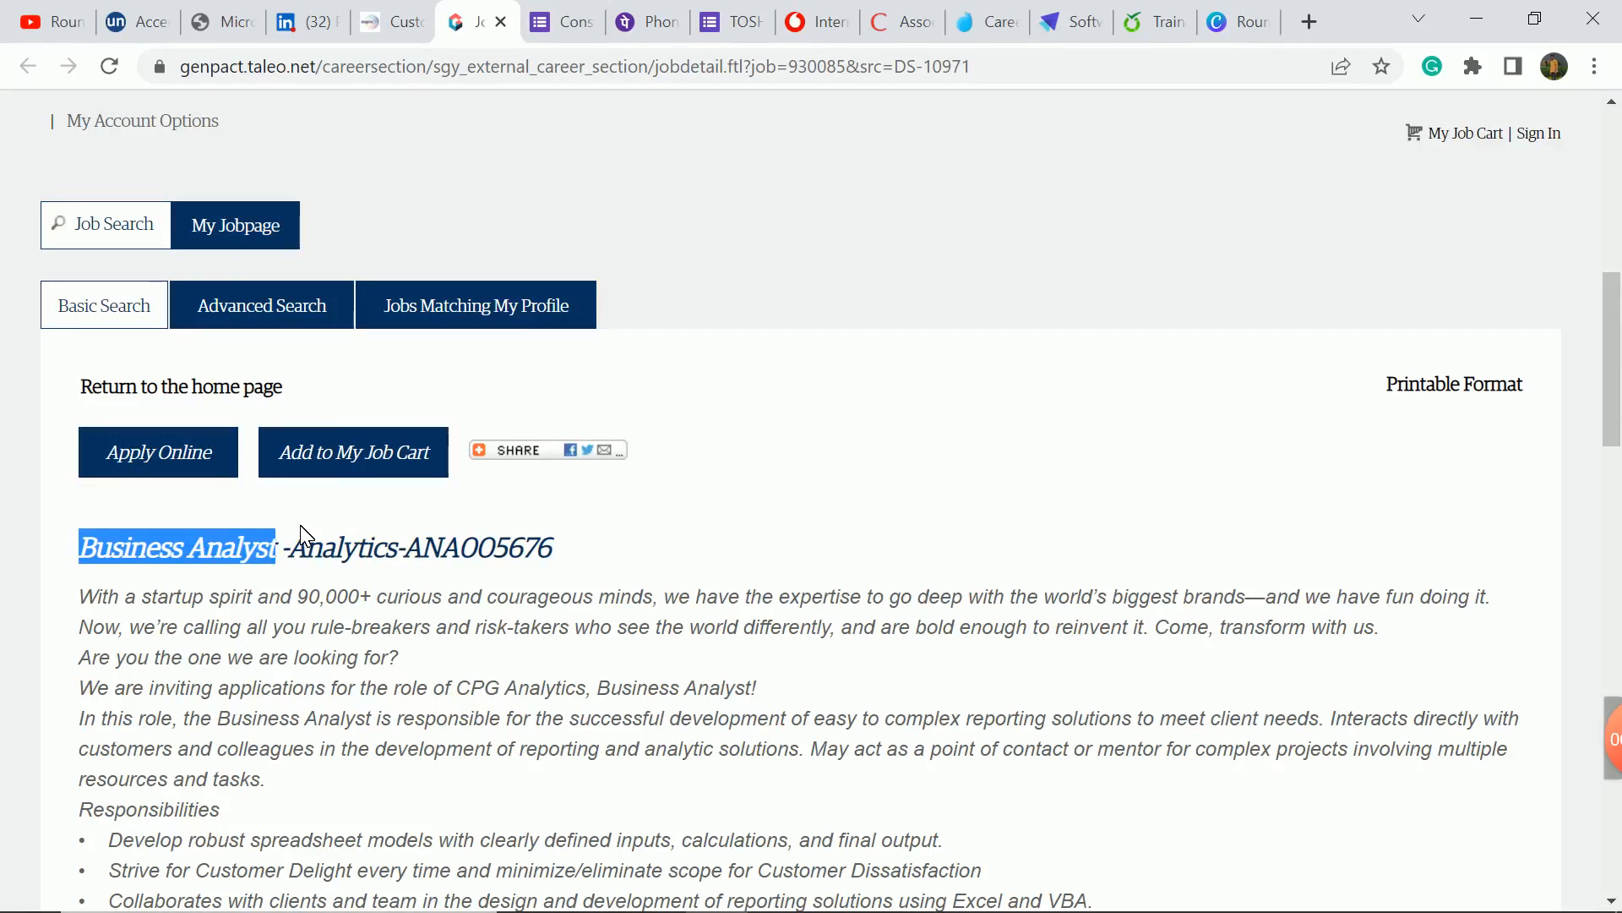
scroll("down", 3)
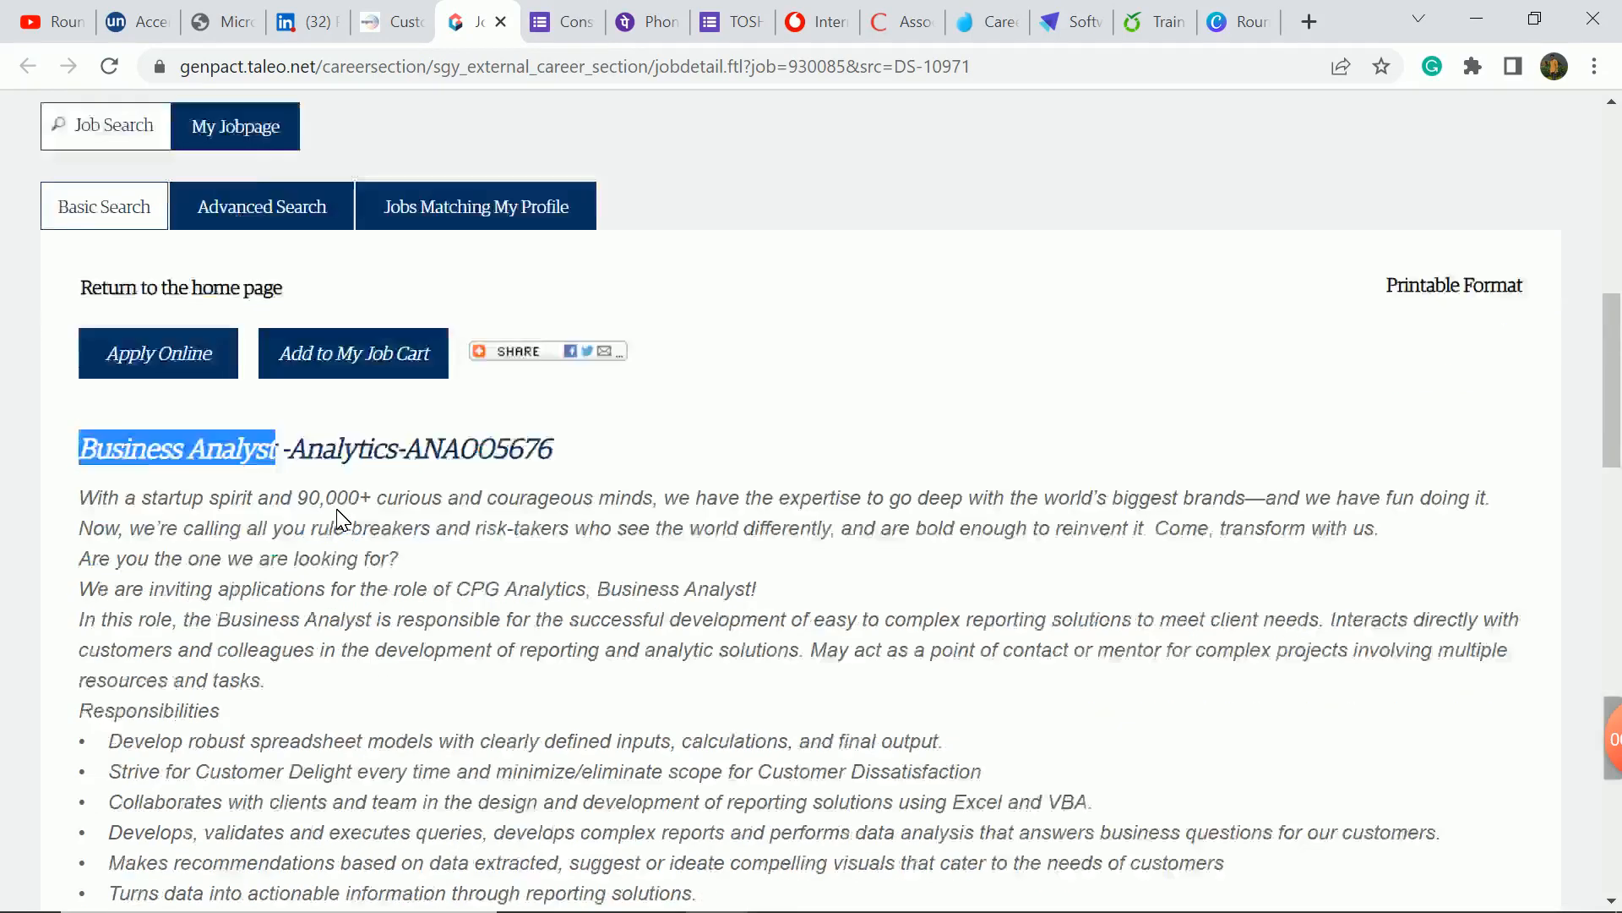
scroll("down", 3)
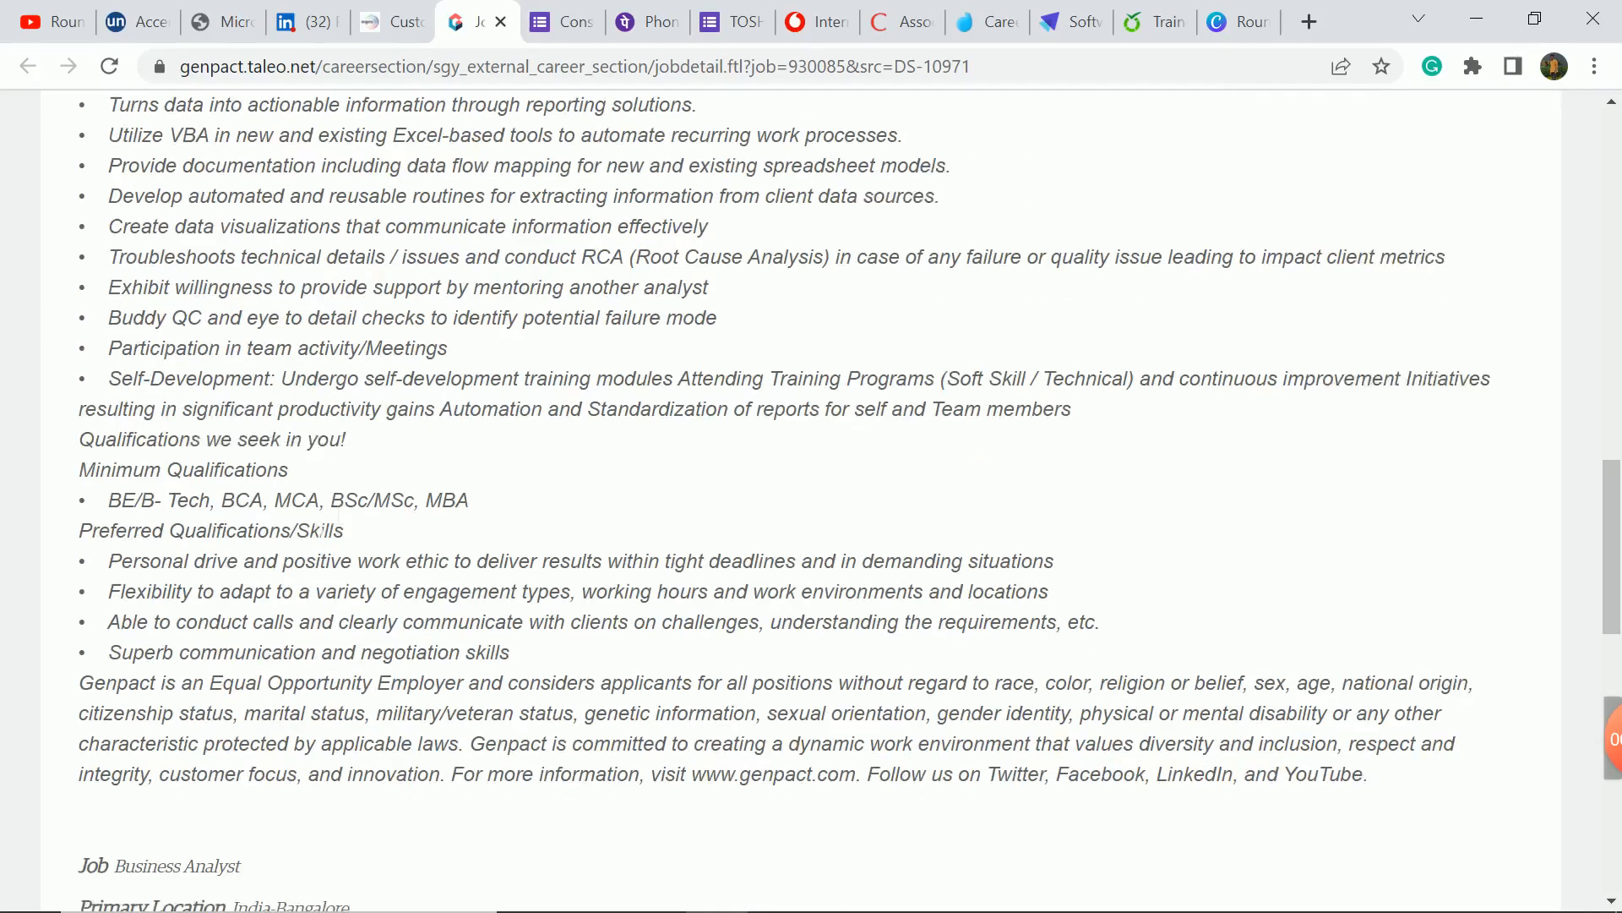
left_click_drag(176, 500, 409, 500)
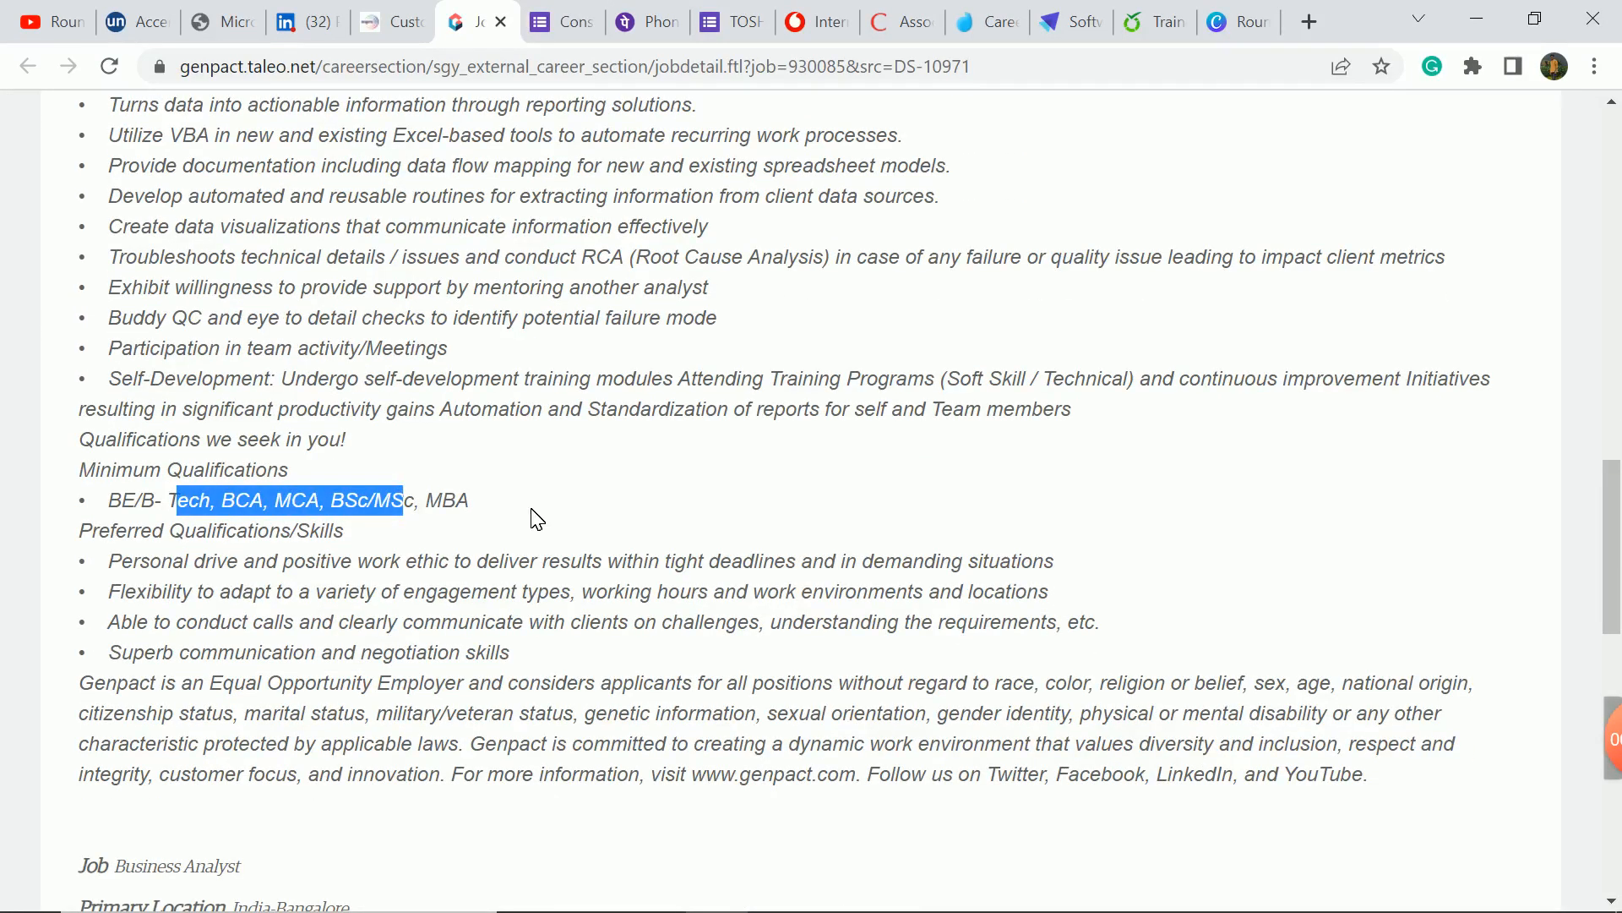
left_click_drag(289, 500, 103, 104)
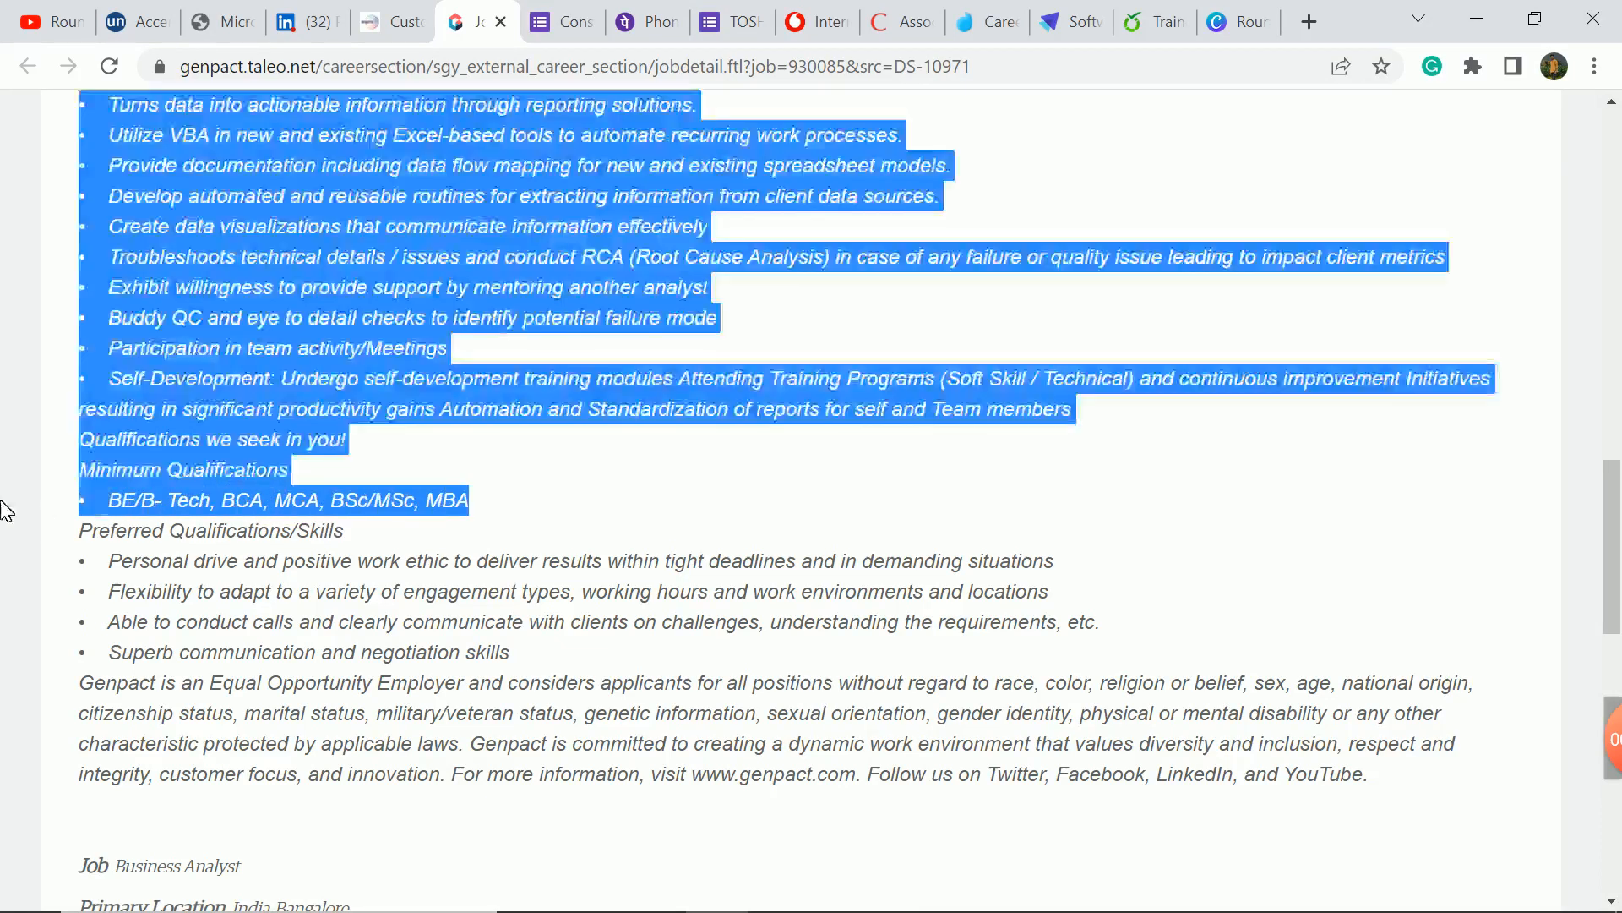
left_click(389, 530)
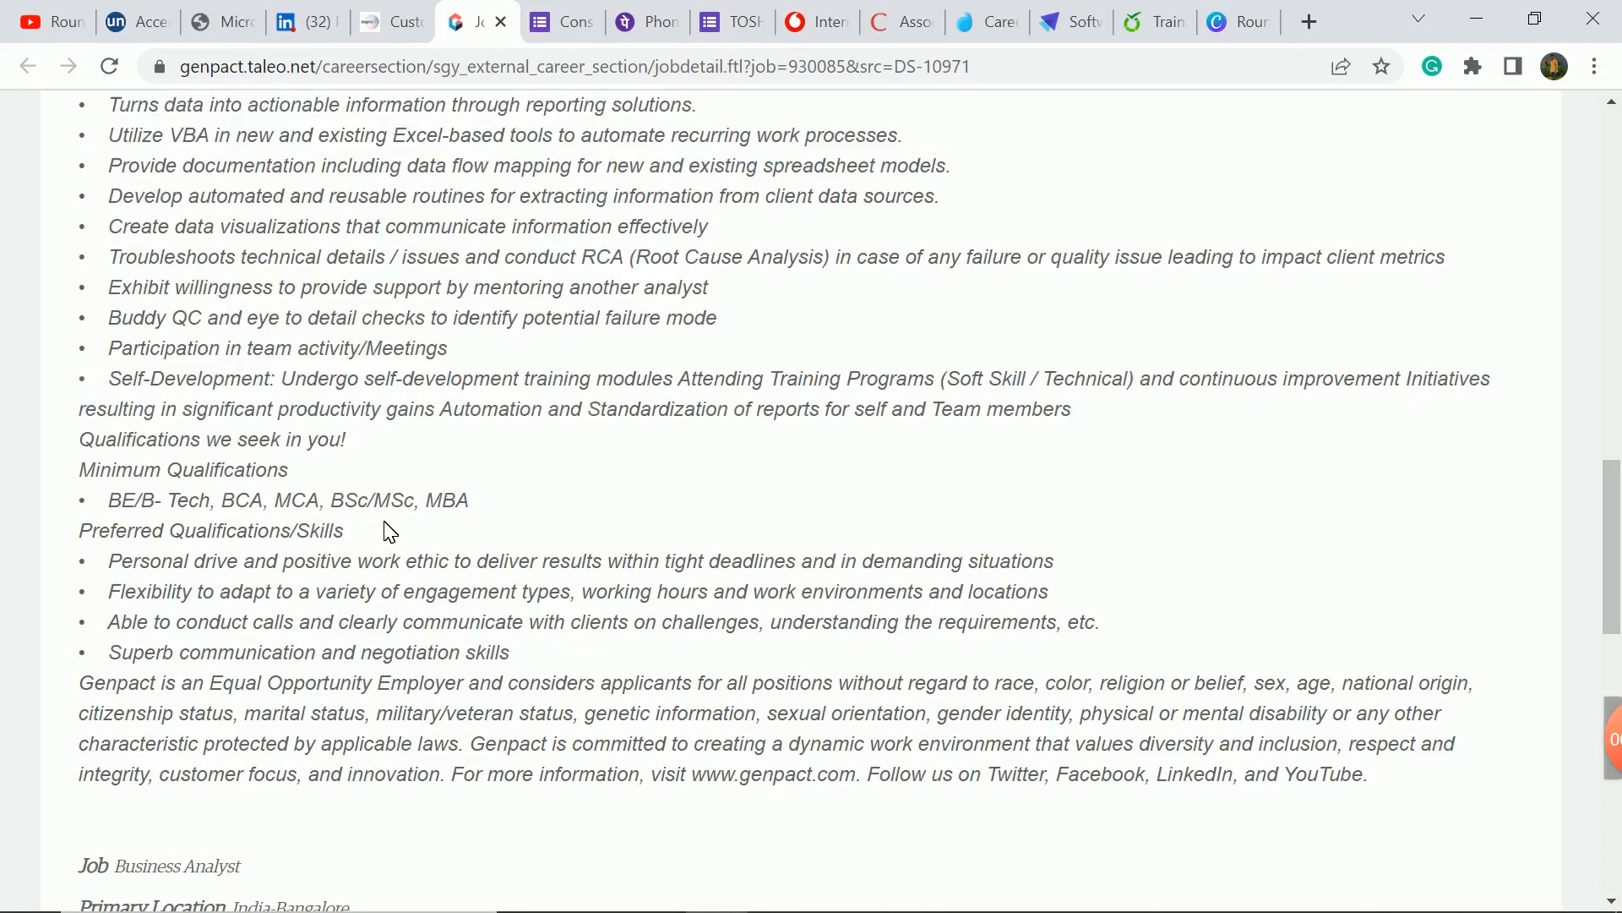
Step: Scroll through the job details section and back toward the careers page top
scroll("down", 3)
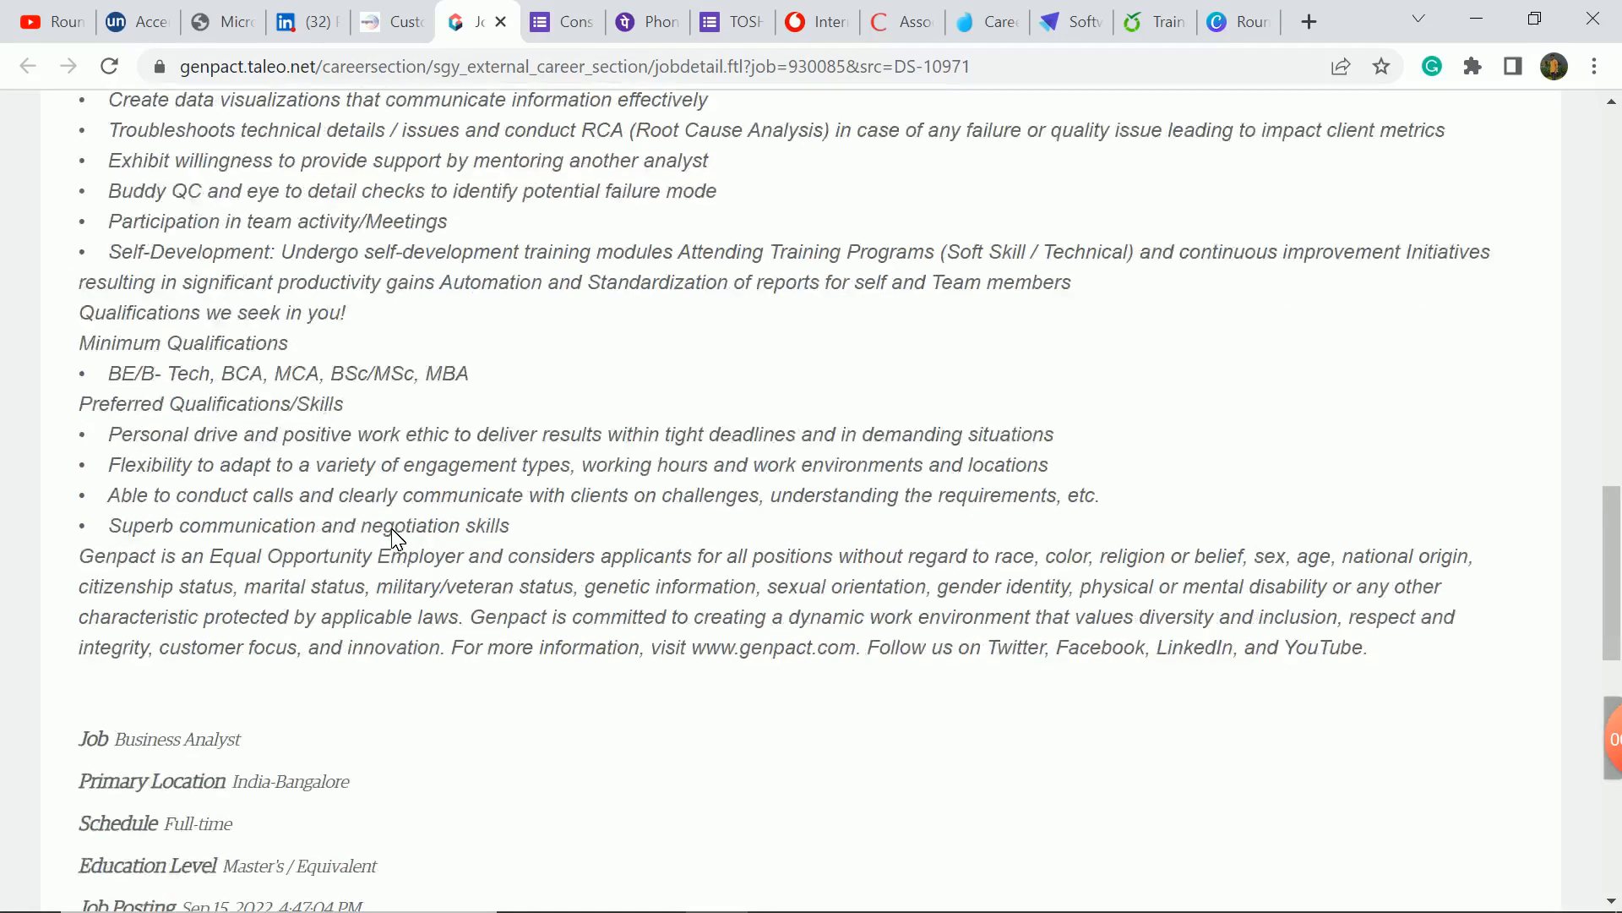
scroll("down", 3)
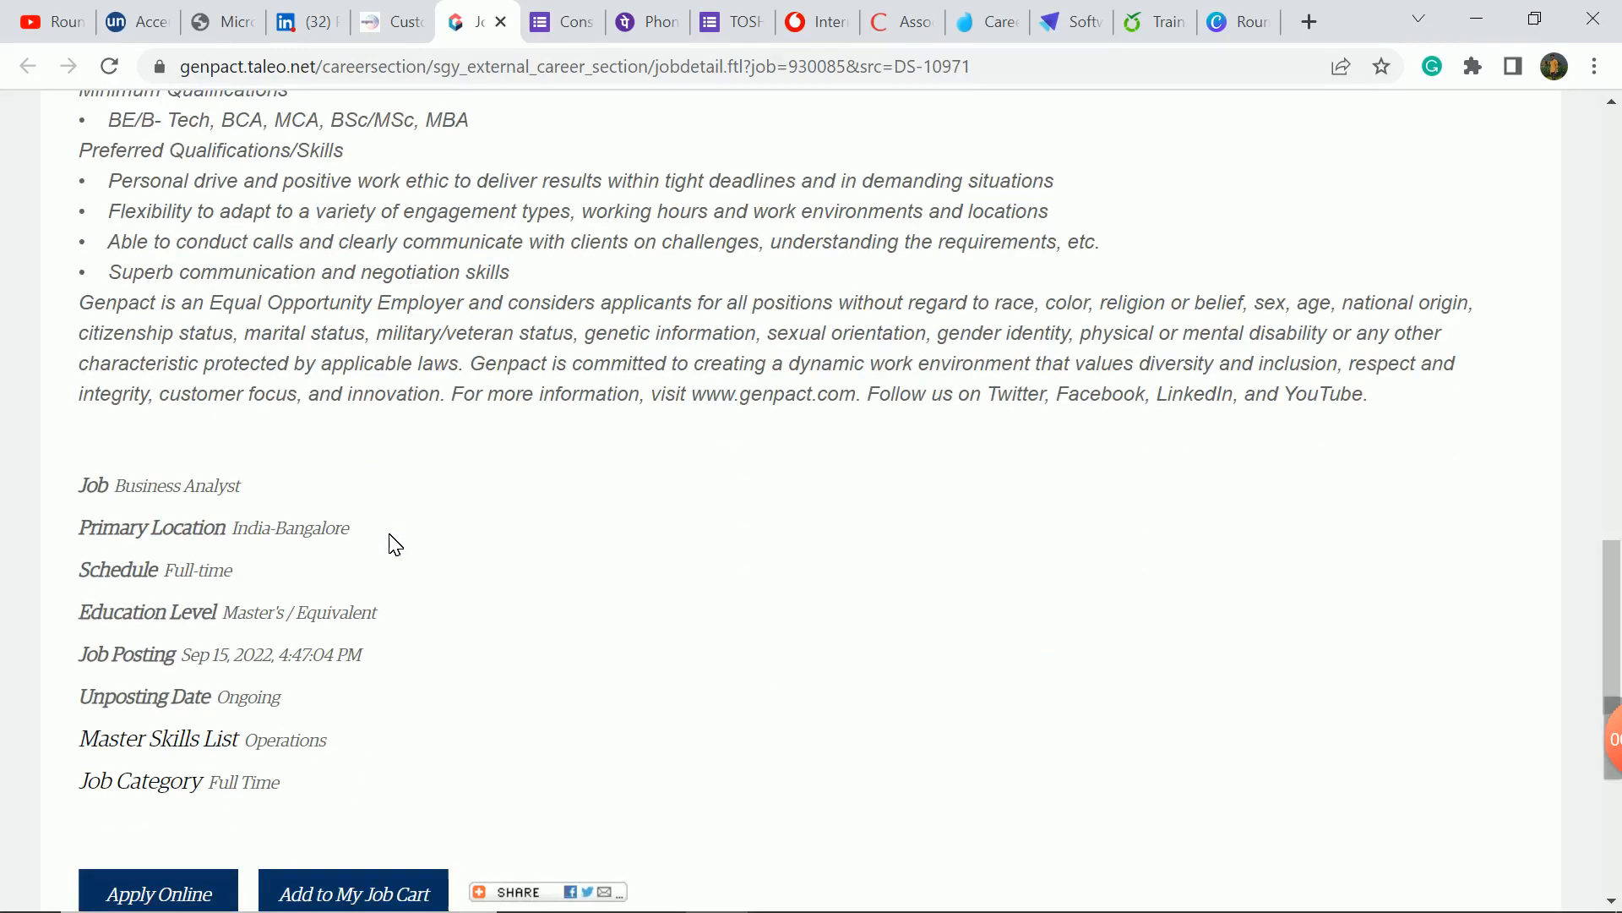
mouse_move(435, 528)
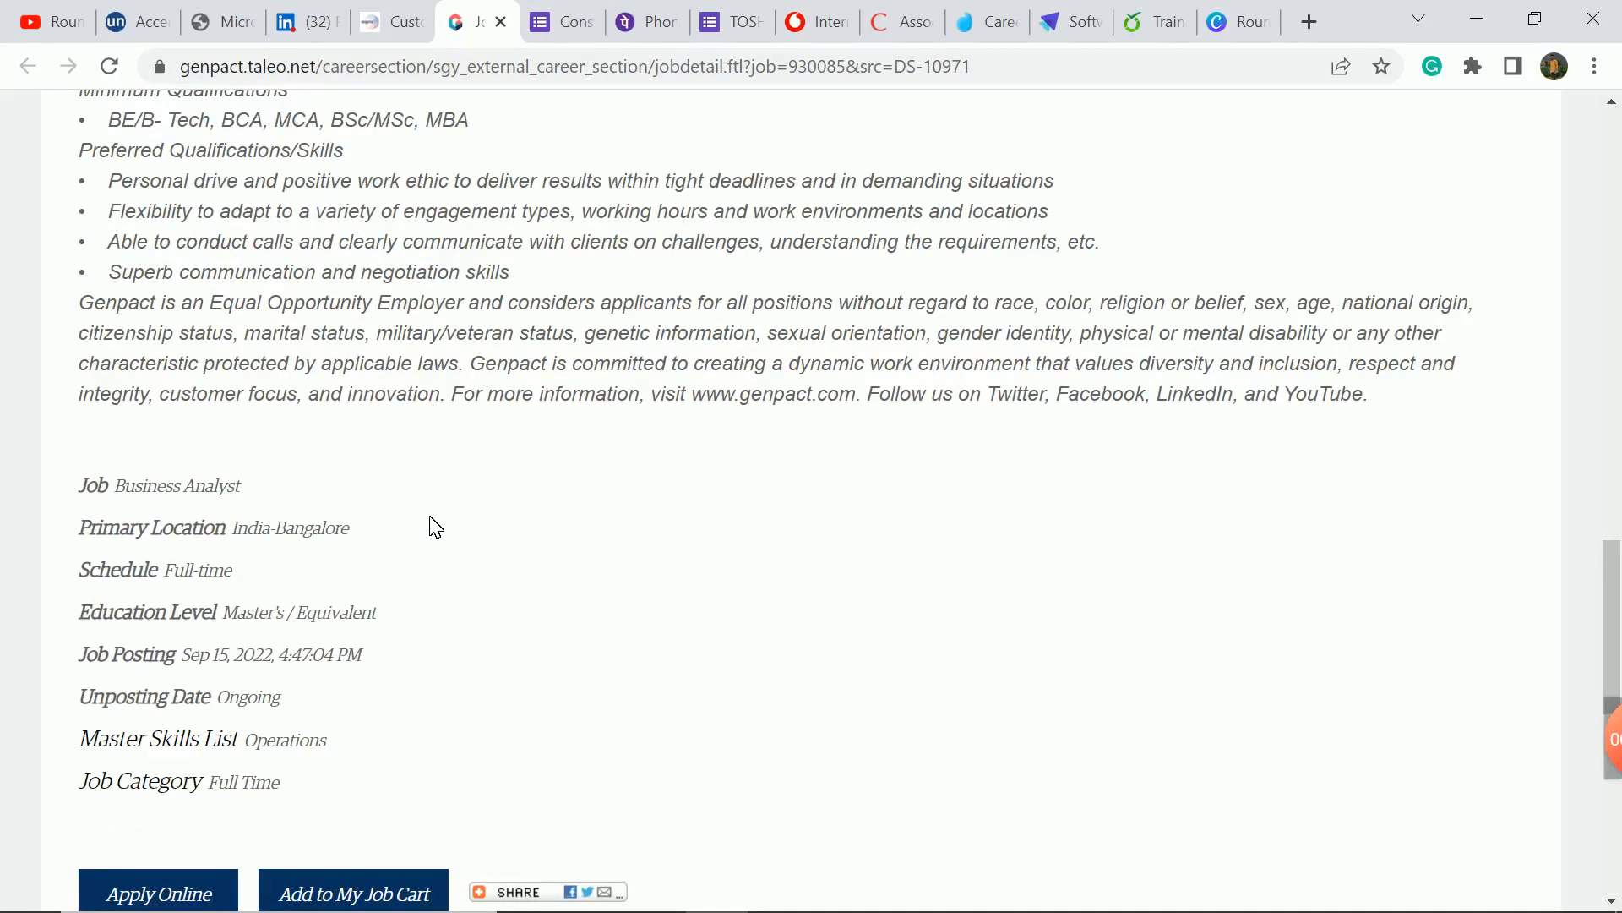
scroll("up", 3)
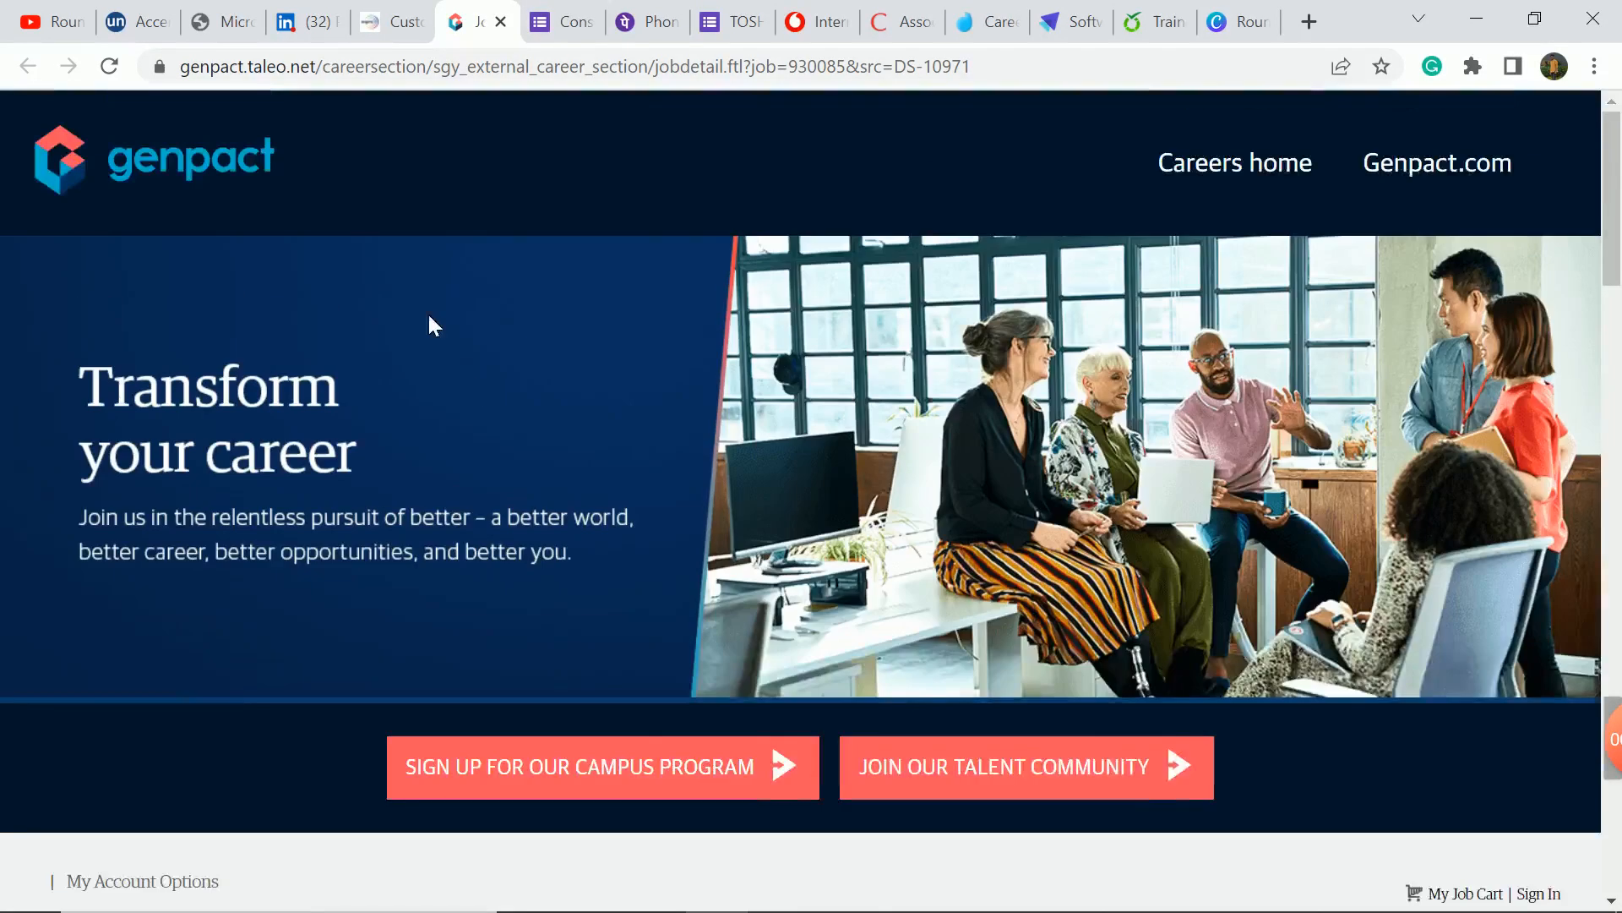
Step: Switch to the upGrad Consultant/TA form and highlight the sentence about joining as instructors
left_click(568, 22)
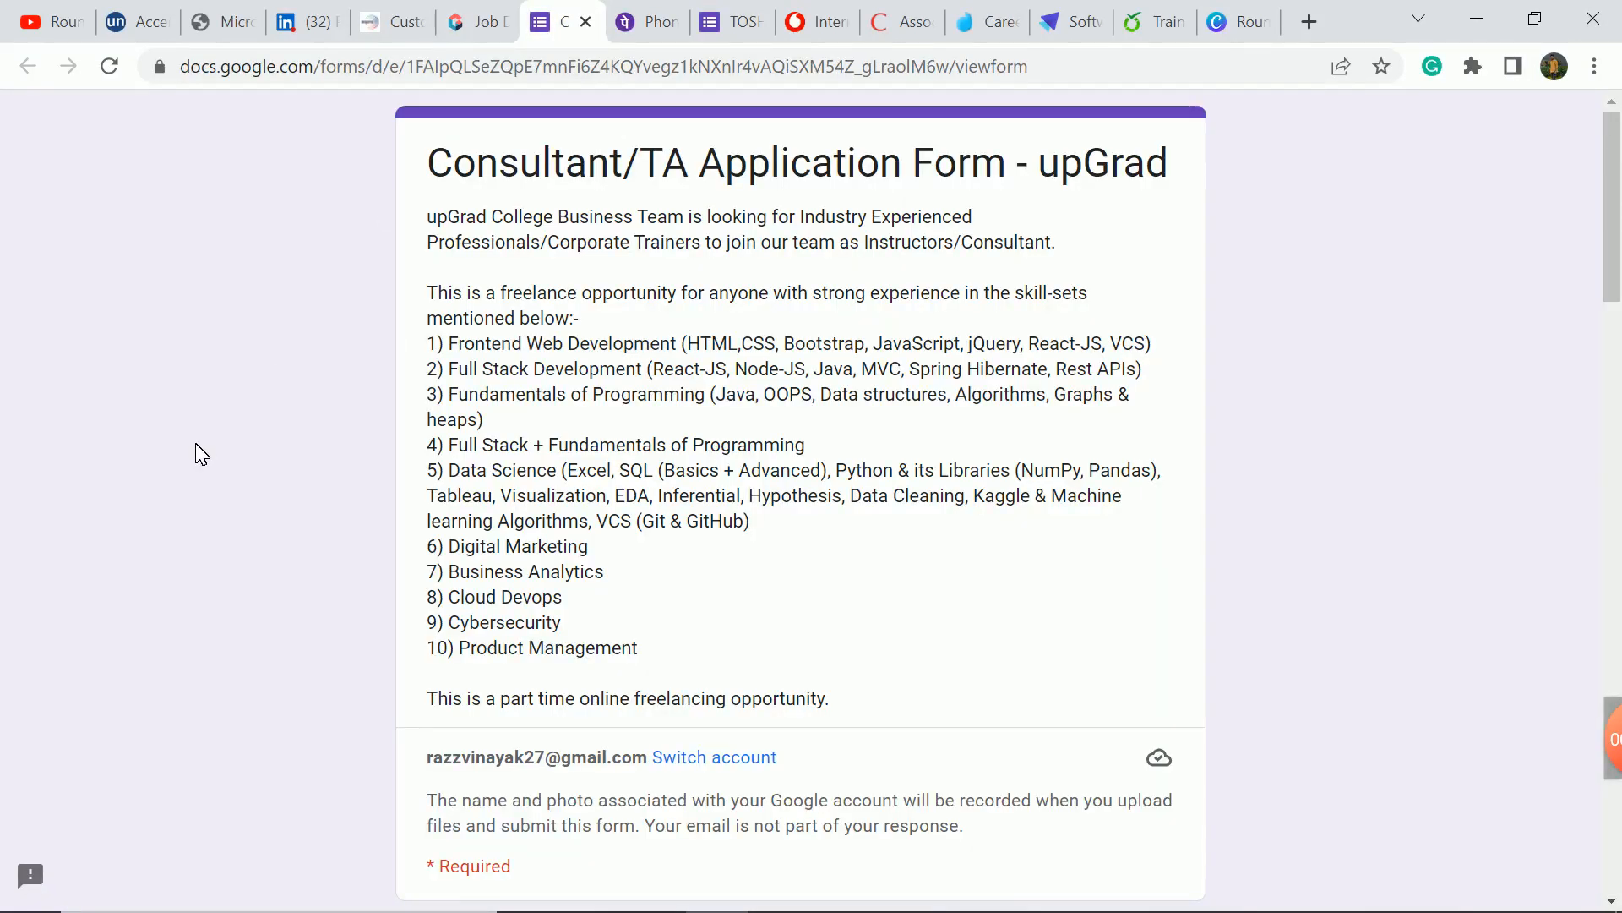
mouse_move(208, 440)
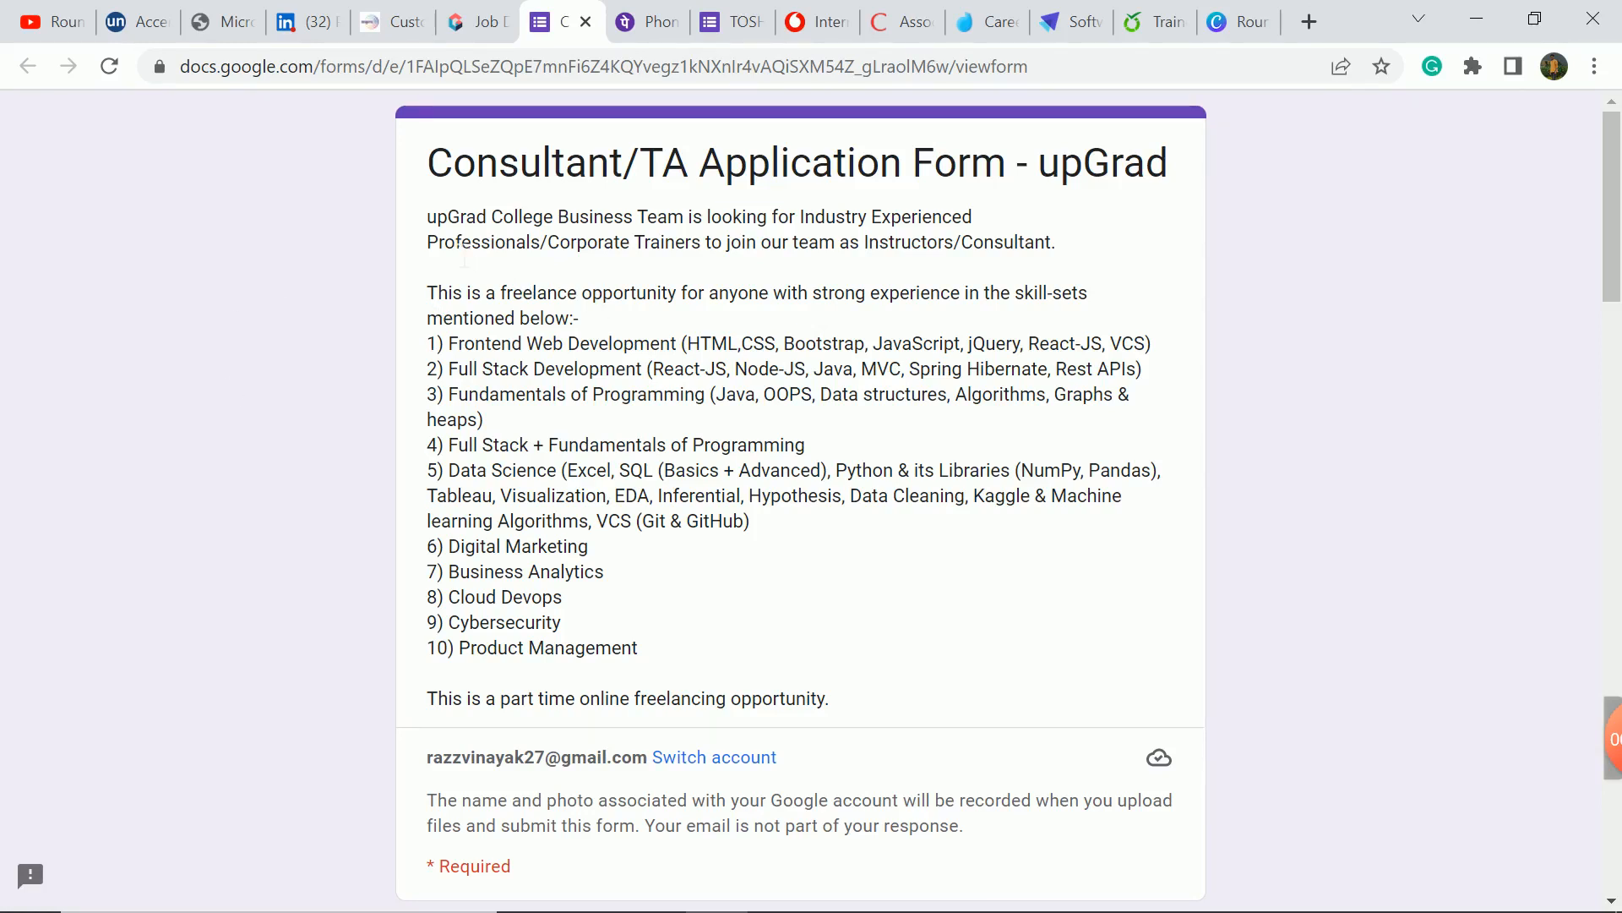
left_click_drag(439, 241, 1058, 241)
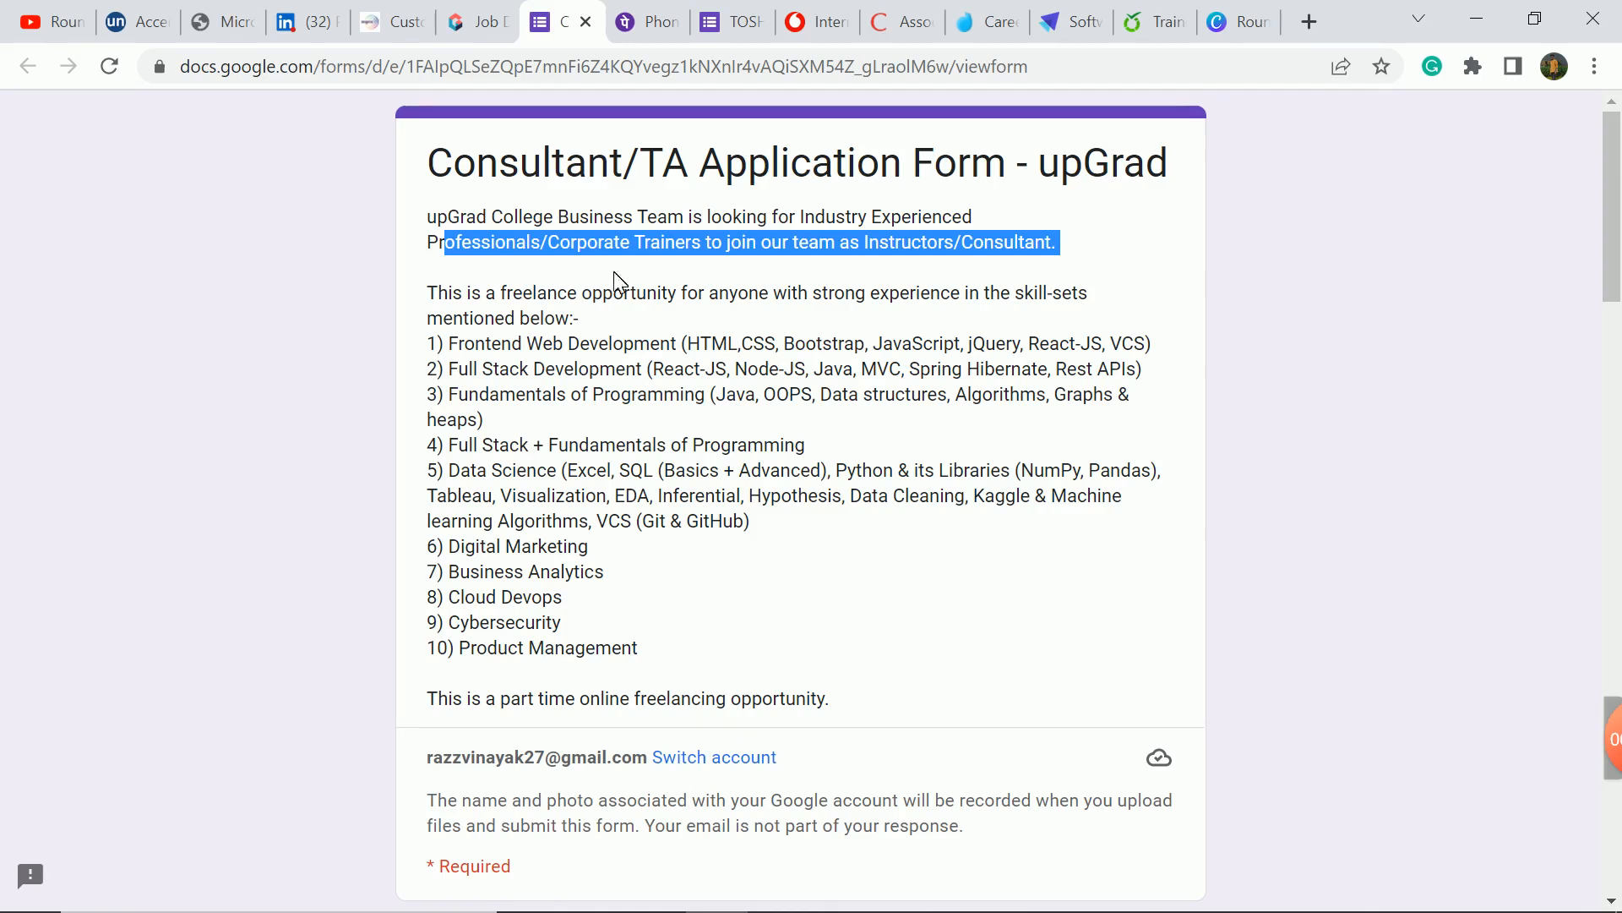
left_click(591, 371)
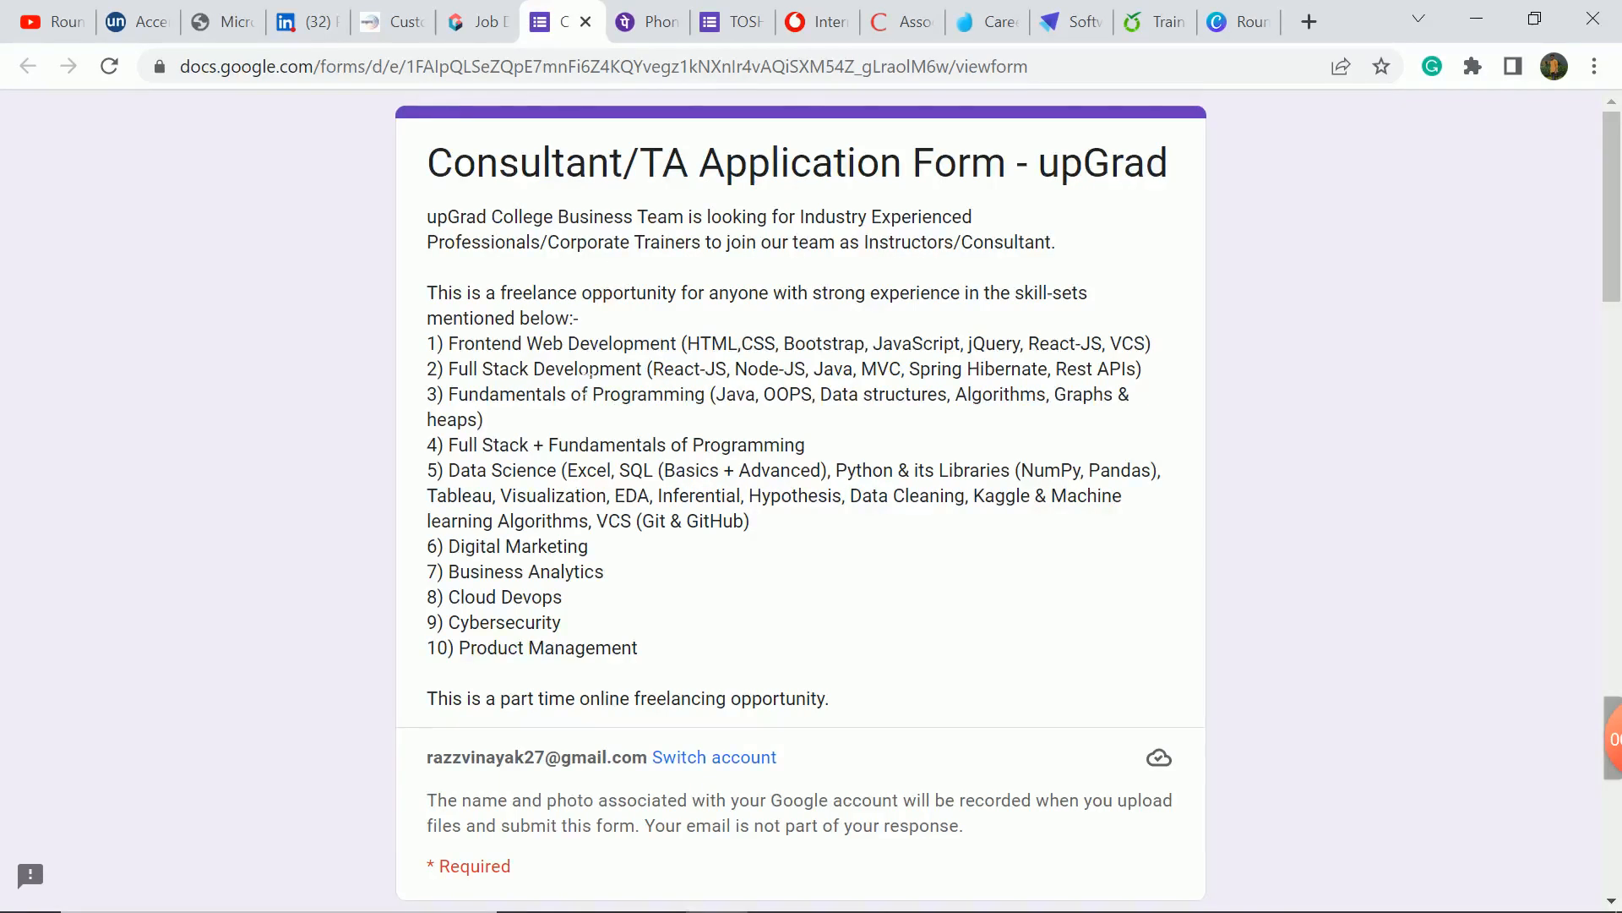
scroll("down", 3)
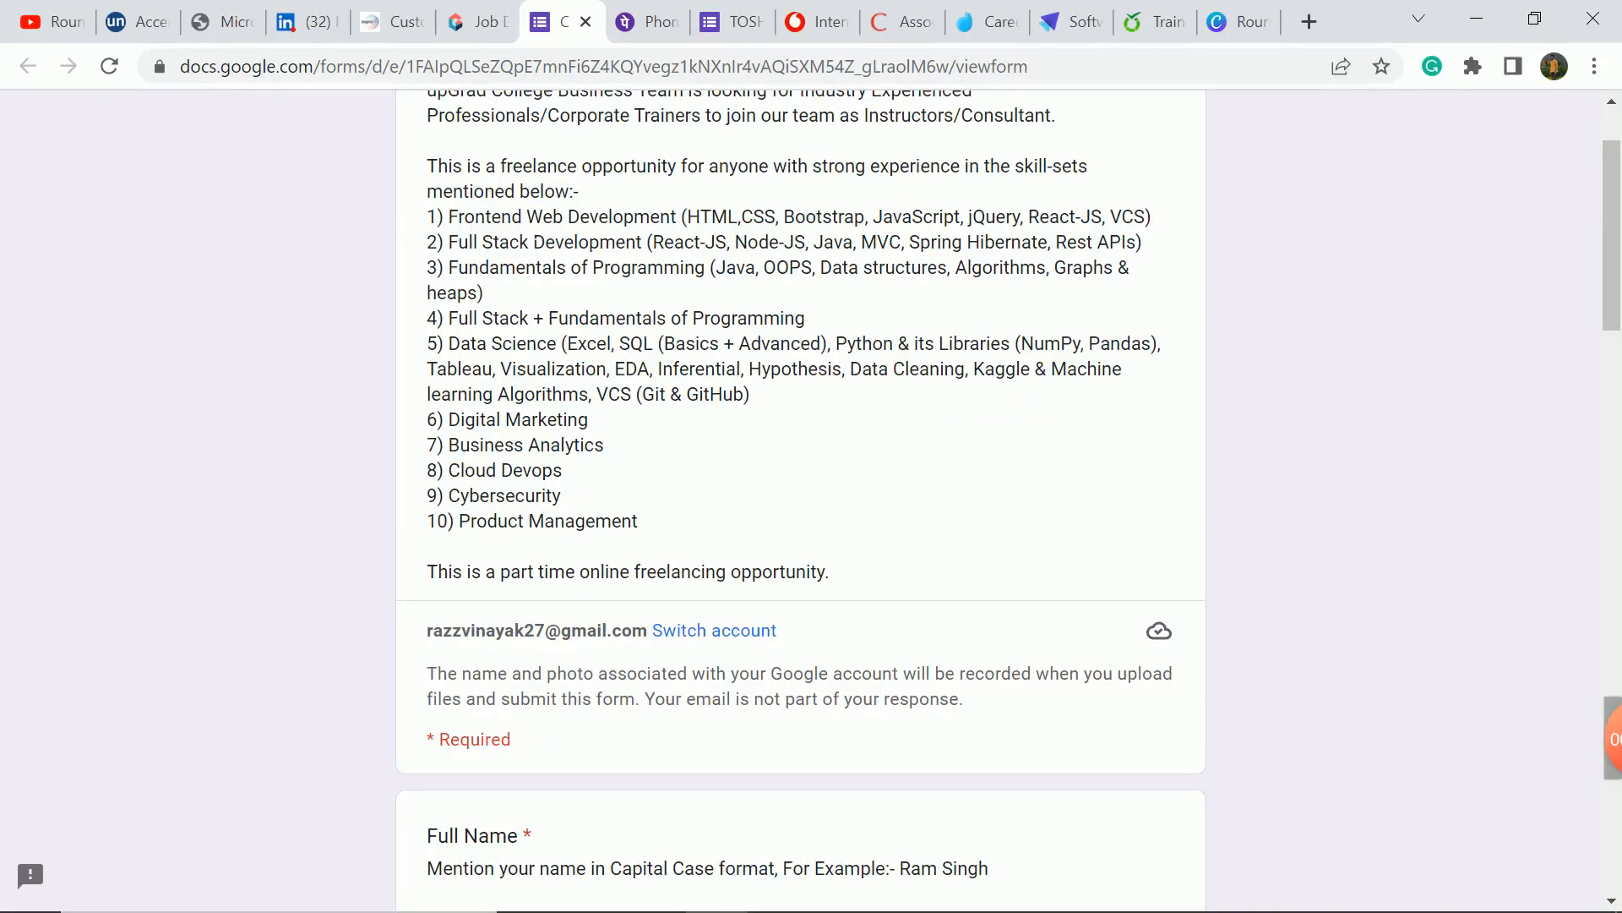
mouse_move(517, 291)
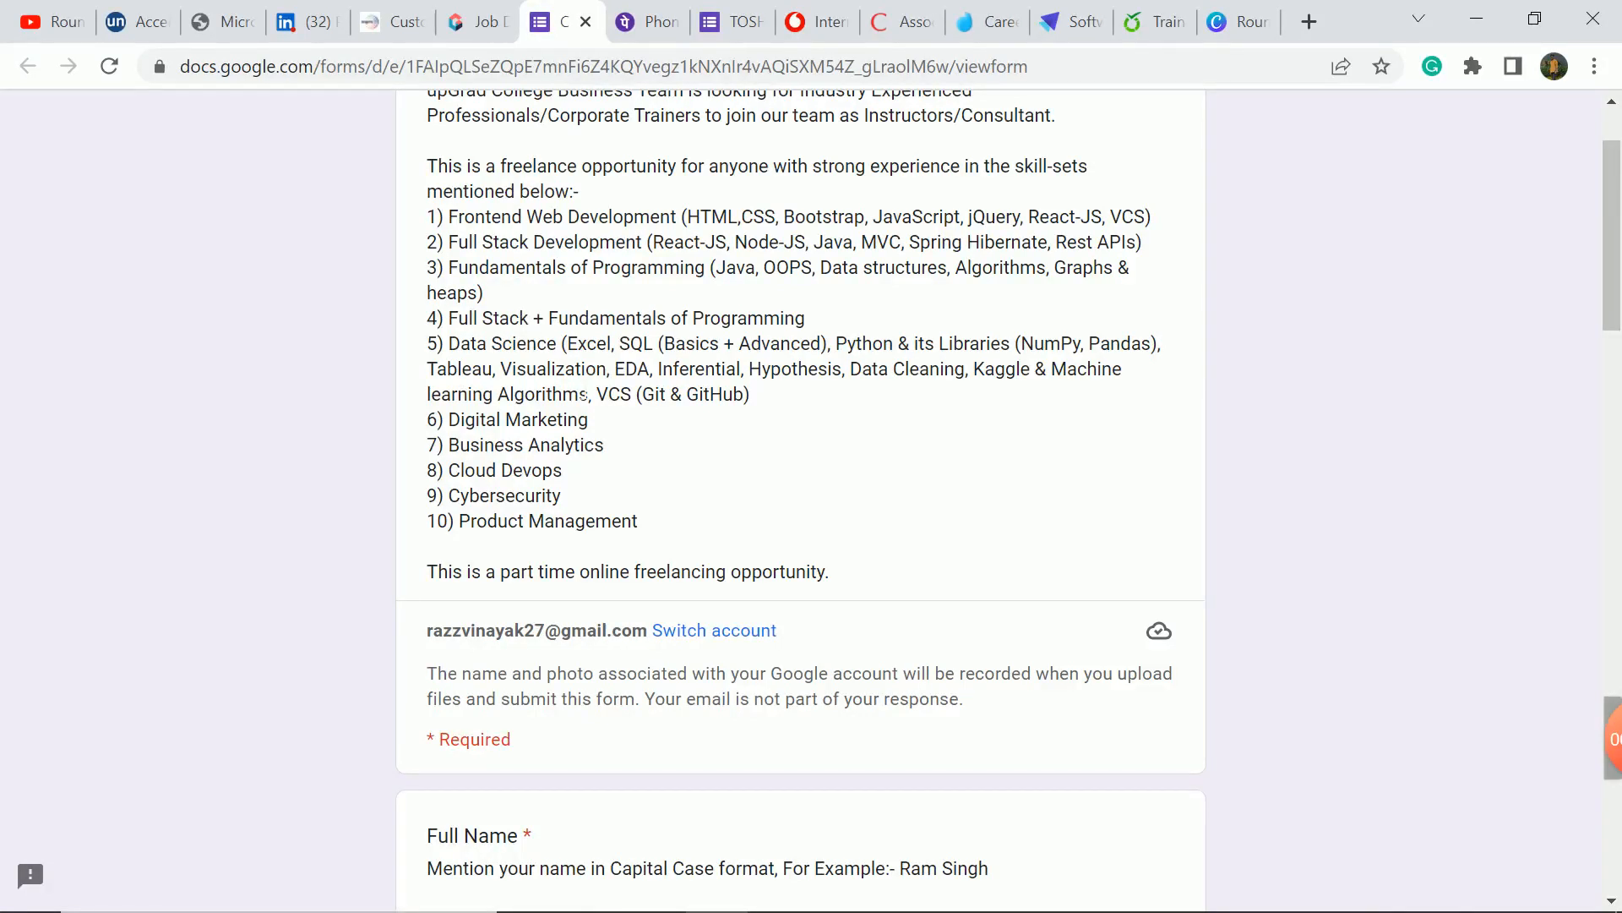
mouse_move(628, 458)
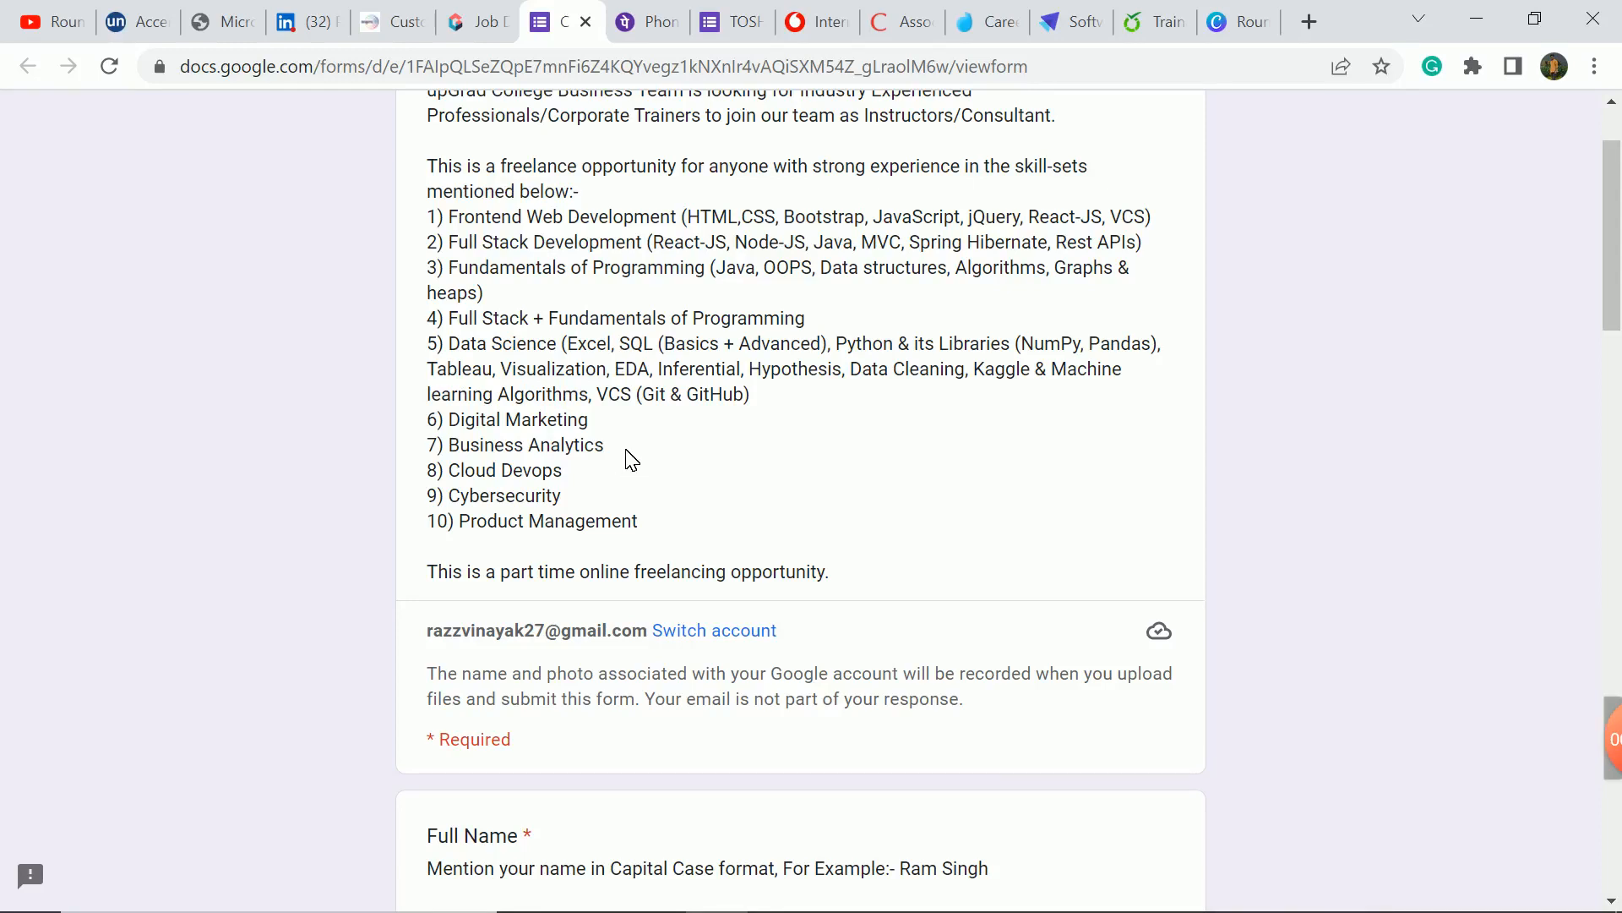
mouse_move(636, 450)
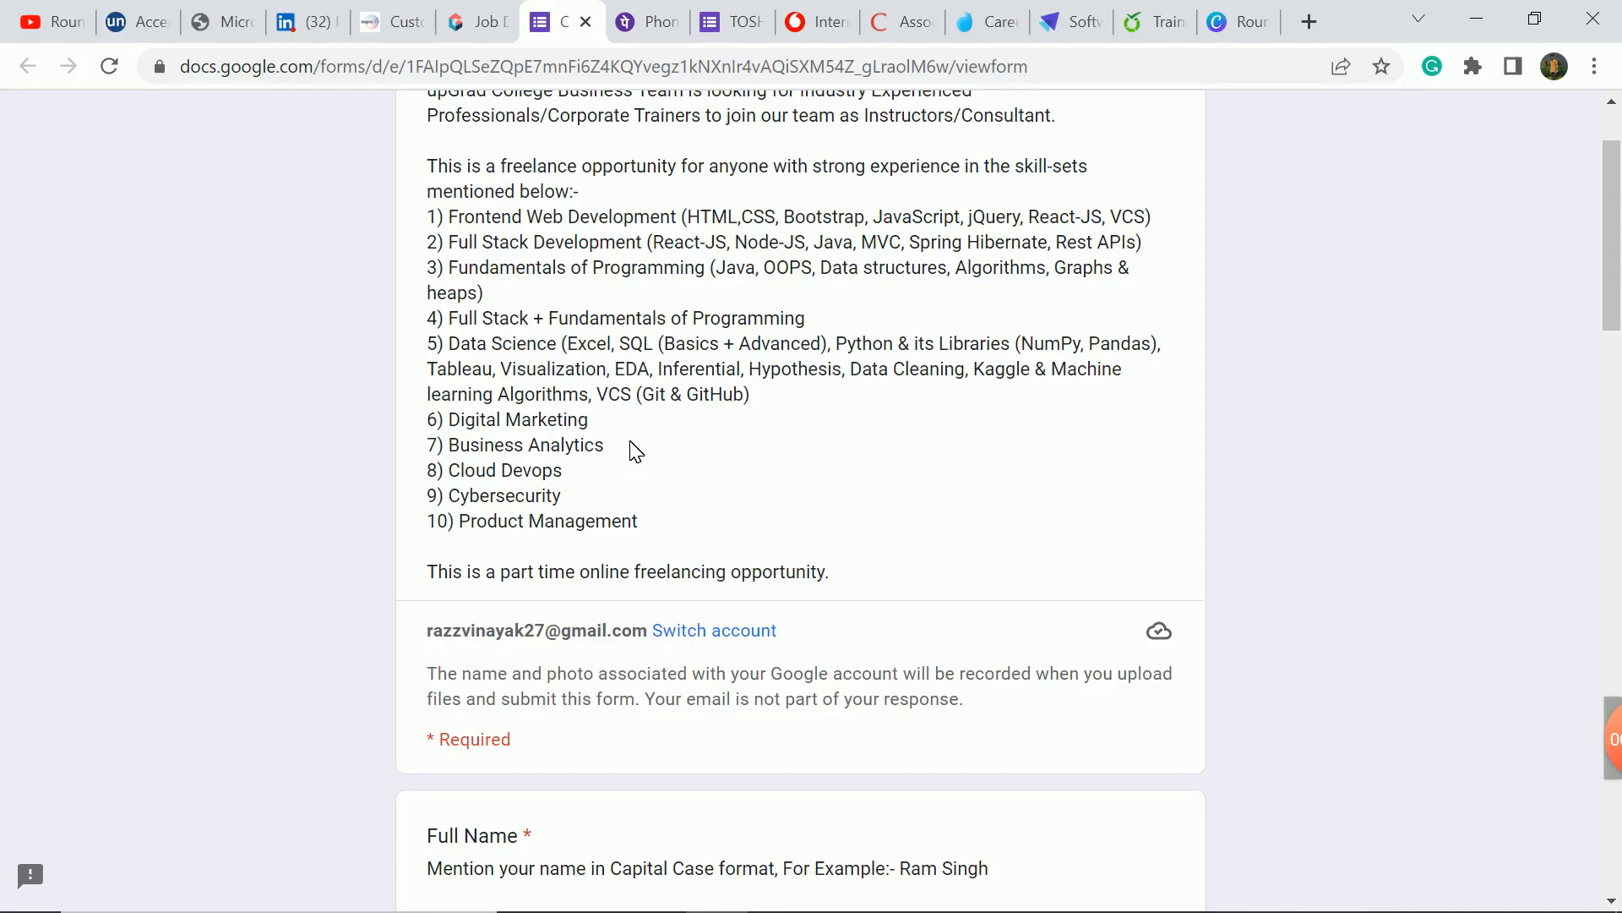
Step: Choose Full Stack + Fundamentals of Programming as technical expertise and scroll through the rest of the form
scroll("down", 3)
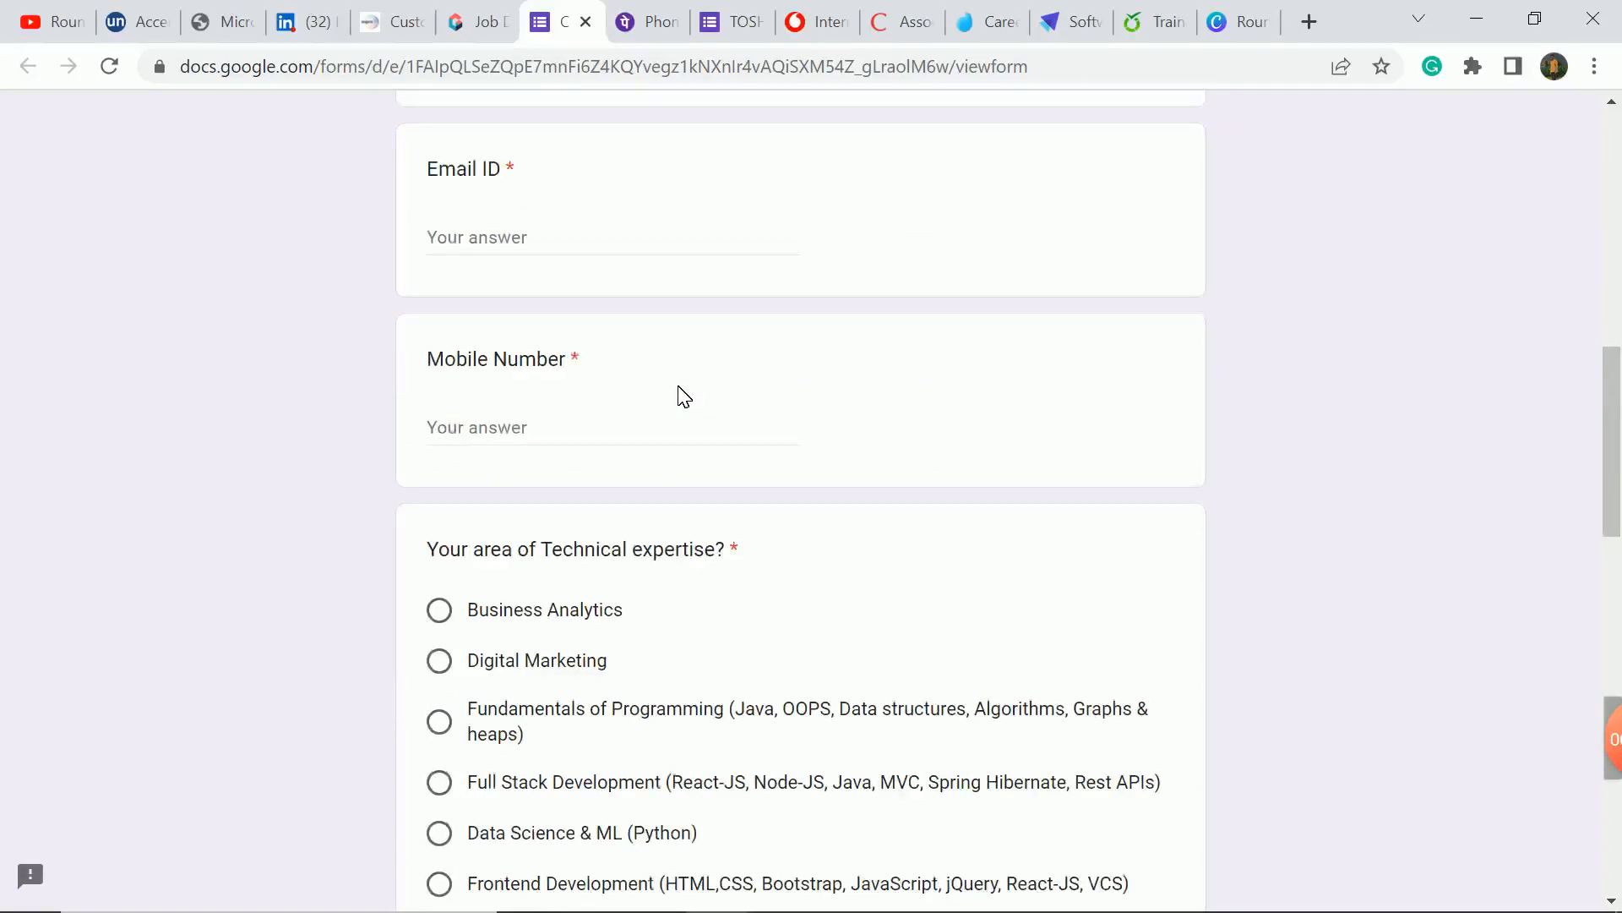
scroll("down", 3)
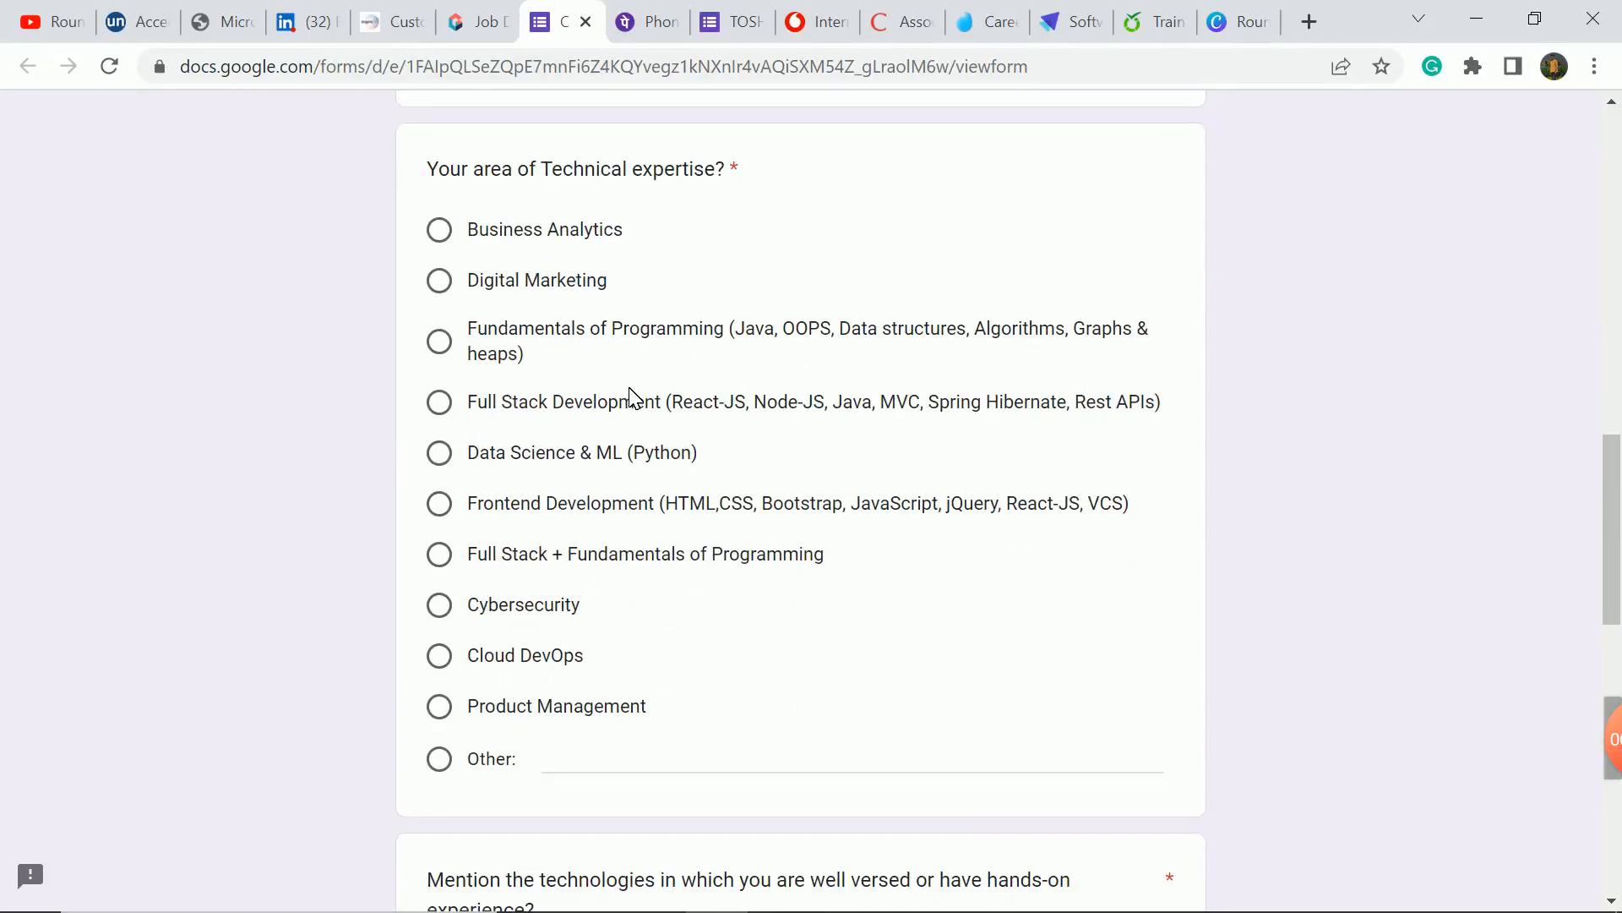
scroll("down", 3)
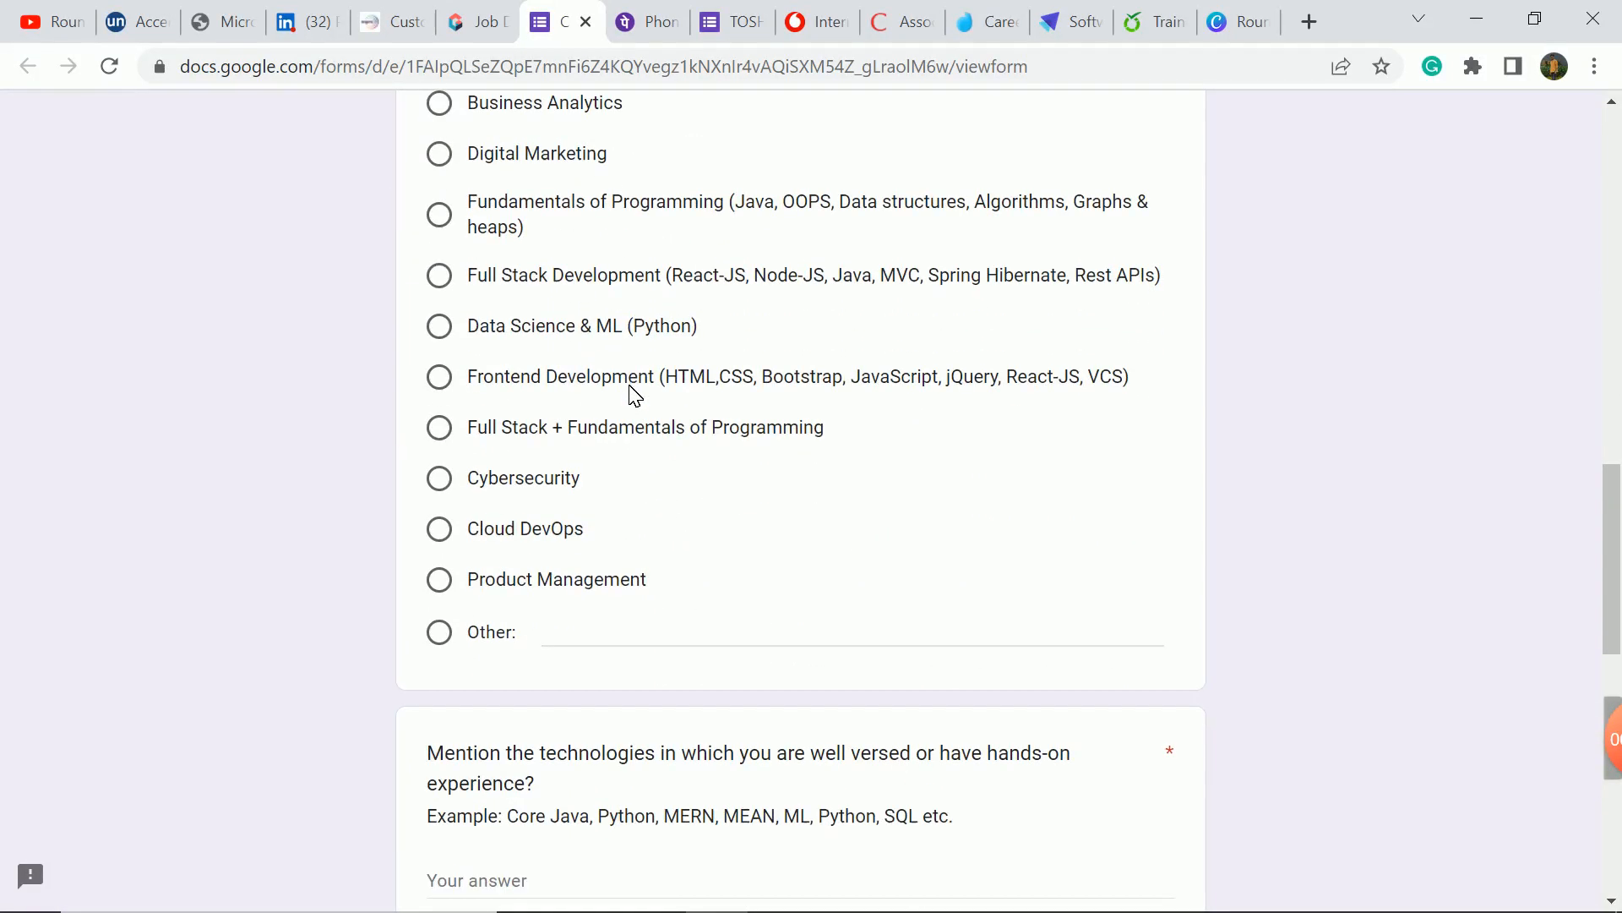
left_click(437, 428)
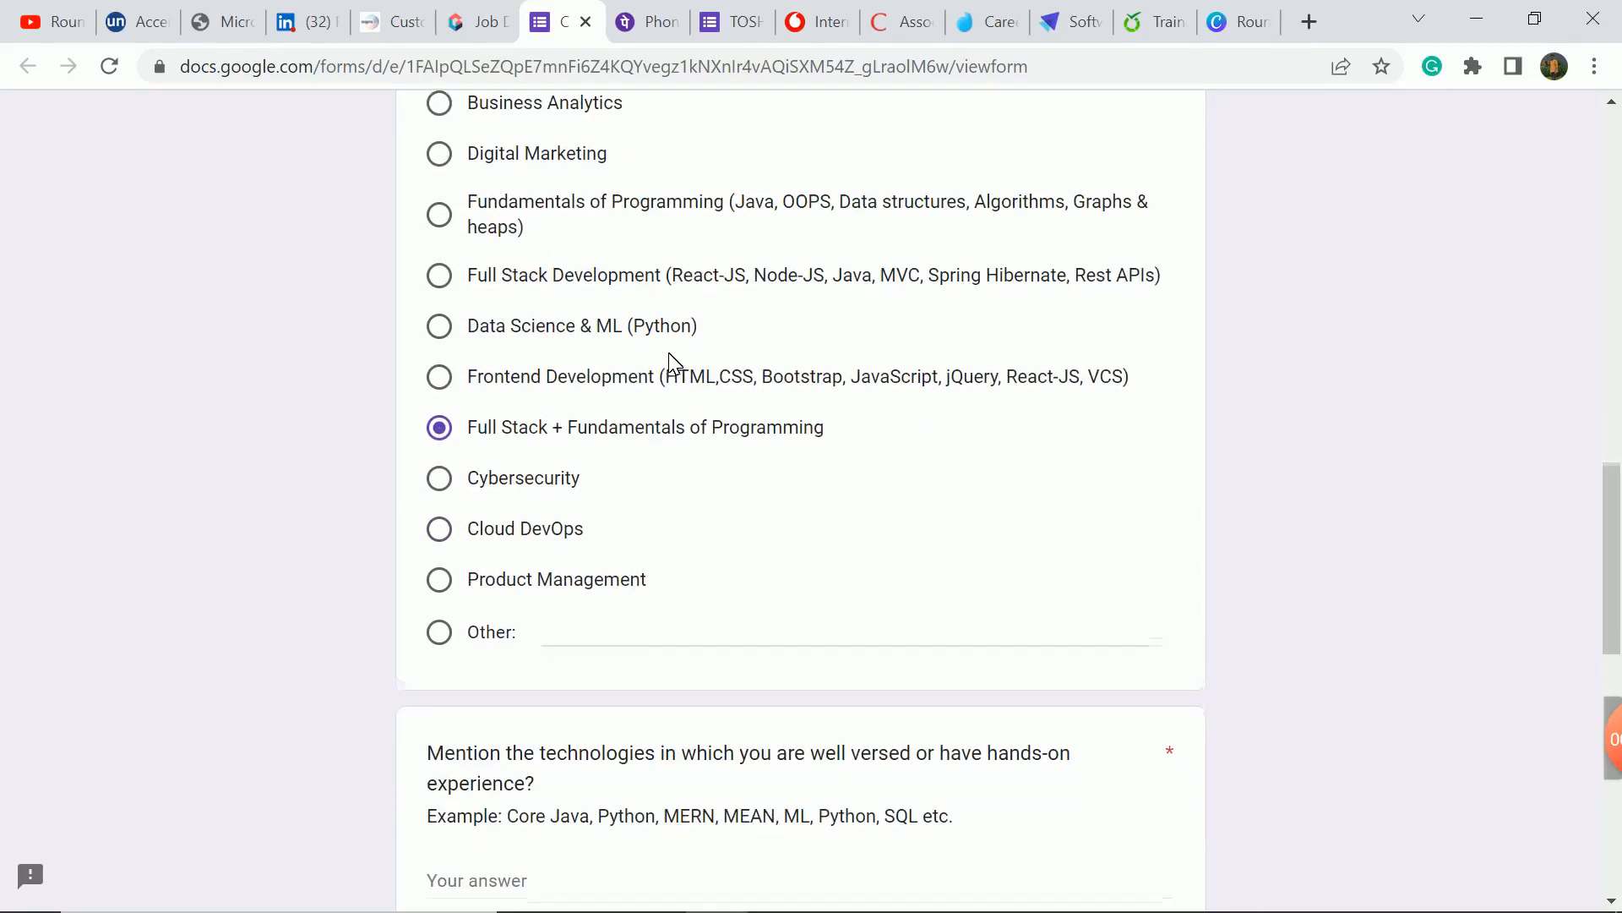
scroll("down", 3)
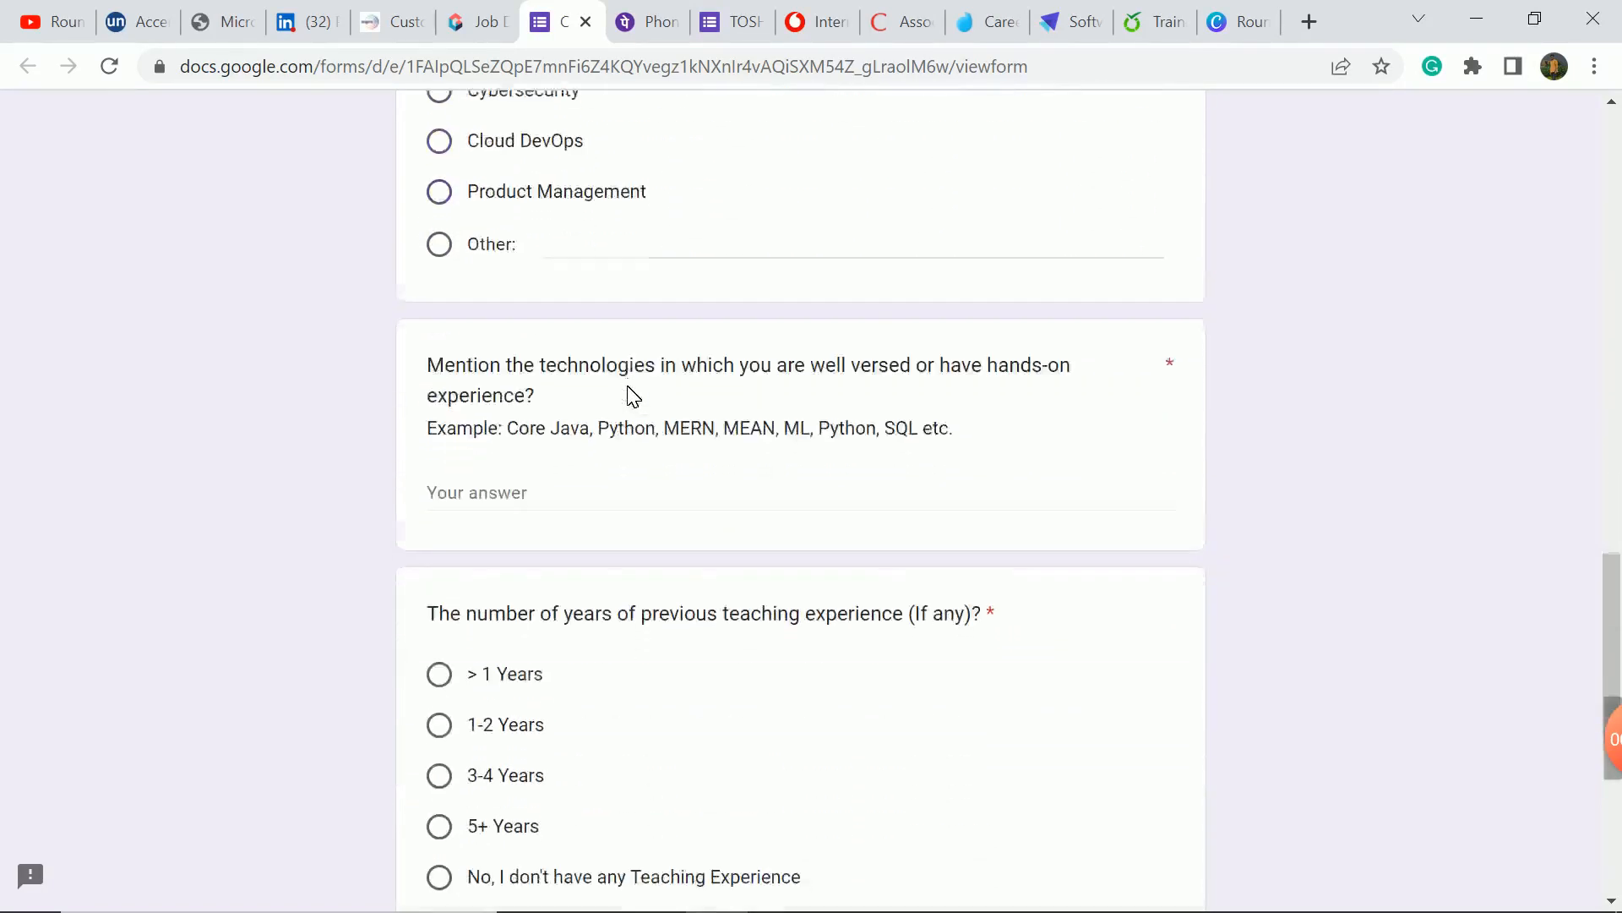
scroll("down", 3)
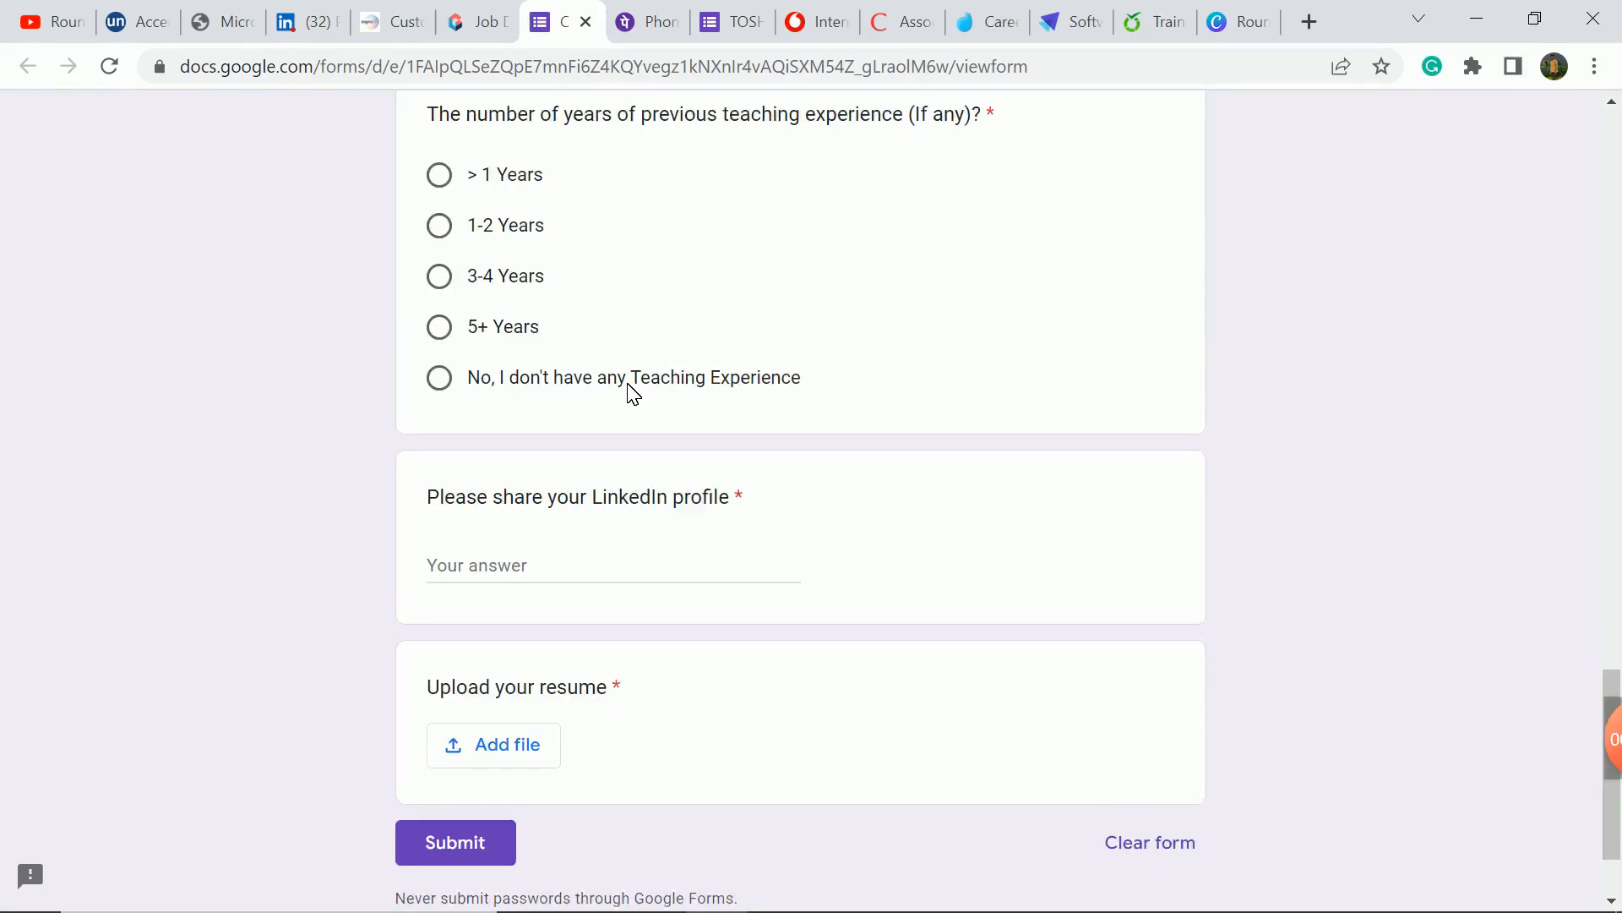
scroll("down", 3)
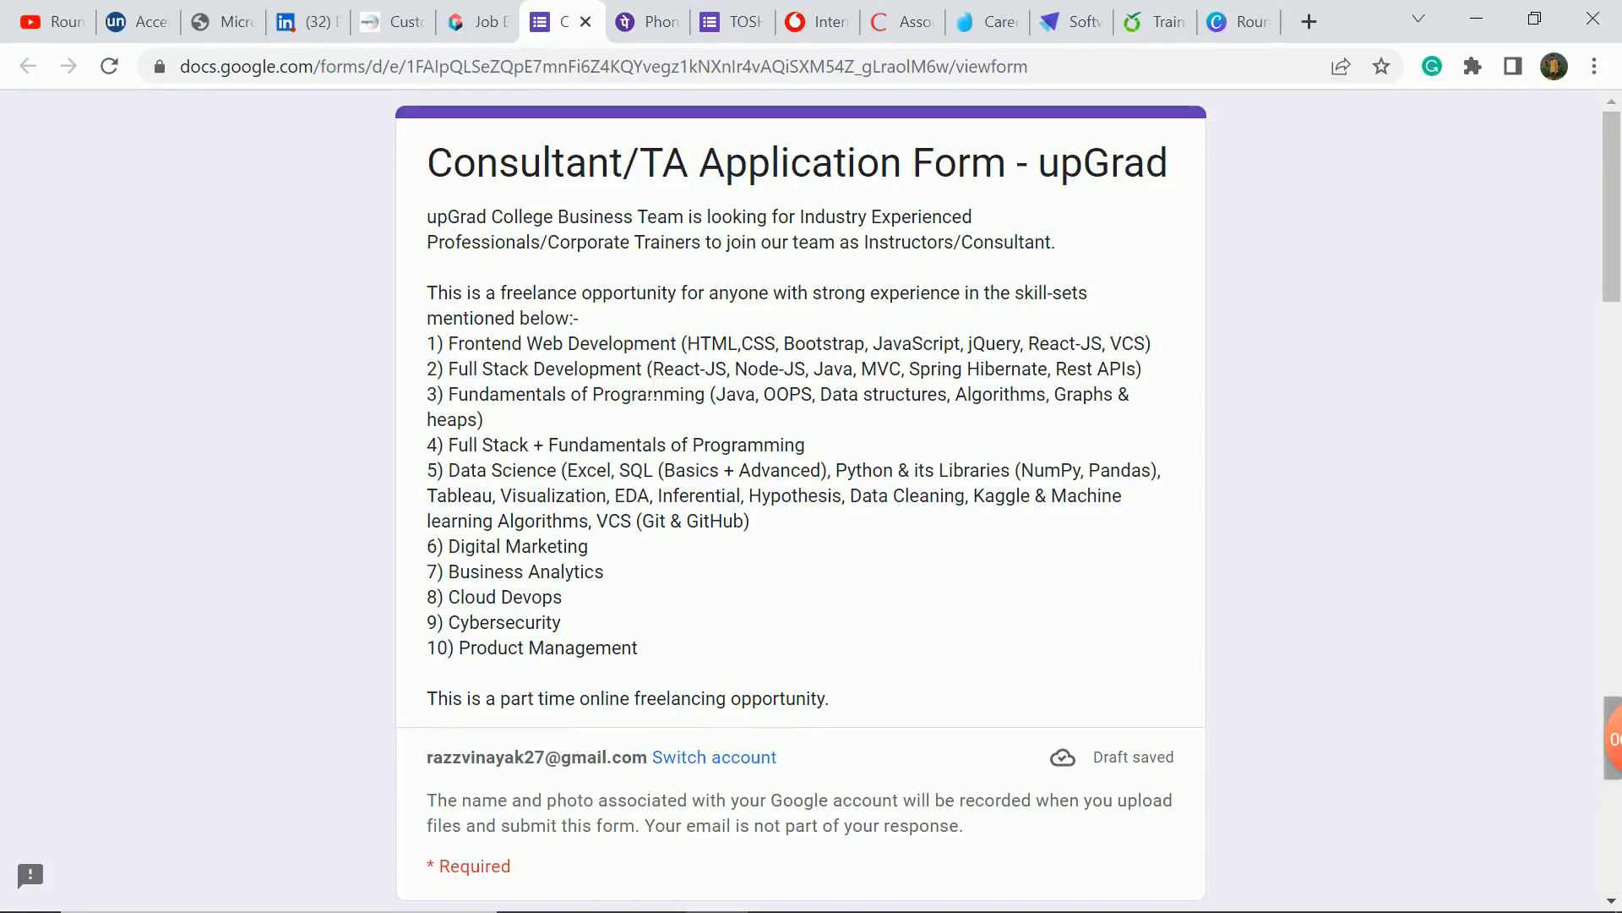
Step: Switch to the PhonePe Advisor, Service Recovery Reopens posting and scroll through responsibilities, requirements and benefits, then back up
left_click(642, 22)
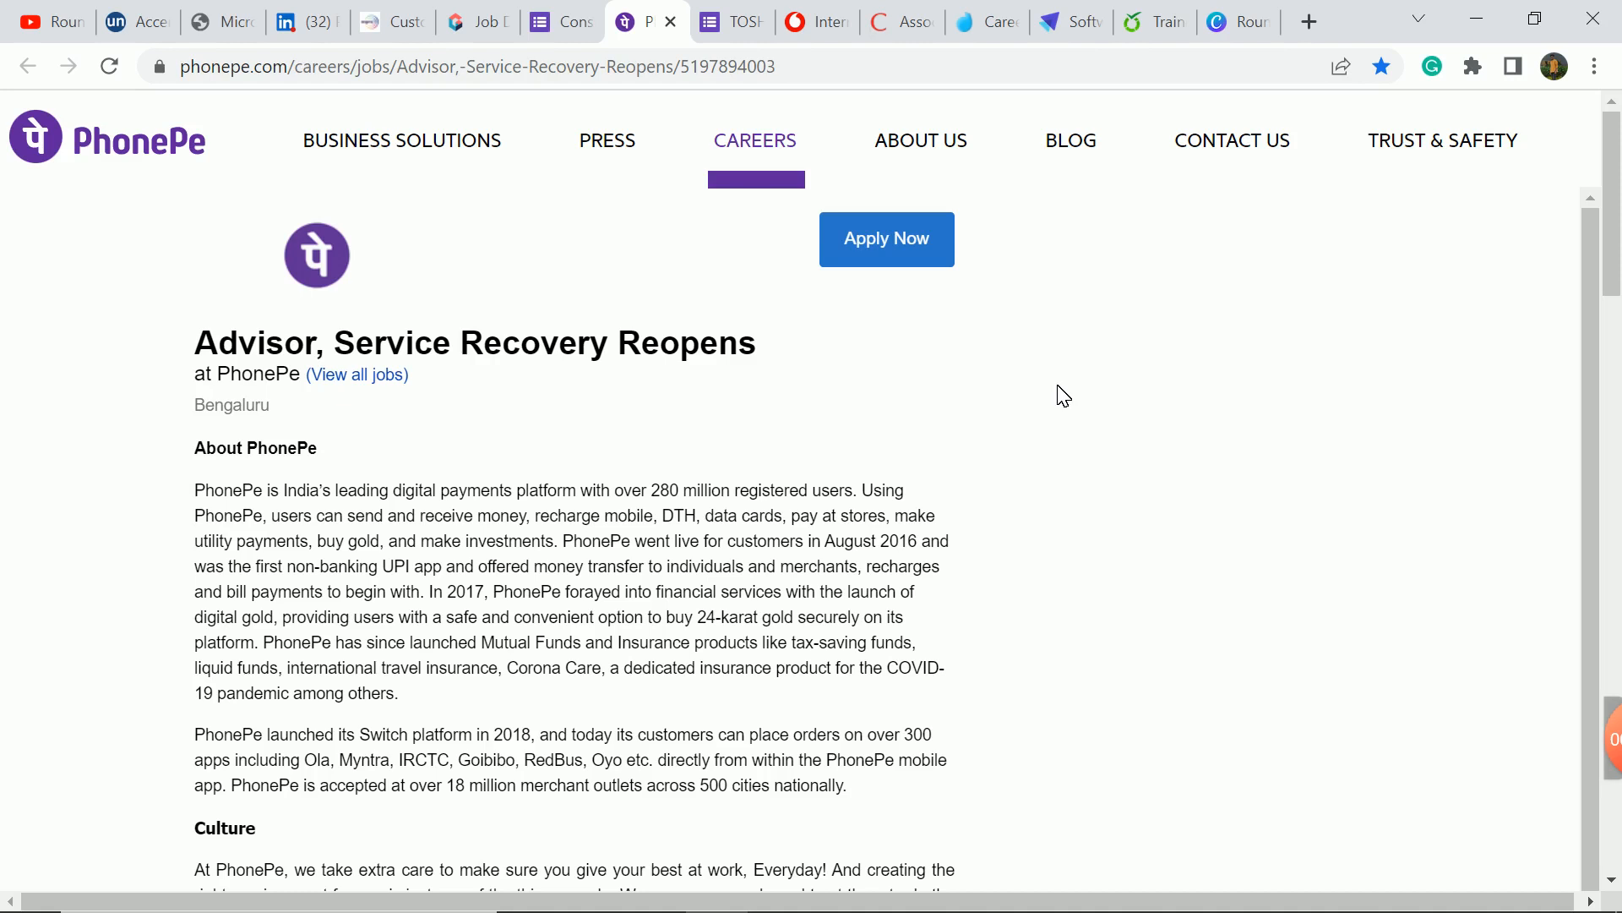
mouse_move(1039, 412)
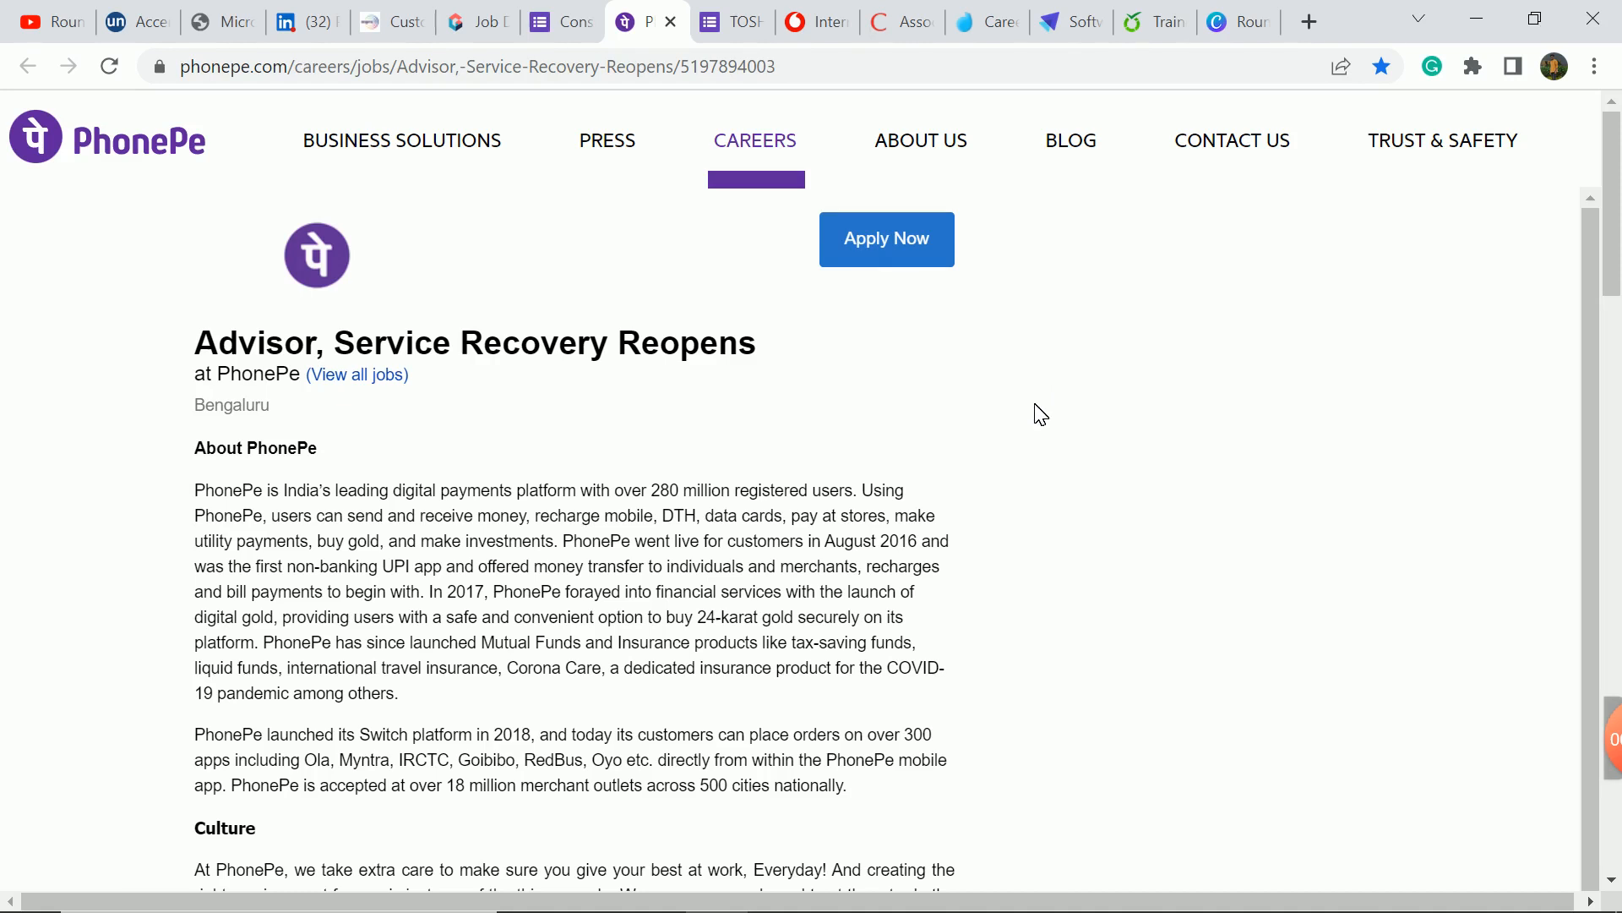
scroll("down", 3)
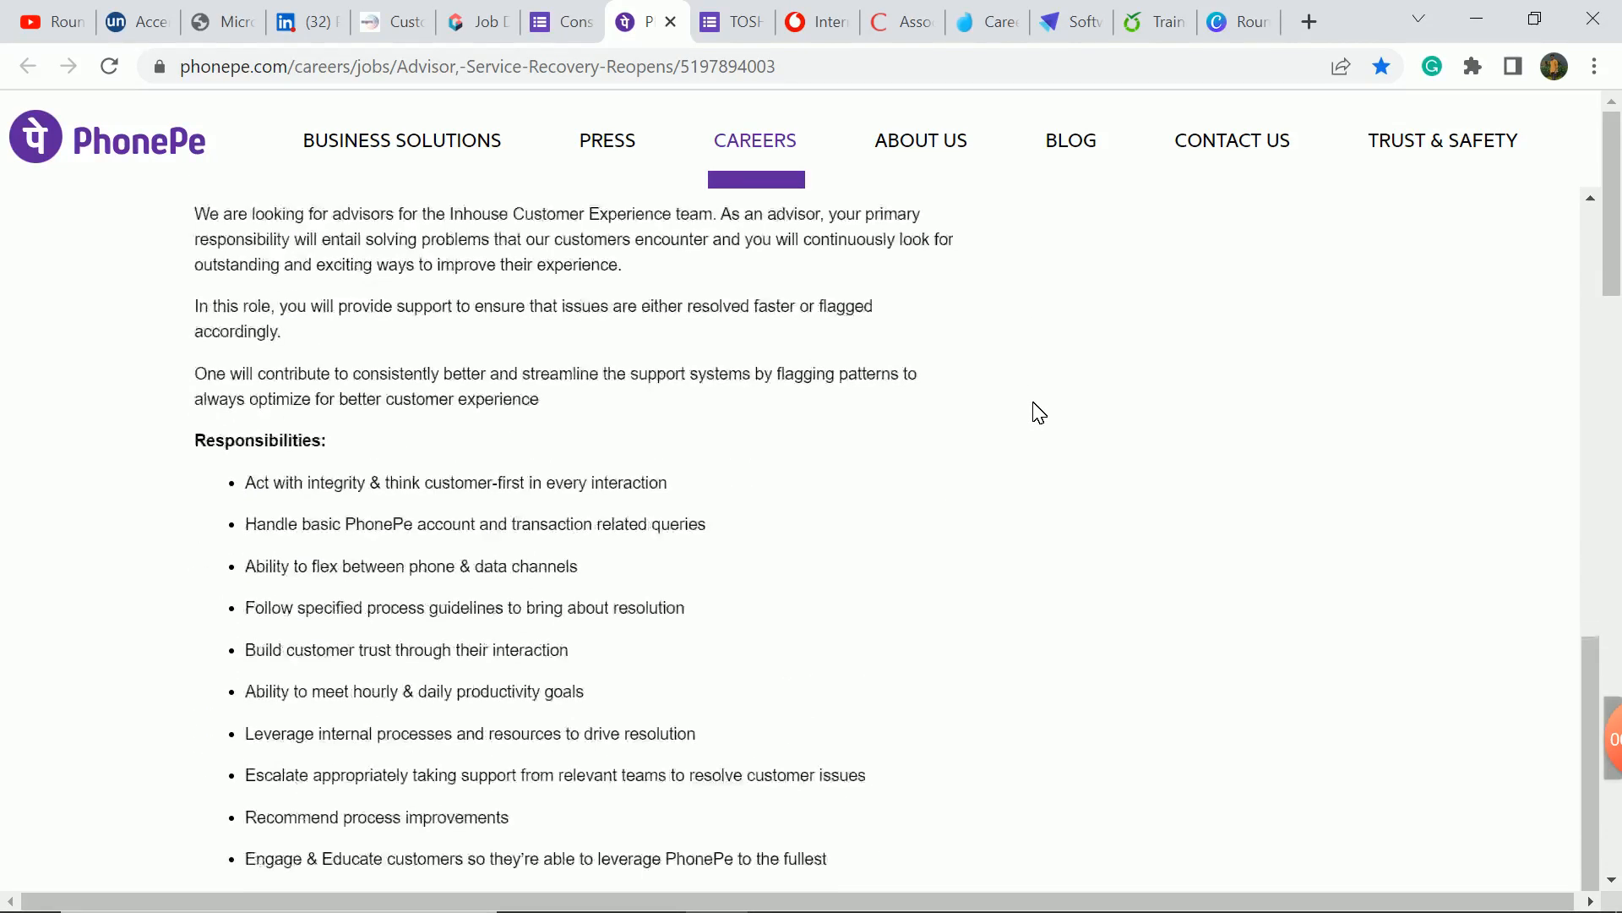
scroll("down", 3)
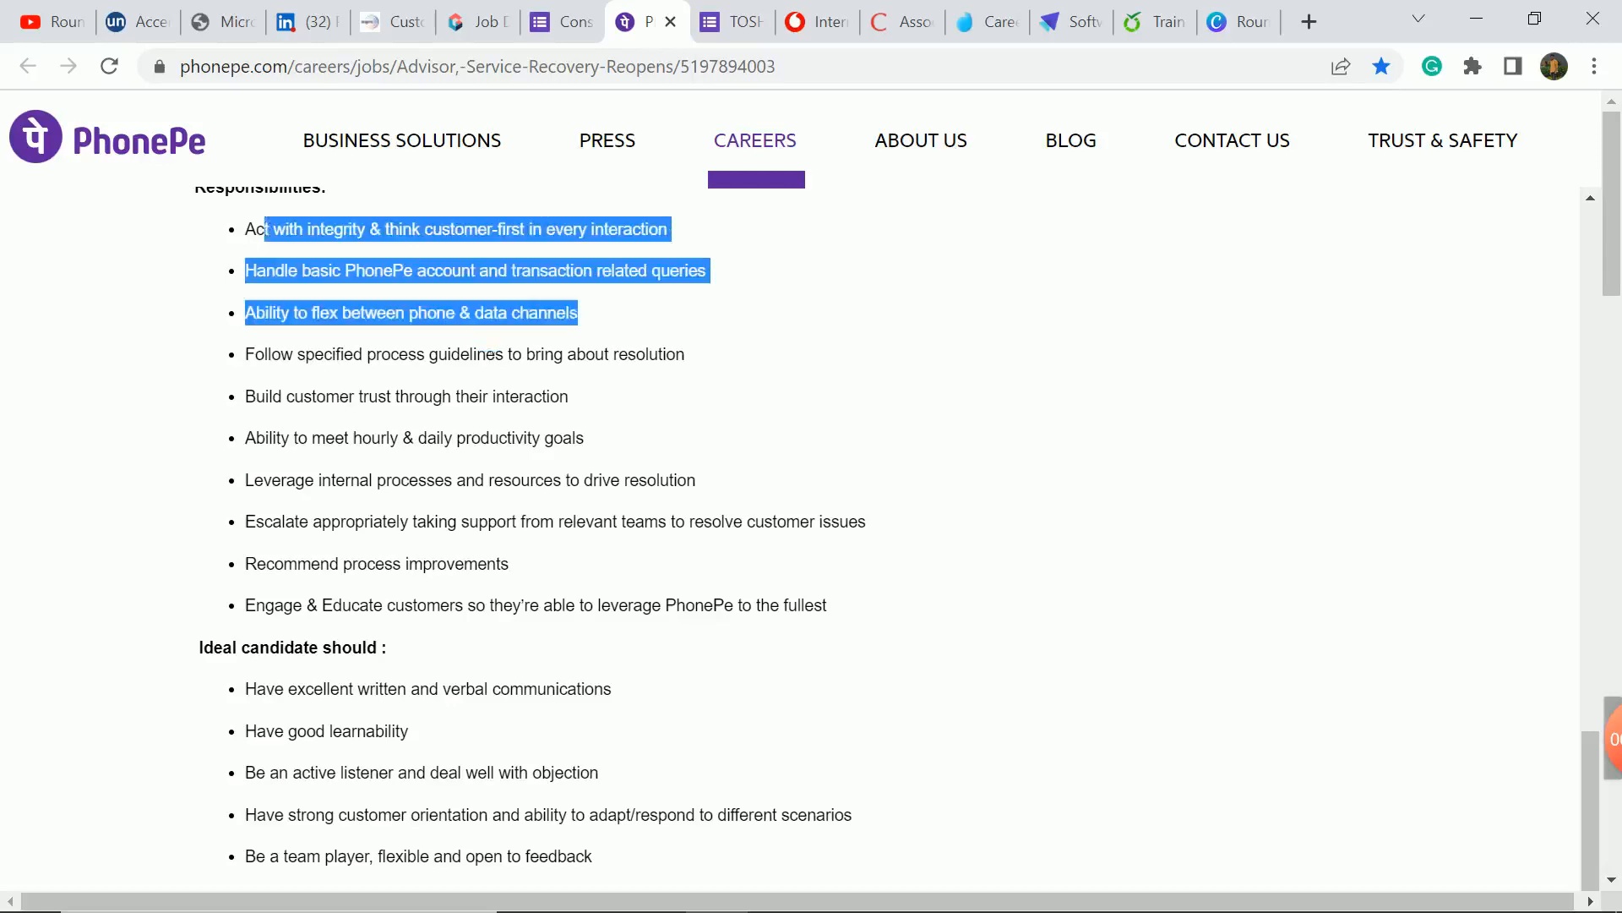
scroll("down", 3)
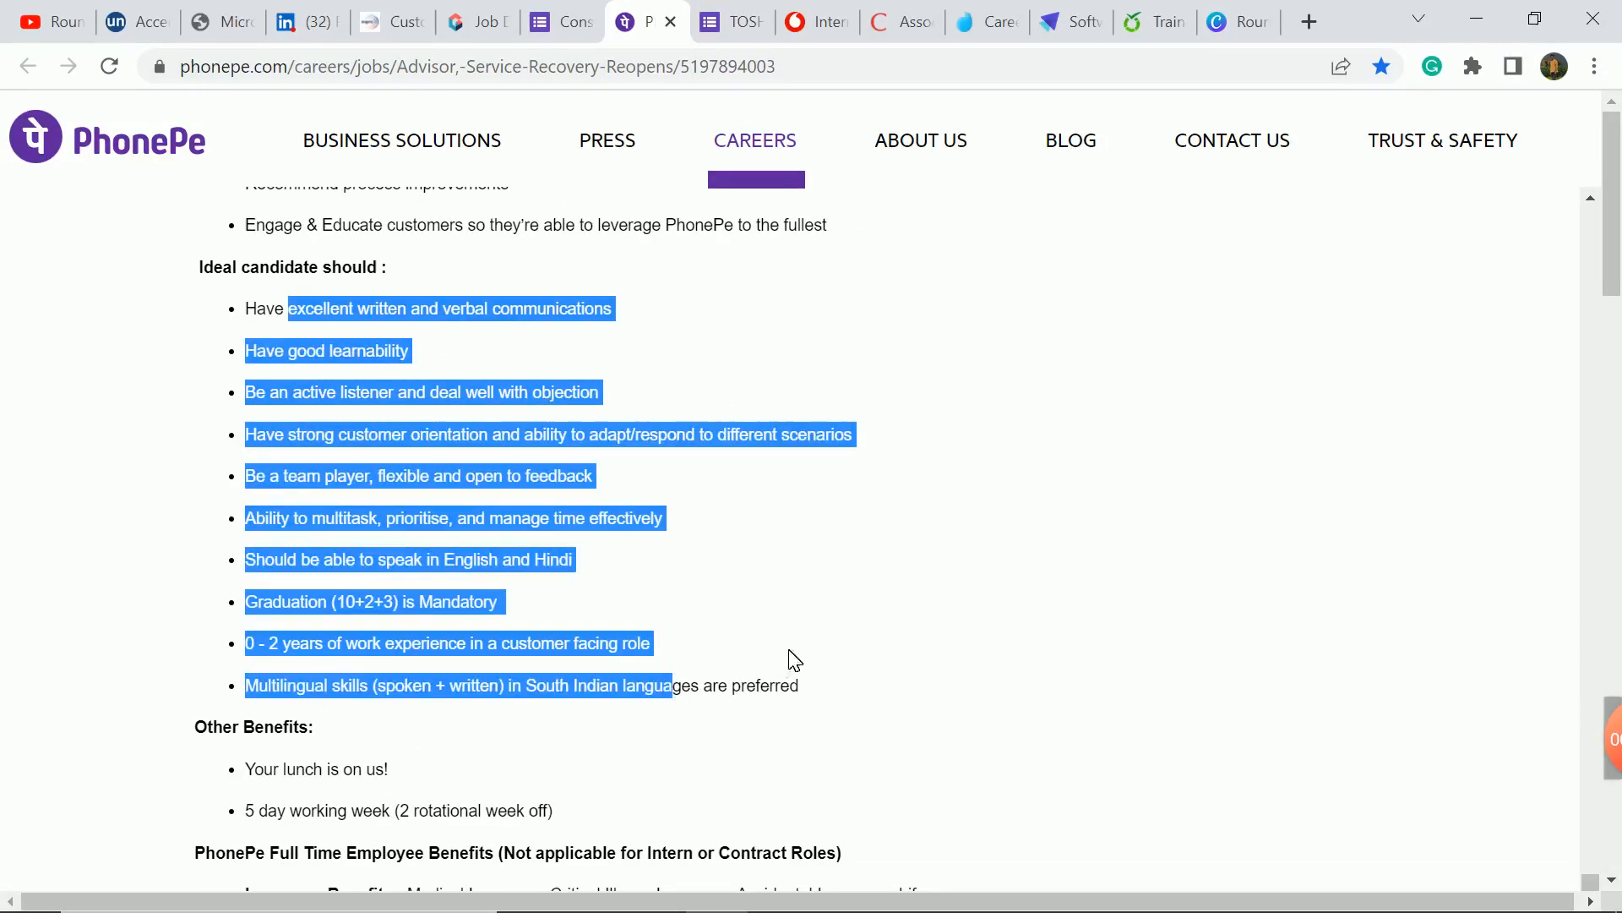
scroll("down", 3)
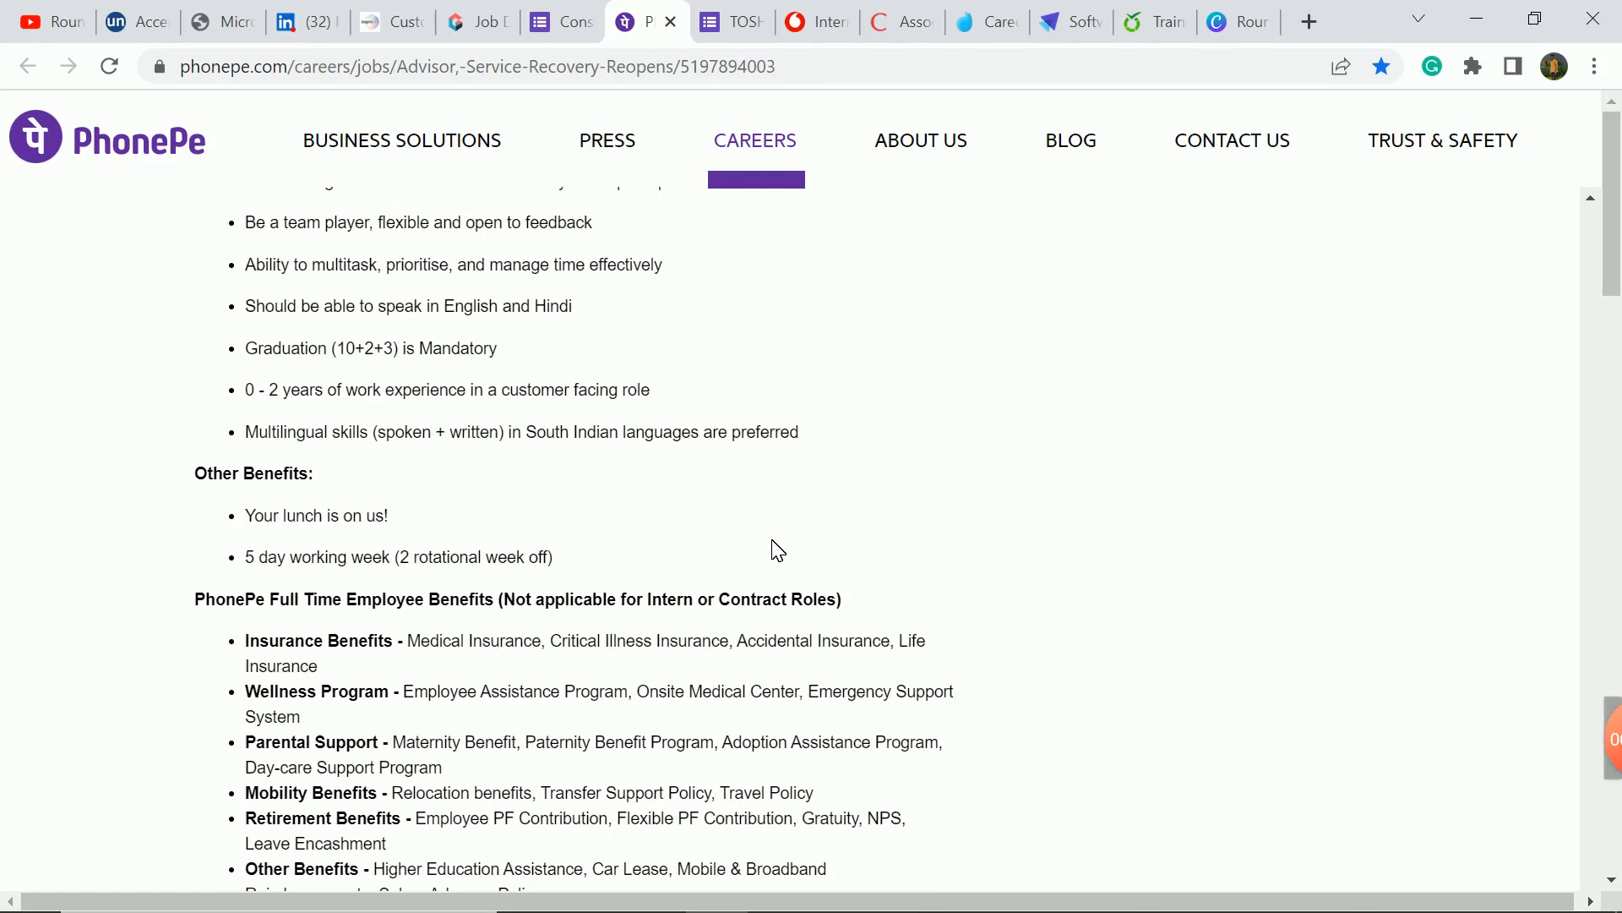
mouse_move(740, 497)
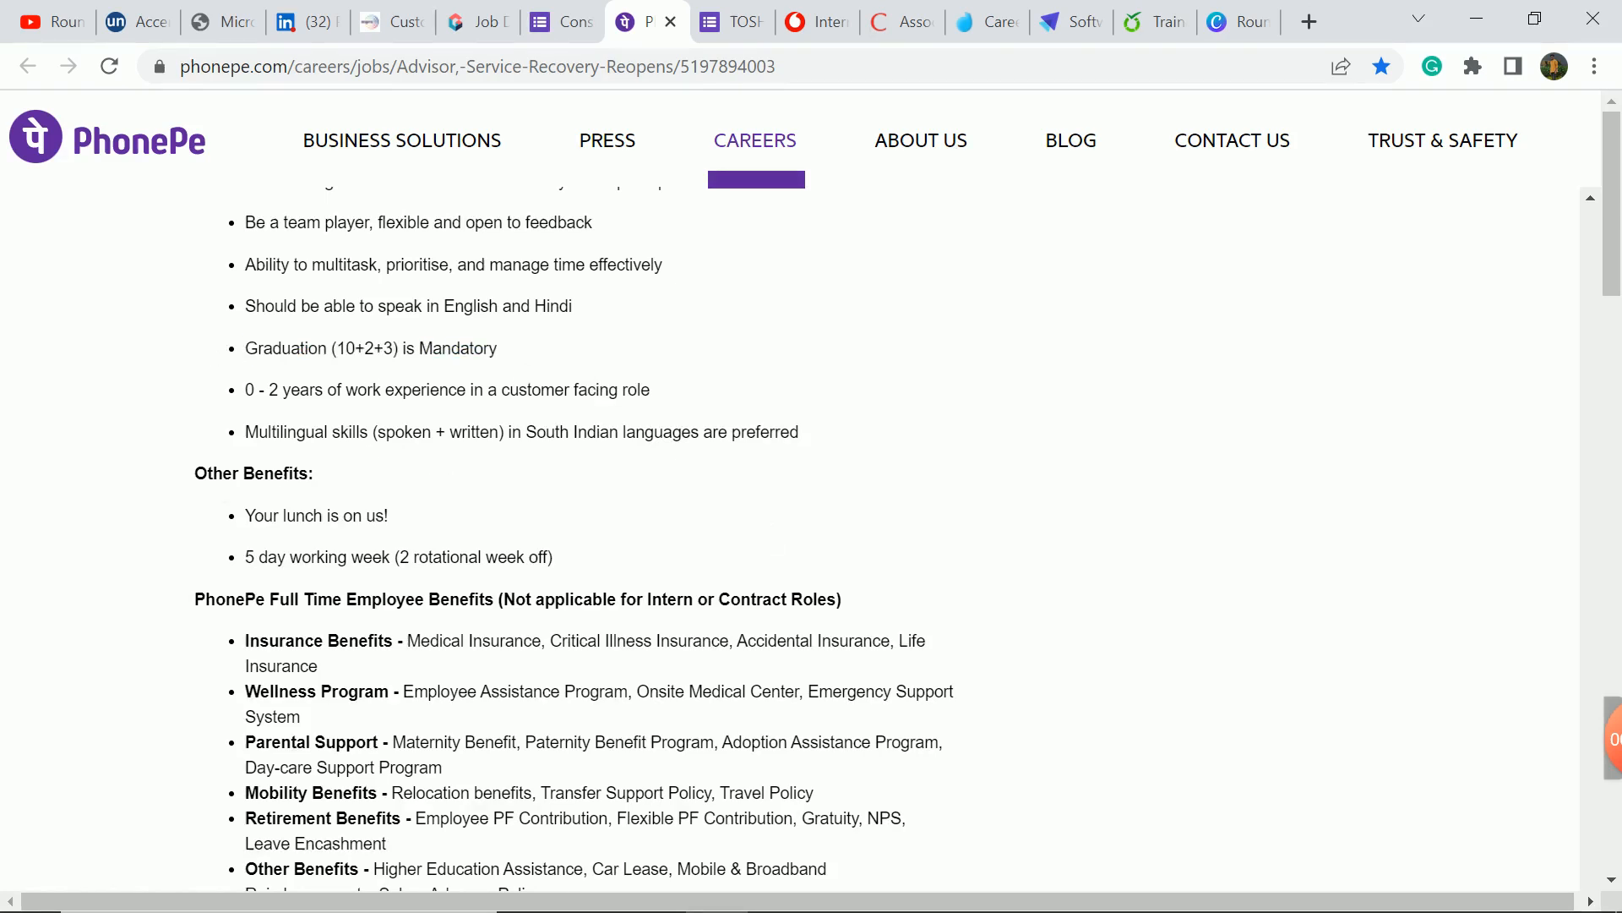
scroll("down", 3)
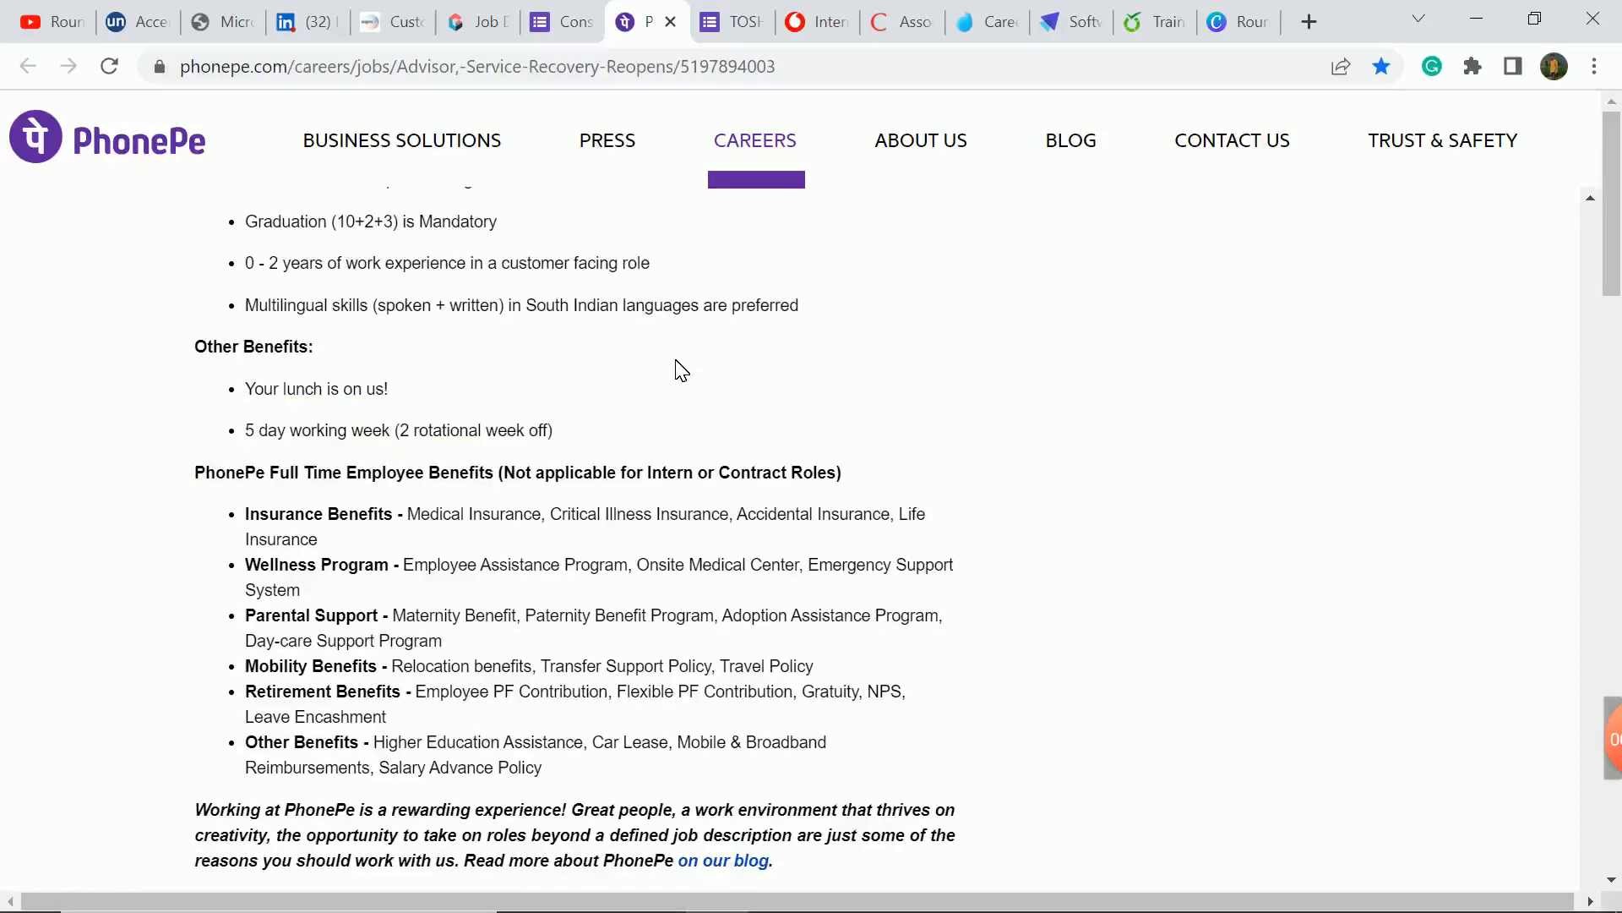
scroll("down", 3)
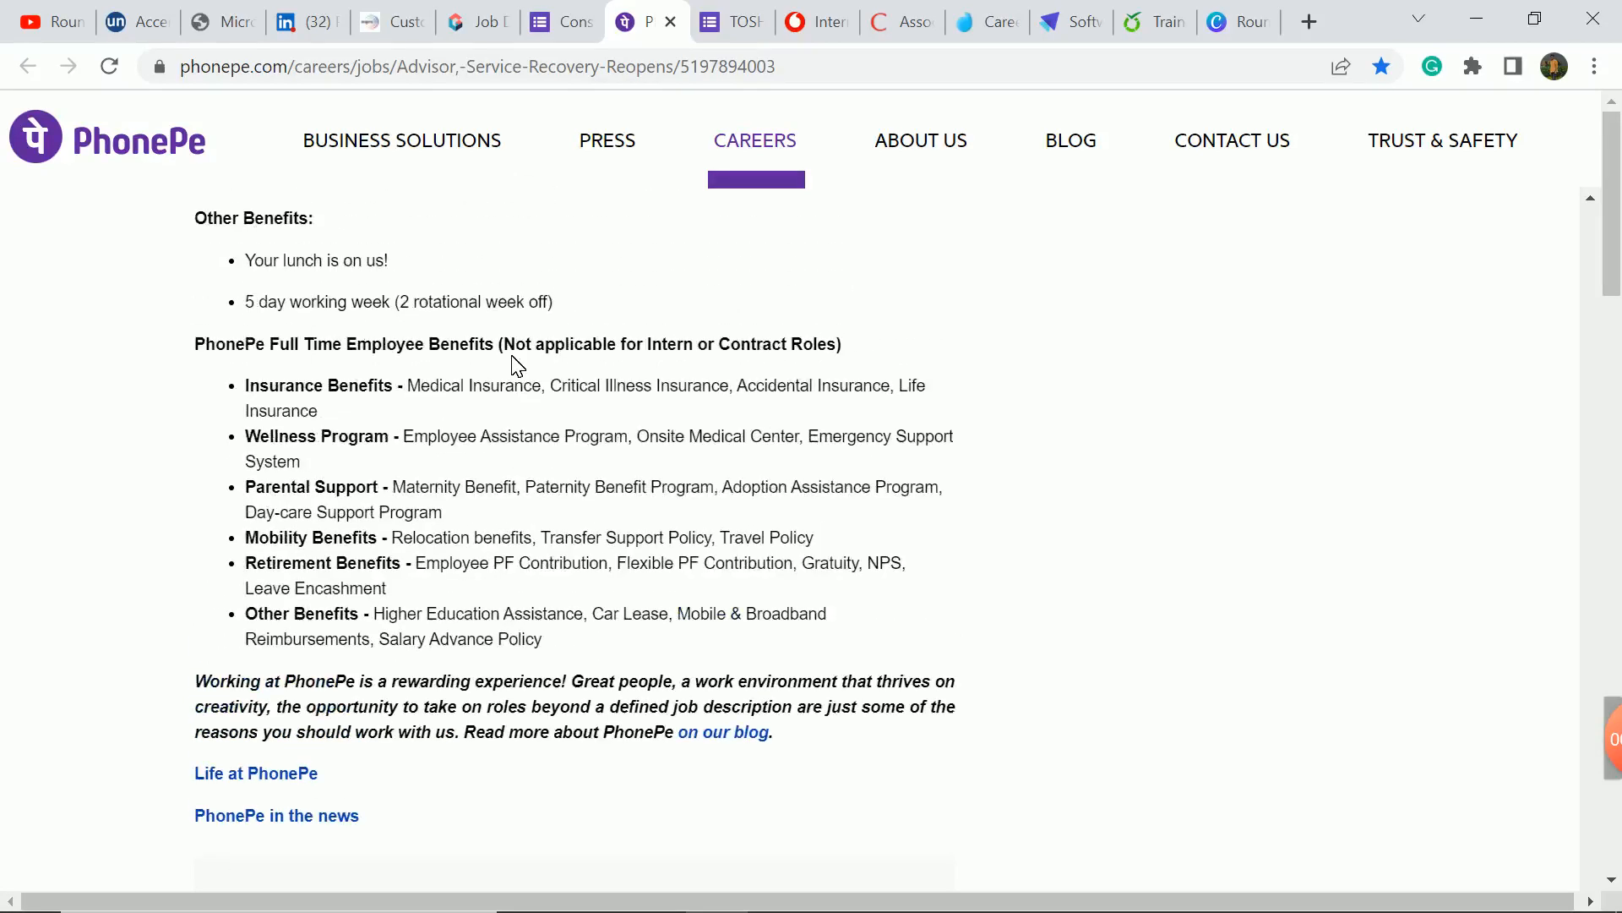
scroll("up", 3)
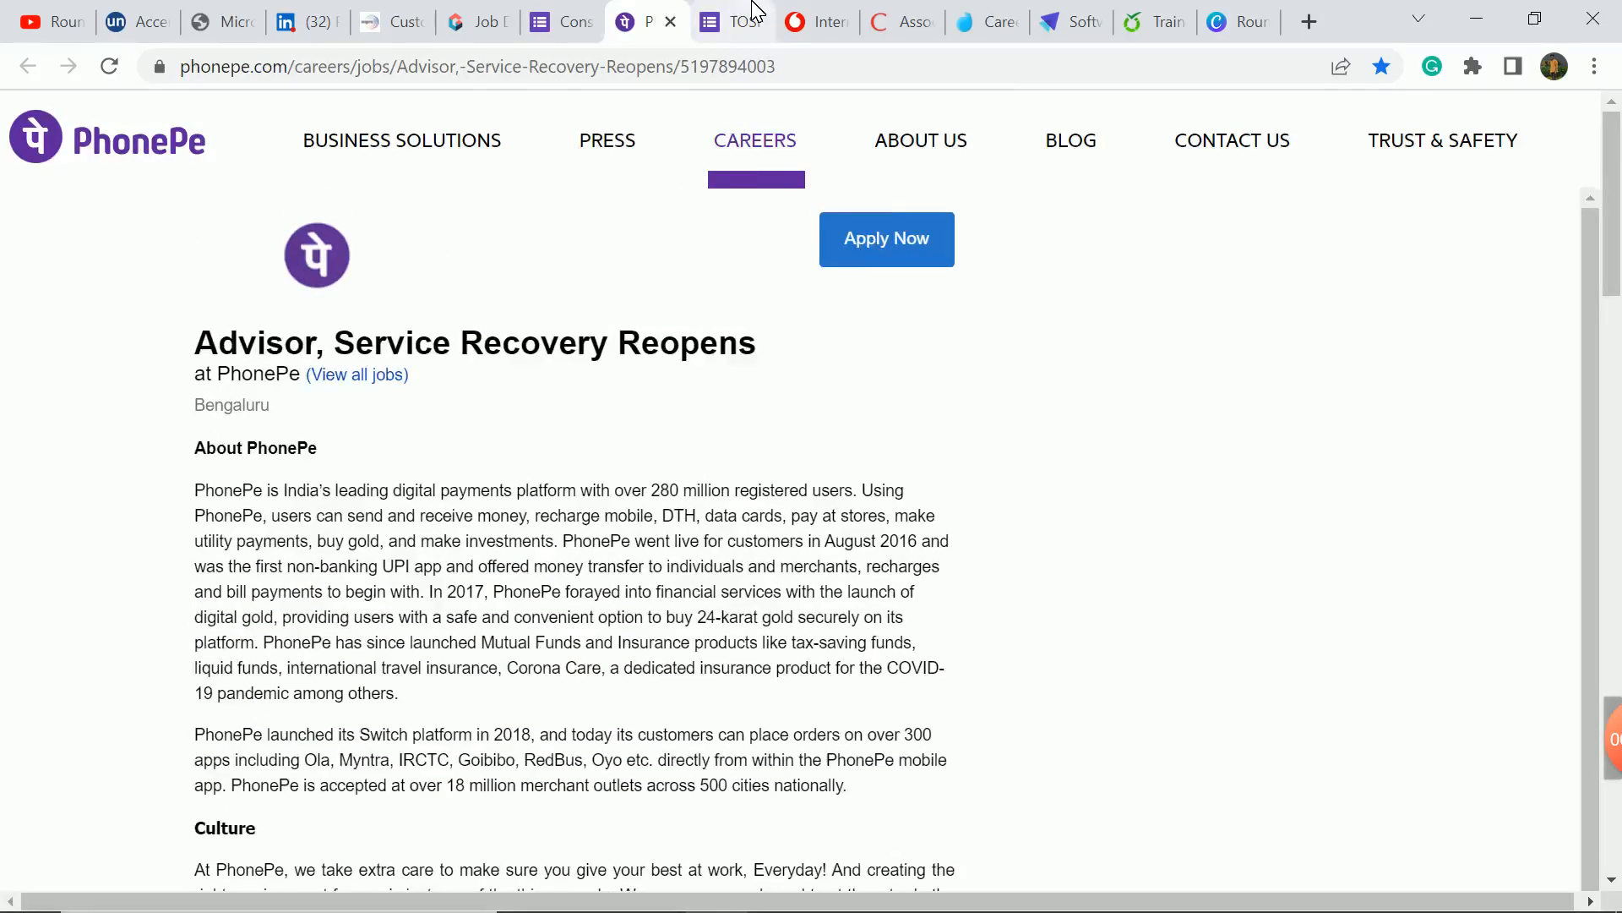
Step: Open the TOSHIBA Trainee Engineer form and highlight the skill list, online test and interviews process, and registration-closing sentence
left_click(732, 22)
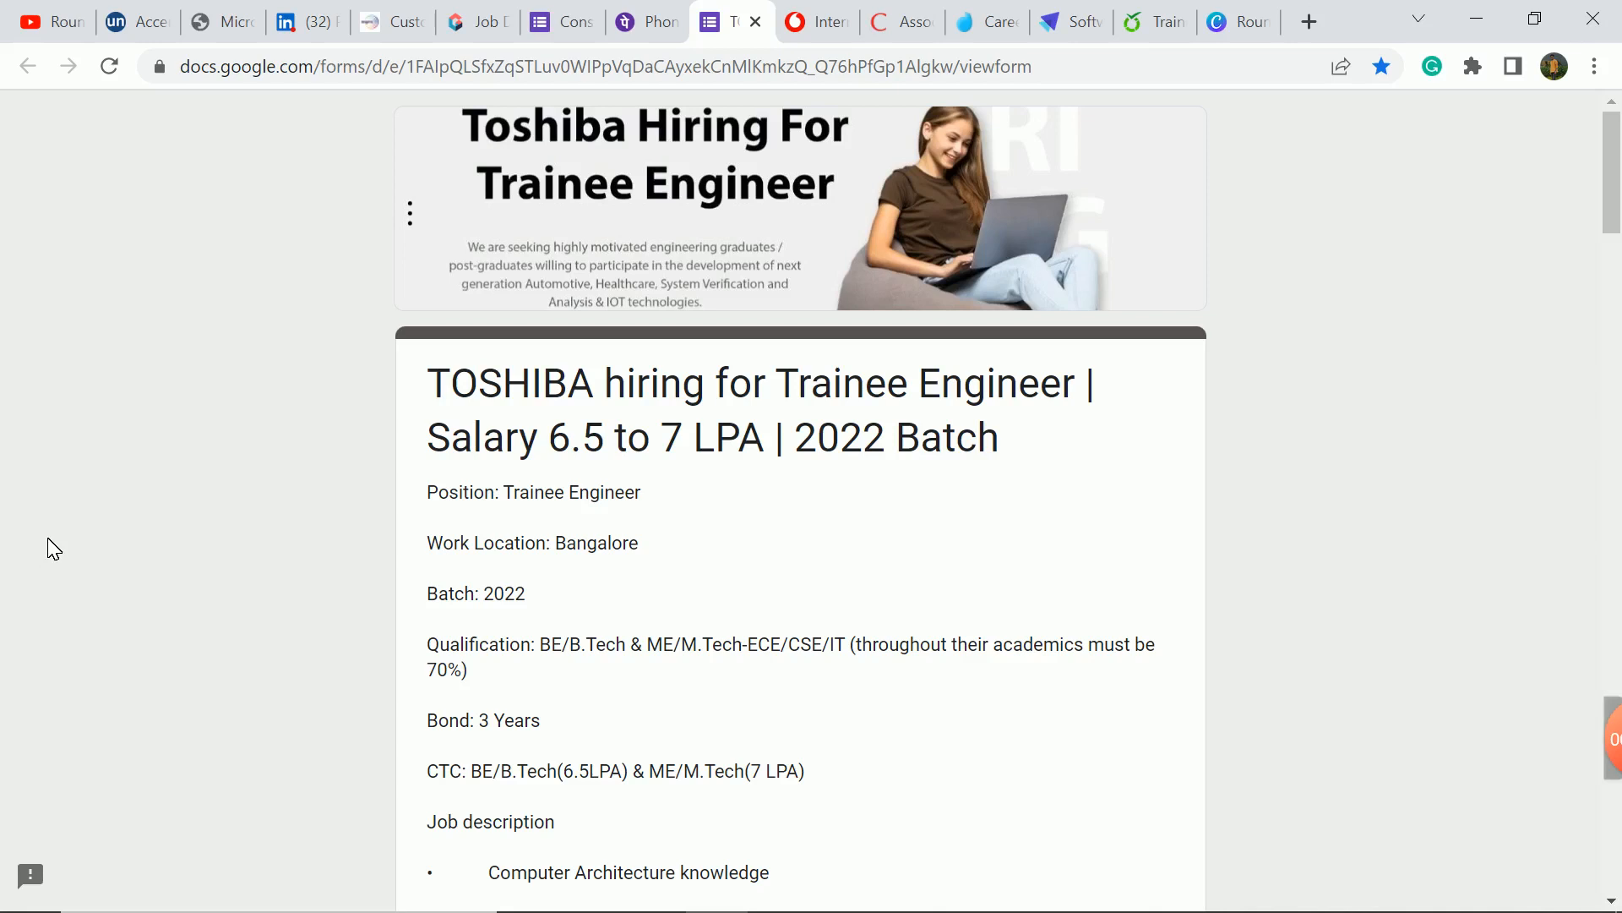
scroll("down", 3)
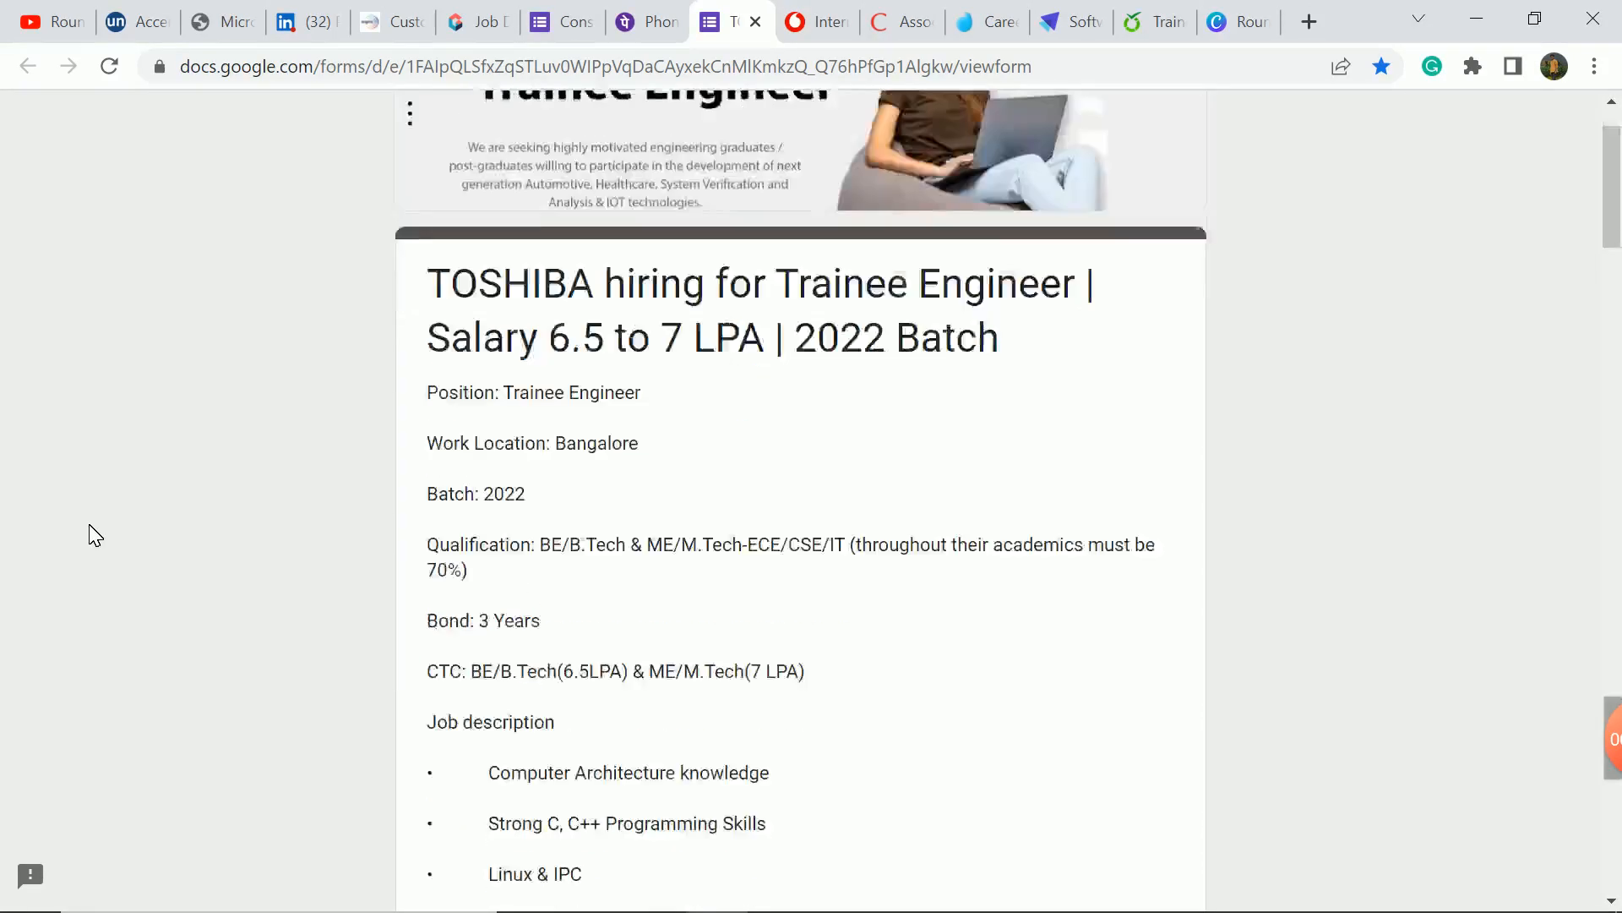
scroll("down", 3)
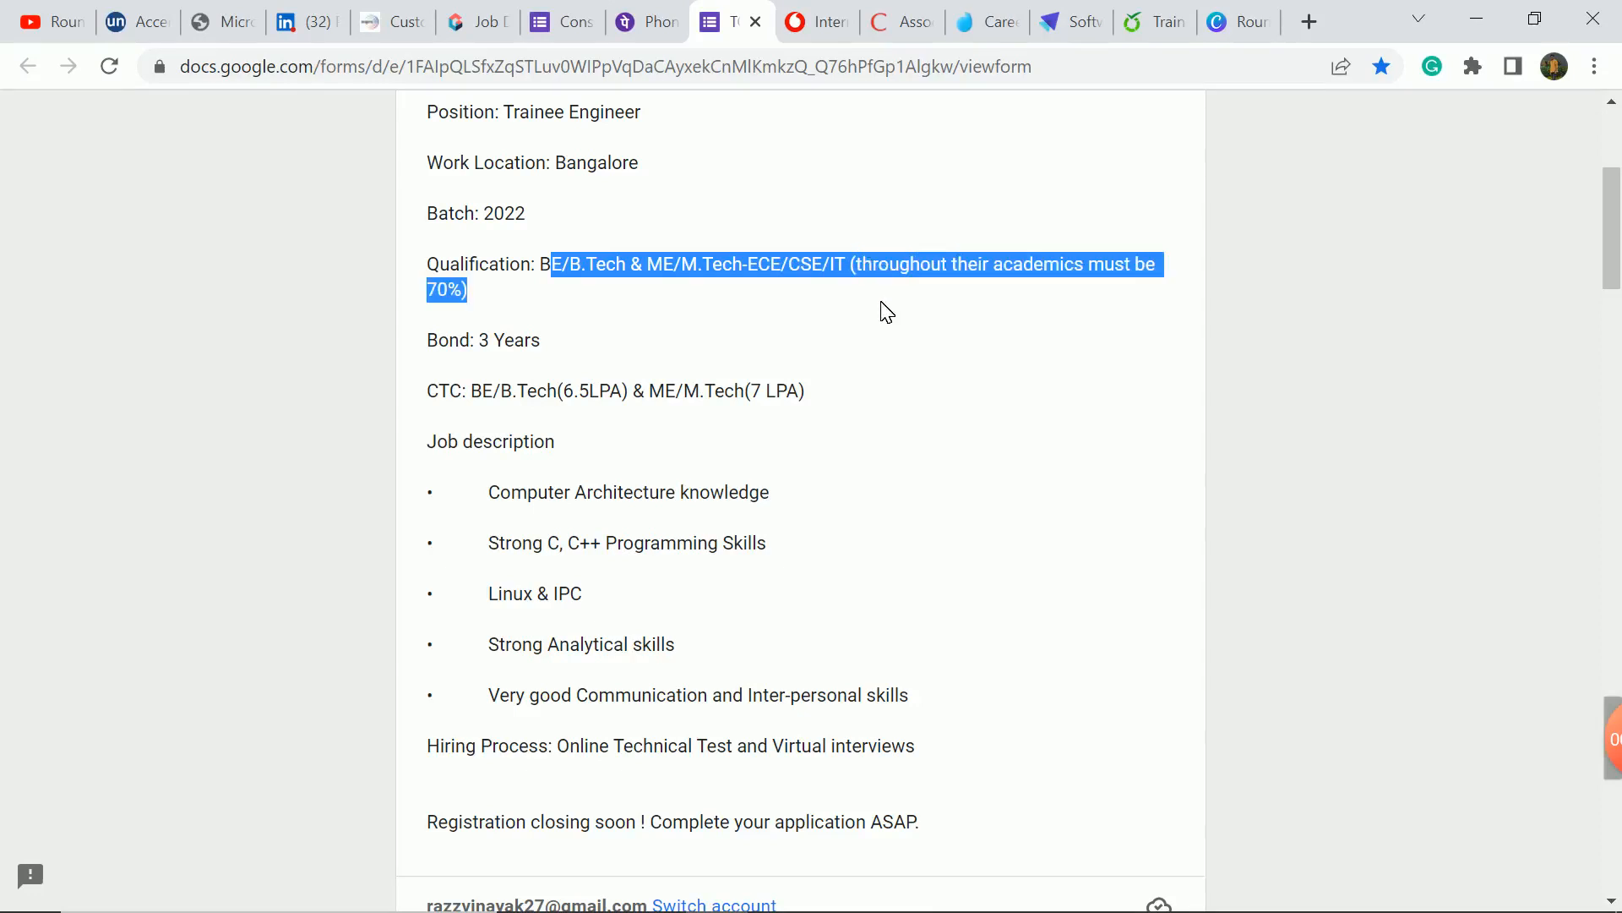
mouse_move(564, 382)
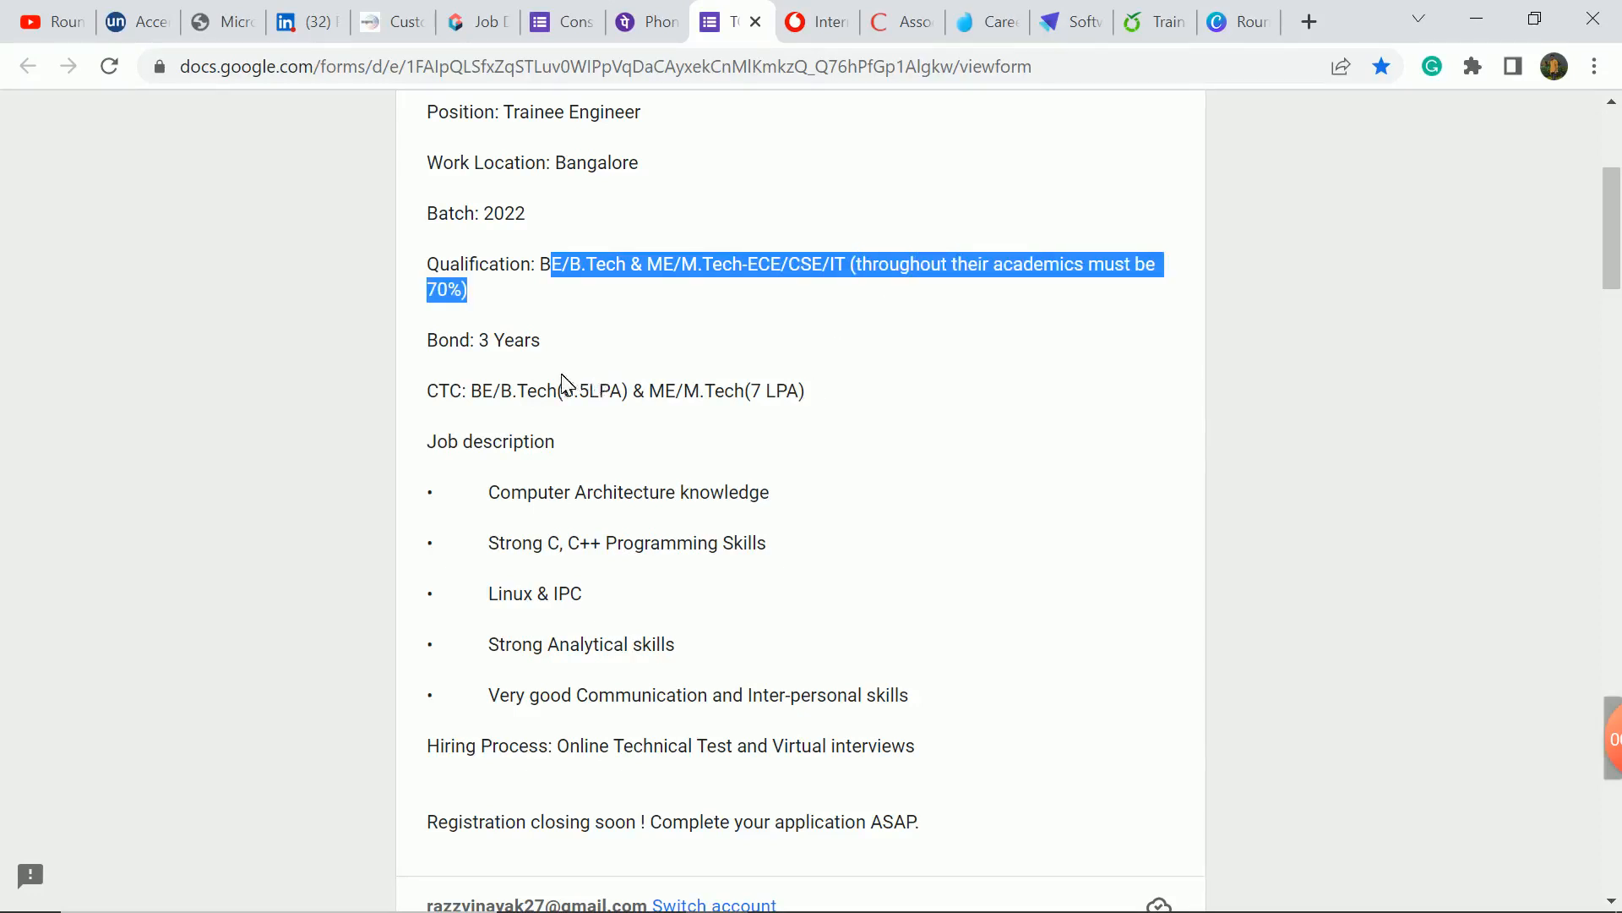
left_click(792, 477)
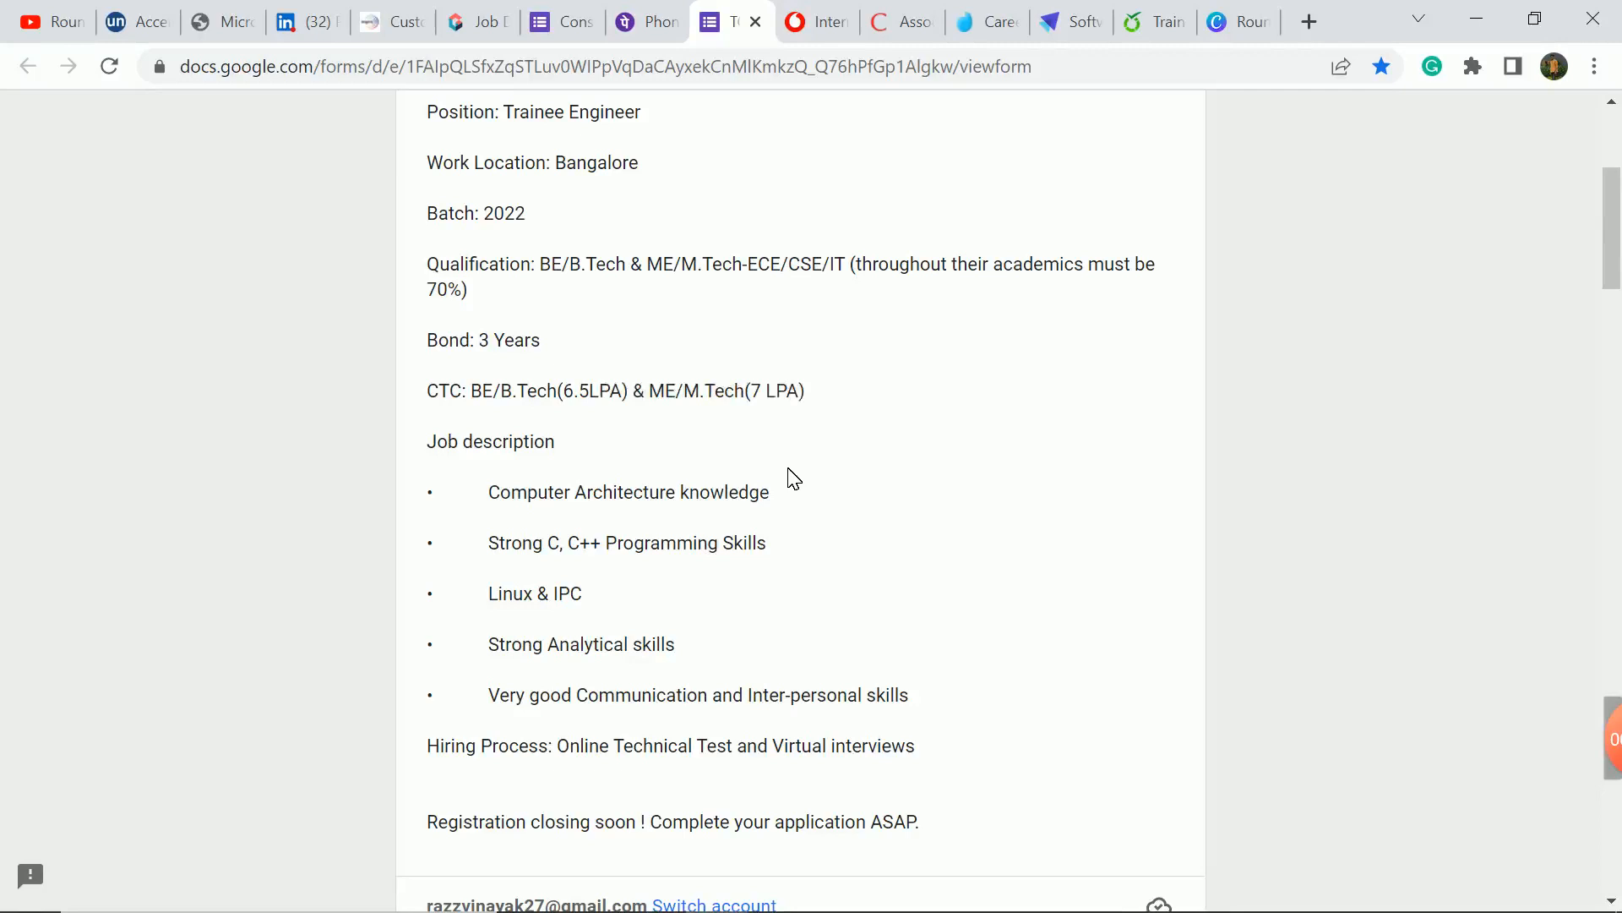
left_click_drag(495, 492, 859, 568)
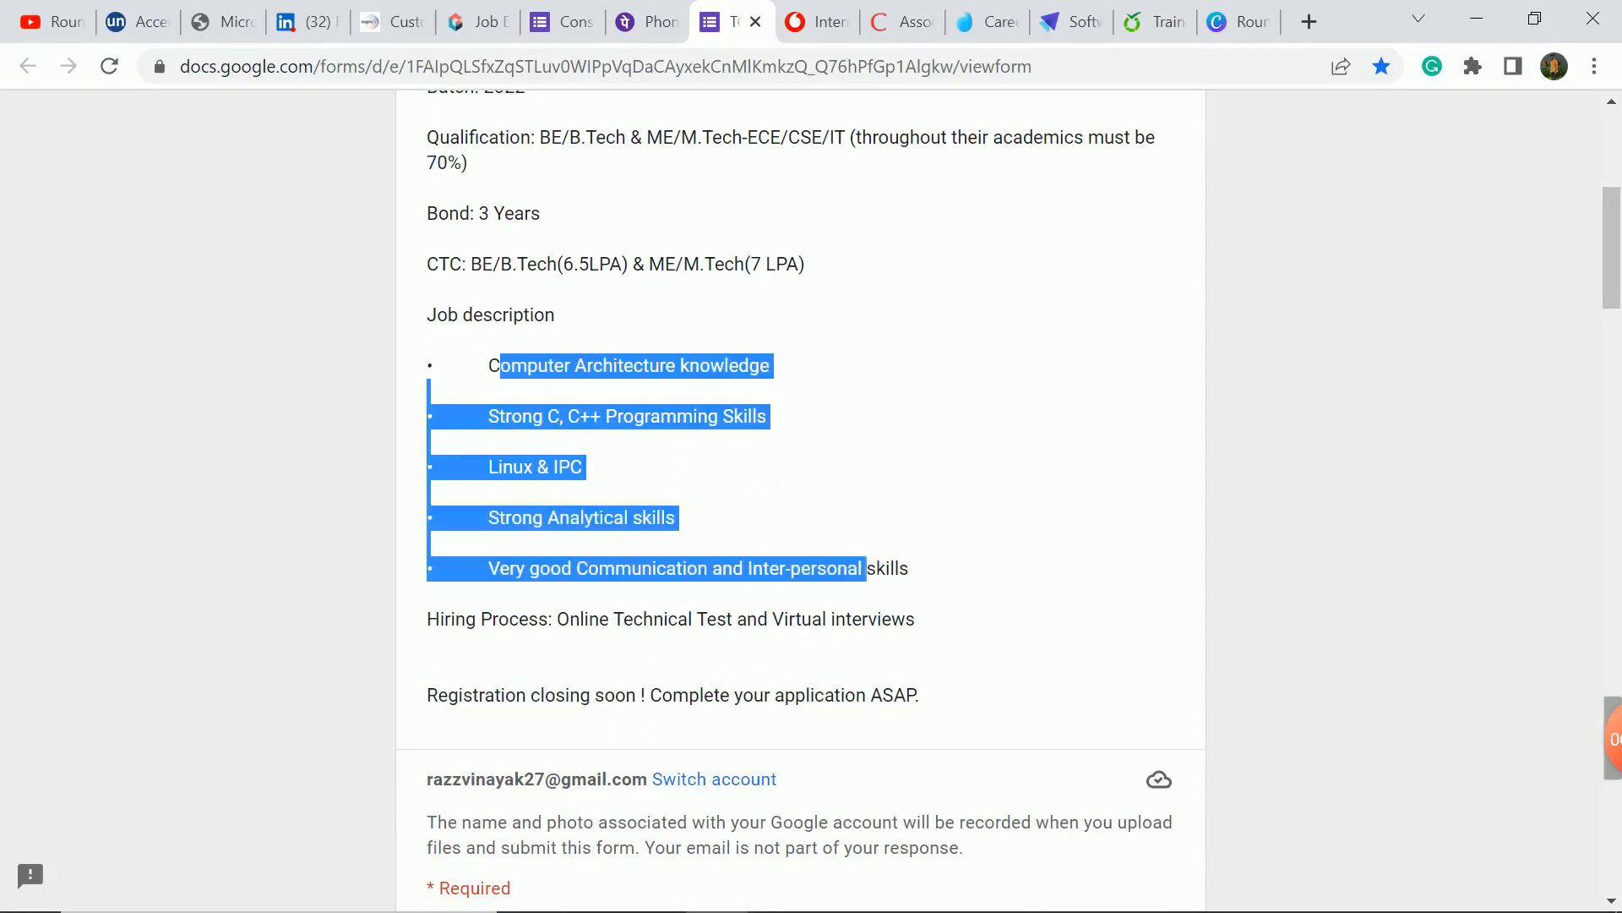
left_click(998, 497)
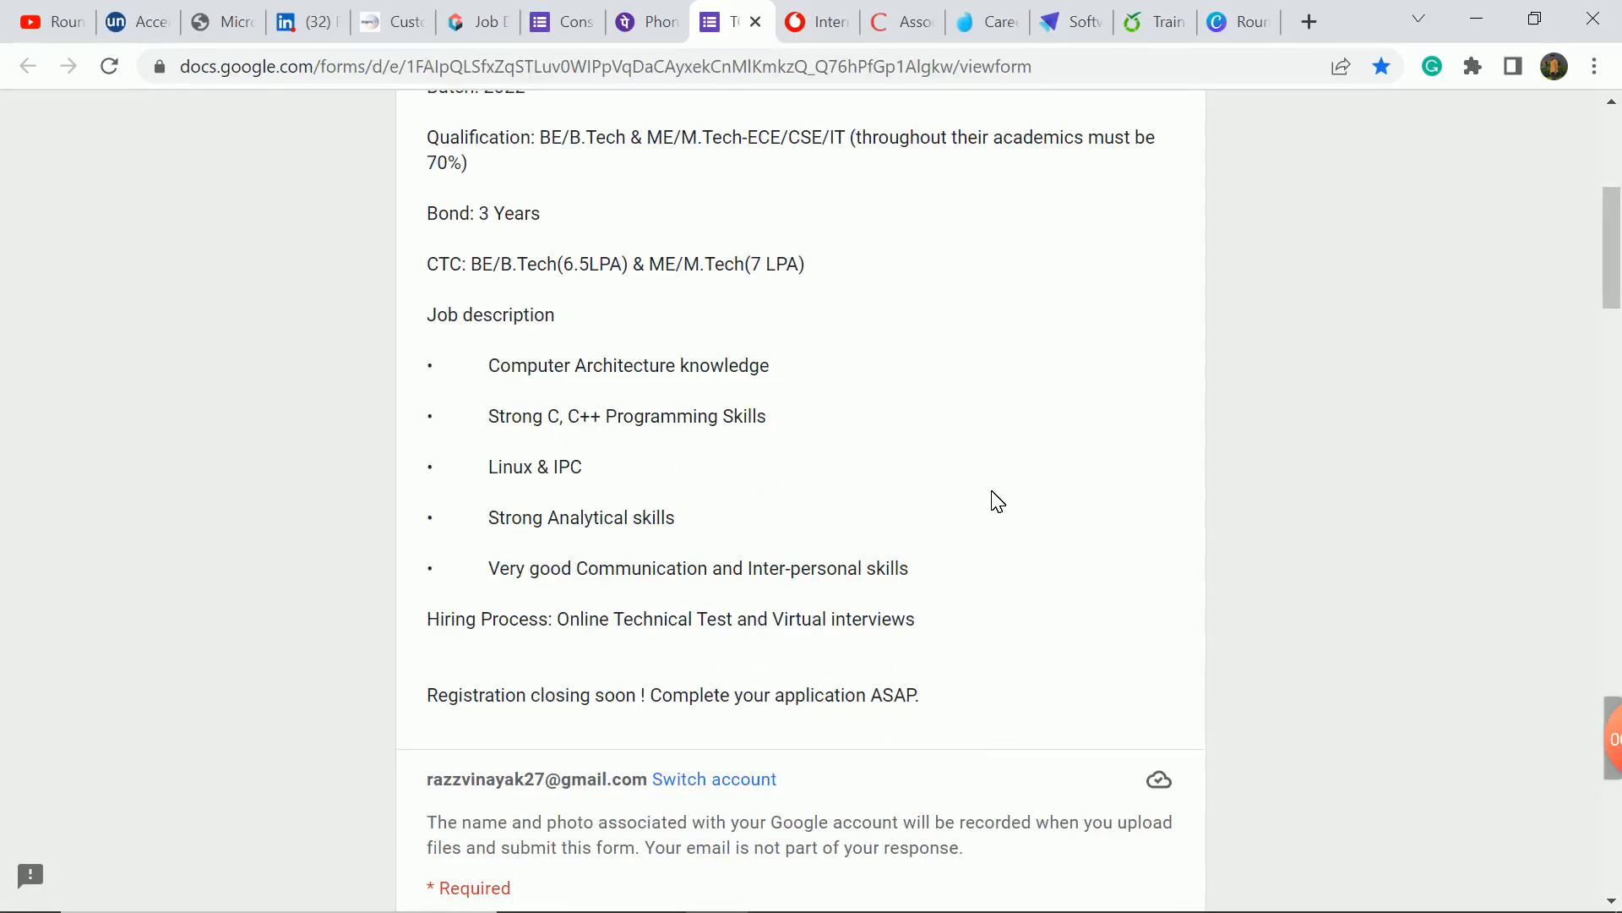
left_click_drag(570, 619, 918, 618)
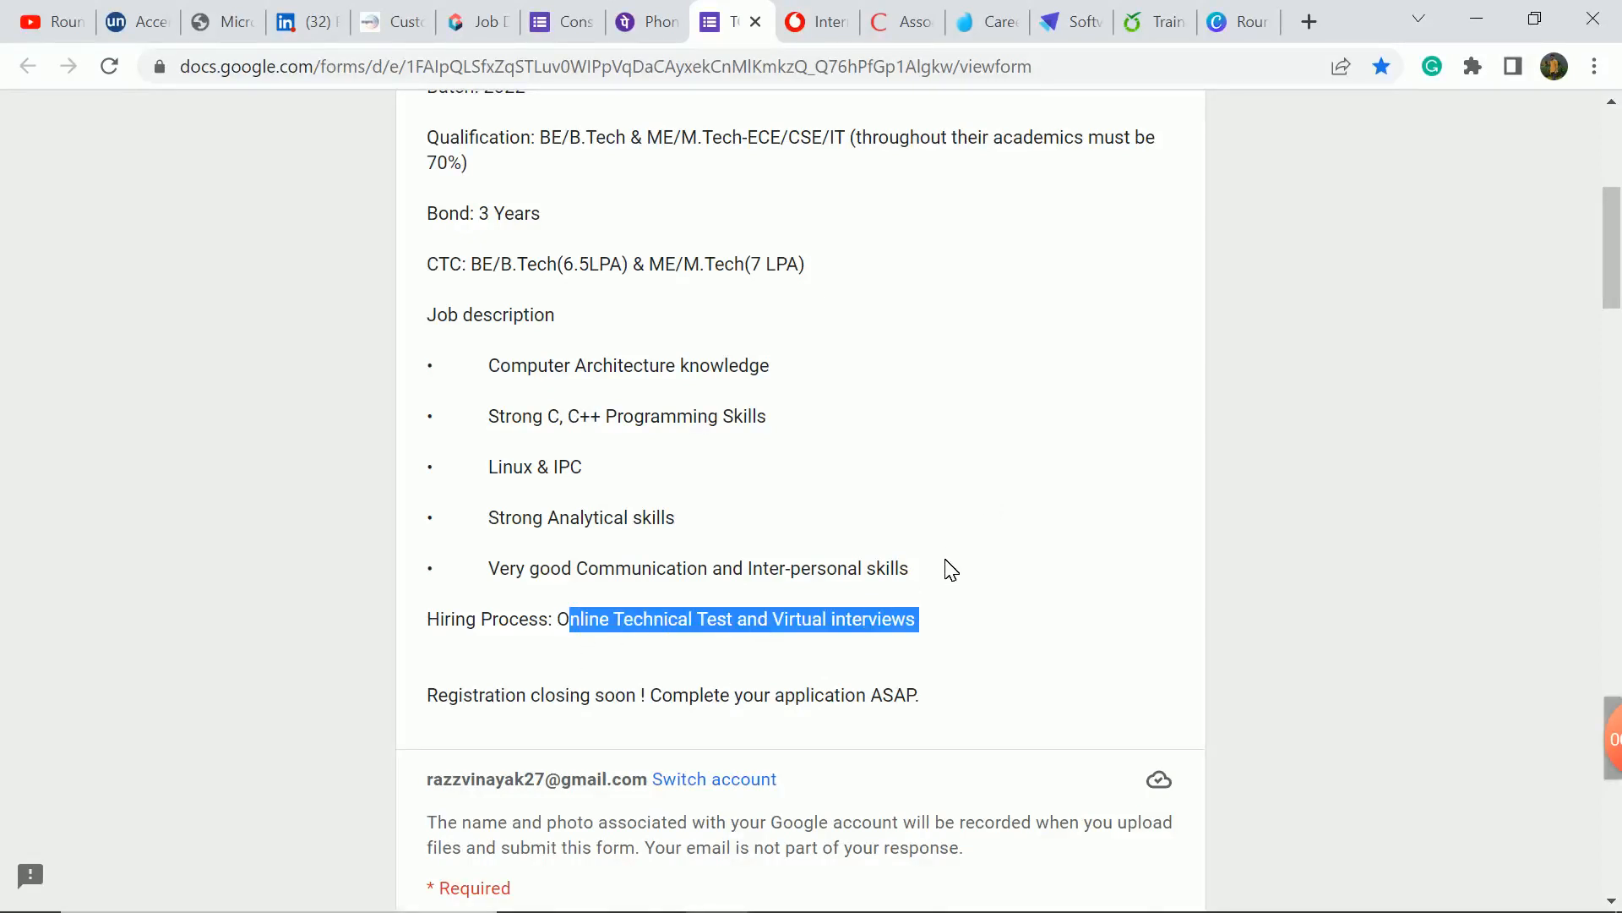
triple_click(671, 696)
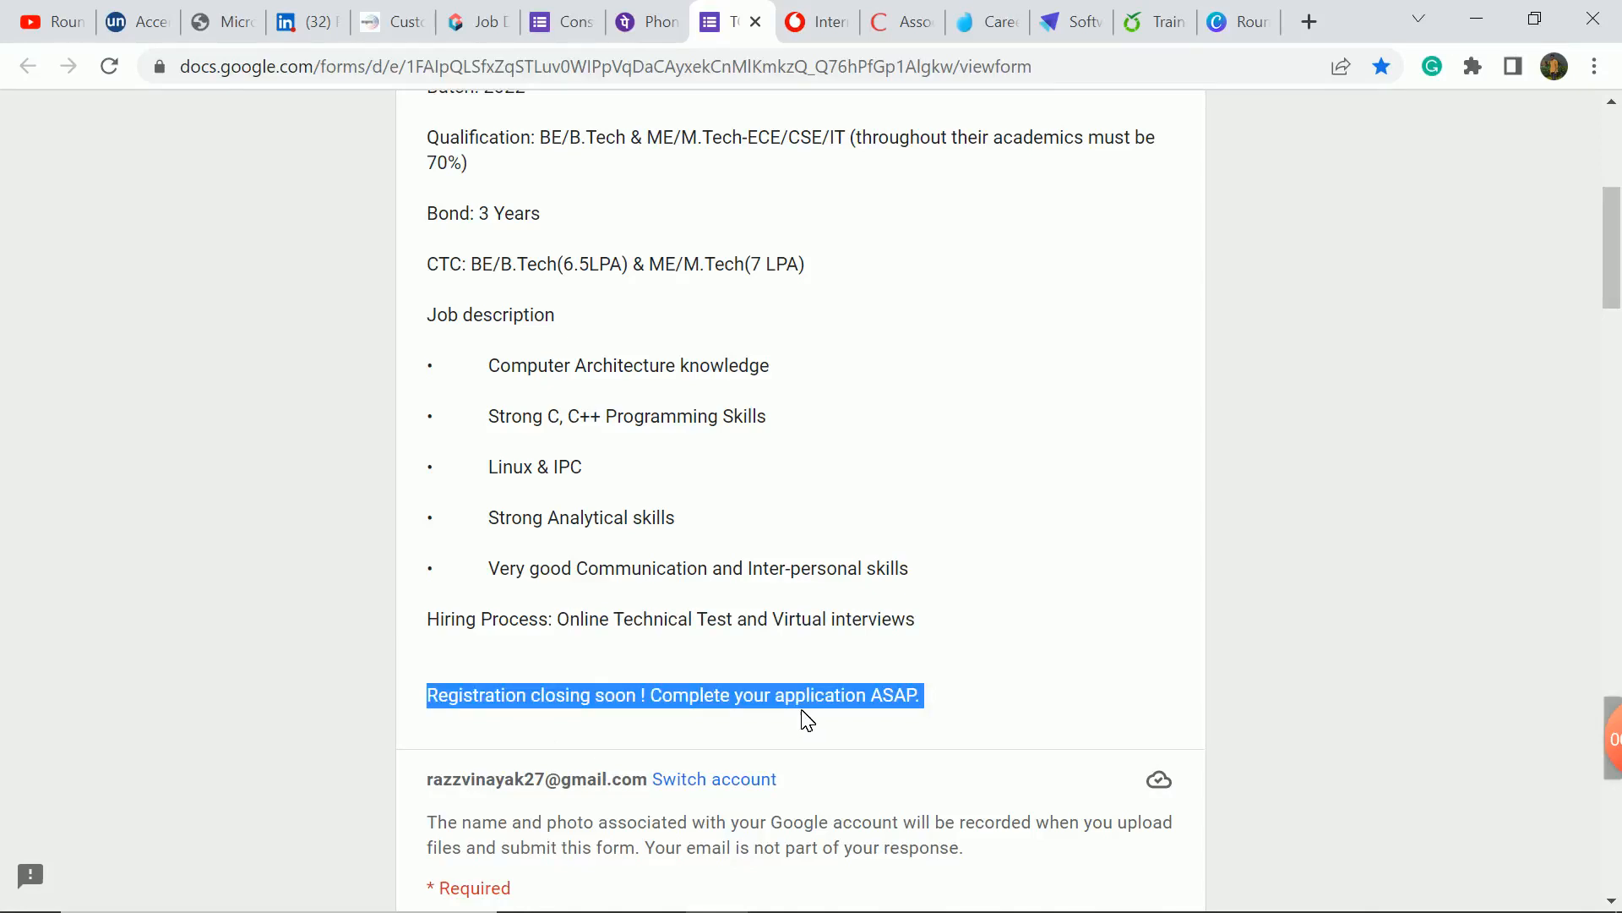
mouse_move(929, 558)
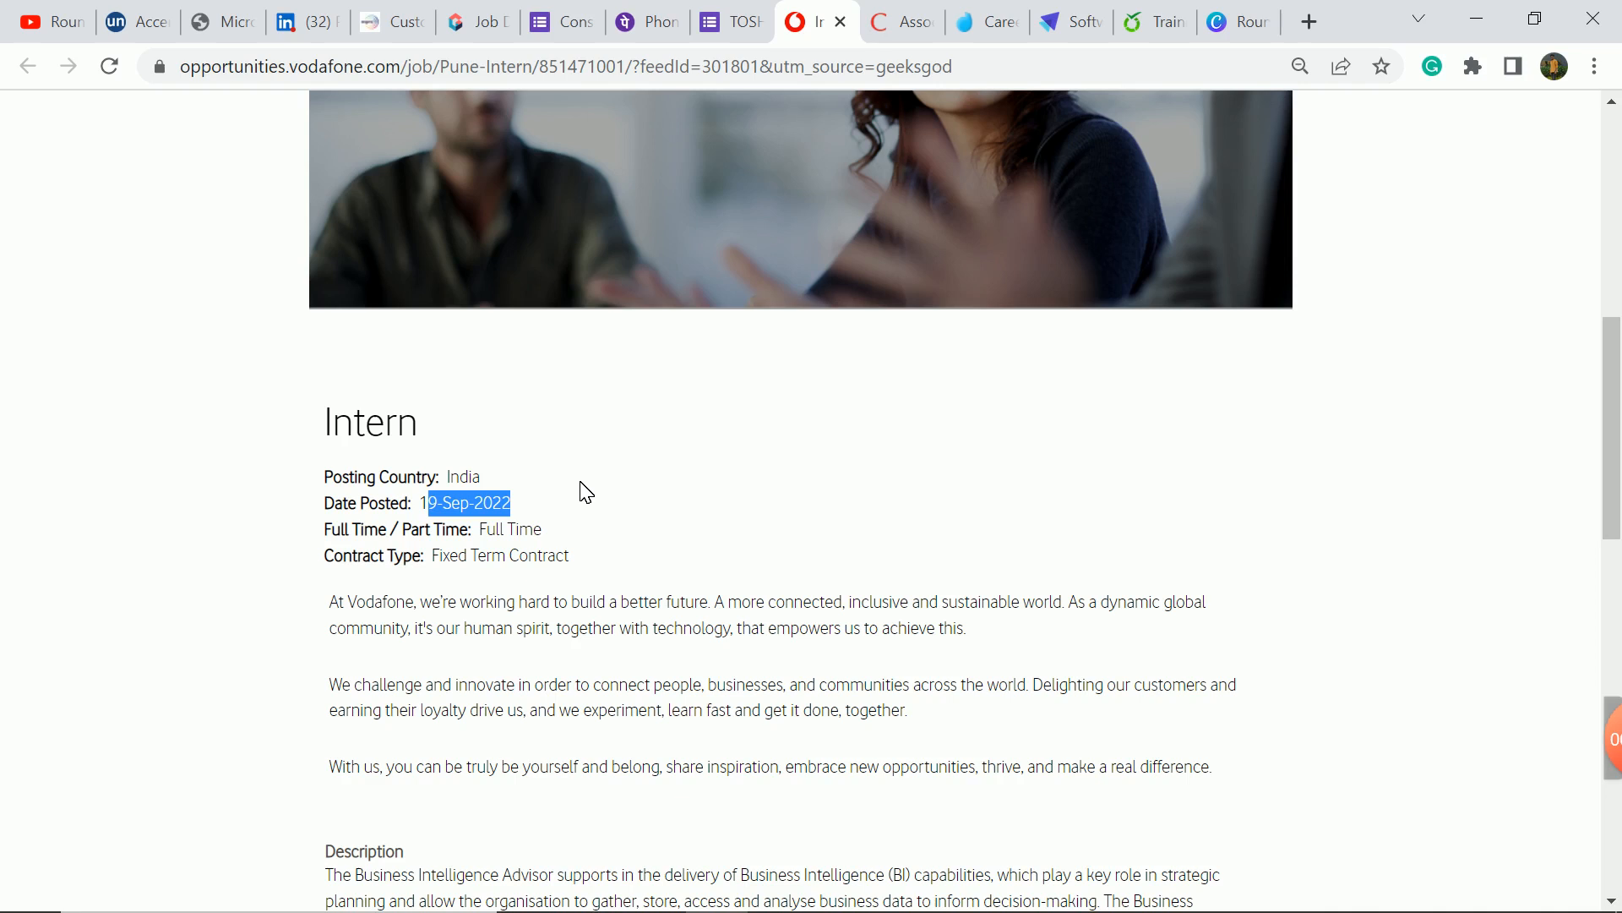
Step: Scroll through the Vodafone Intern description, responsibilities and skills, then back to the top
scroll("down", 3)
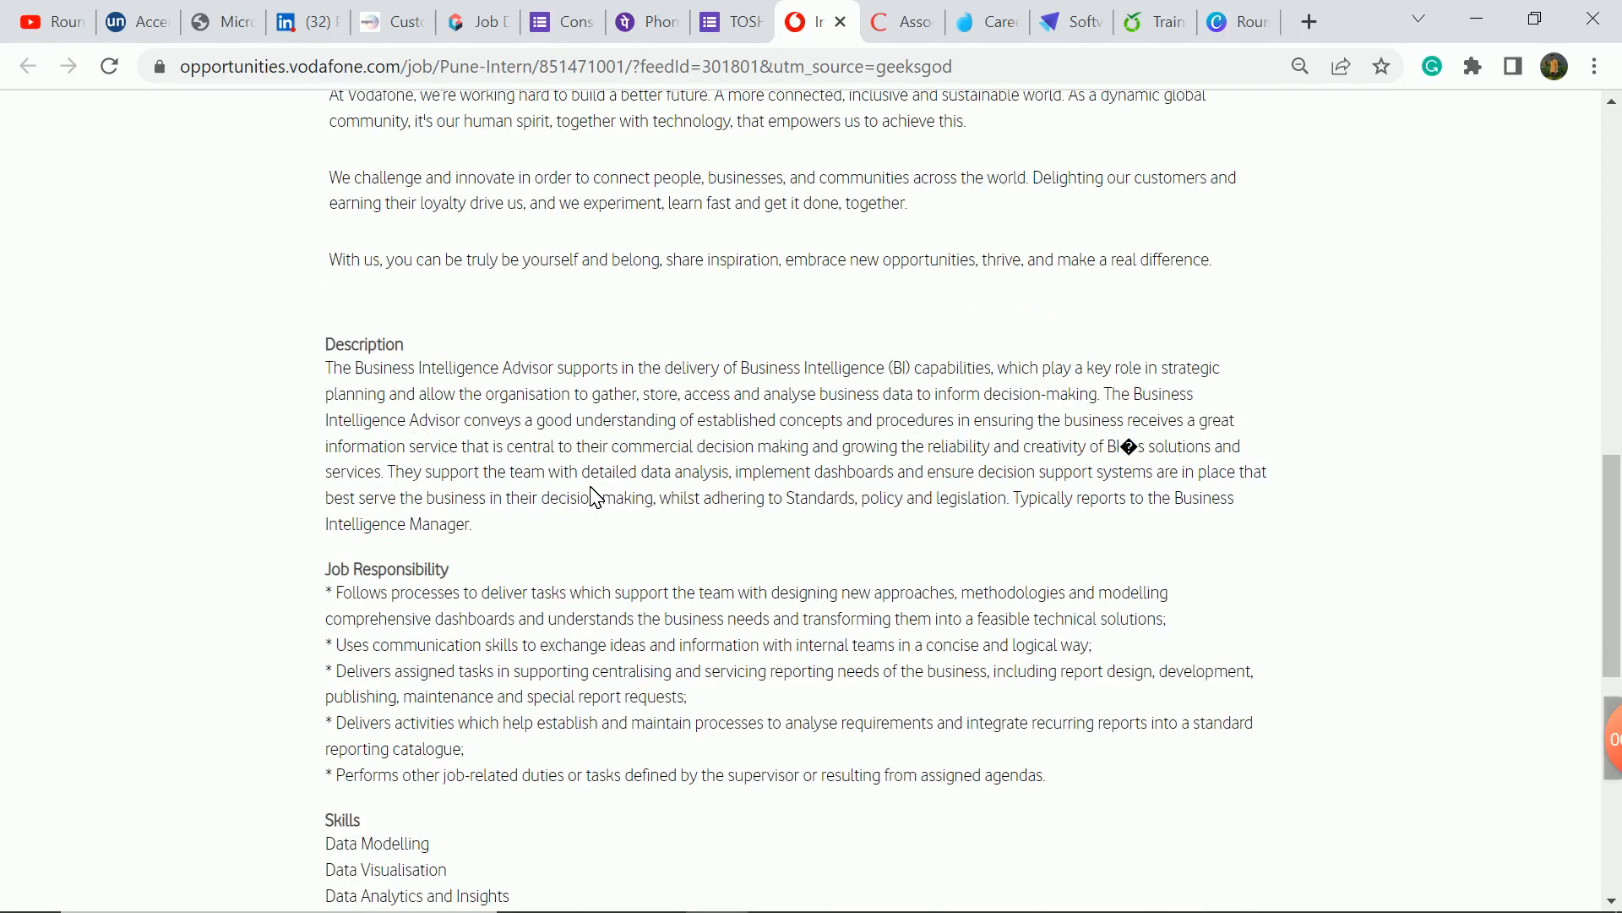
scroll("down", 3)
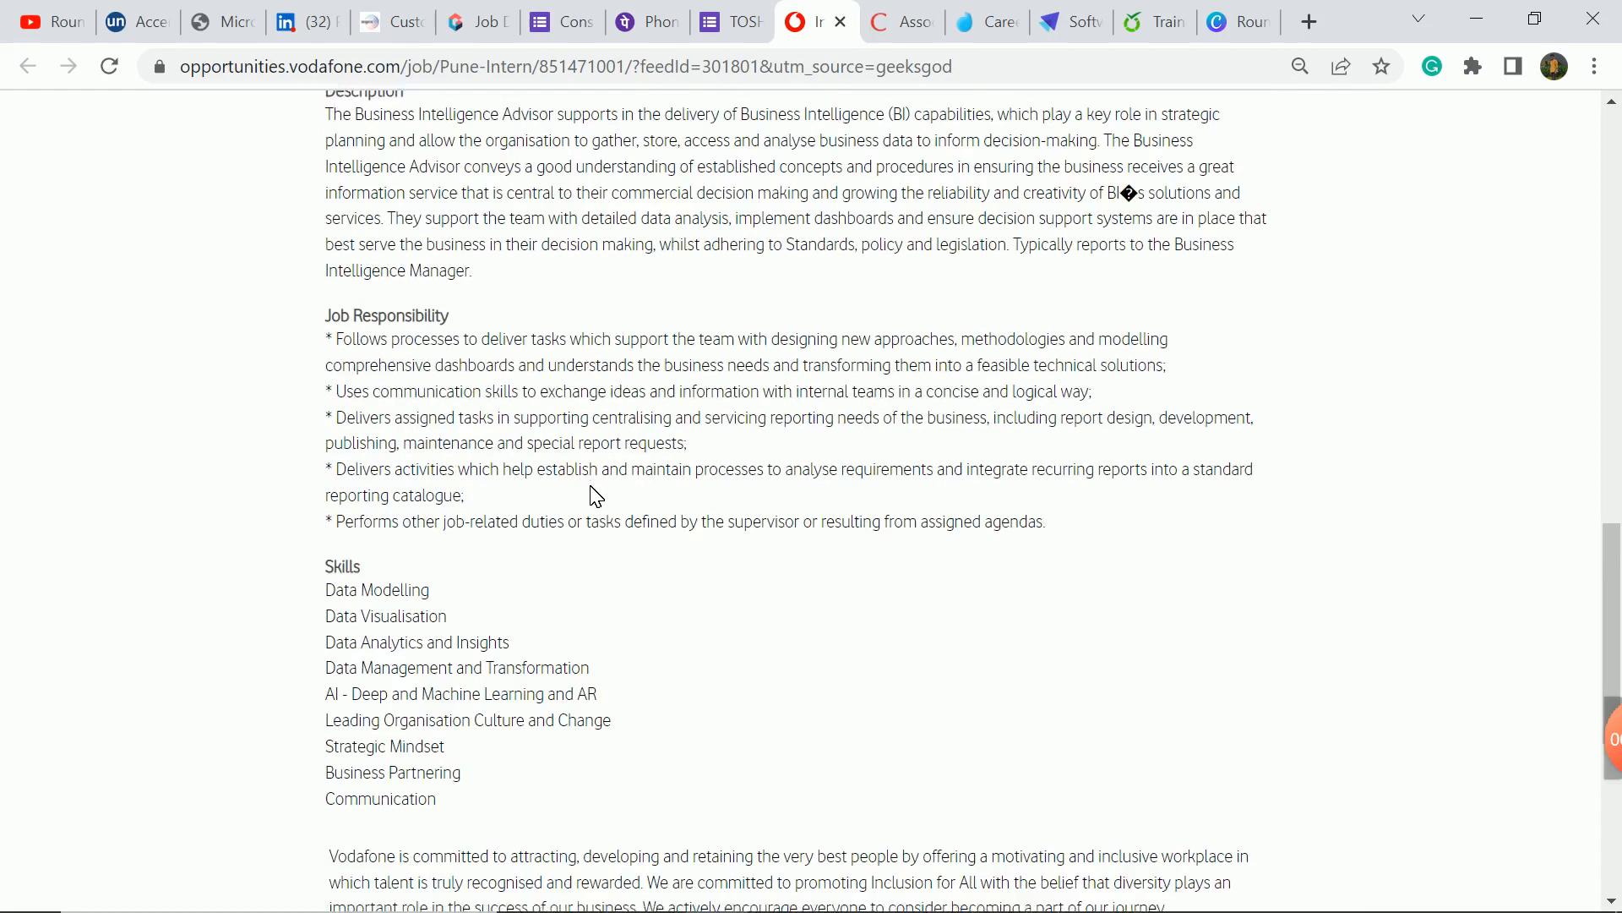
scroll("down", 3)
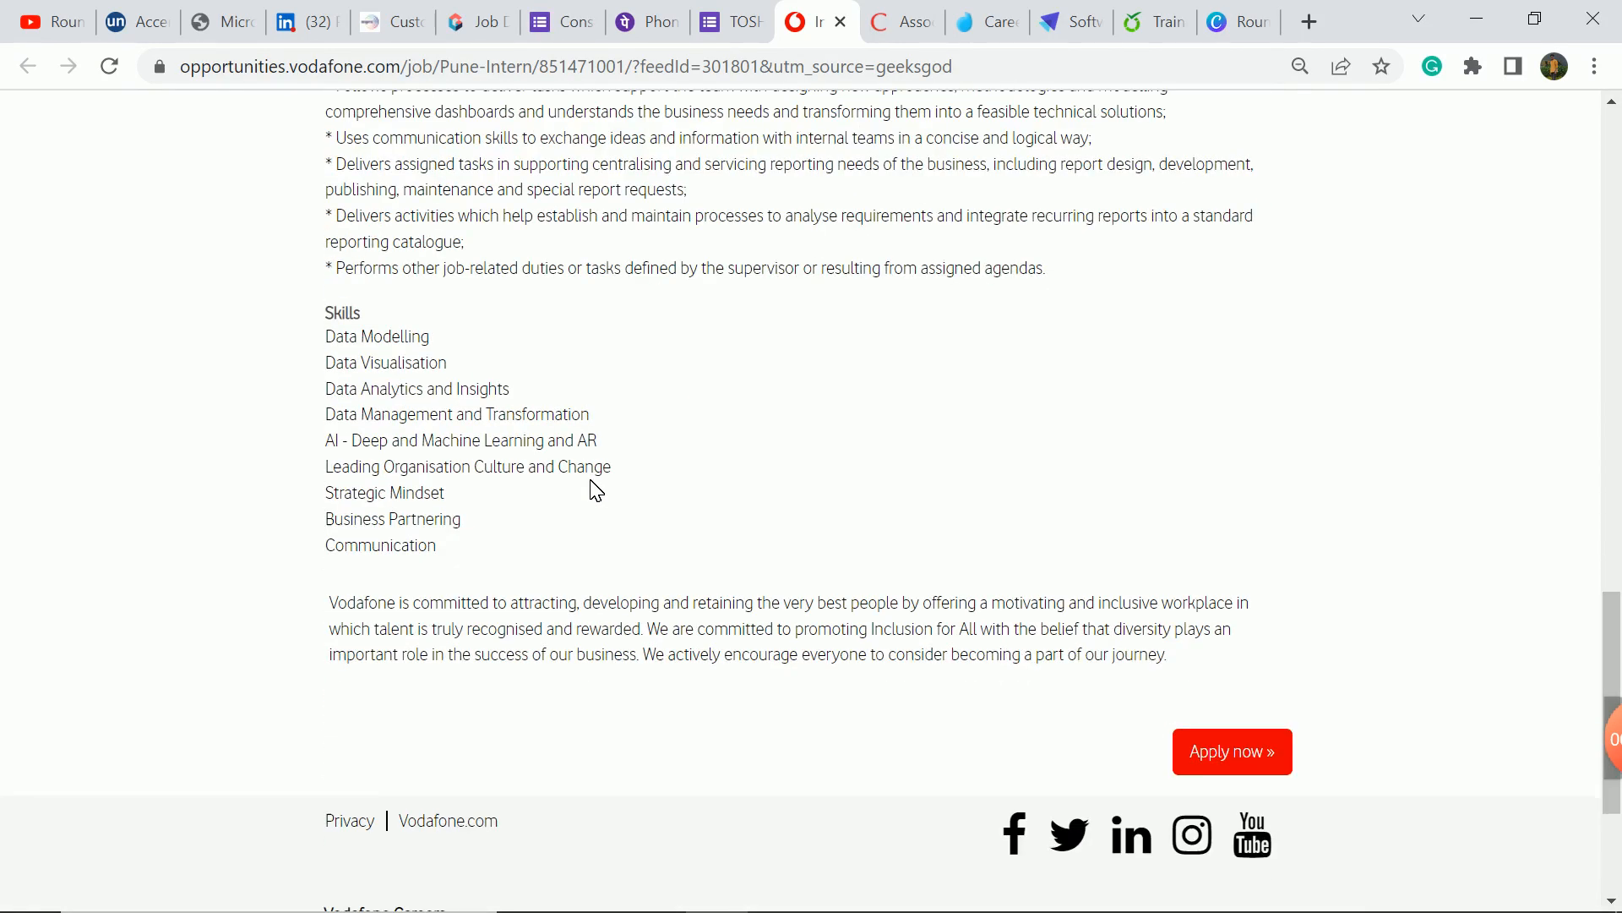
scroll("up", 3)
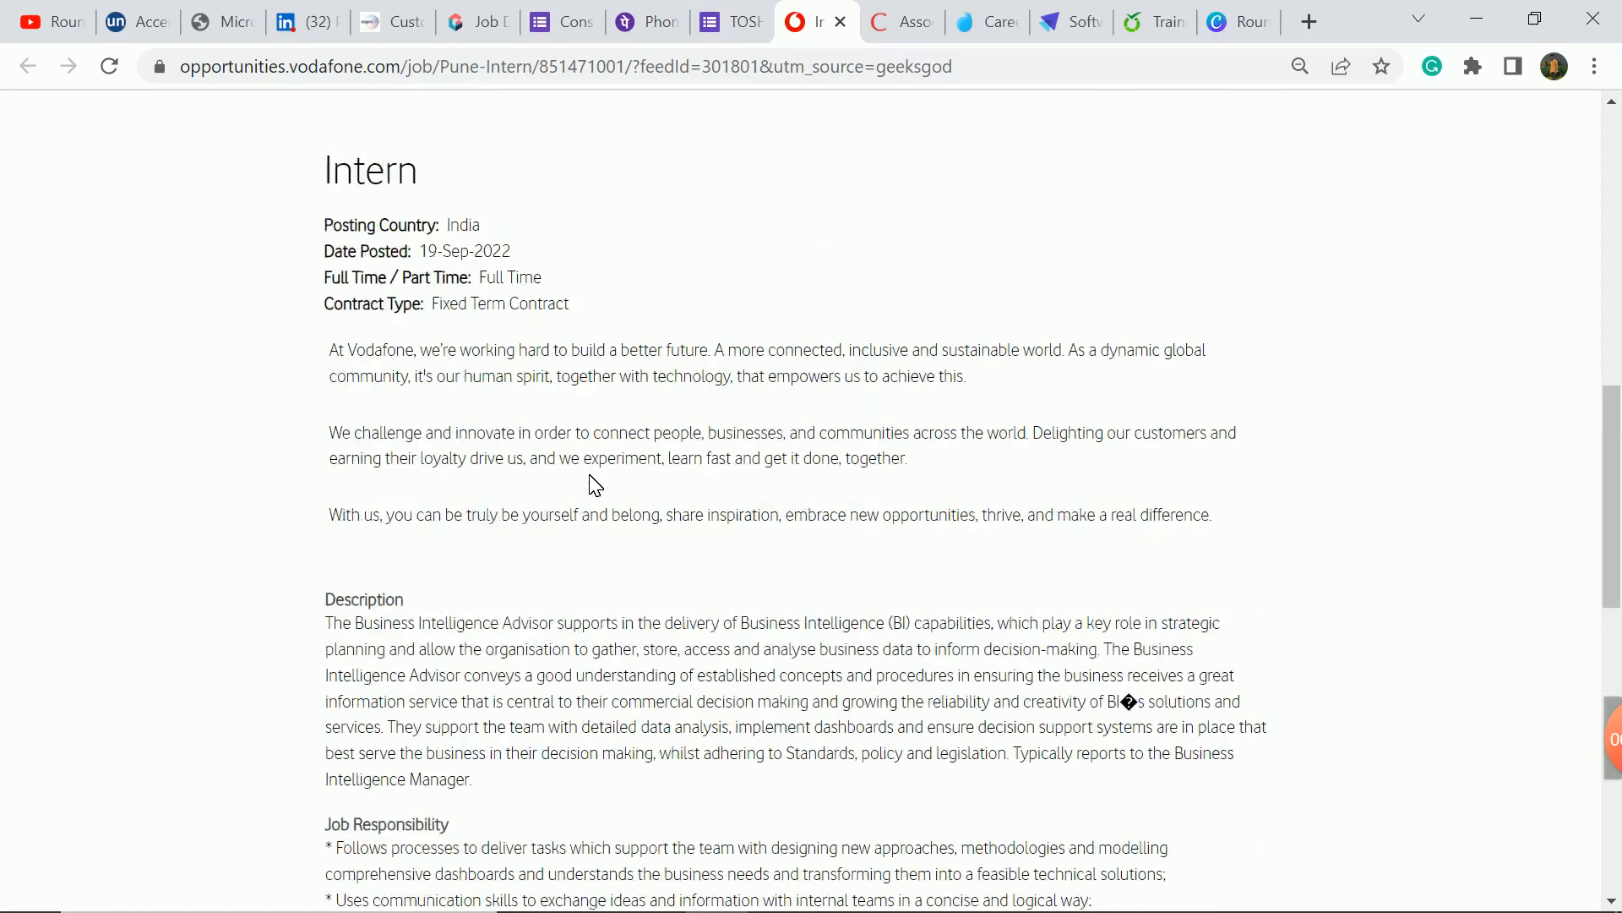
scroll("up", 3)
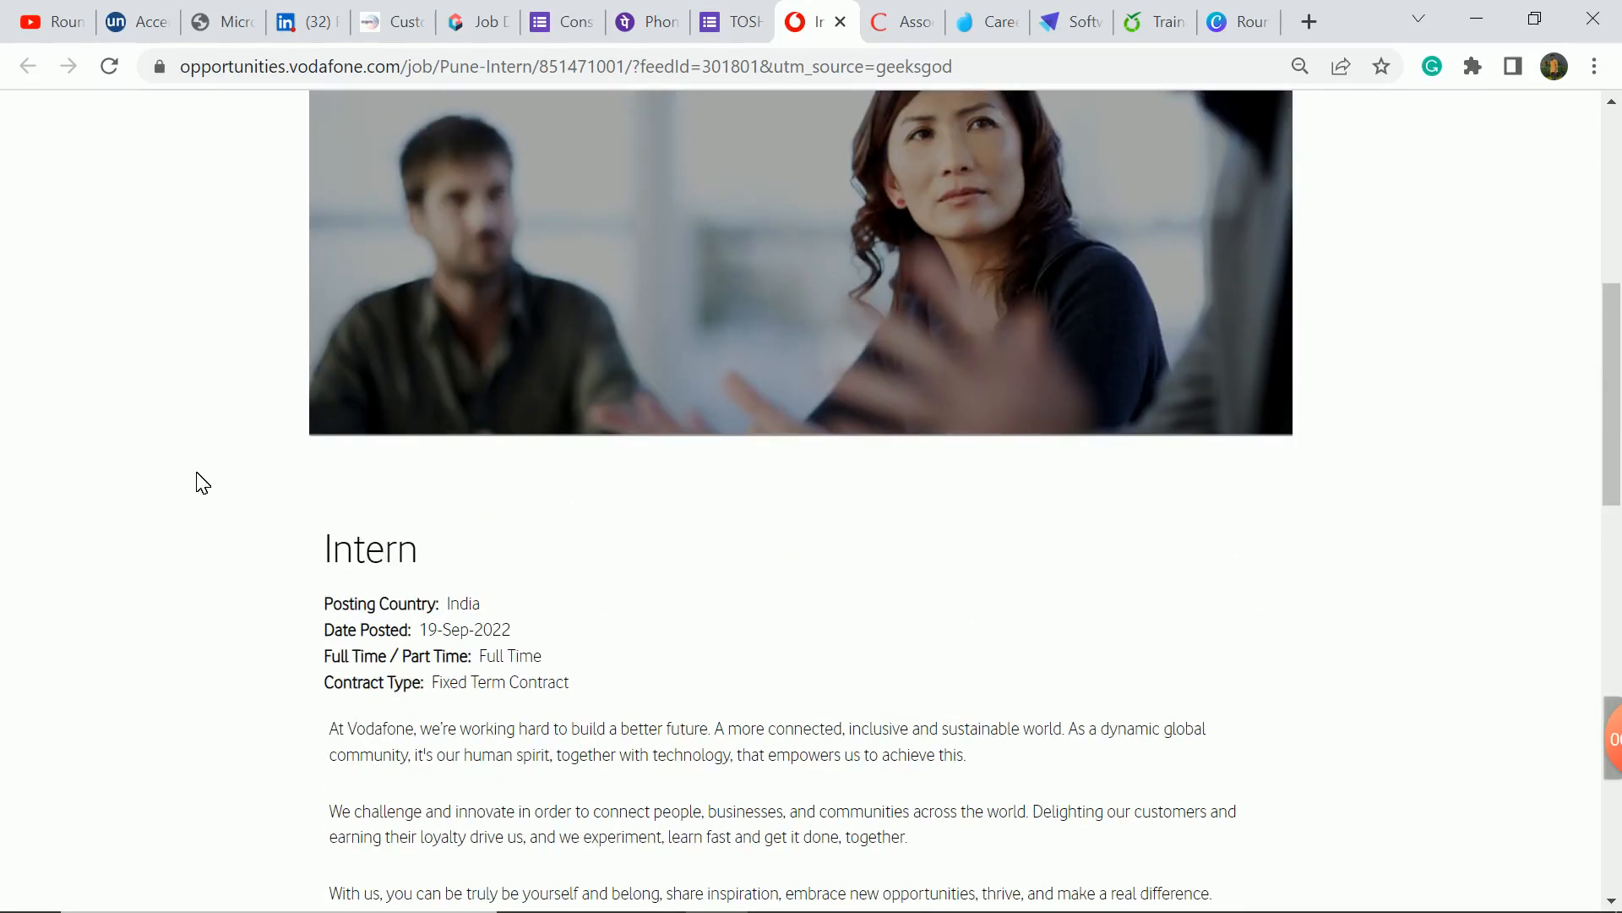
scroll("up", 3)
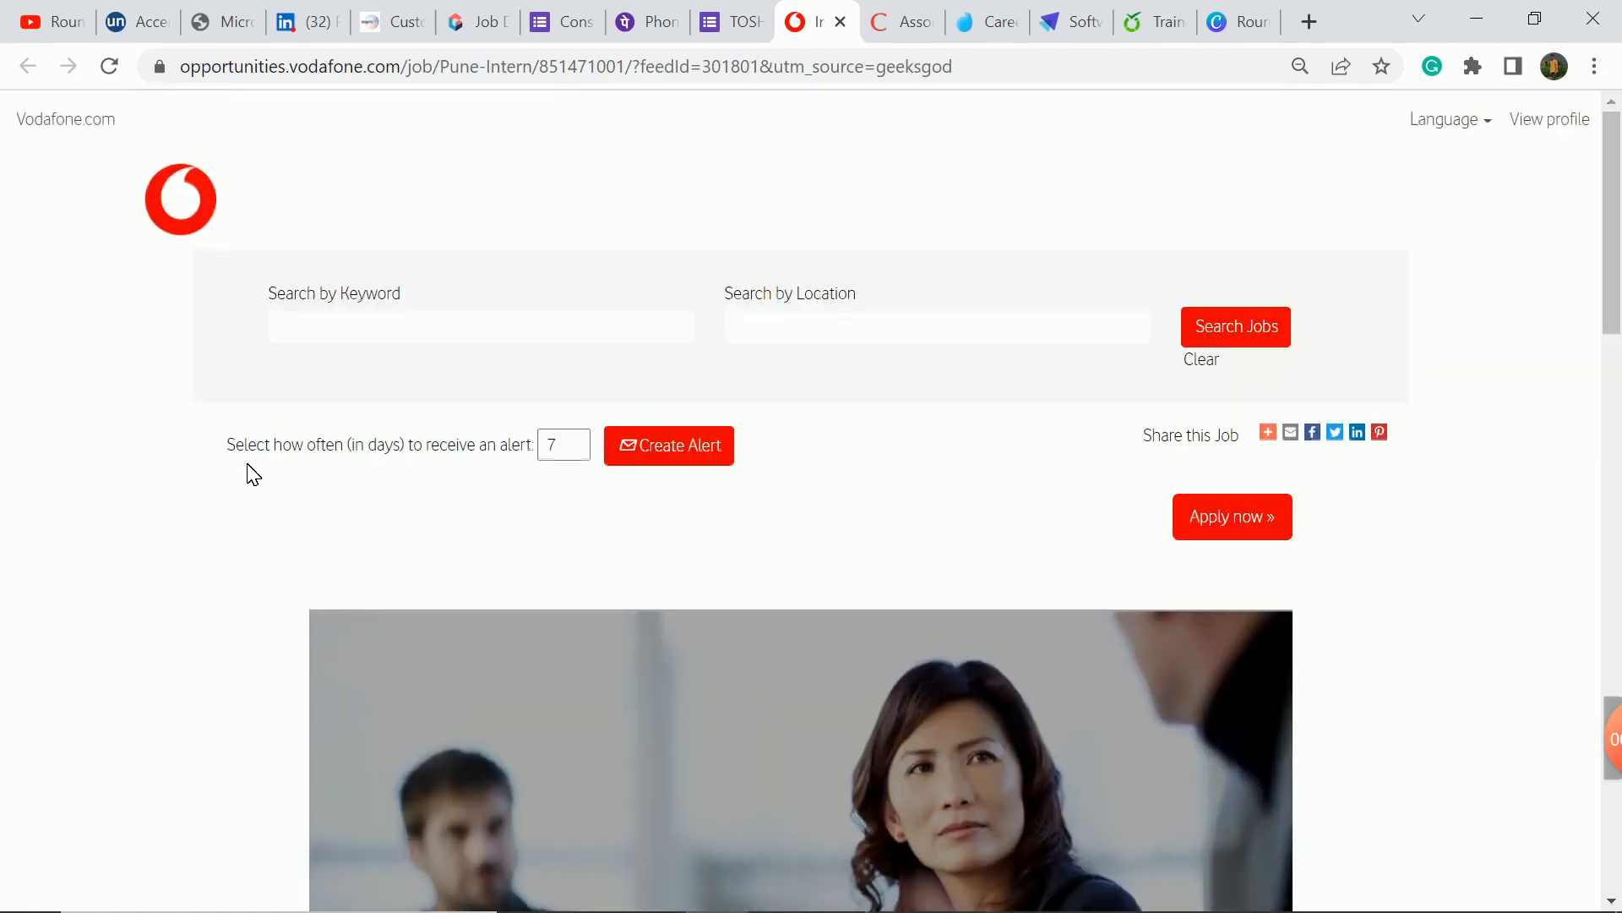
Step: Scroll down the posting again, then move on to the Cactus customer service manager posting
scroll("down", 3)
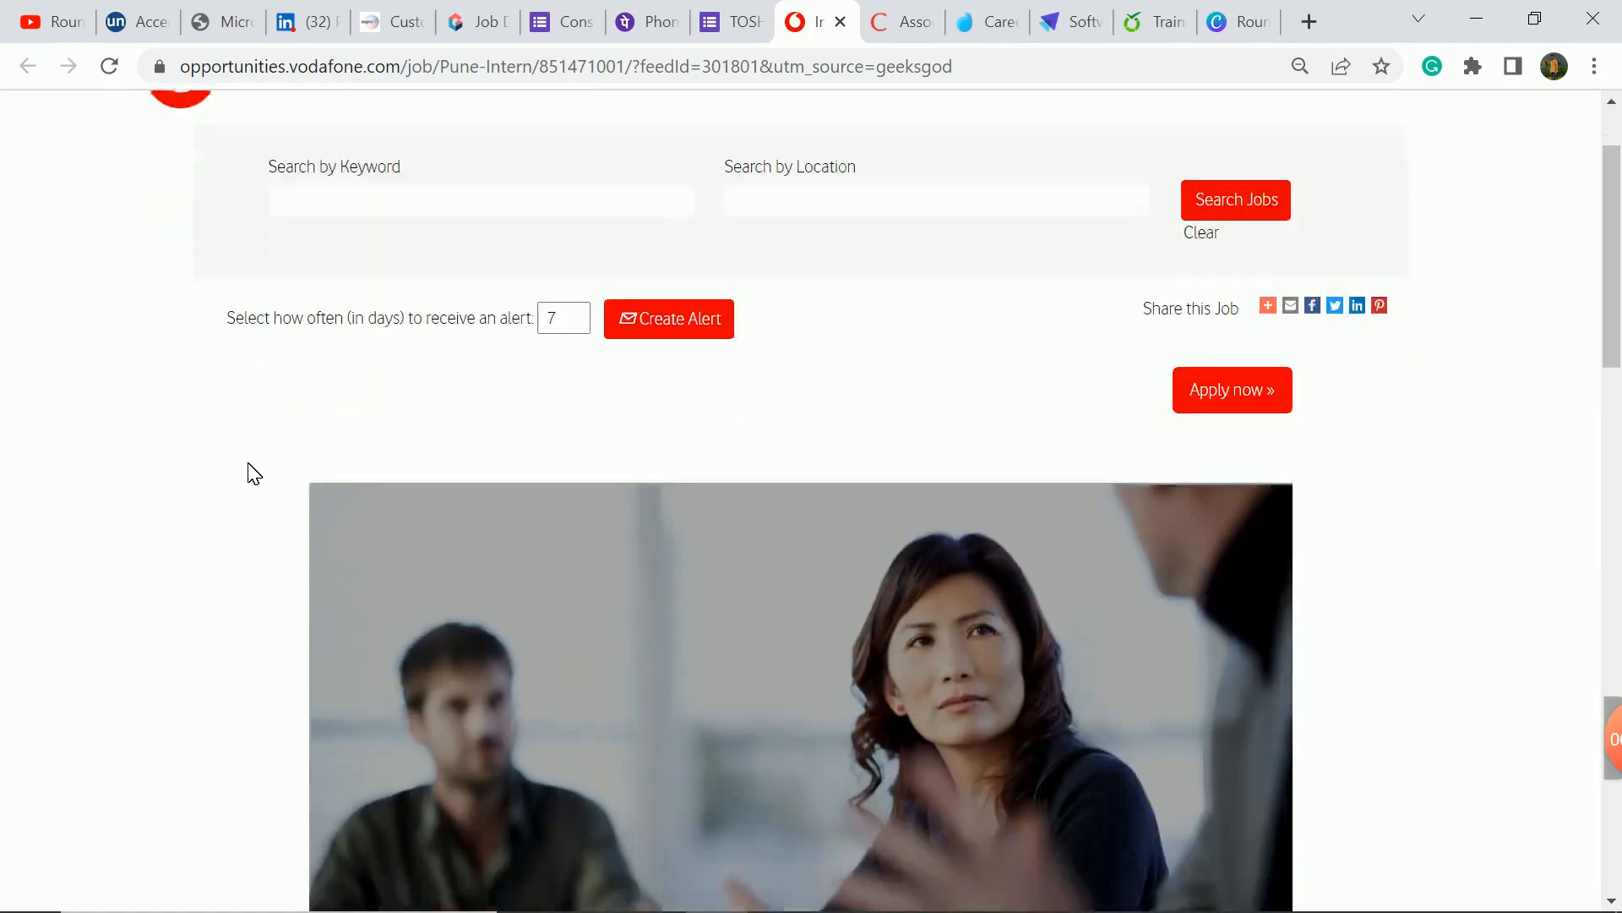
scroll("down", 3)
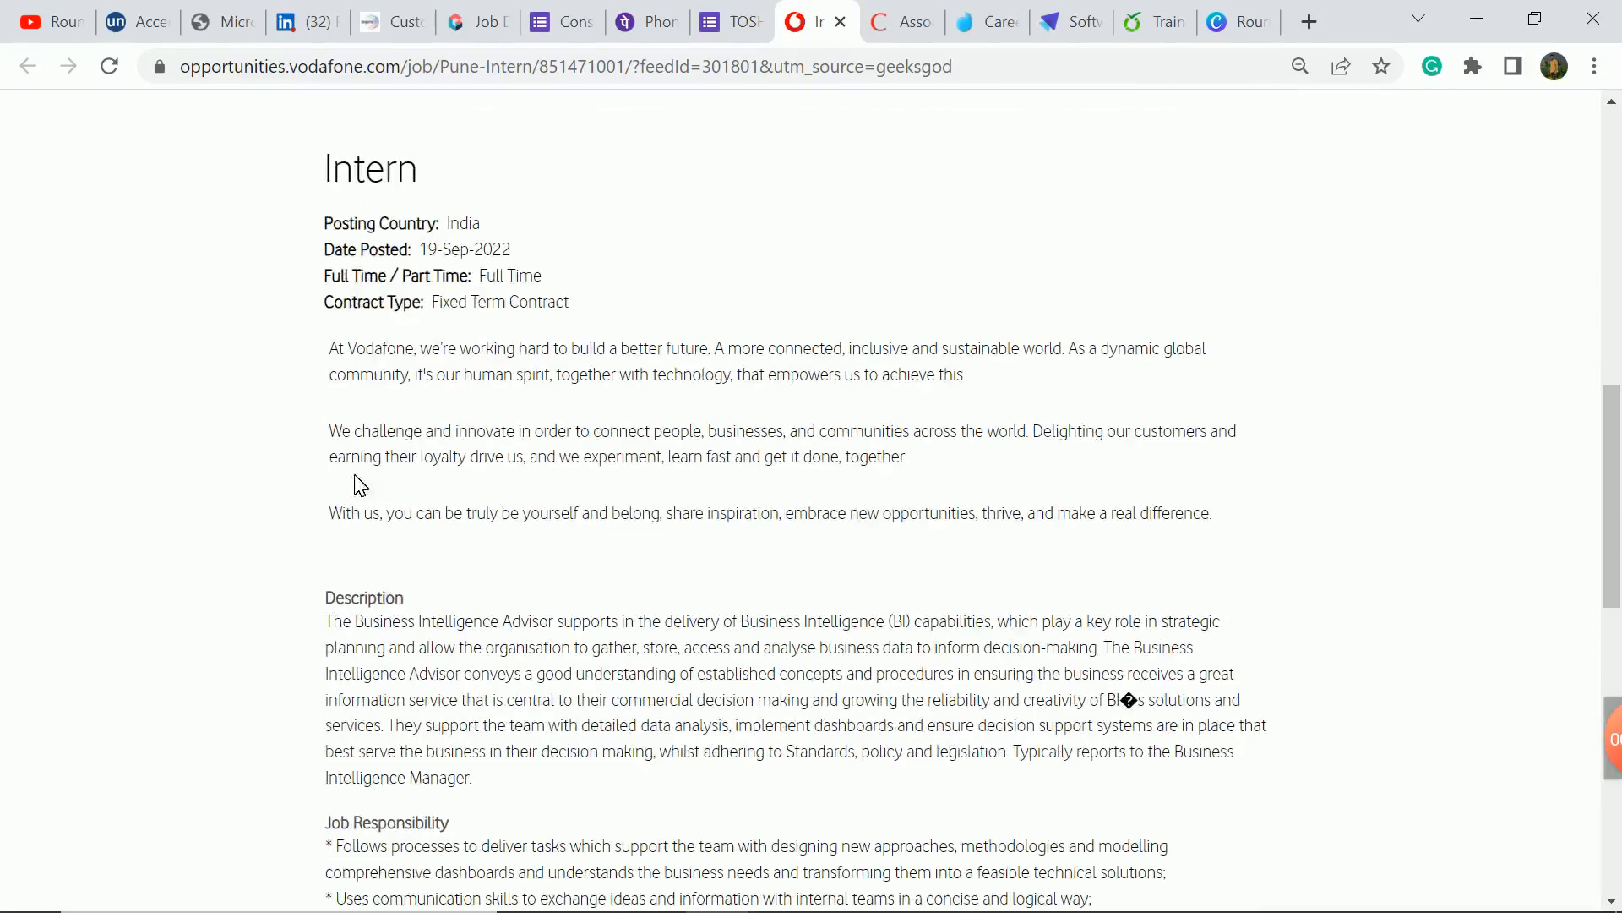
scroll("down", 3)
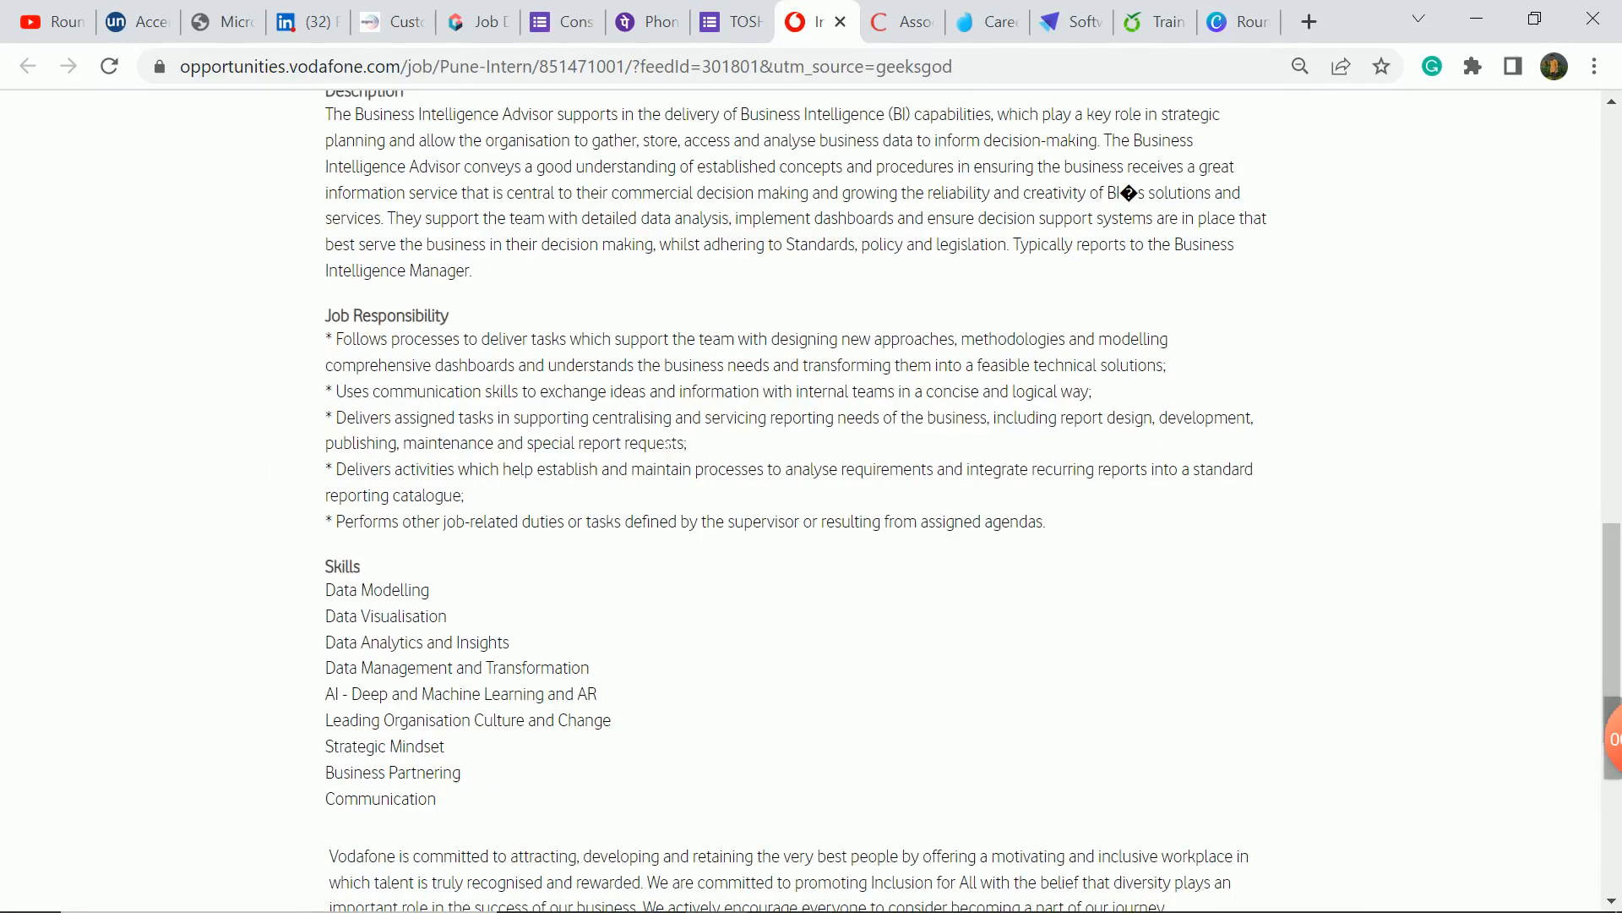
scroll("down", 3)
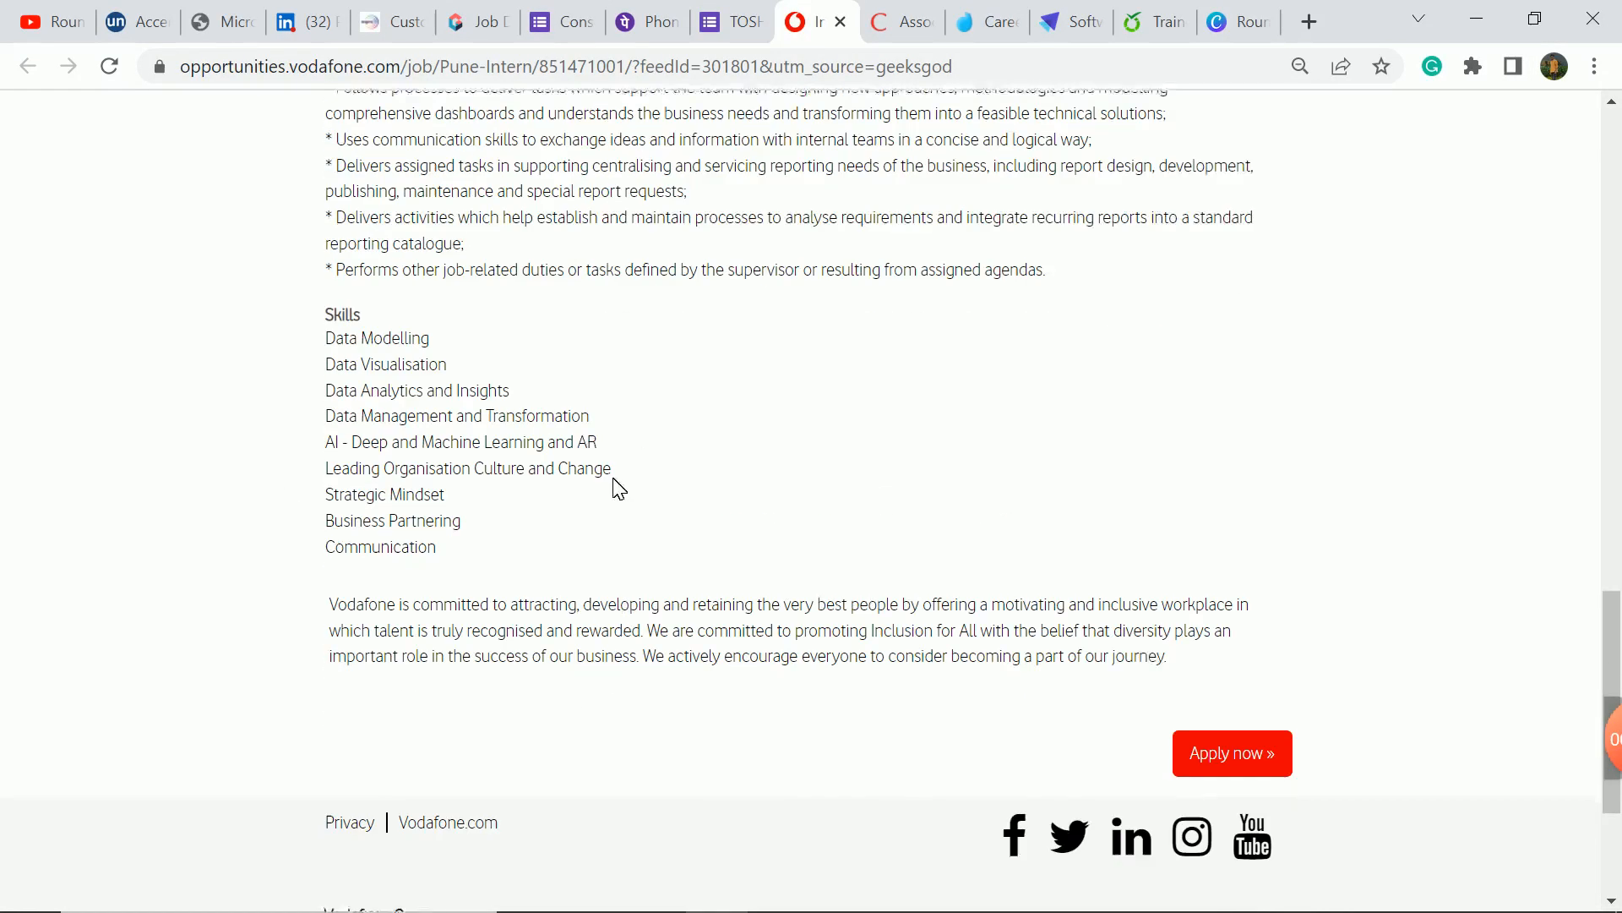
left_click(903, 22)
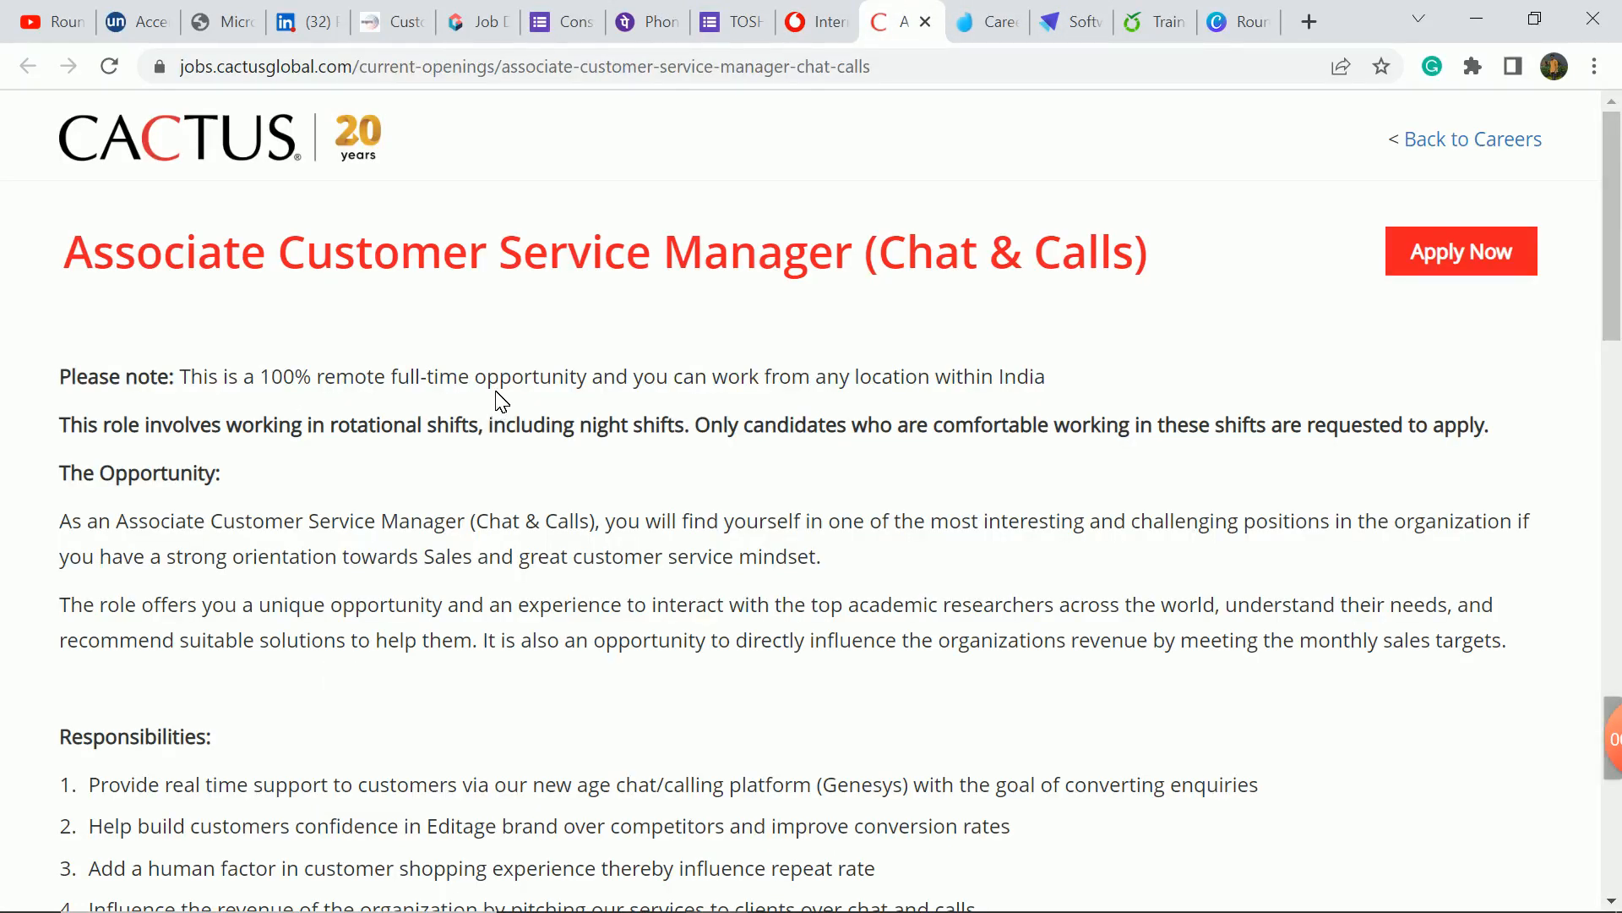
mouse_move(517, 407)
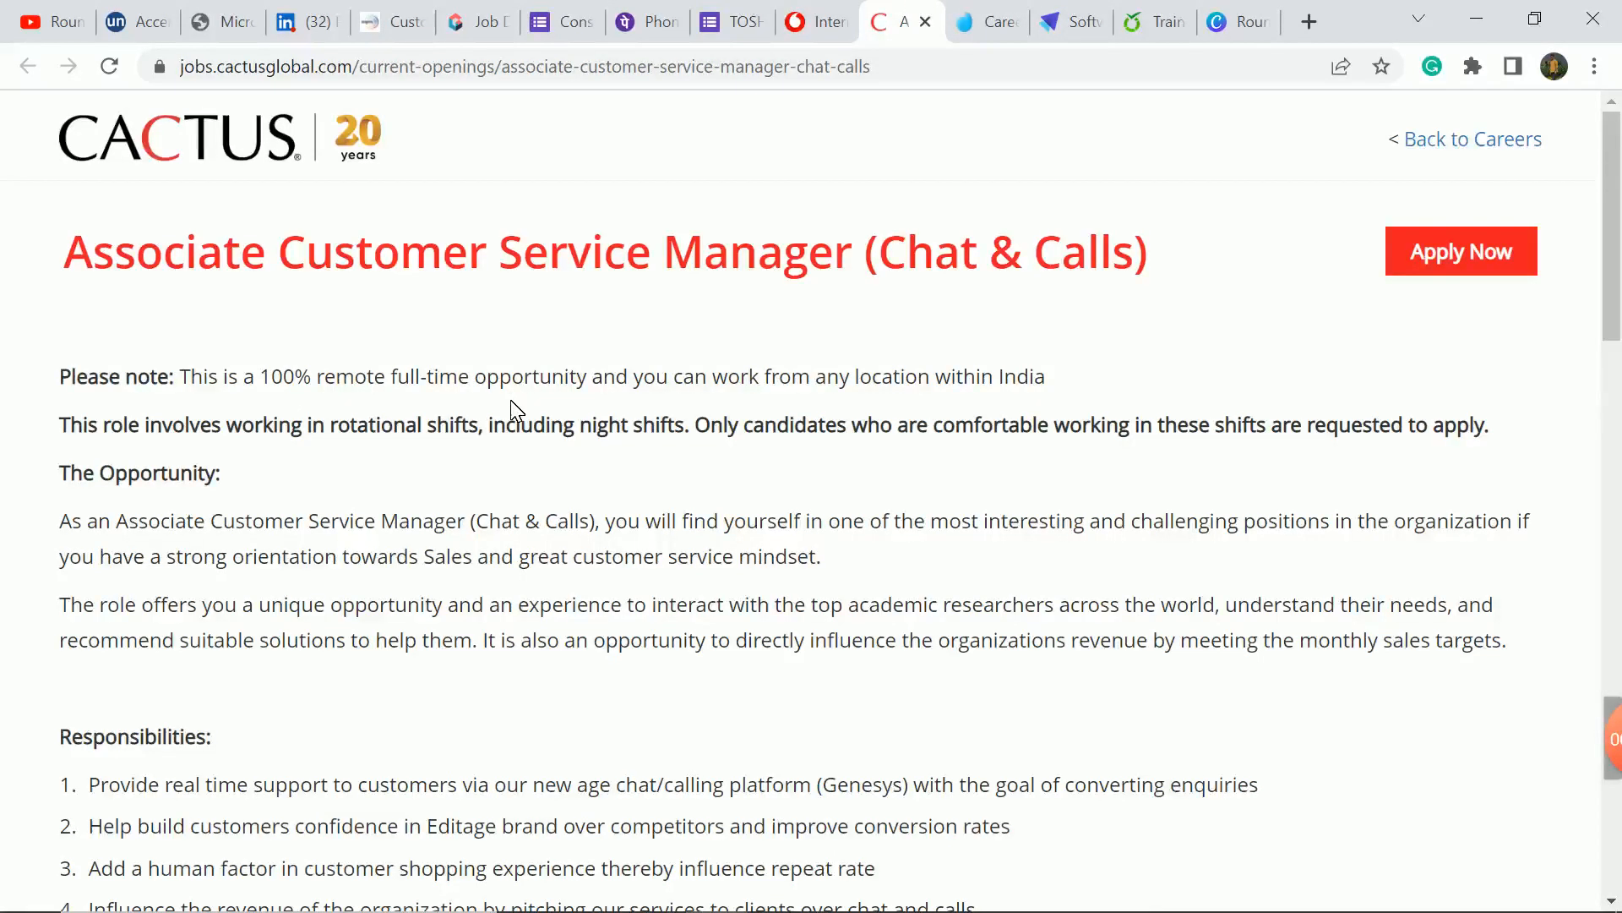
Step: Scroll through the Cactus Associate Customer Service Manager requirements and remote-work note, then move on to the Ditto Content Marketer posting
scroll("down", 3)
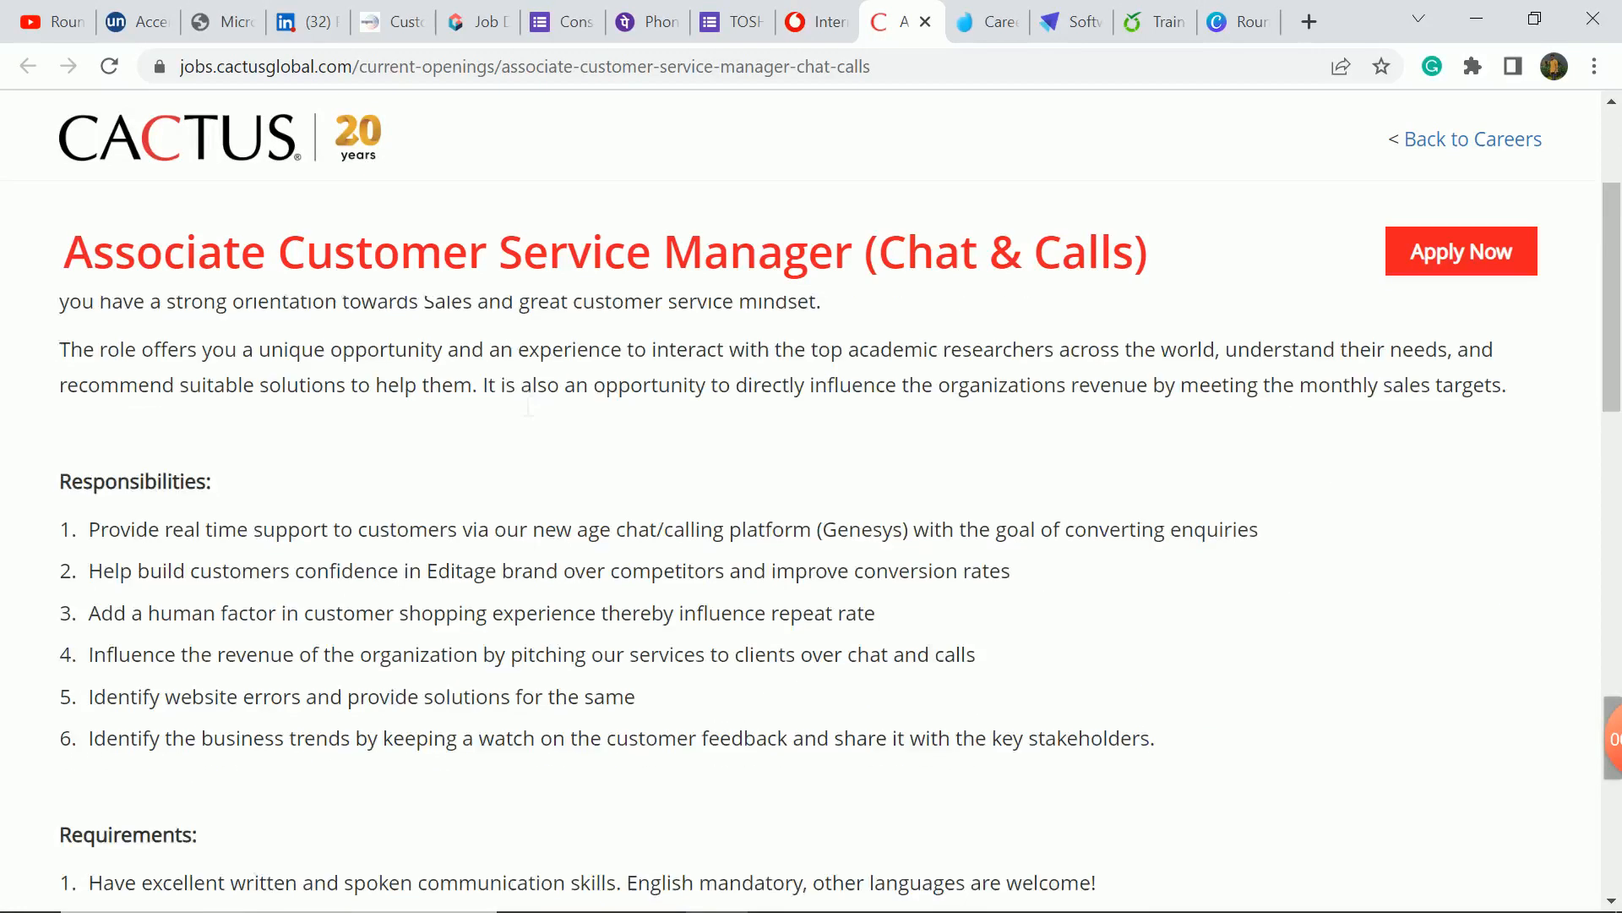
scroll("down", 3)
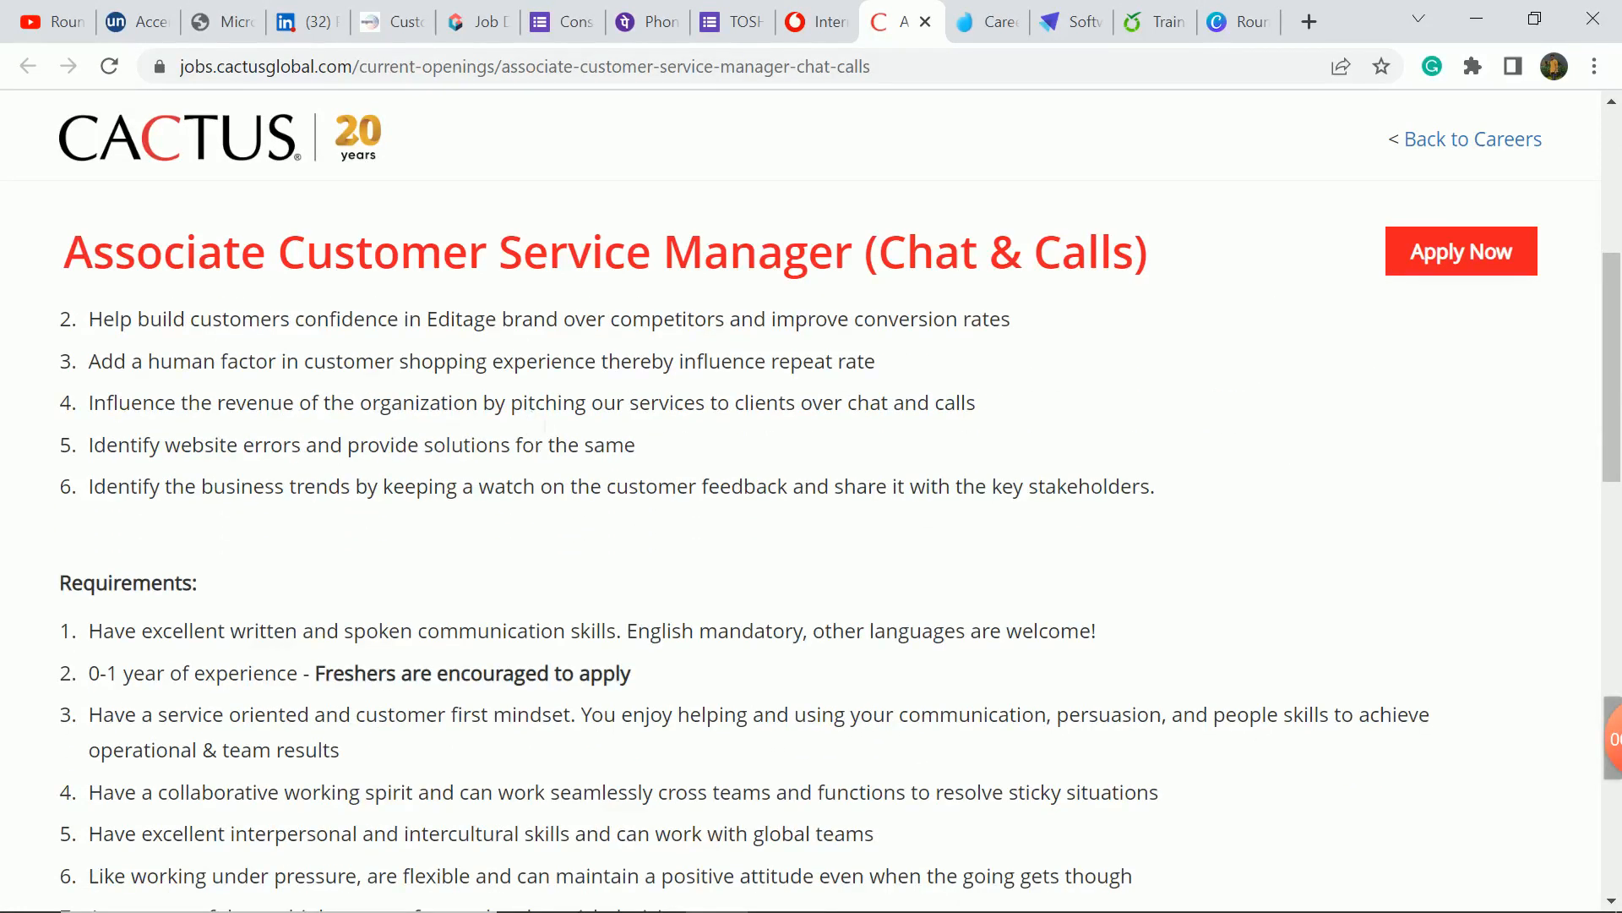
scroll("down", 3)
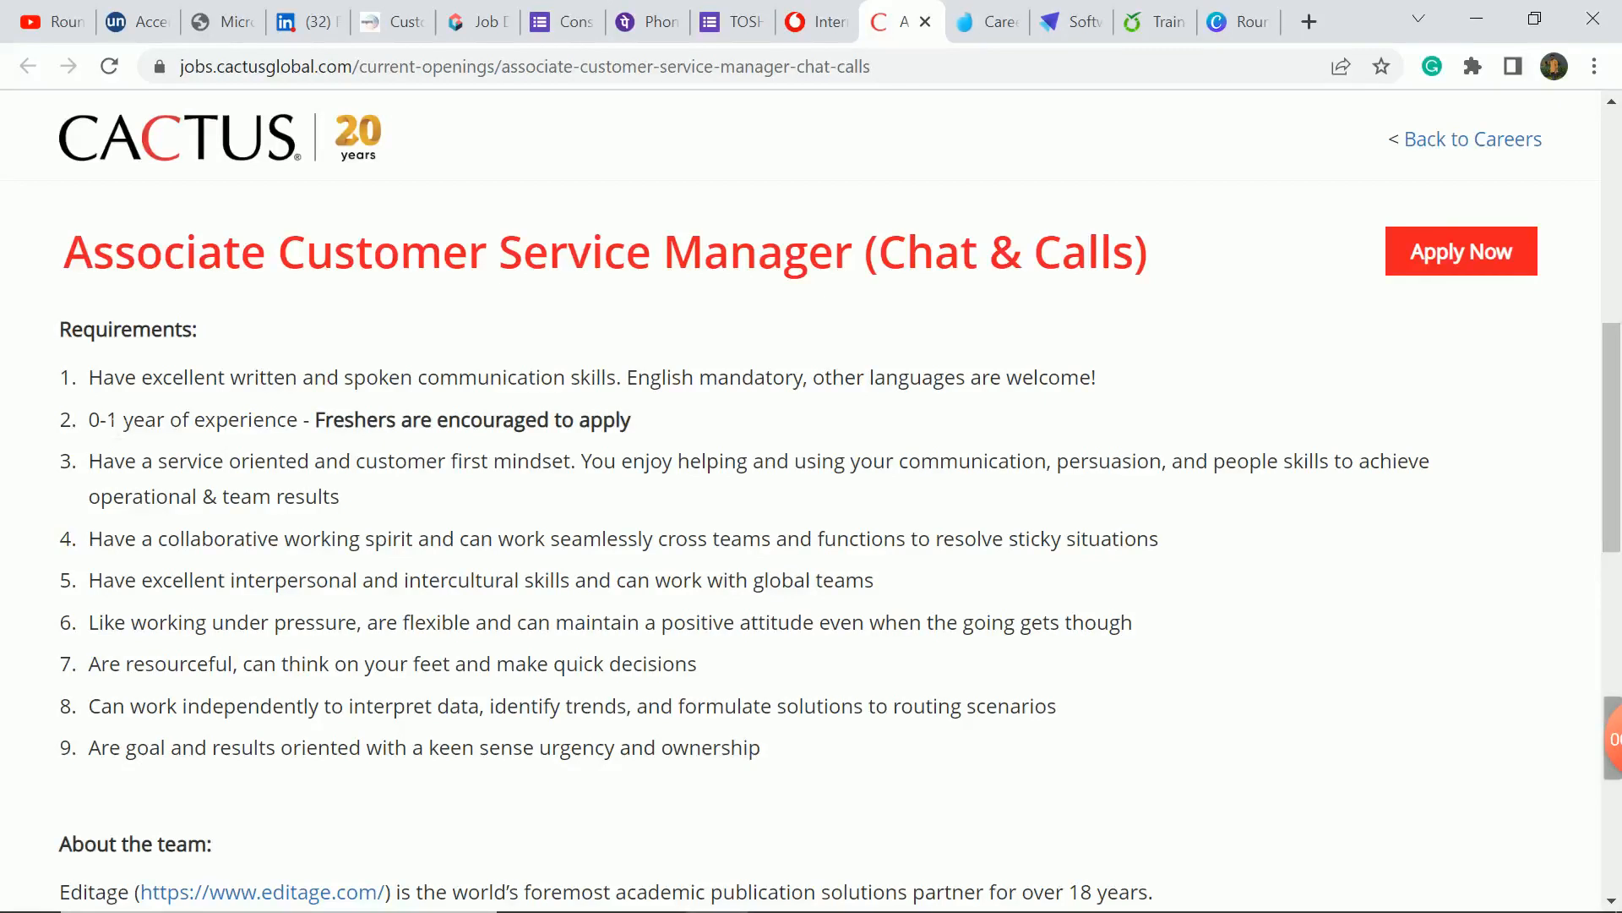
mouse_move(671, 424)
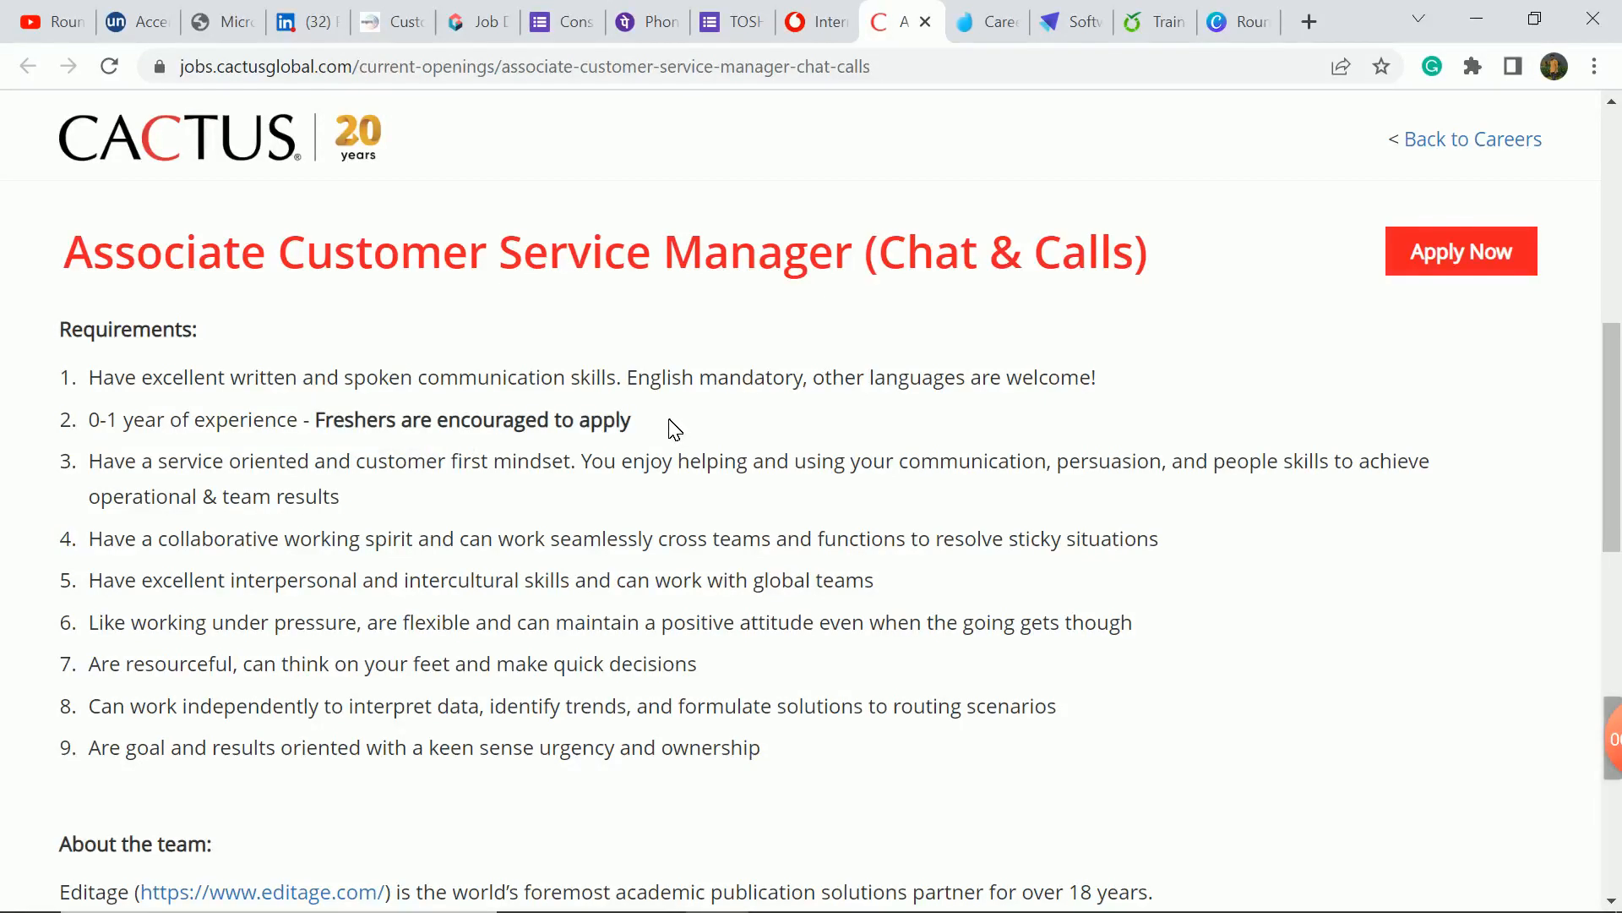
scroll("down", 3)
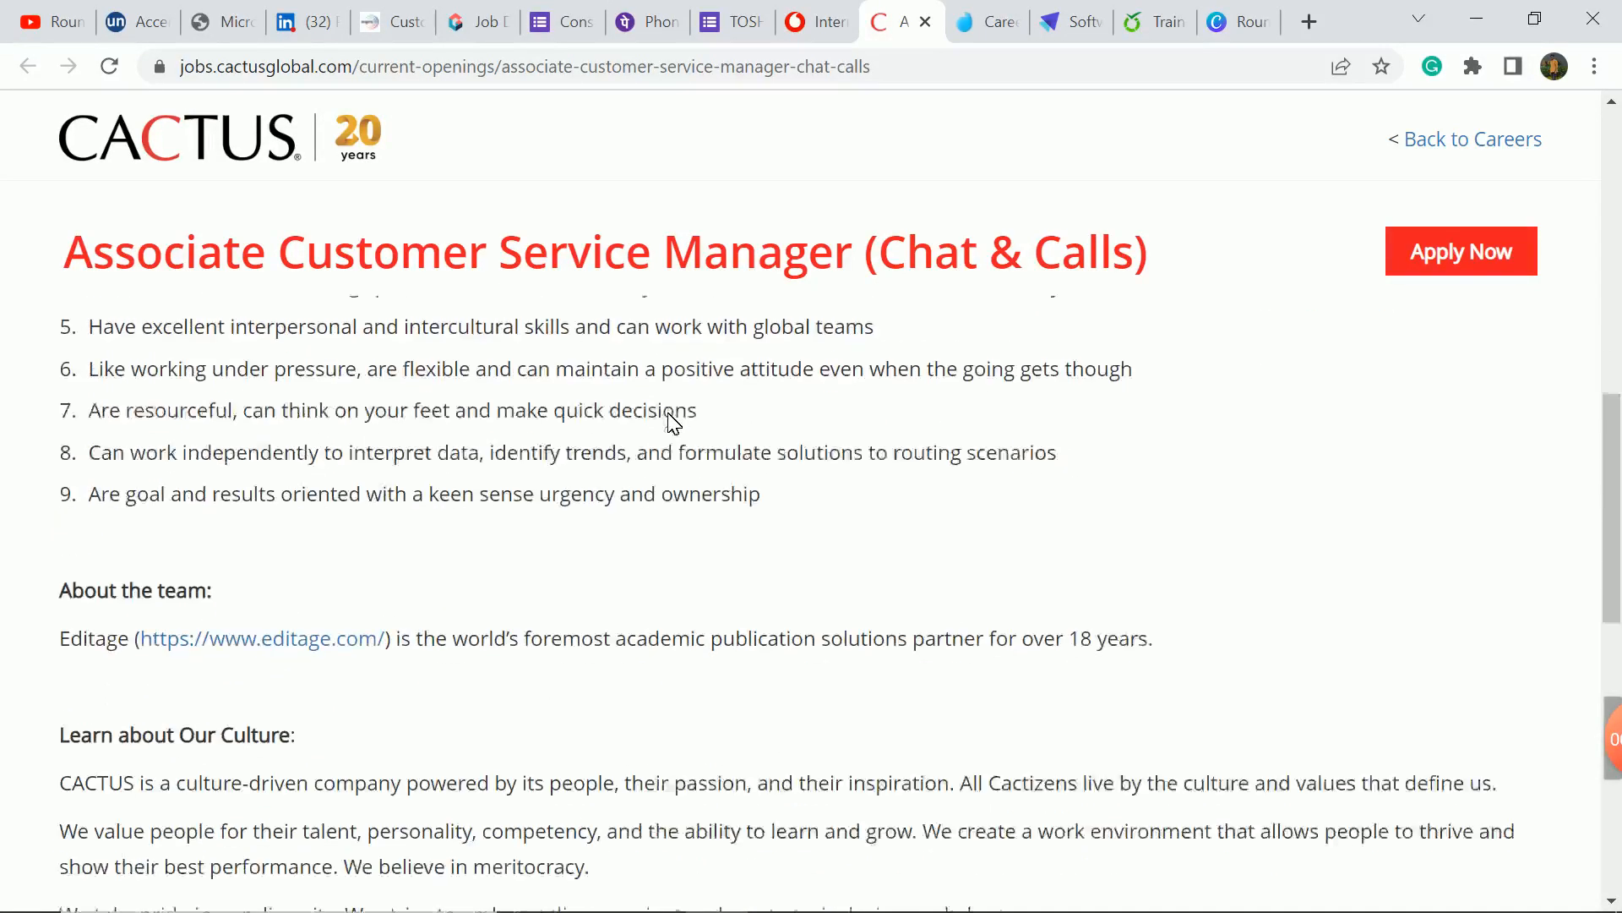
scroll("up", 3)
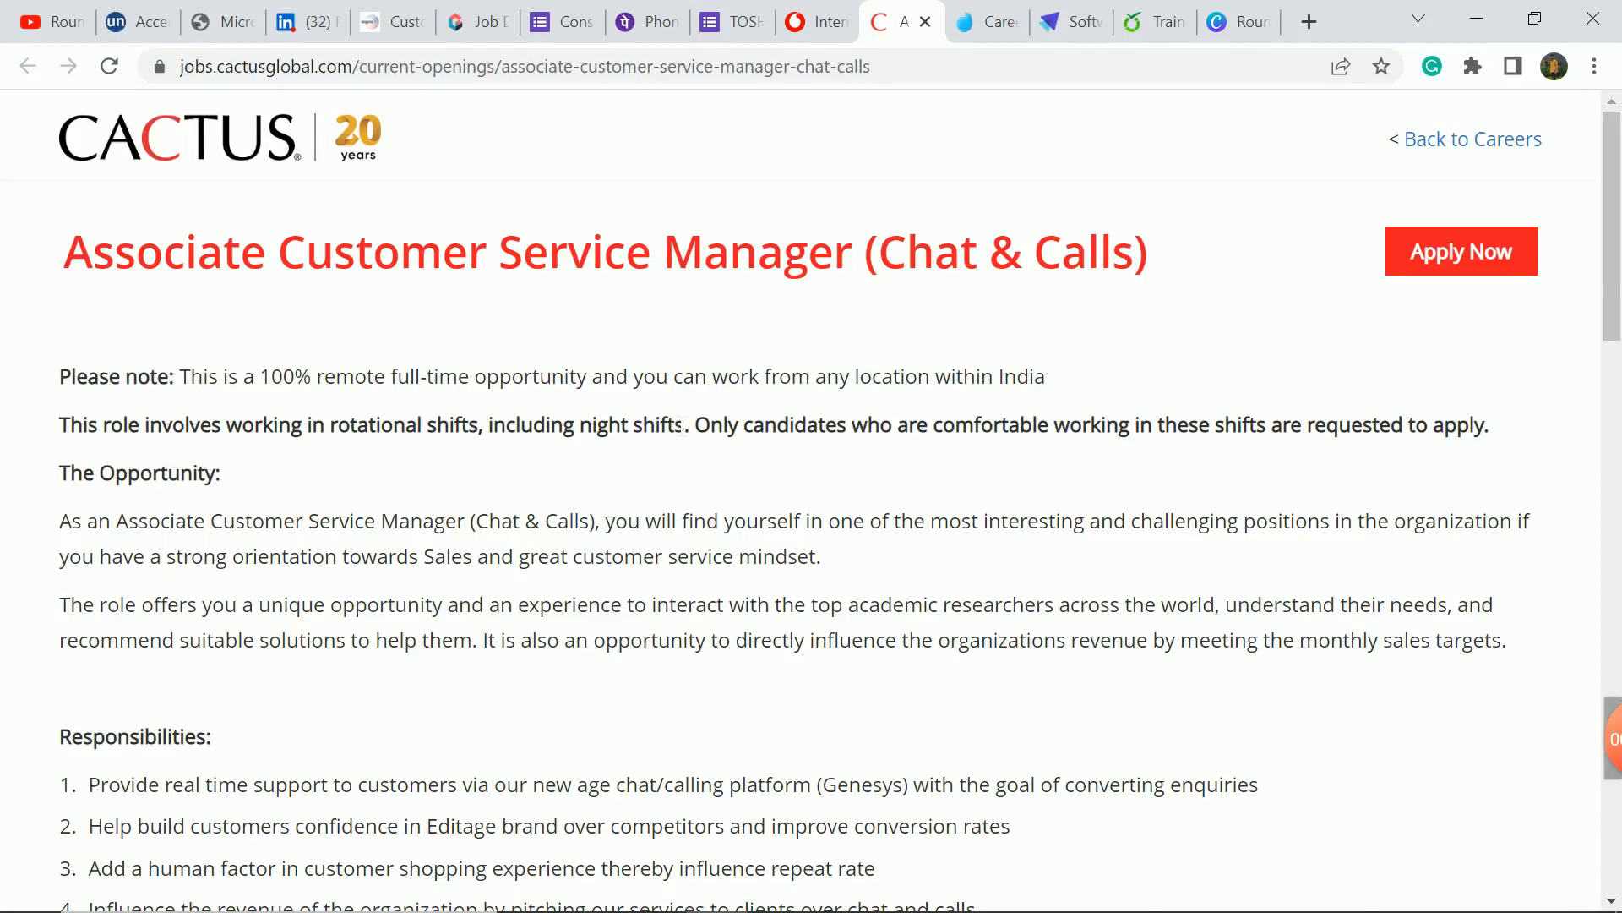
mouse_move(720, 389)
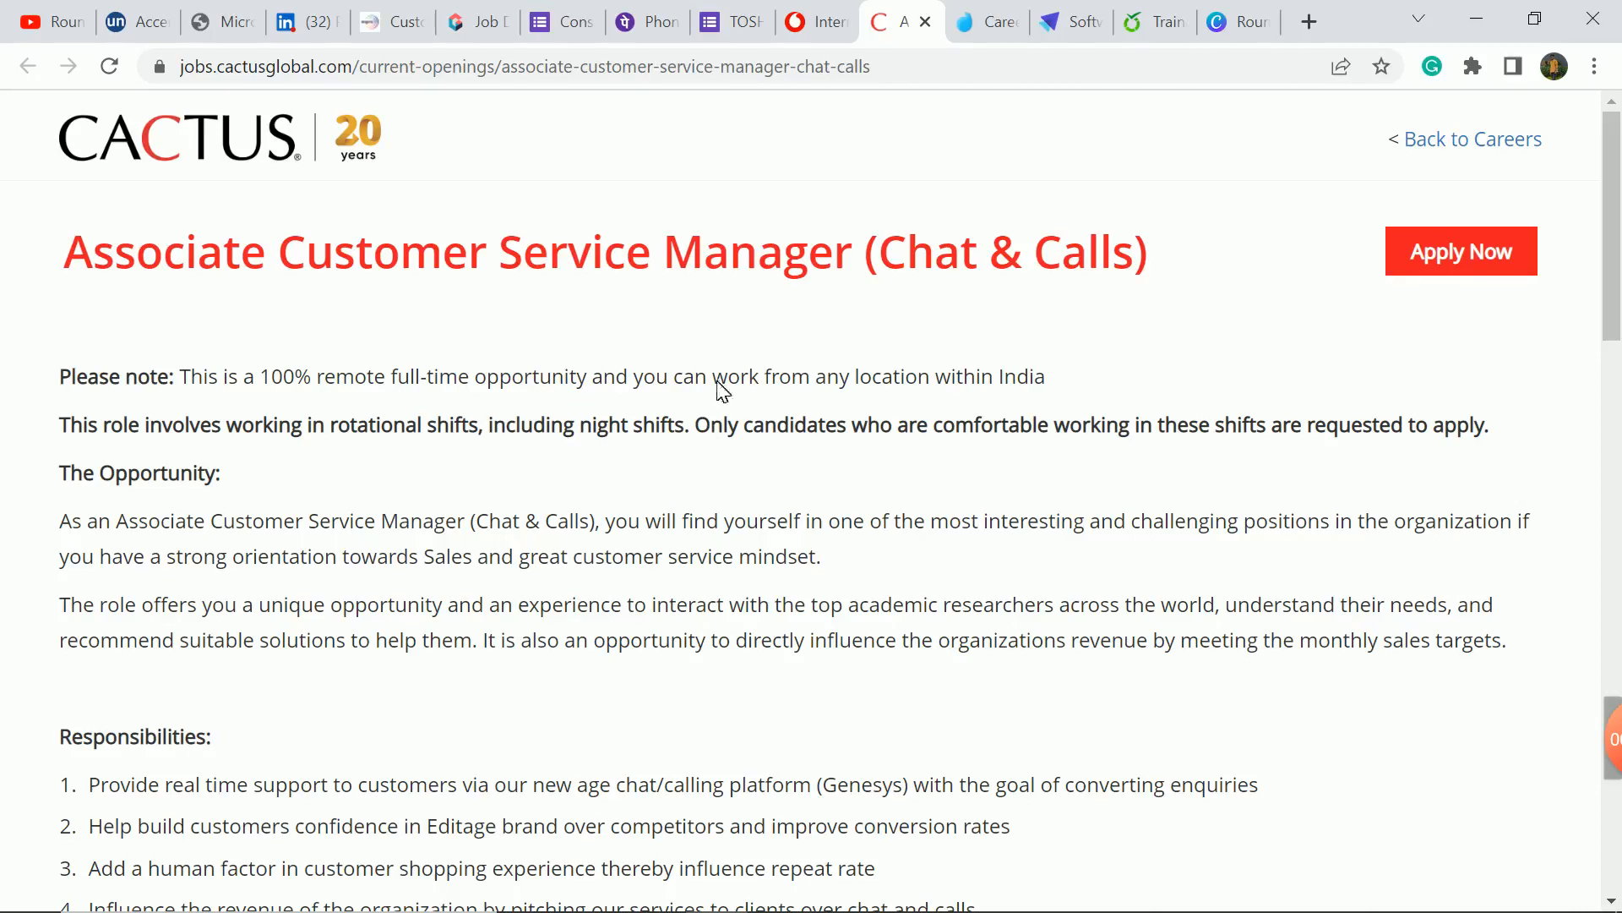
left_click(983, 22)
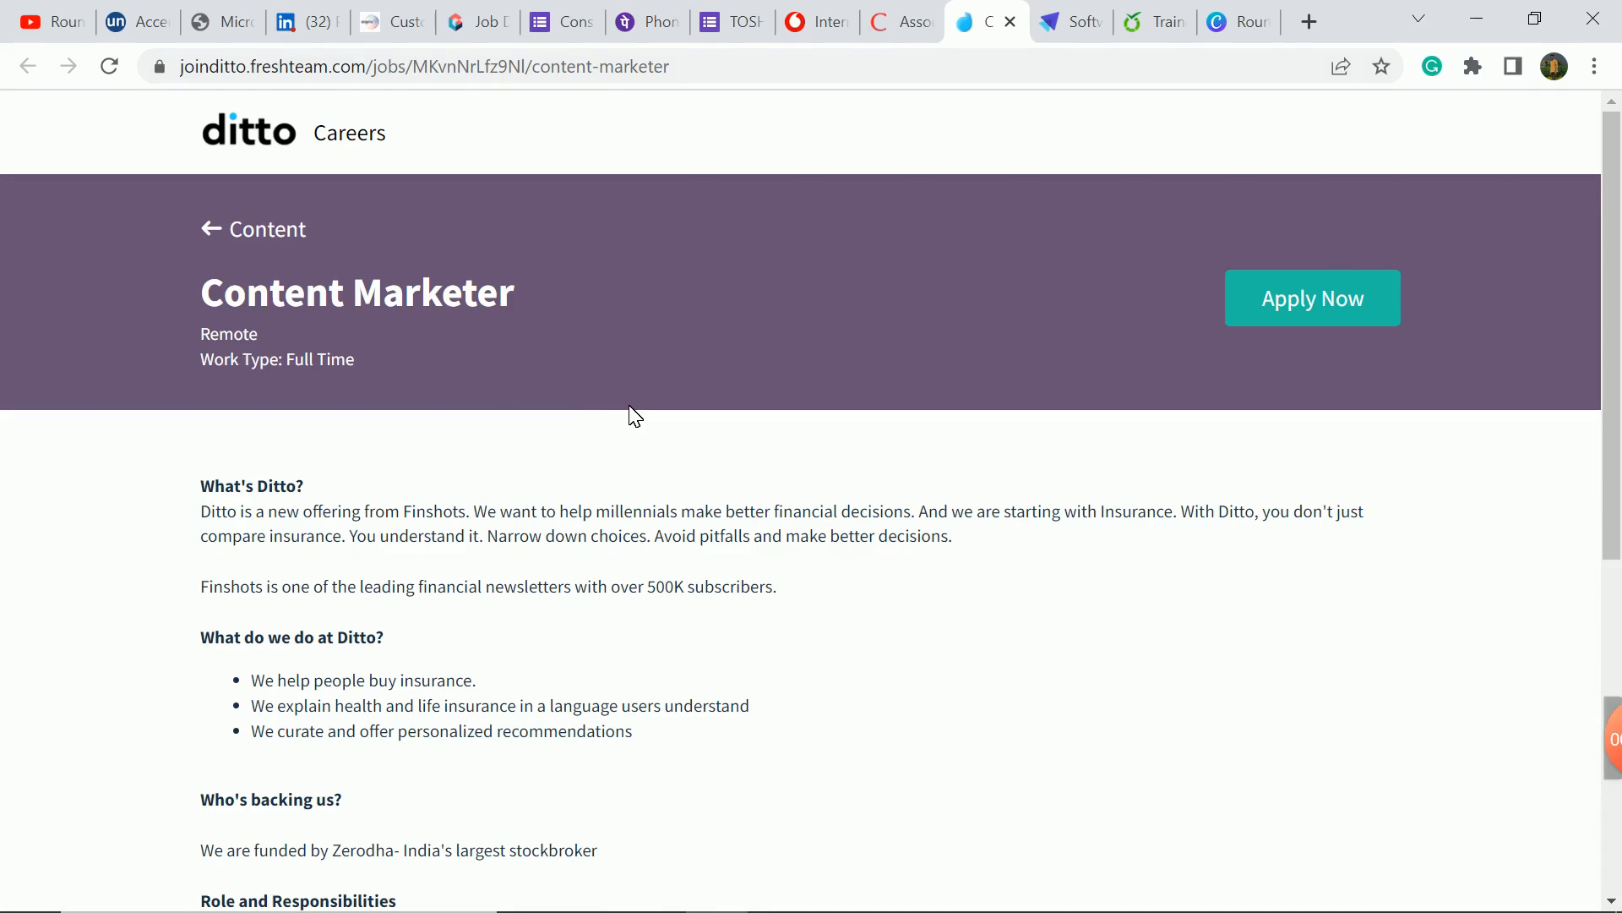
mouse_move(598, 405)
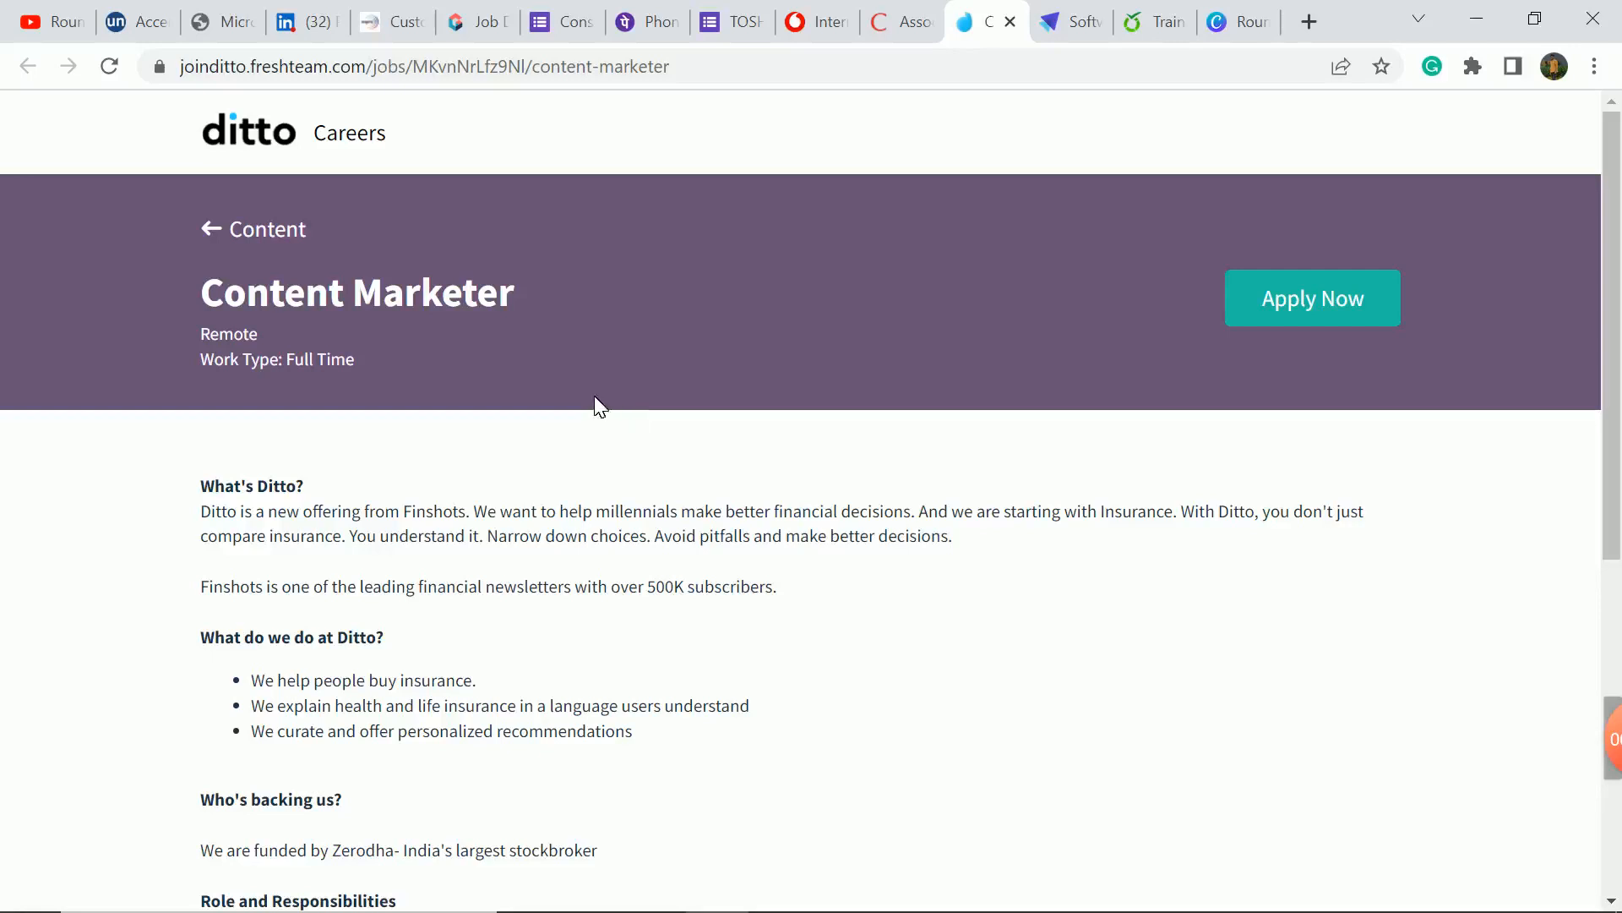
Step: Read down the Ditto Content Marketer posting, highlighting the perks about content initiatives and remote work
scroll("down", 3)
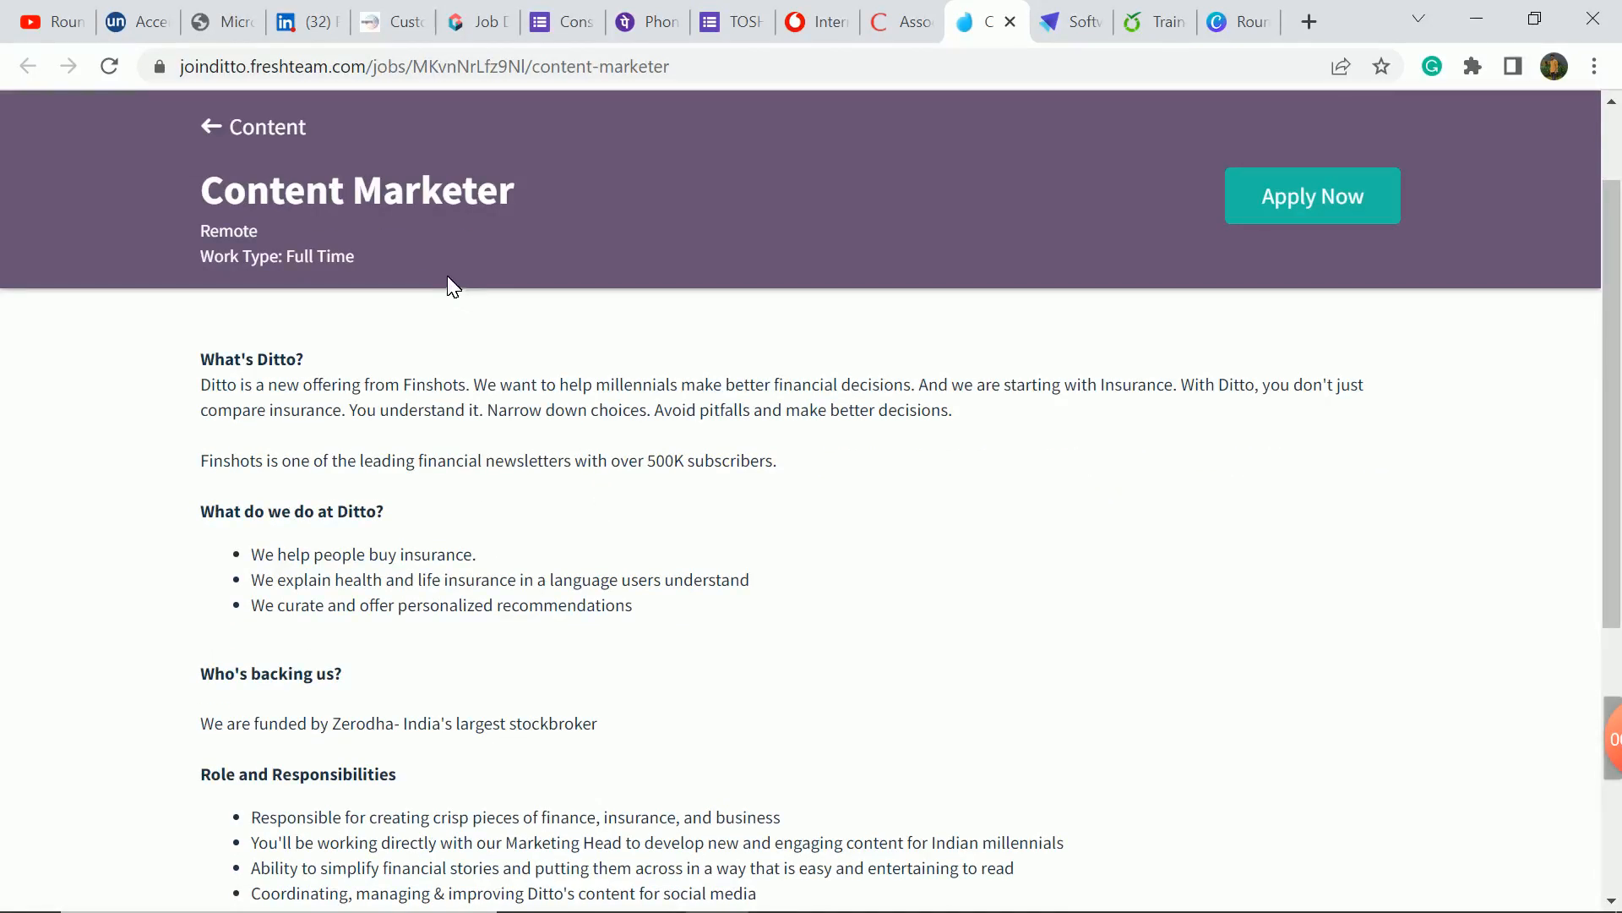
scroll("down", 3)
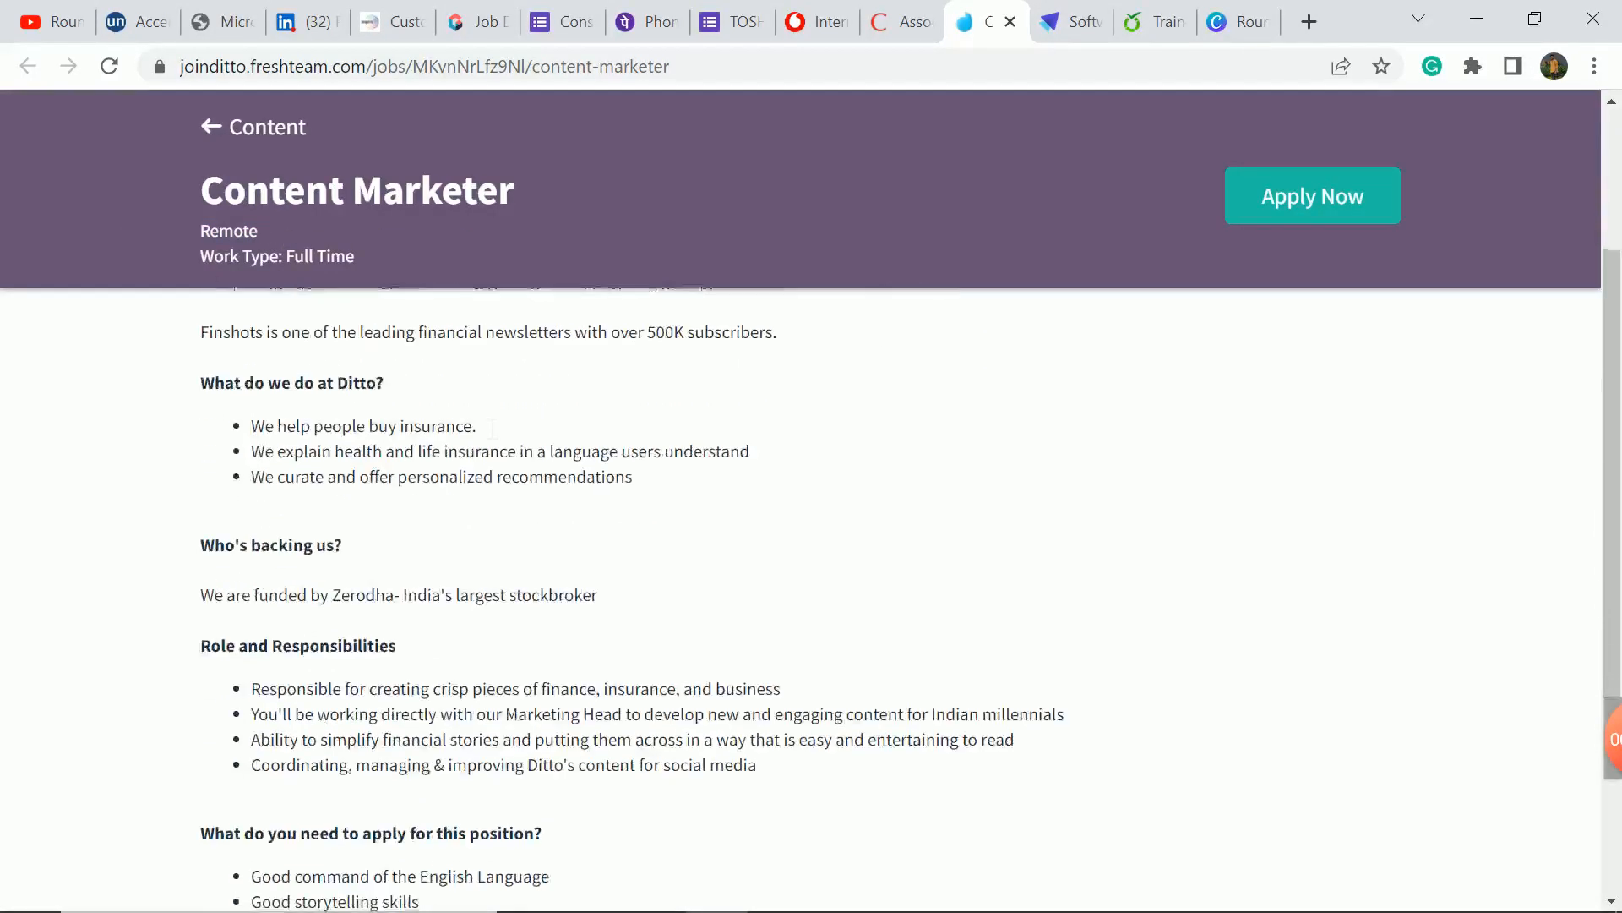
scroll("down", 3)
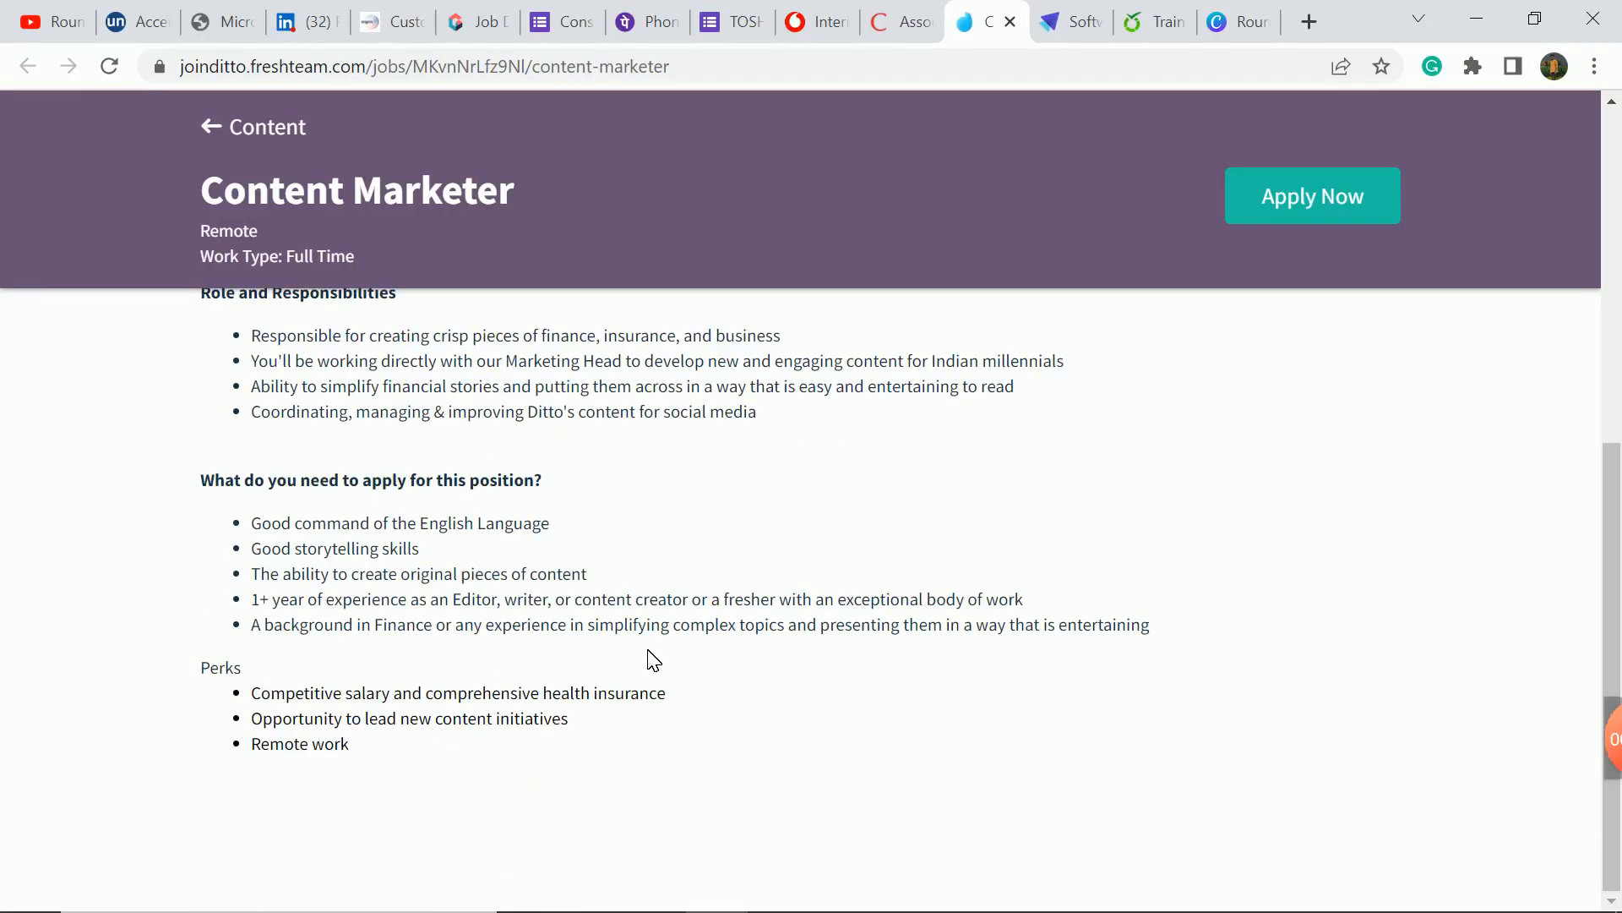
left_click_drag(250, 719, 350, 744)
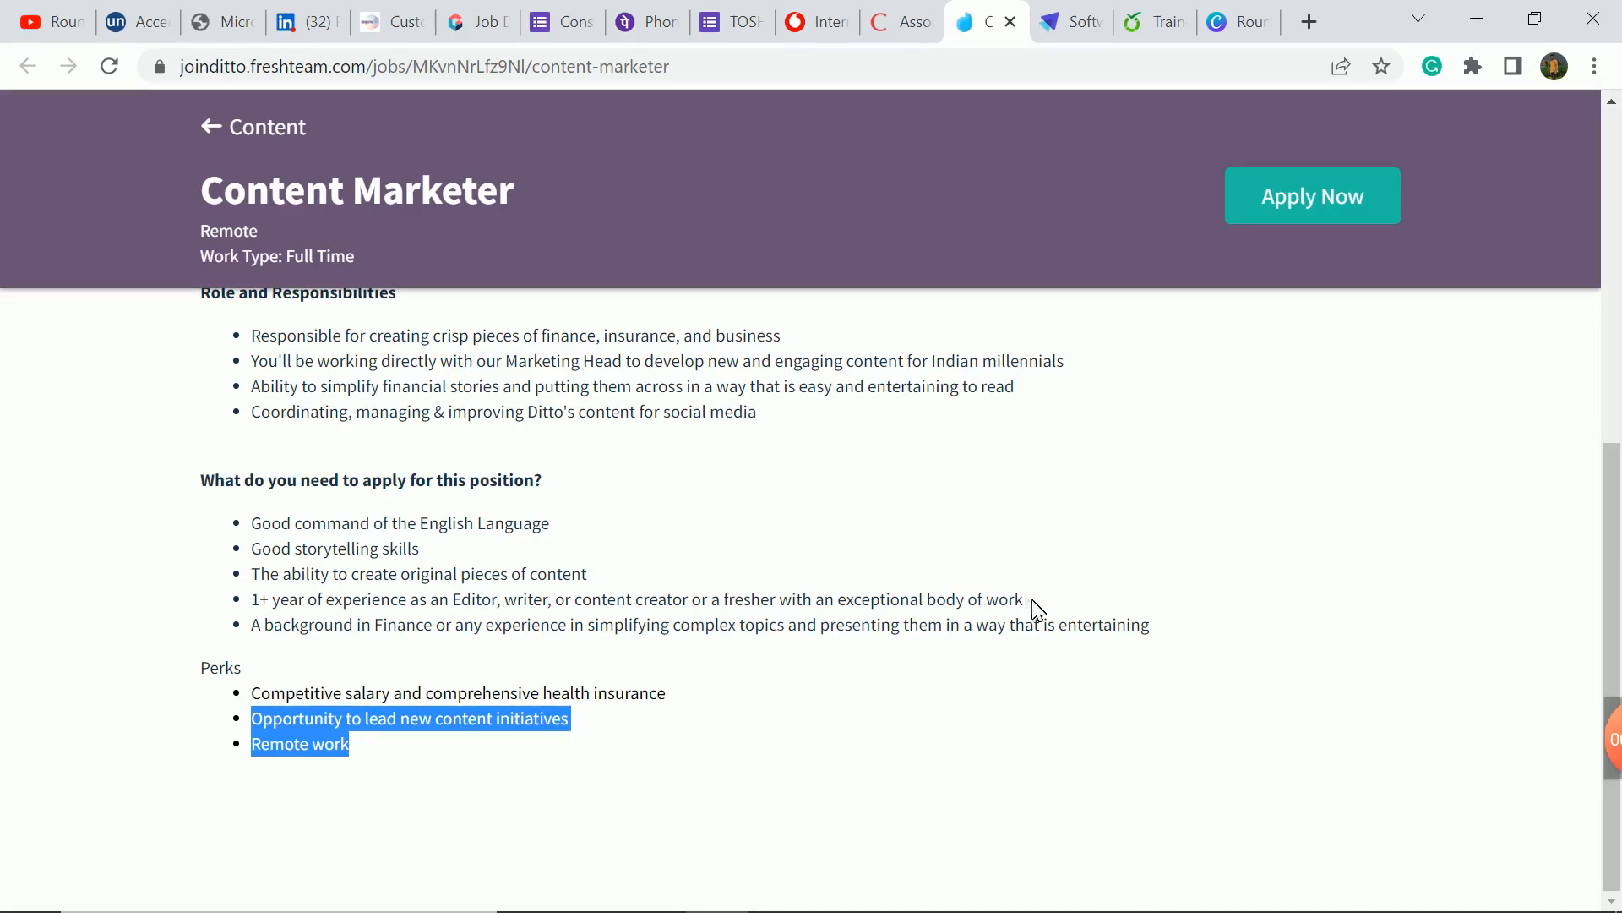
left_click(933, 511)
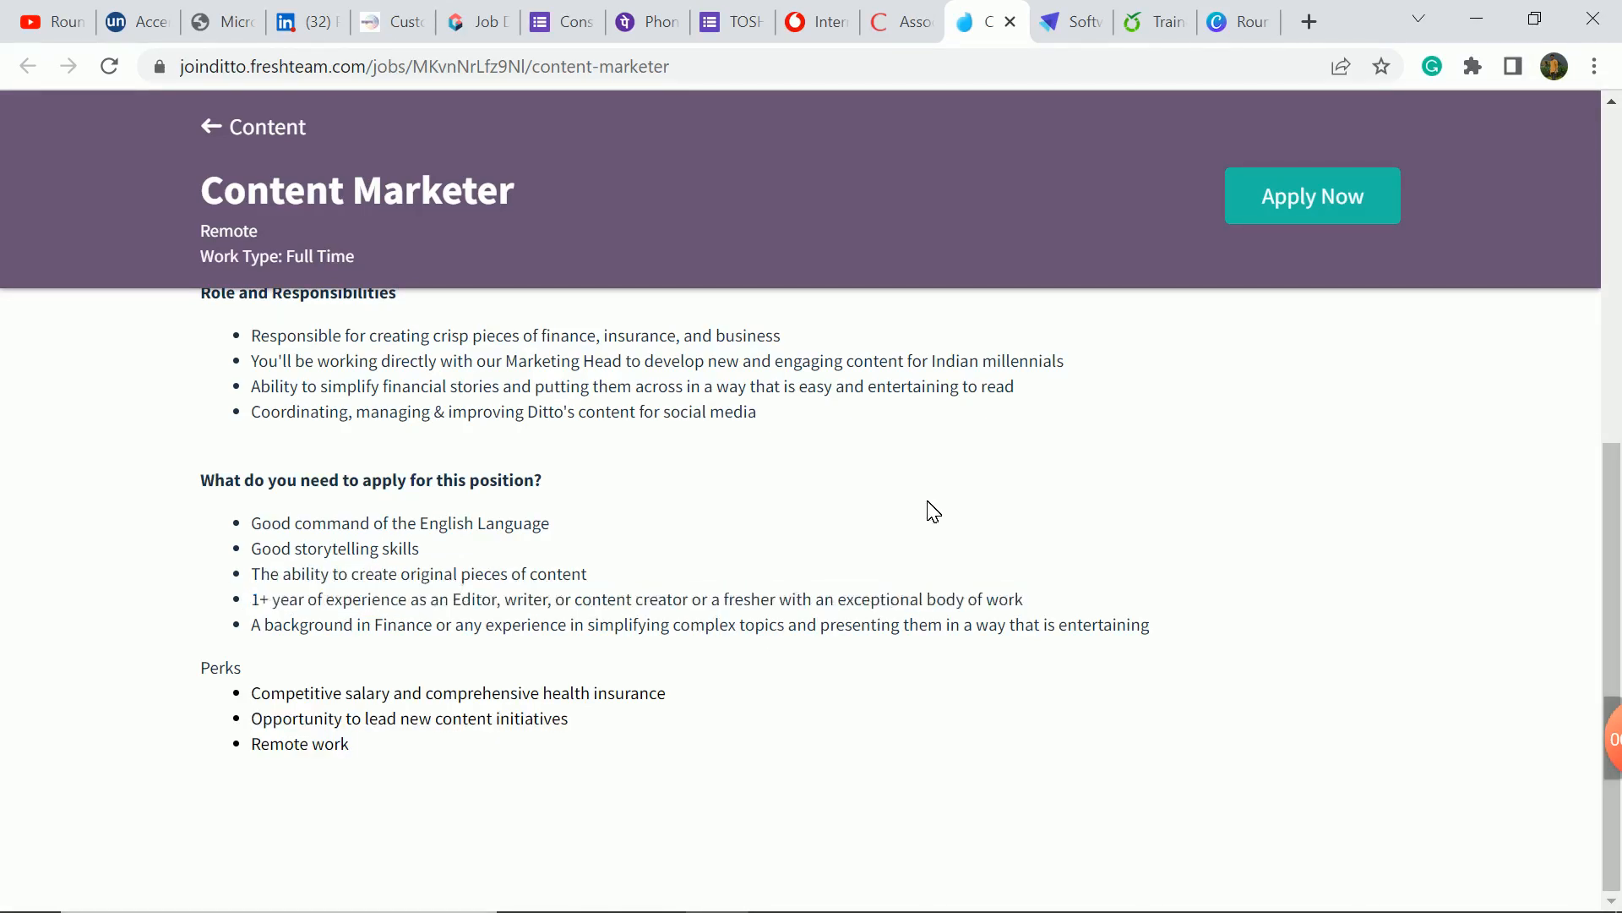
scroll("up", 3)
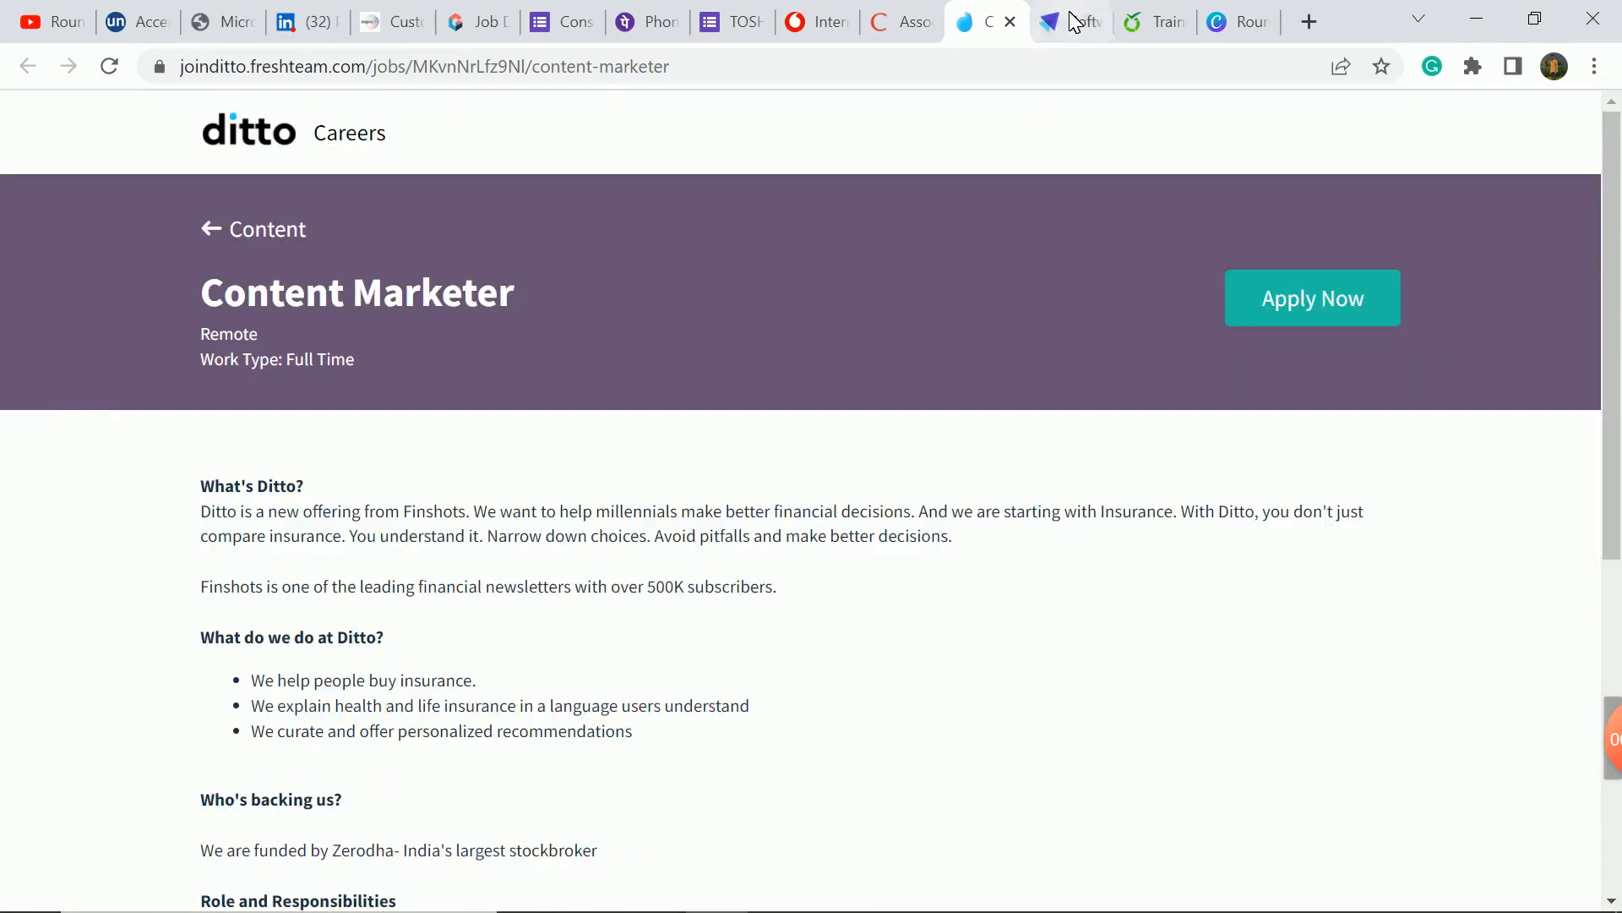
Step: Switch to the flobiz Software Tester Engineer - Intern posting tab
left_click(1065, 22)
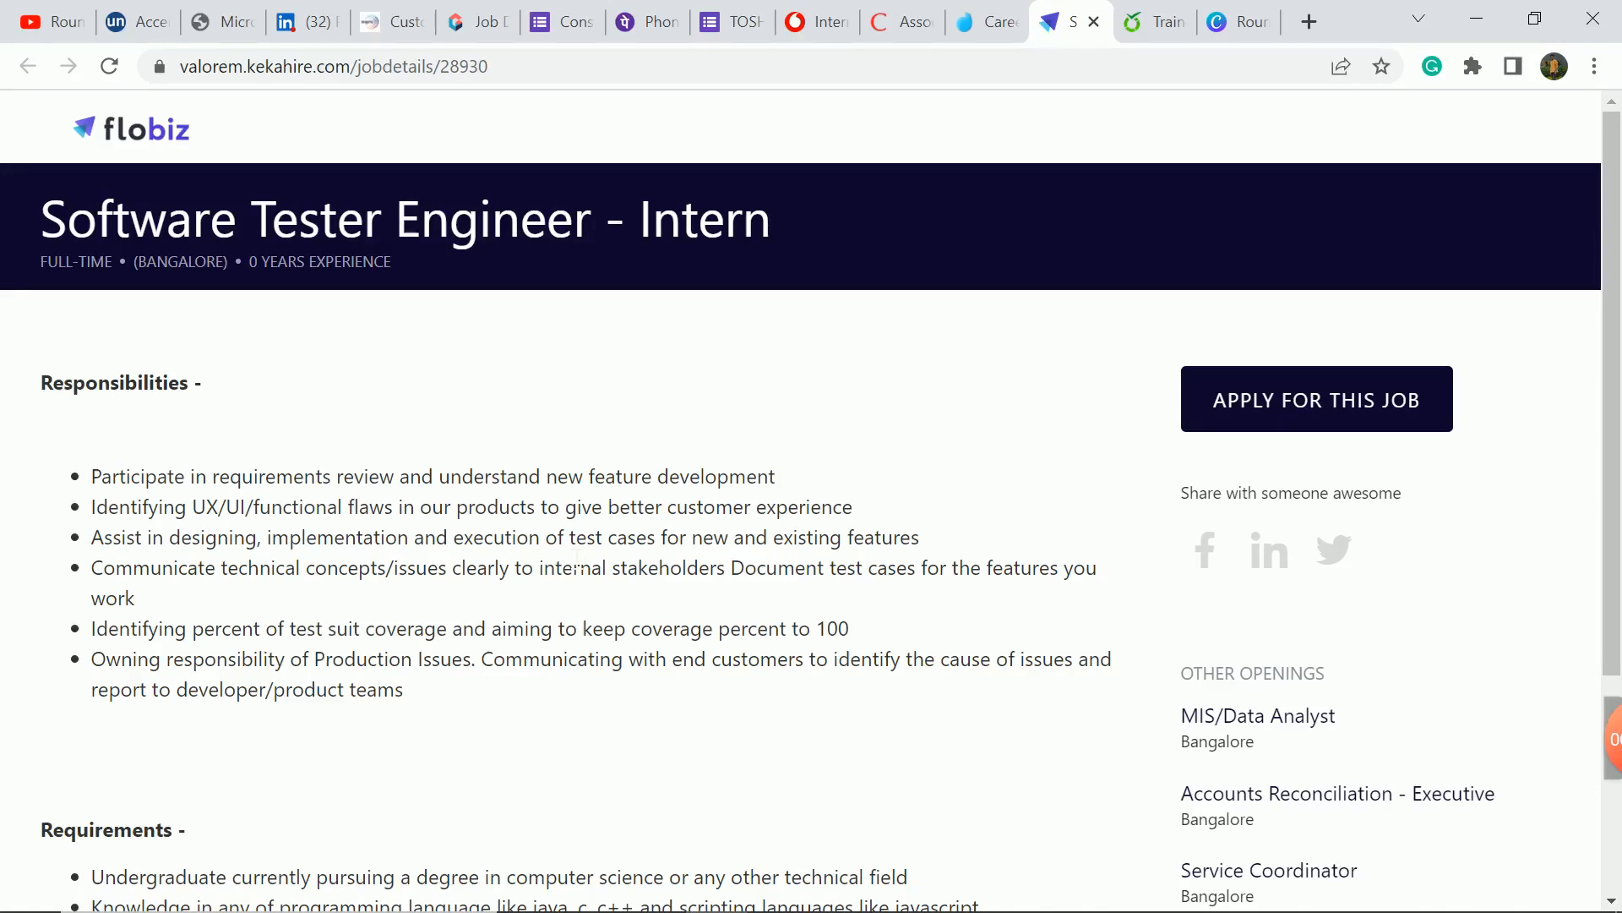
Step: Read the flobiz intern Requirements, highlighting the computer science degree requirement
scroll("down", 3)
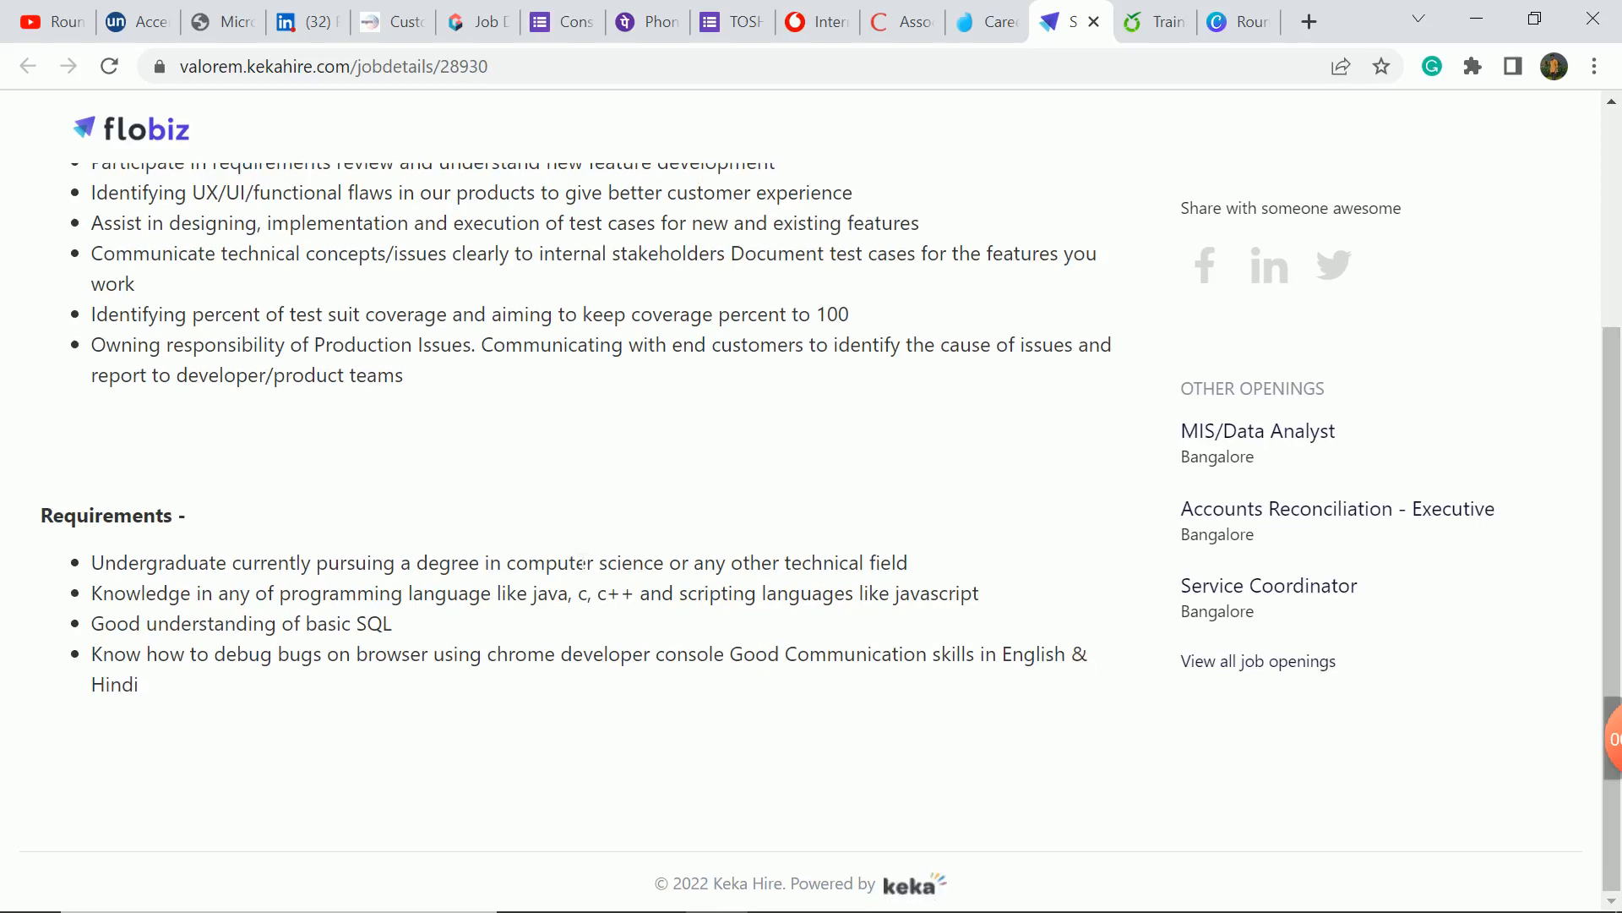
left_click_drag(123, 561, 823, 561)
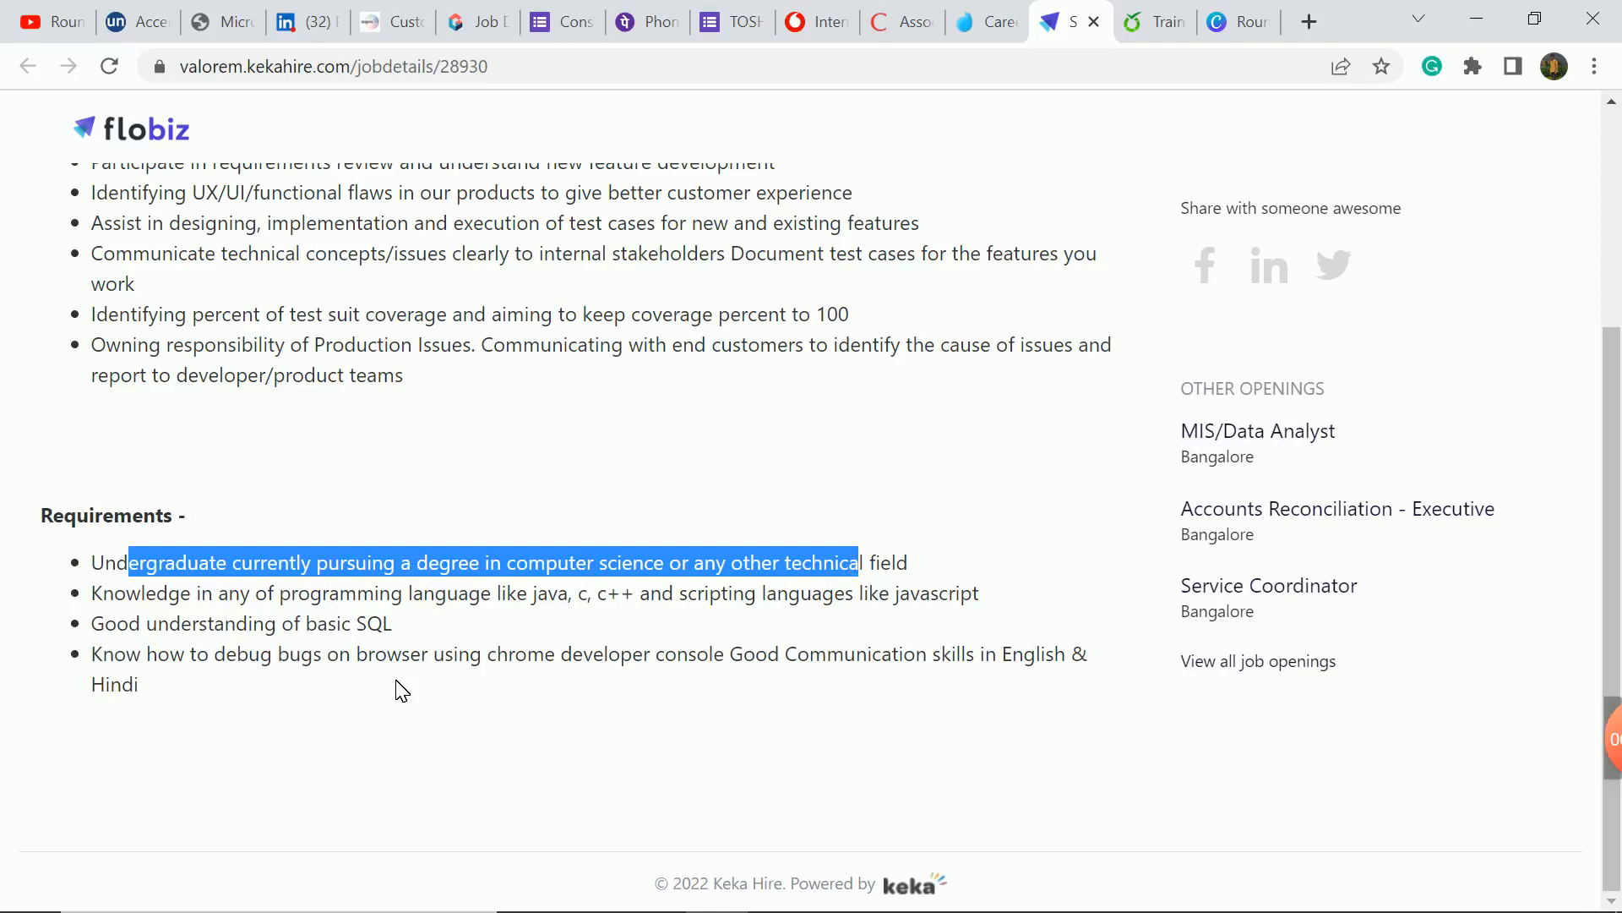
left_click(447, 703)
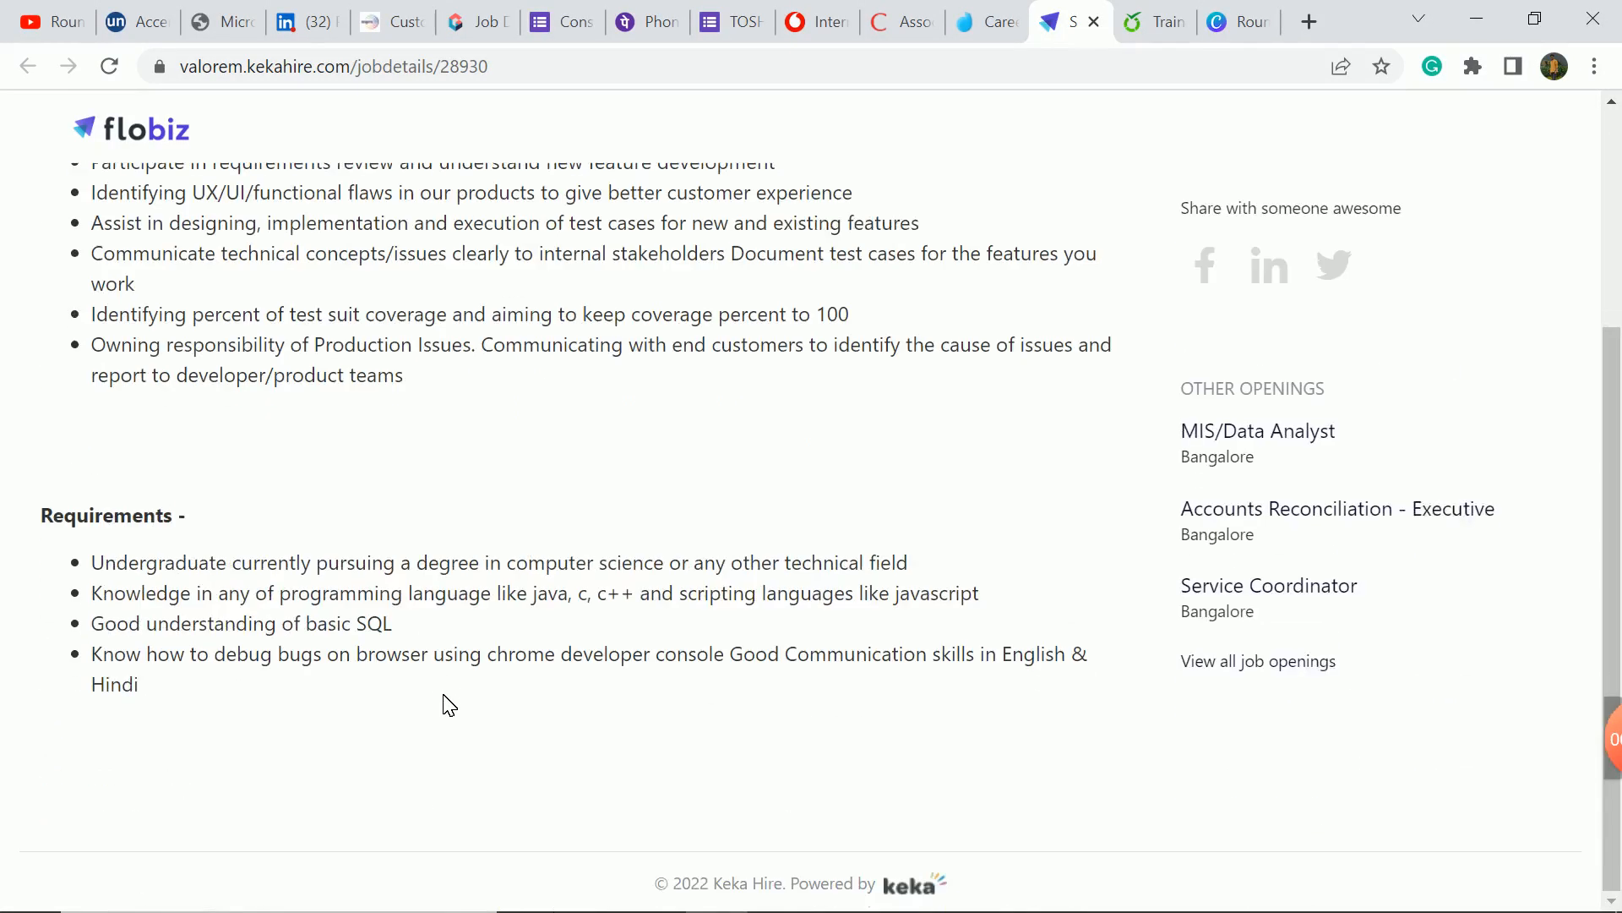
mouse_move(480, 683)
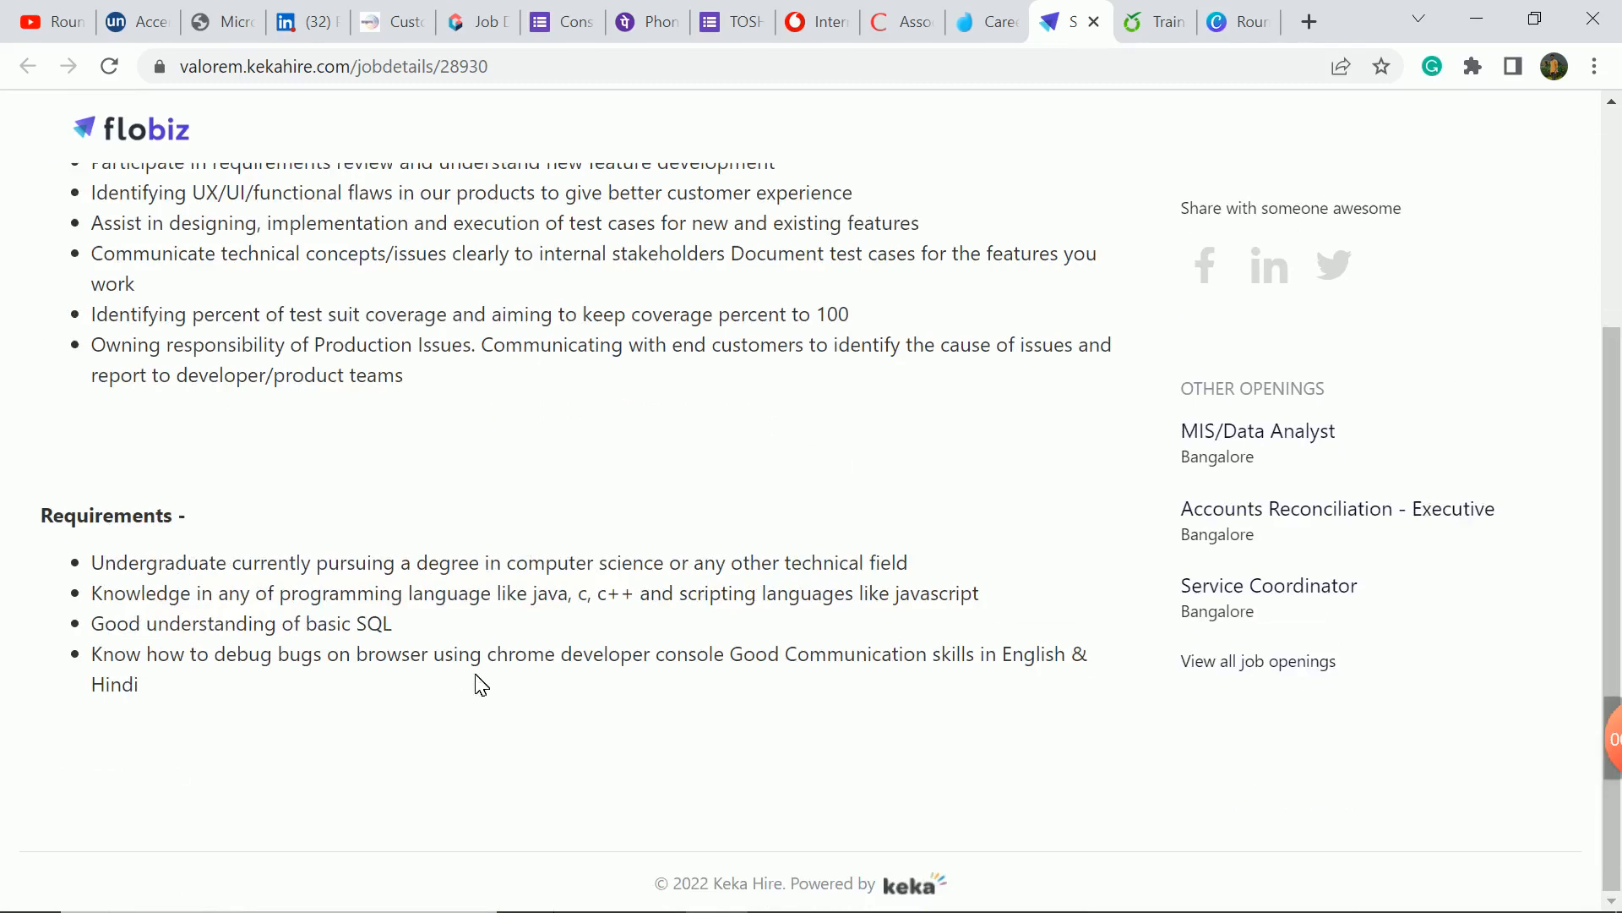
scroll("up", 3)
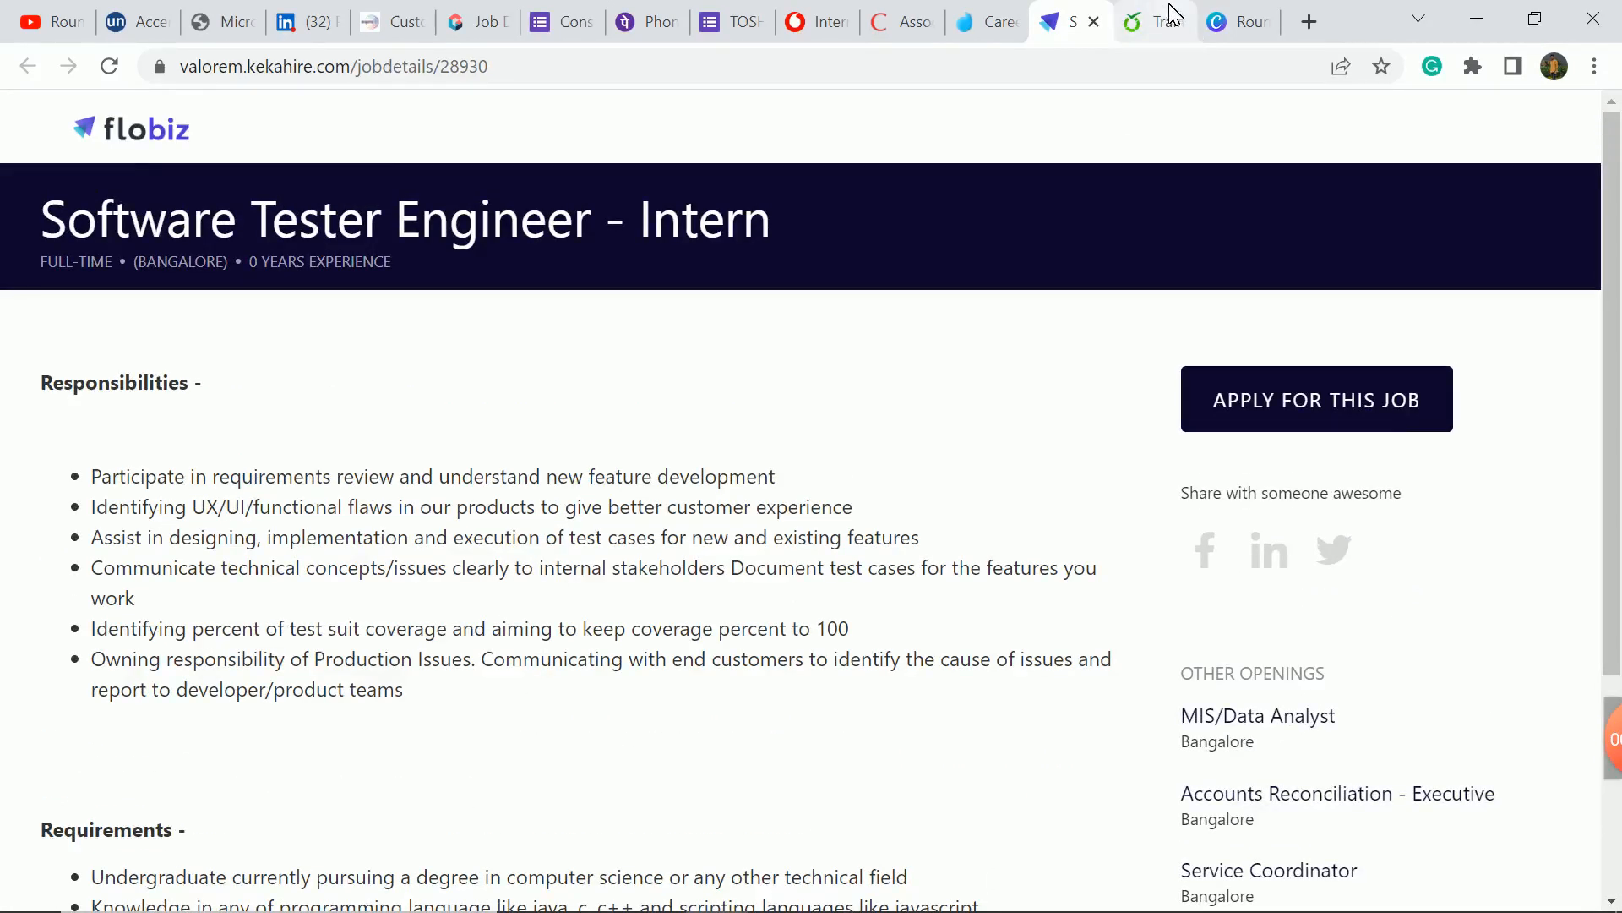
Step: Switch to the Covalensedigital Trainee Software Developer application form tab
left_click(1150, 22)
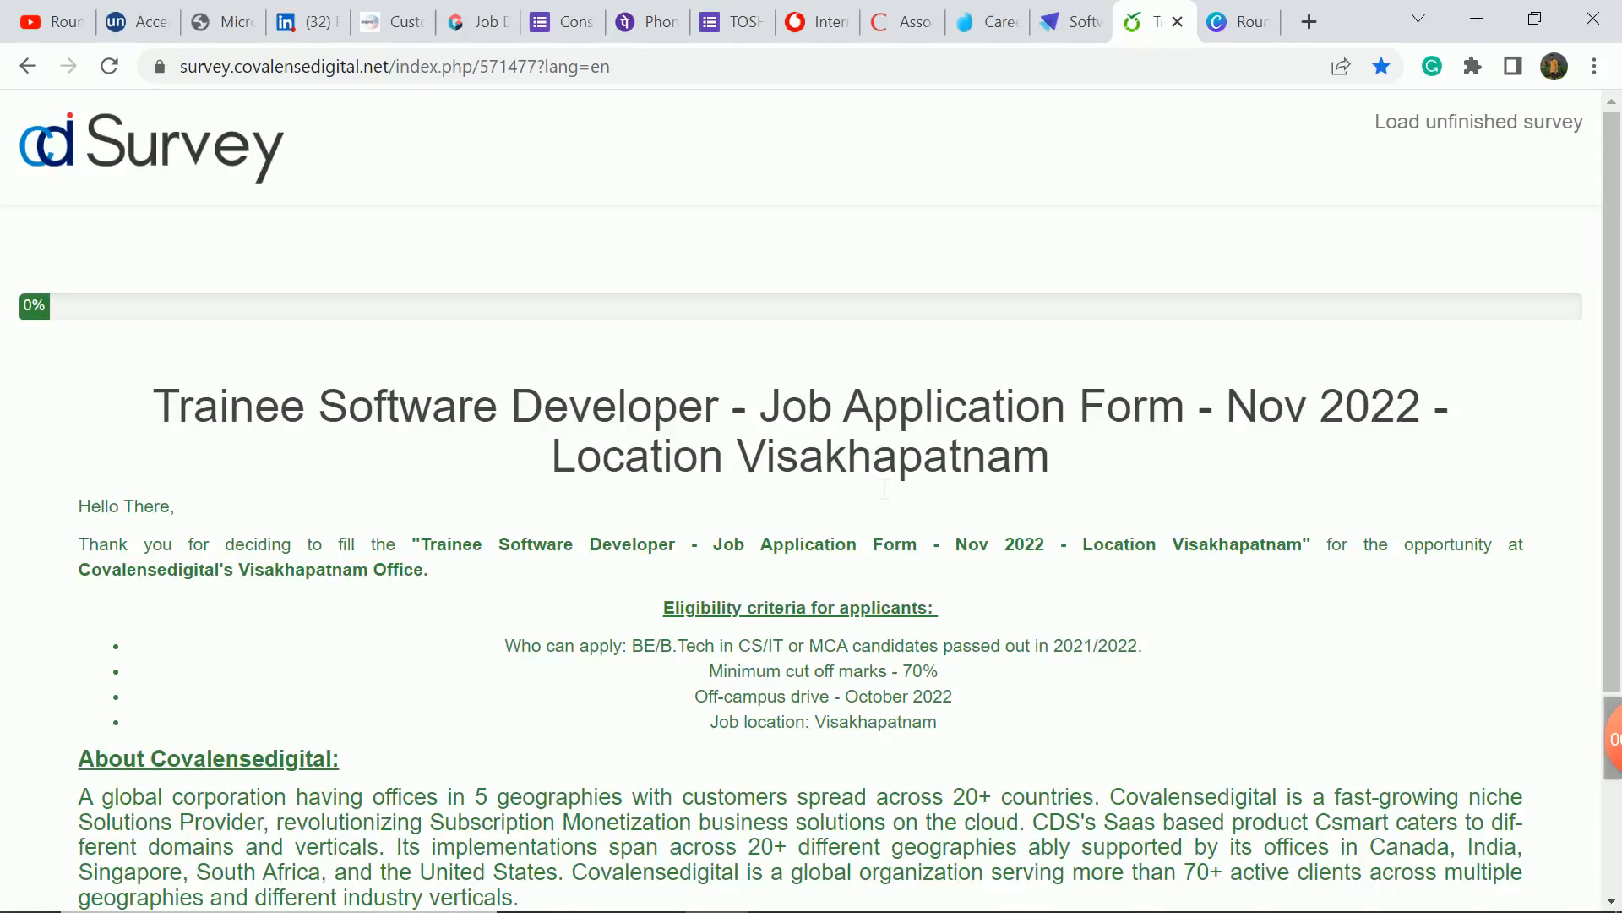
mouse_move(985, 699)
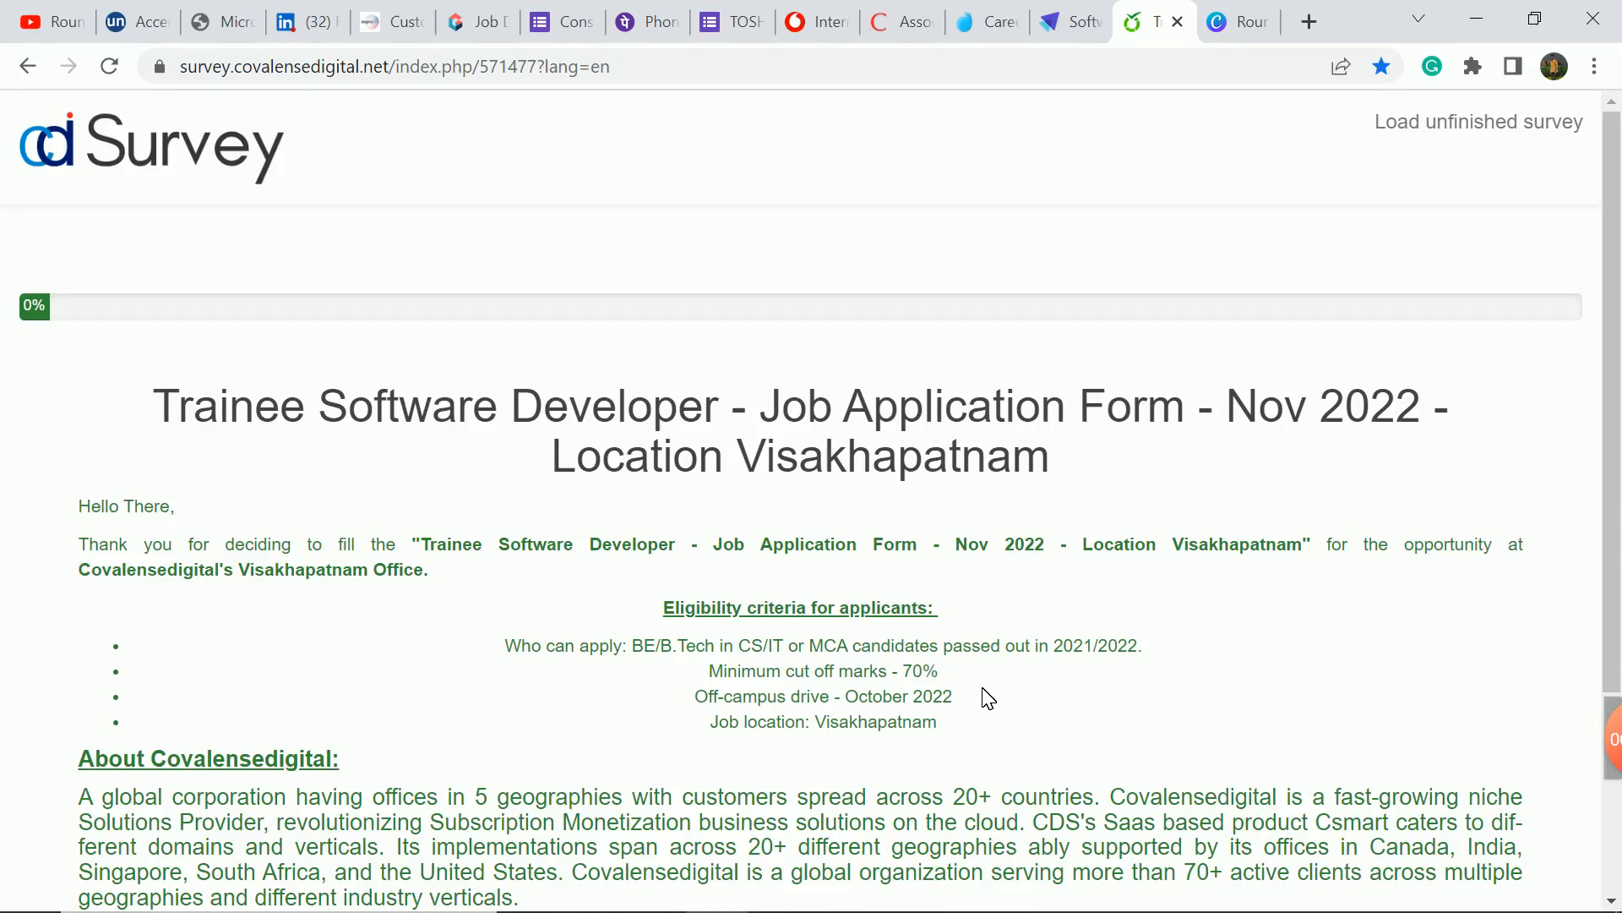
Step: Scroll through the Visakhapatnam form's eligibility criteria and company overview
scroll("down", 3)
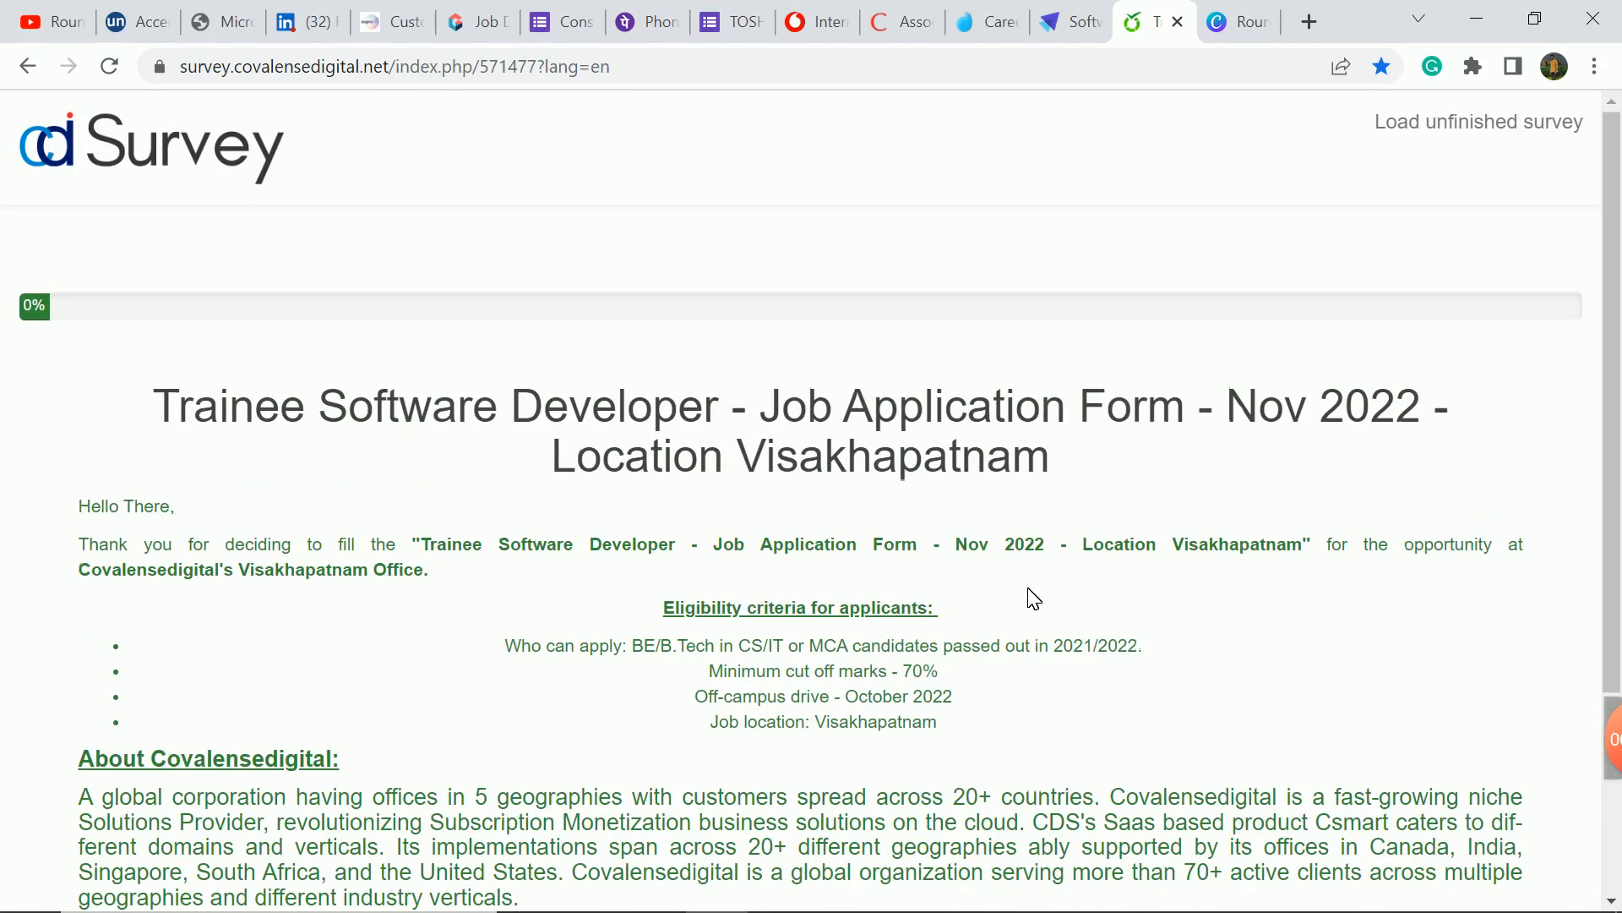
scroll("down", 3)
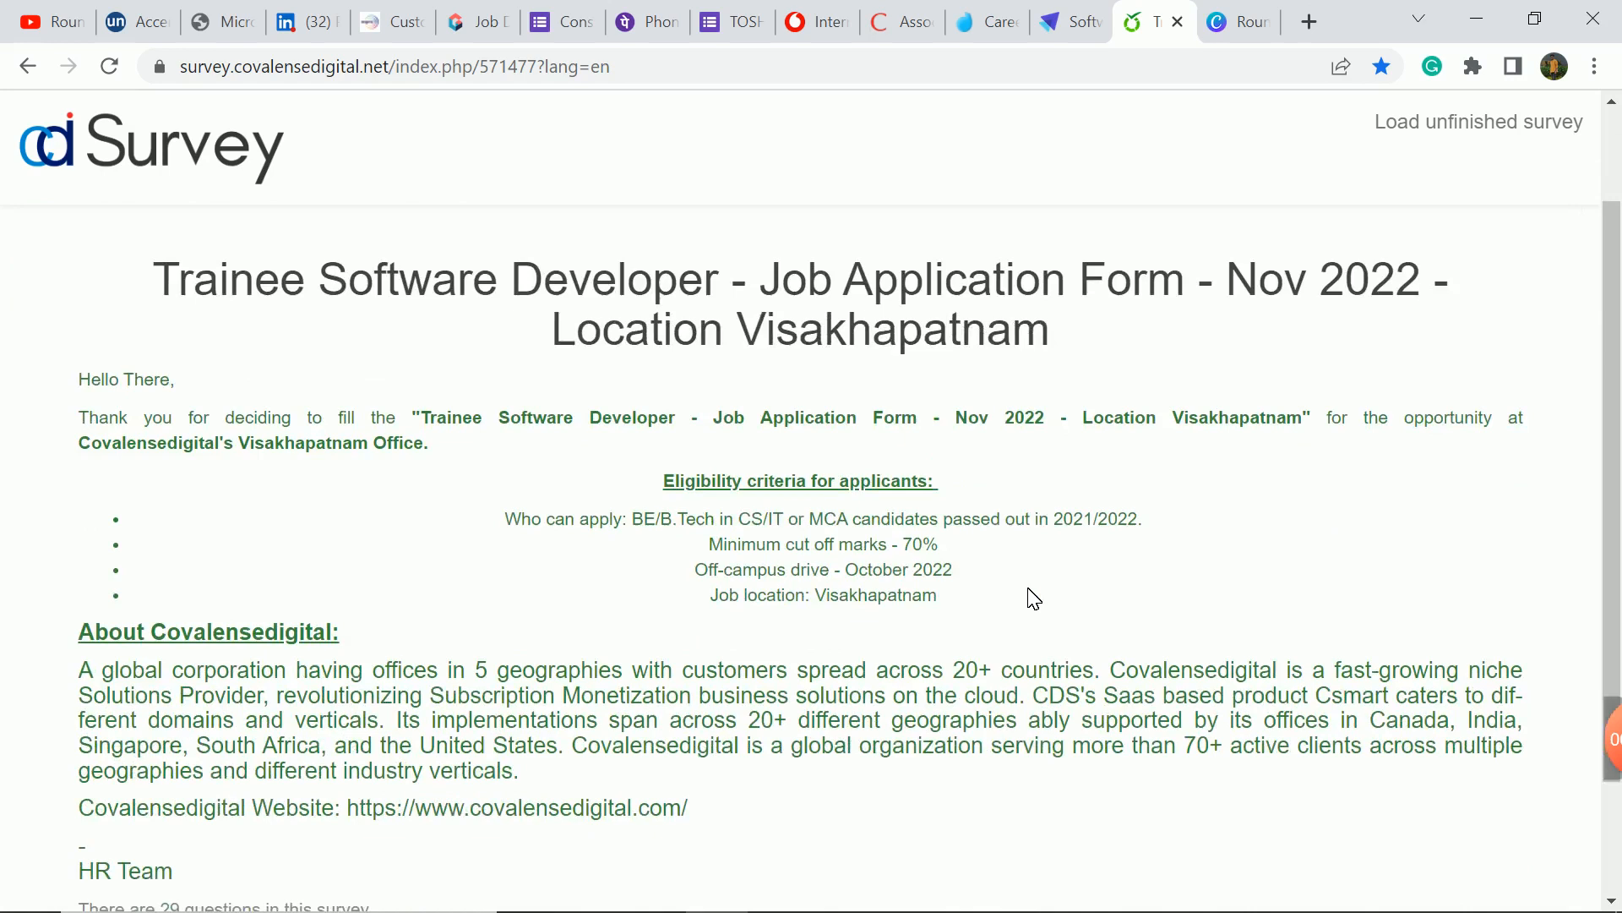
mouse_move(1085, 583)
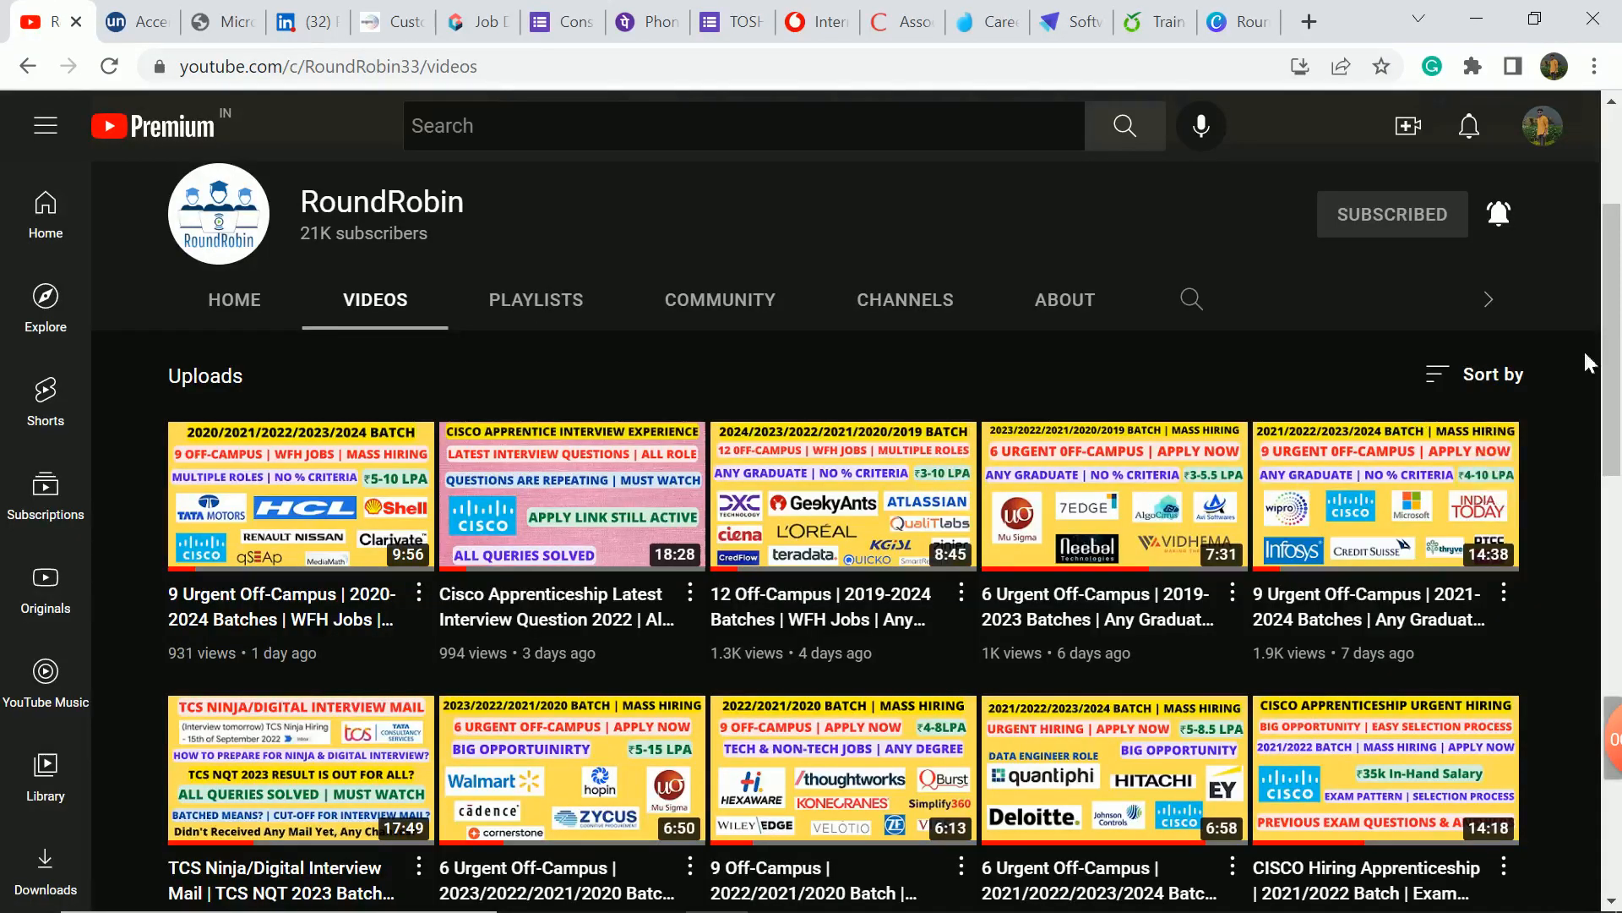
mouse_move(1271, 317)
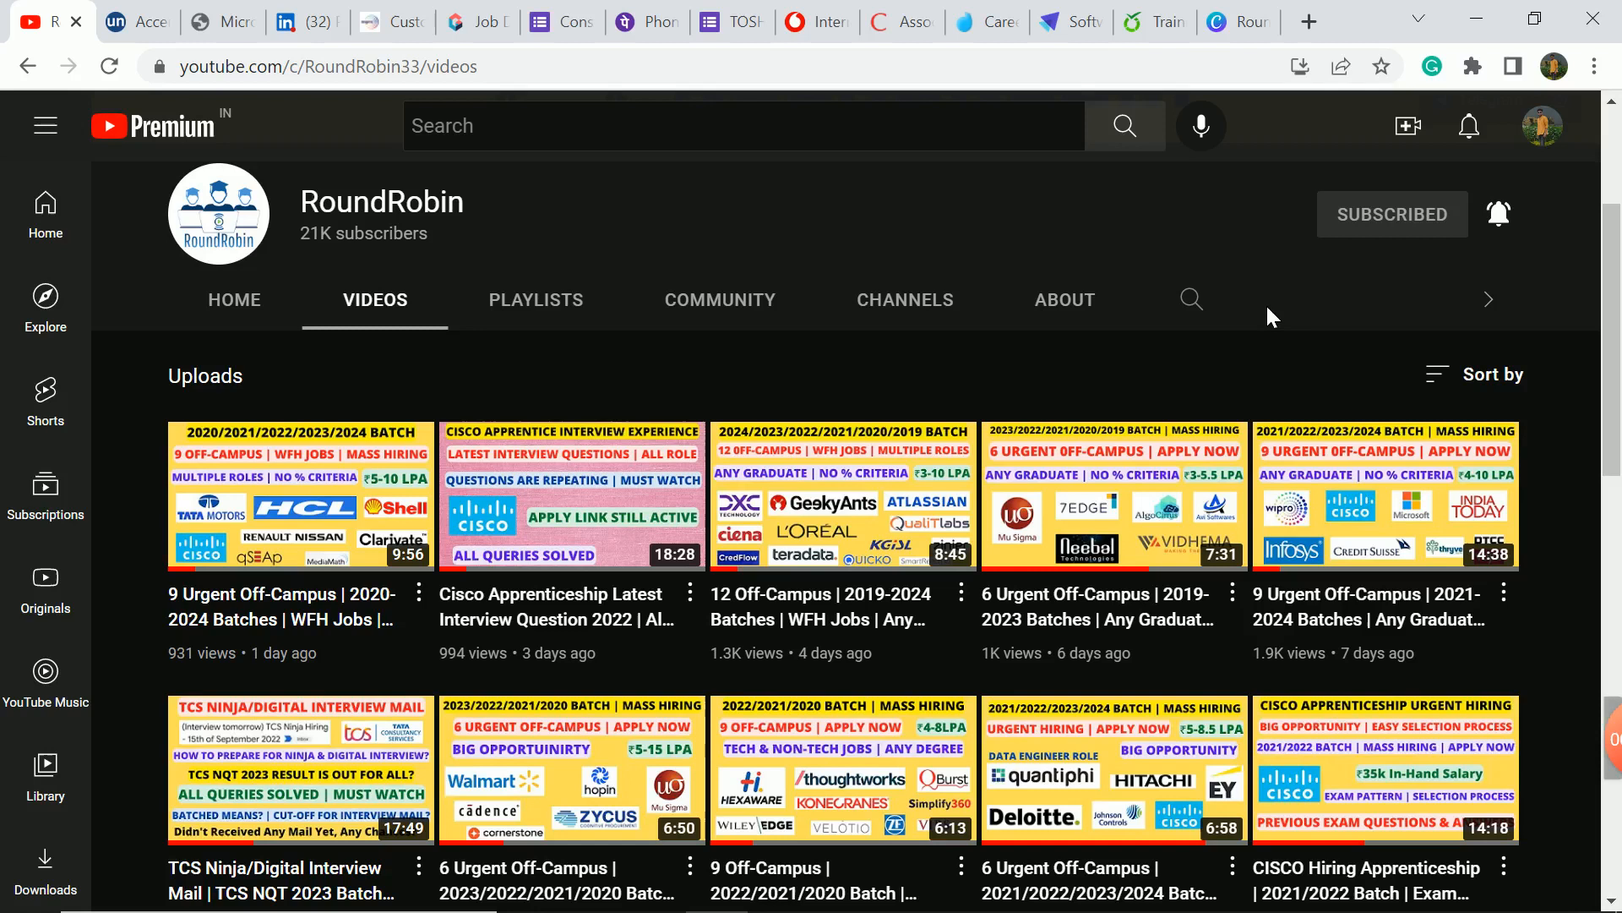
mouse_move(1493, 515)
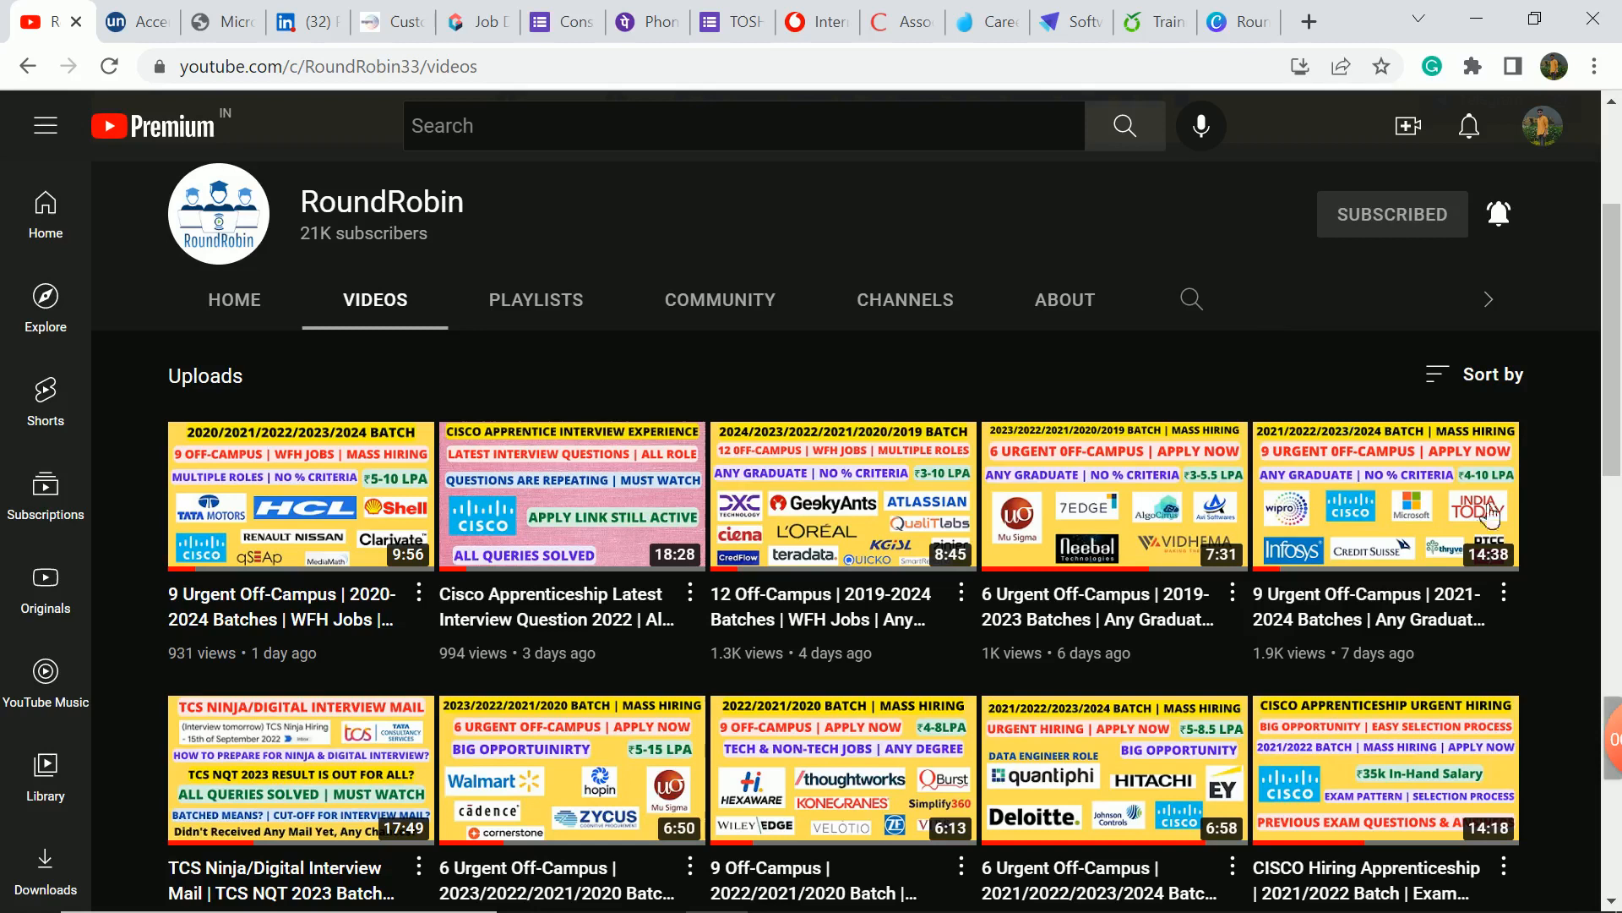